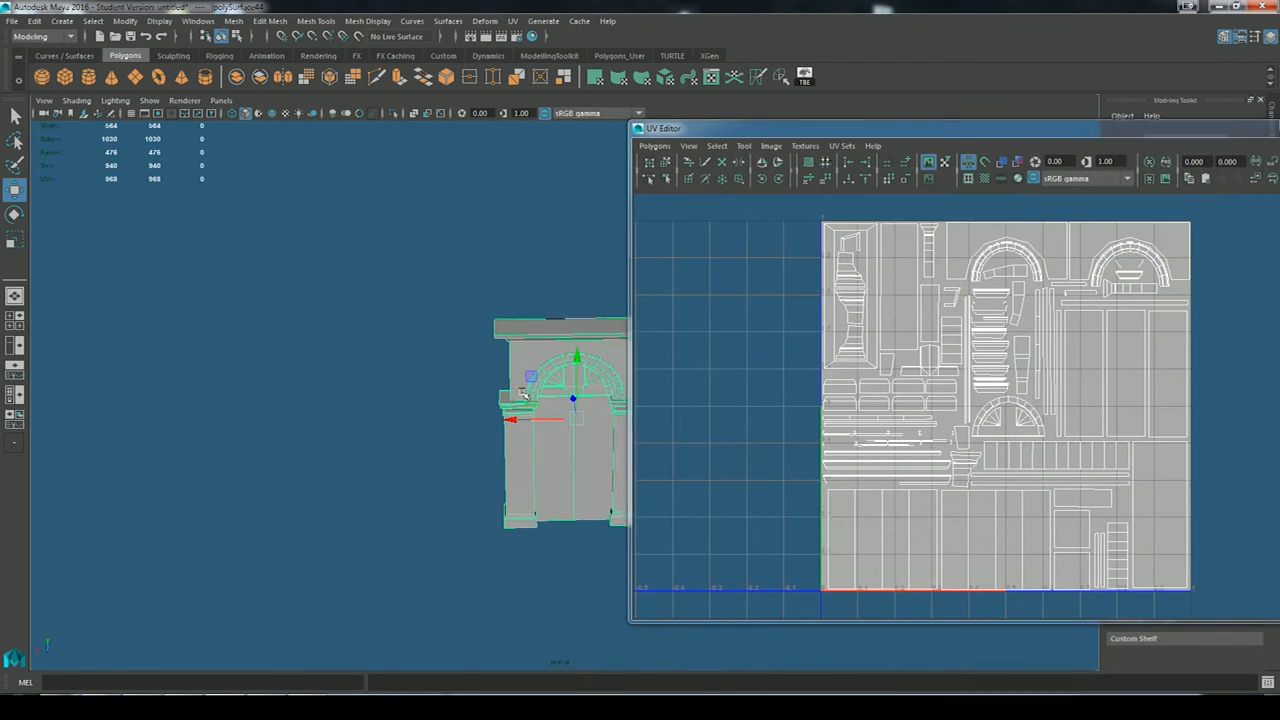
- Save a UV Snapshot of the door layout named DoorUV
left_click(654, 146)
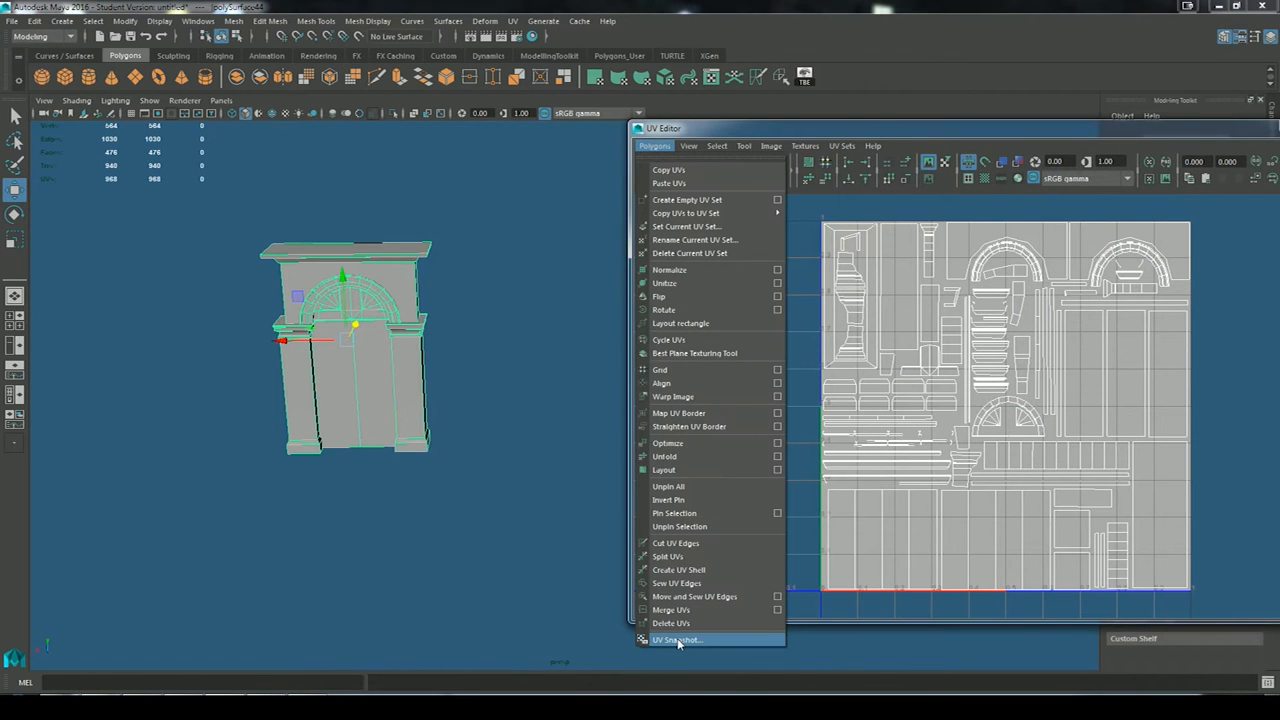
left_click(676, 640)
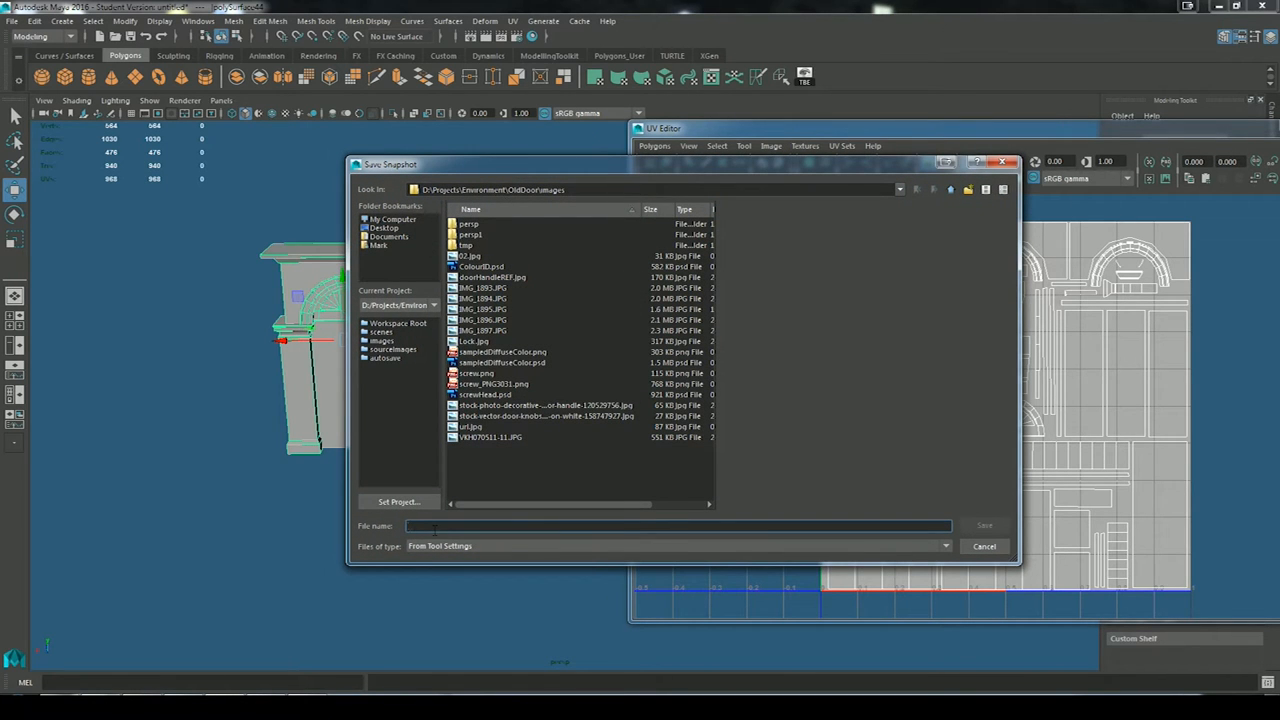
type("Door")
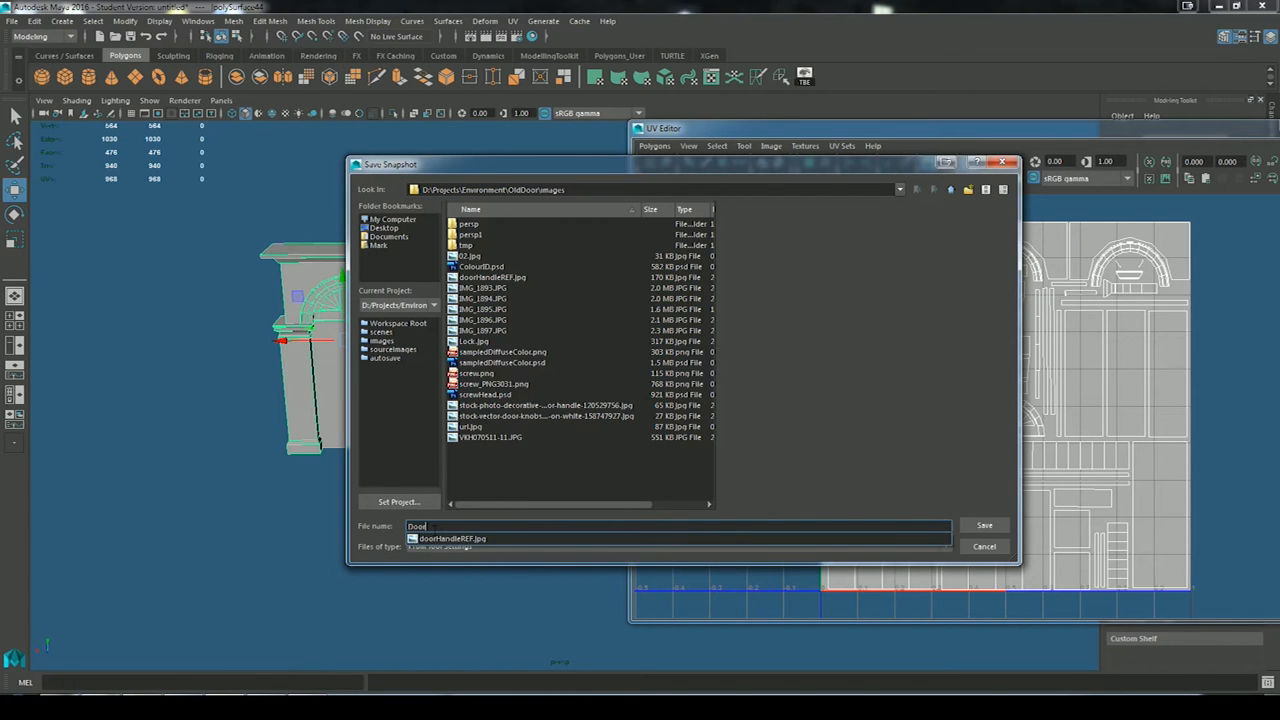
type("UV")
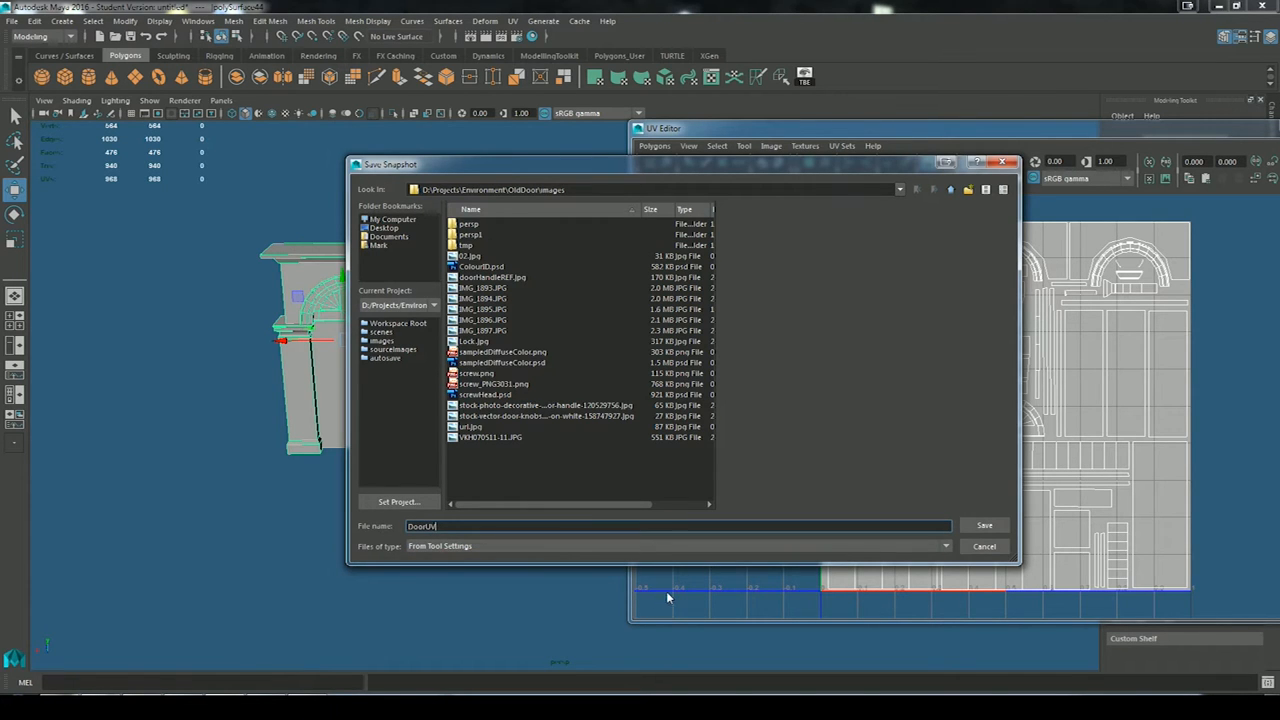
left_click(984, 525)
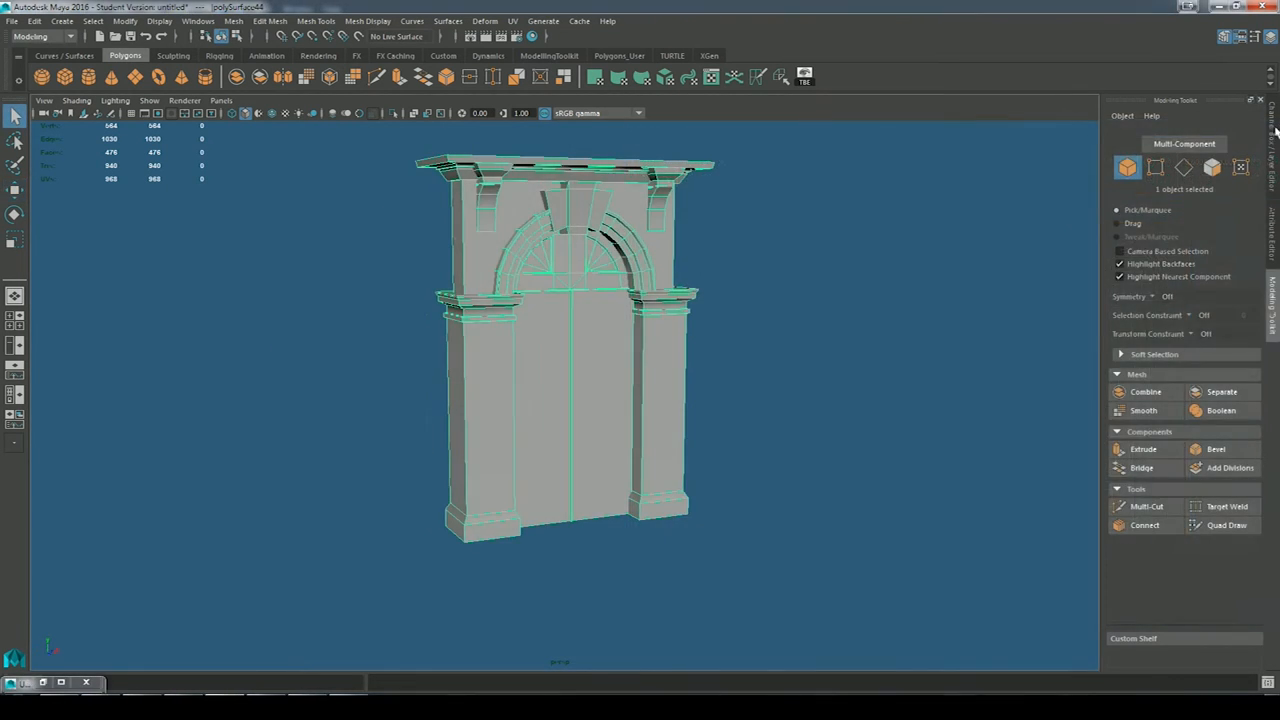
- Delete all construction history and export the door mesh as OldDoor03.obj
left_click(34, 21)
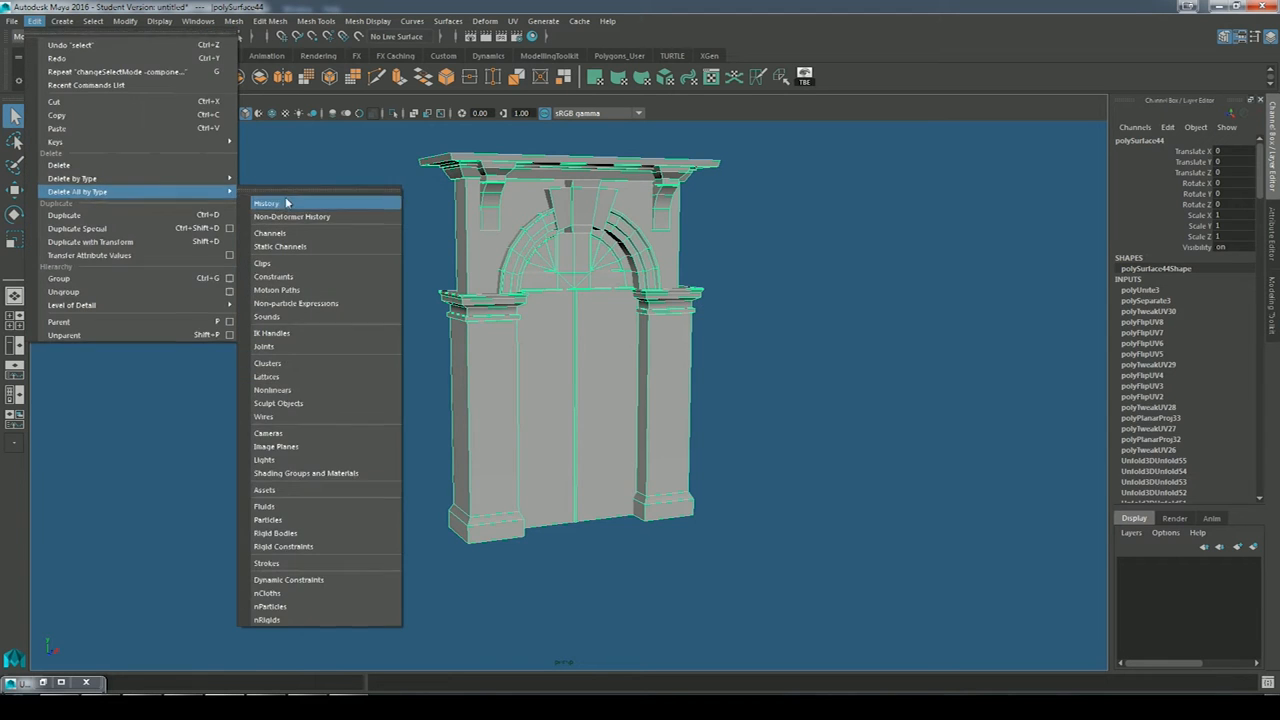
left_click(11, 21)
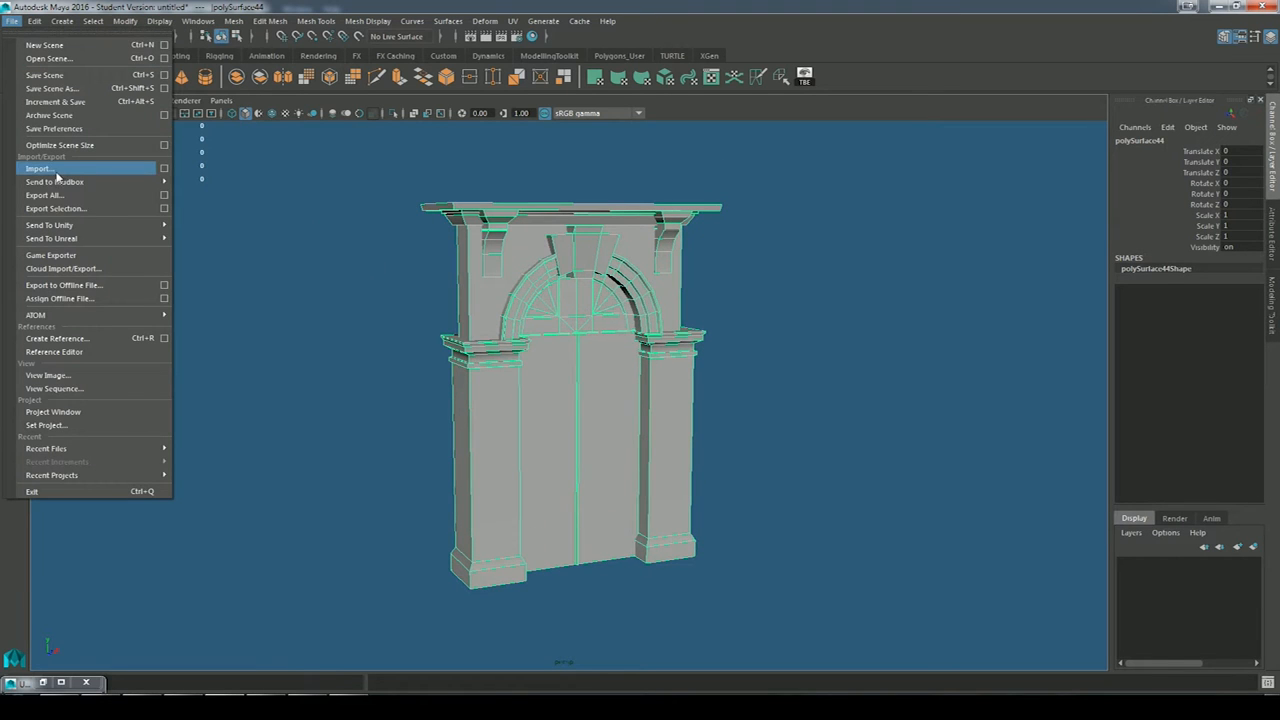
left_click(56, 208)
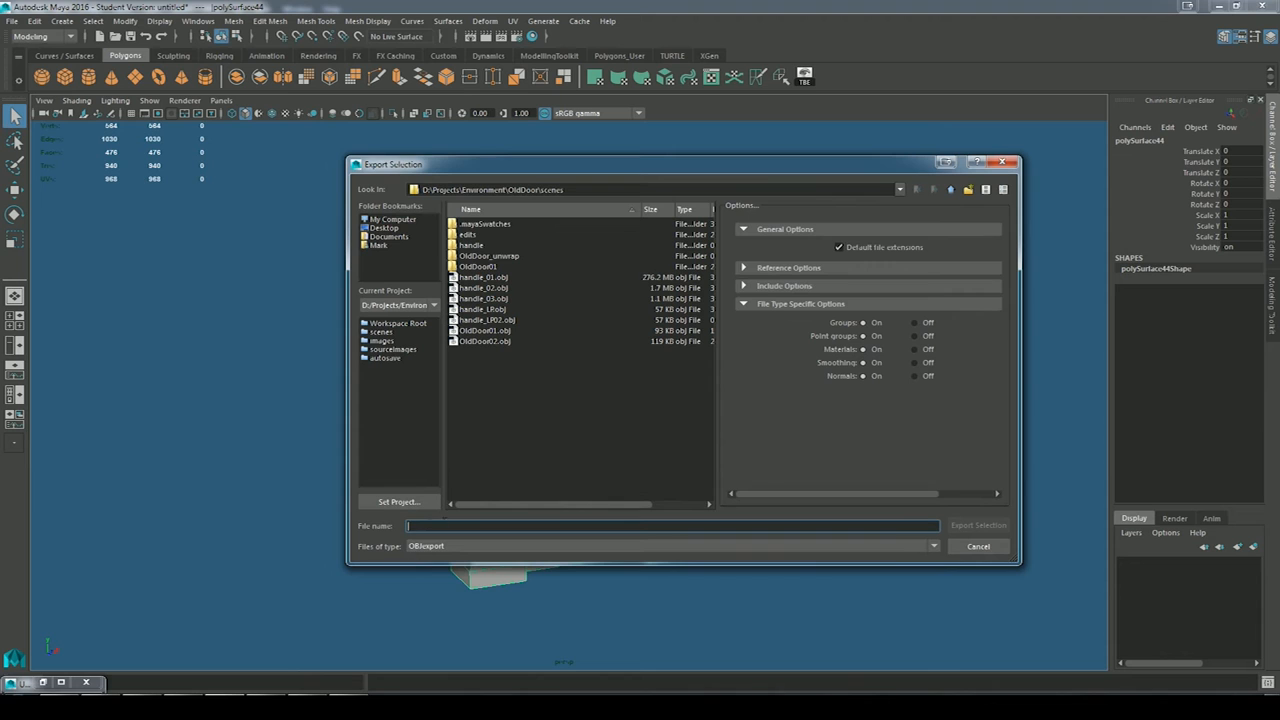
left_click(485, 341)
type("OldDoor03.obj")
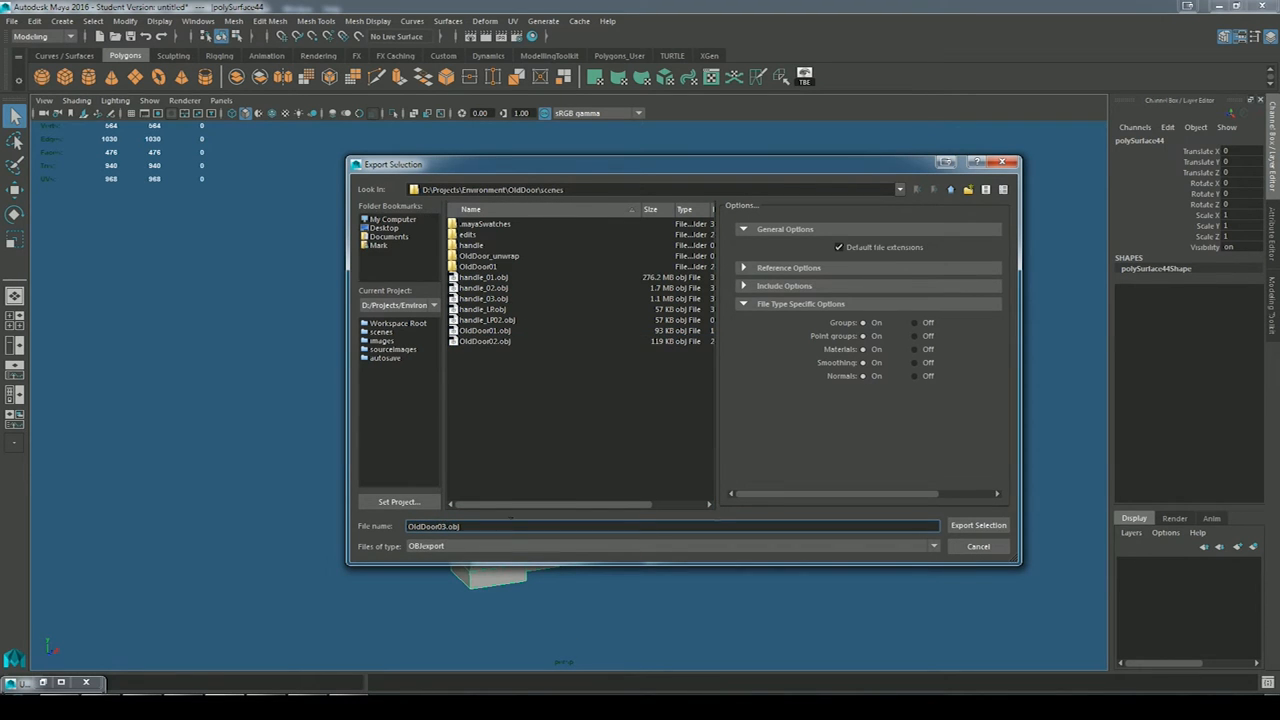
left_click(978, 525)
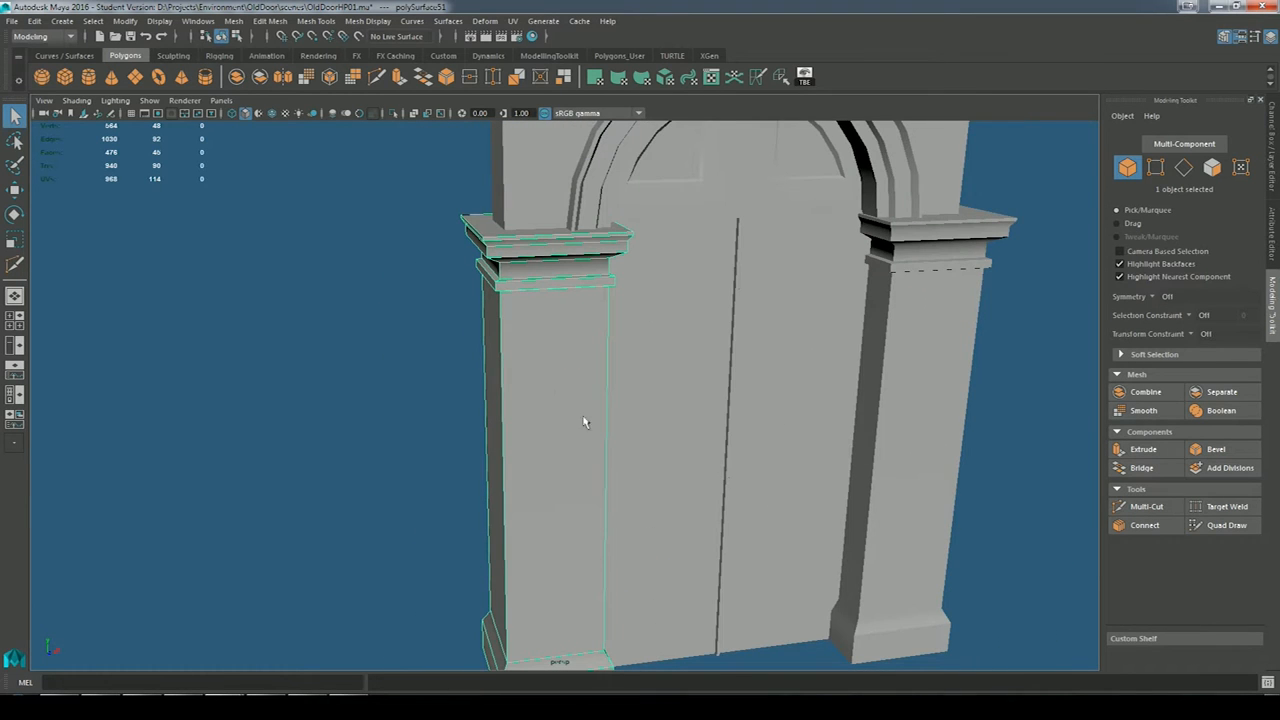
- Select the pillar's cap and base moulding edges and bevel them
left_click_drag(585, 420, 343, 407)
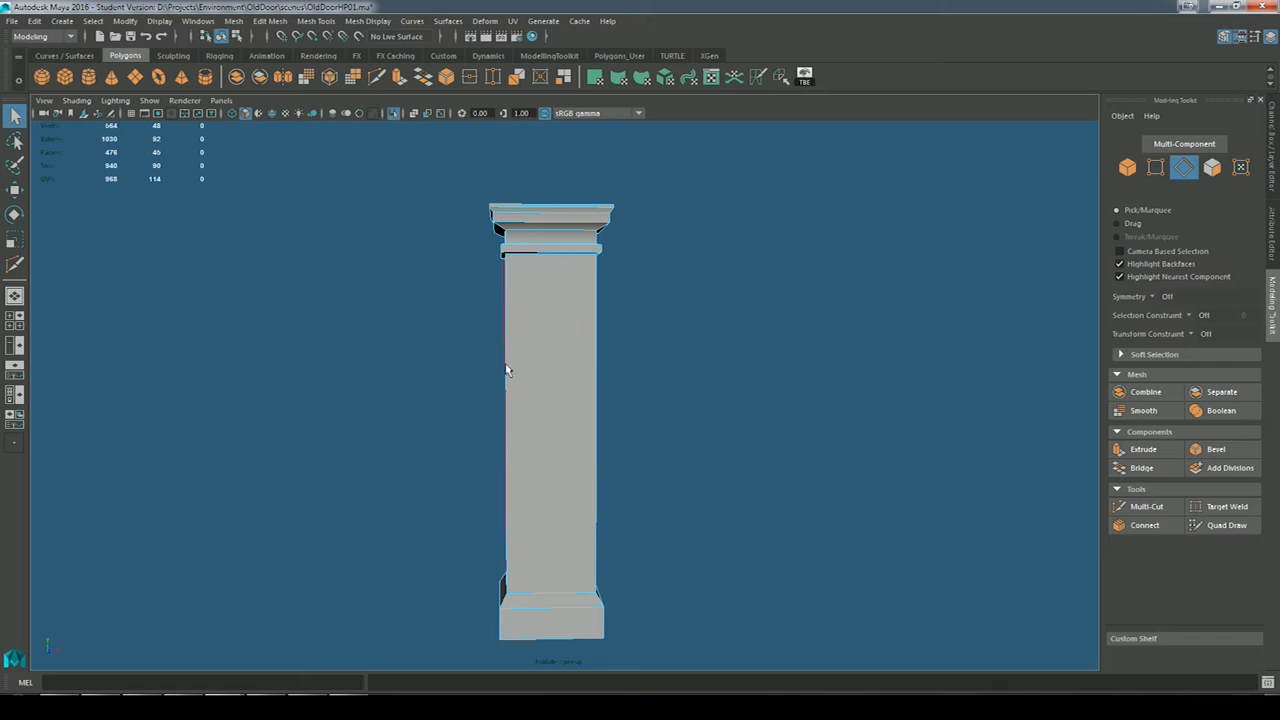
left_click_drag(505, 370, 703, 400)
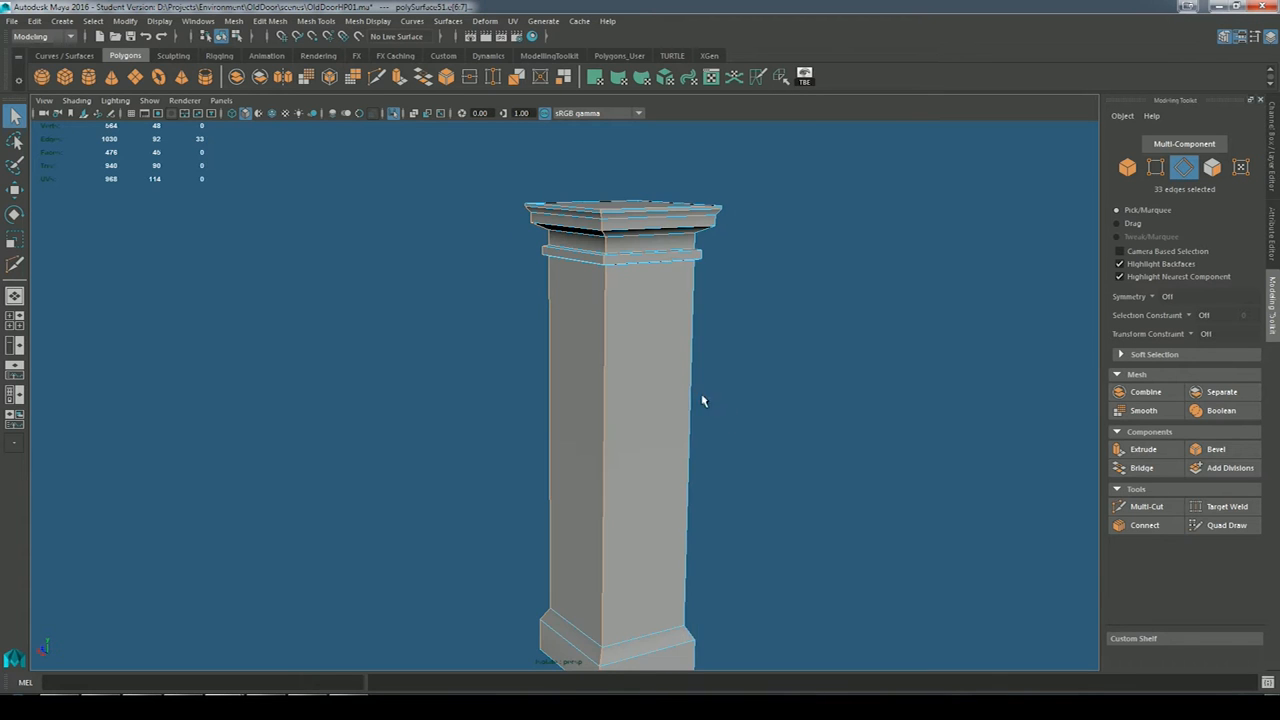
left_click_drag(700, 400, 625, 388)
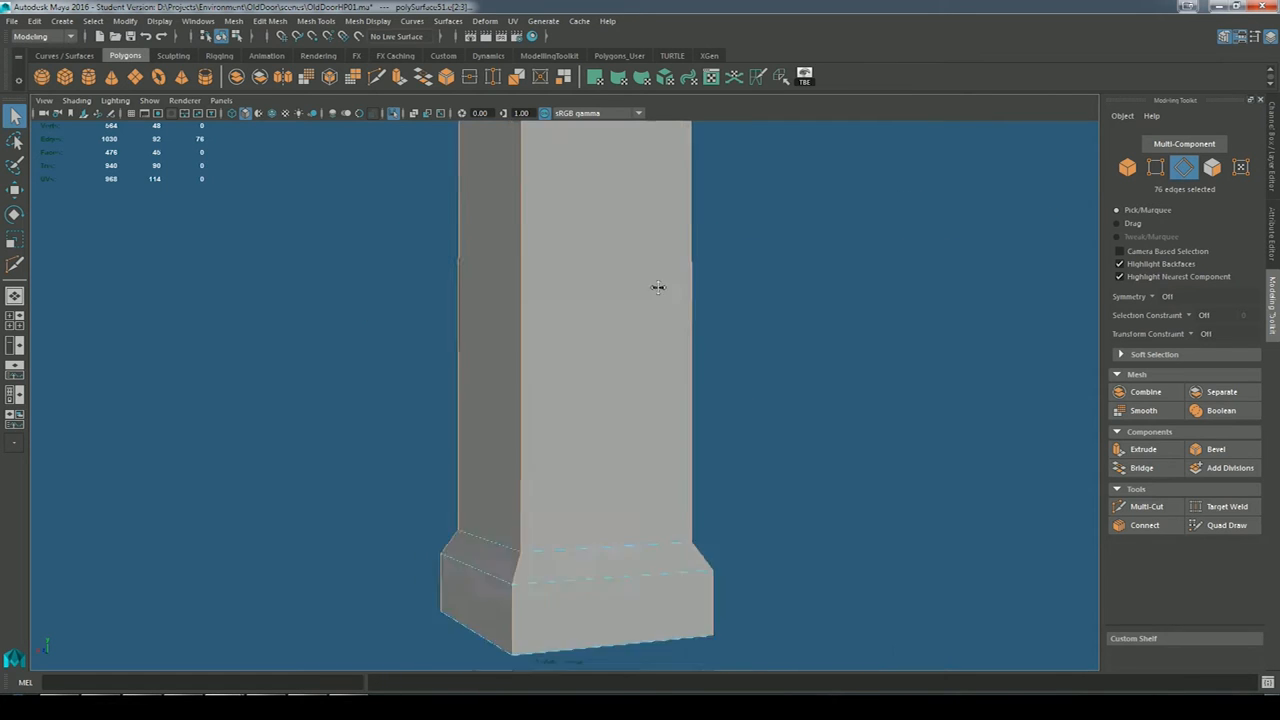
left_click(1216, 449)
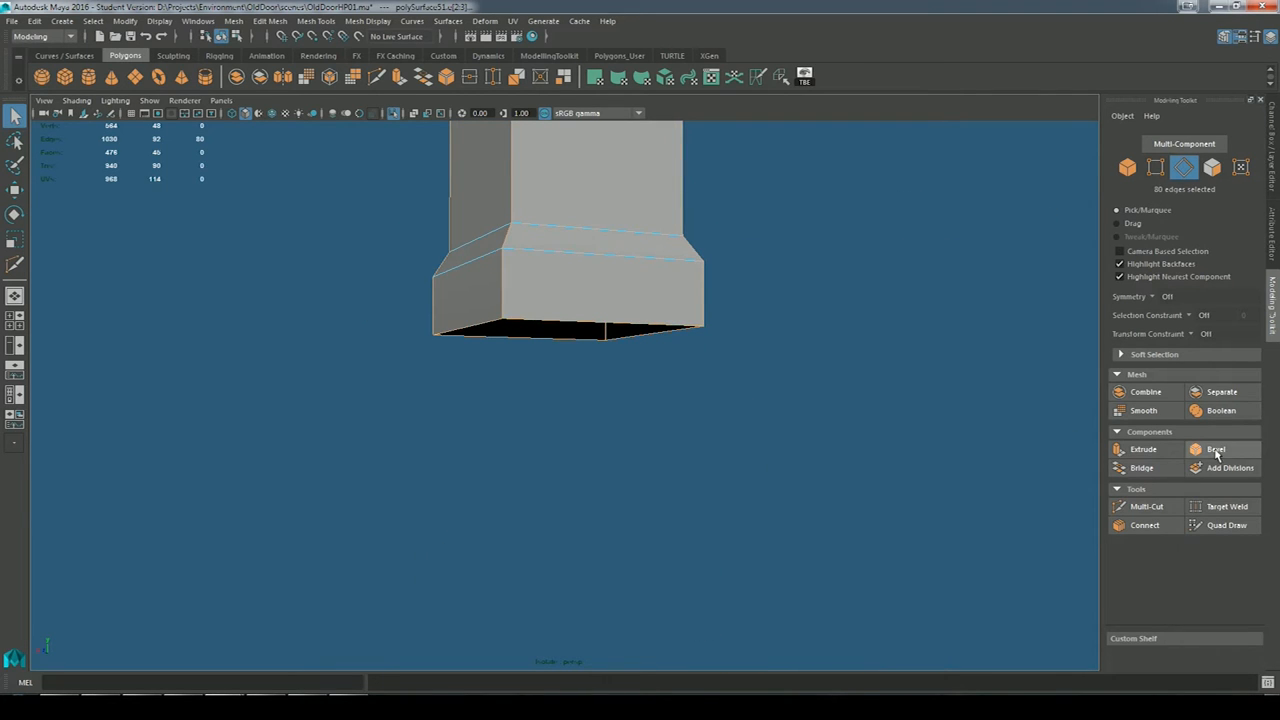
left_click(1216, 449)
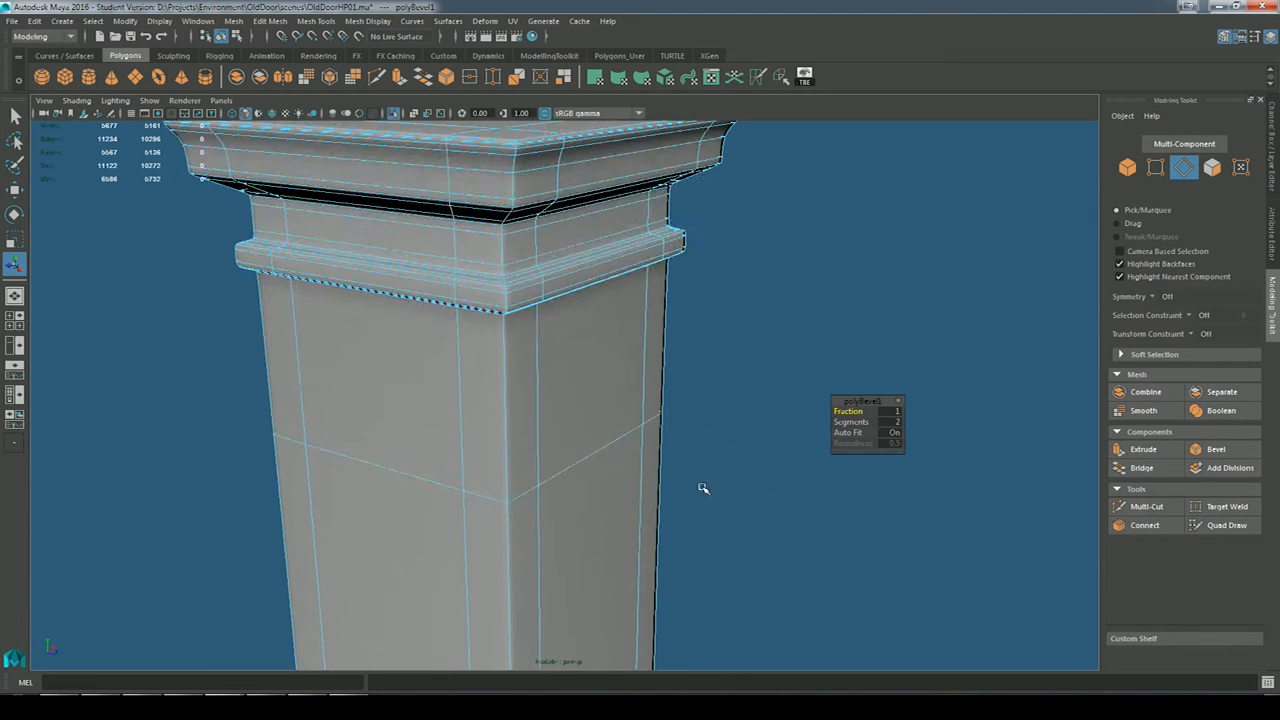
- Return to object mode and select the bevelled pillar
right_click(597, 320)
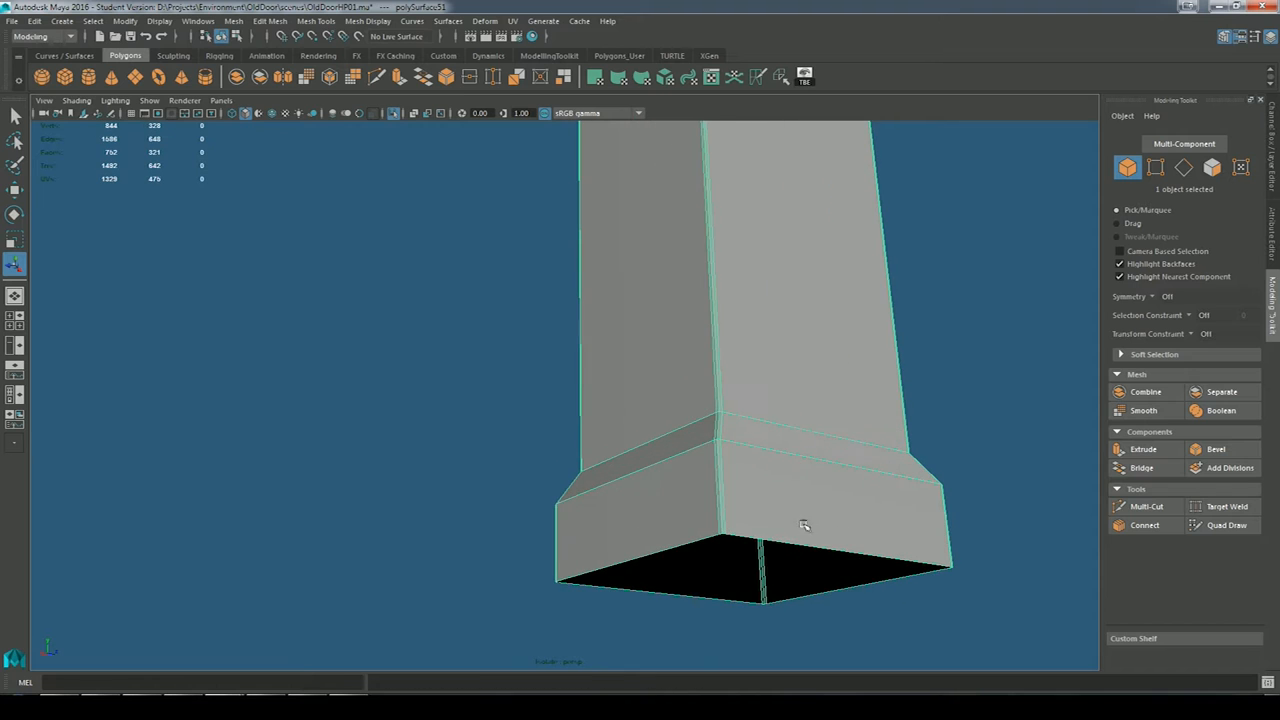
left_click(1147, 506)
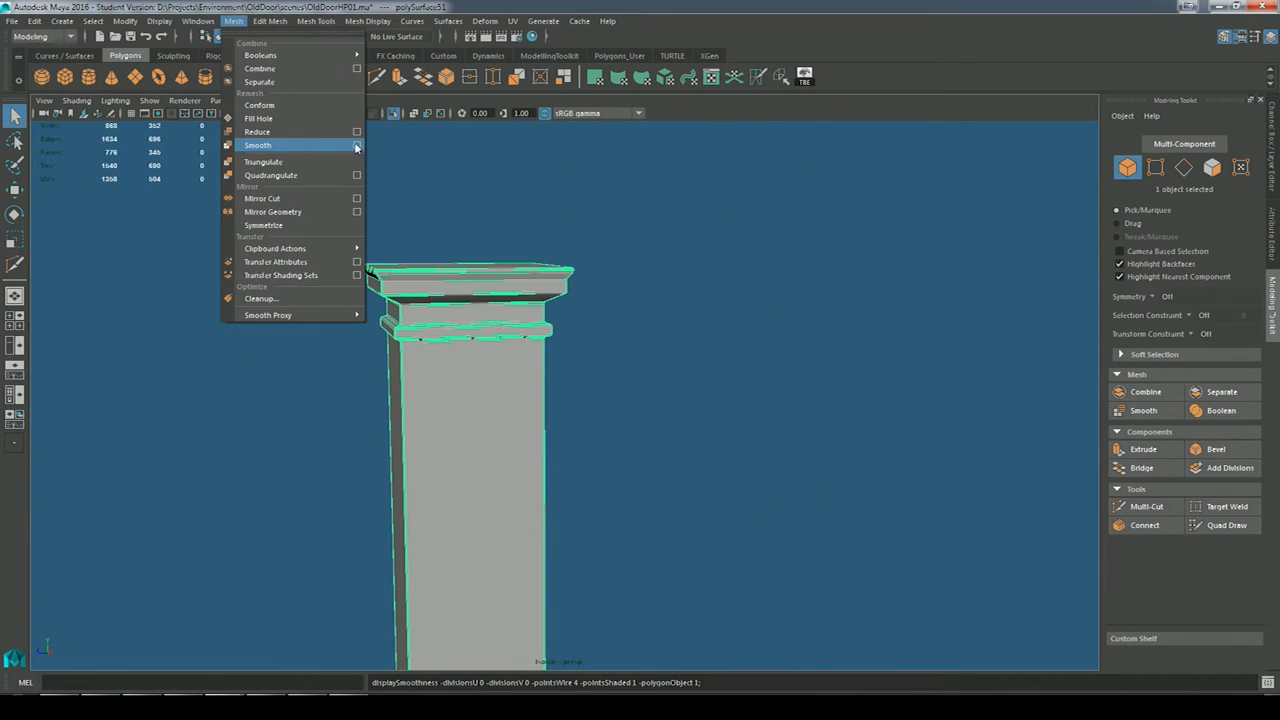
- Smooth the pillar with Division levels 2, then clear the selection
left_click(357, 145)
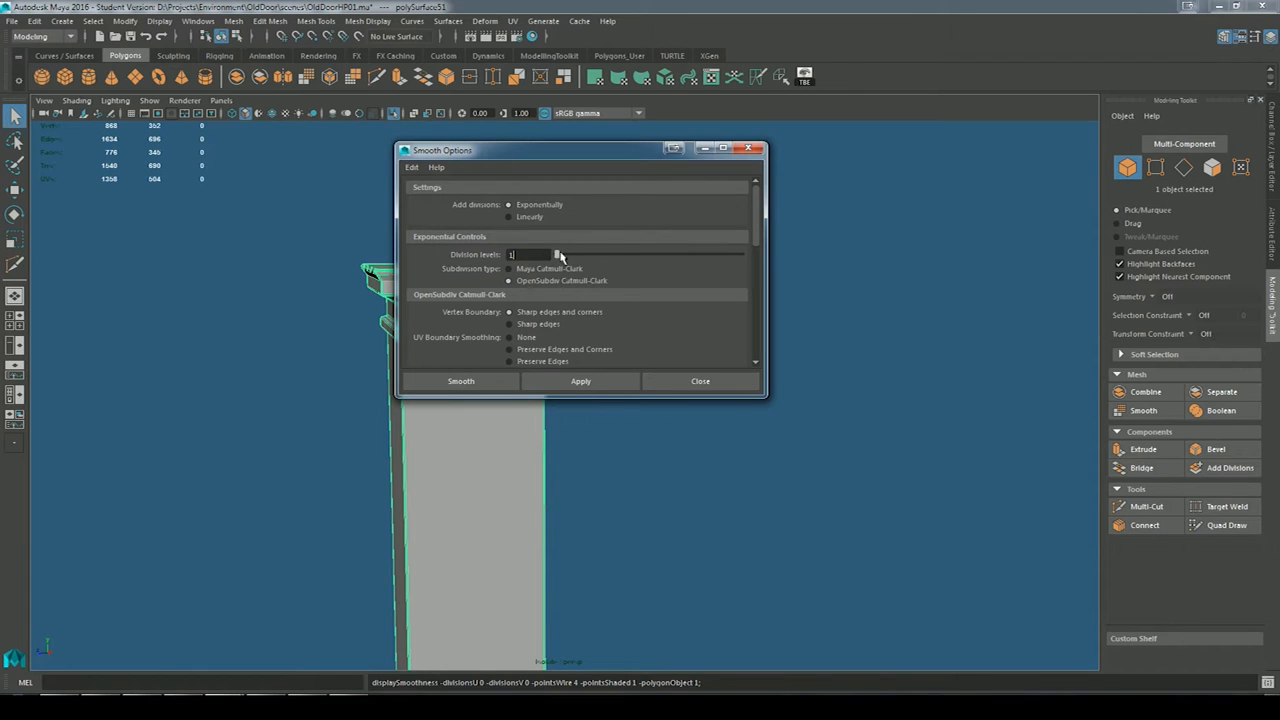
left_click(580, 381)
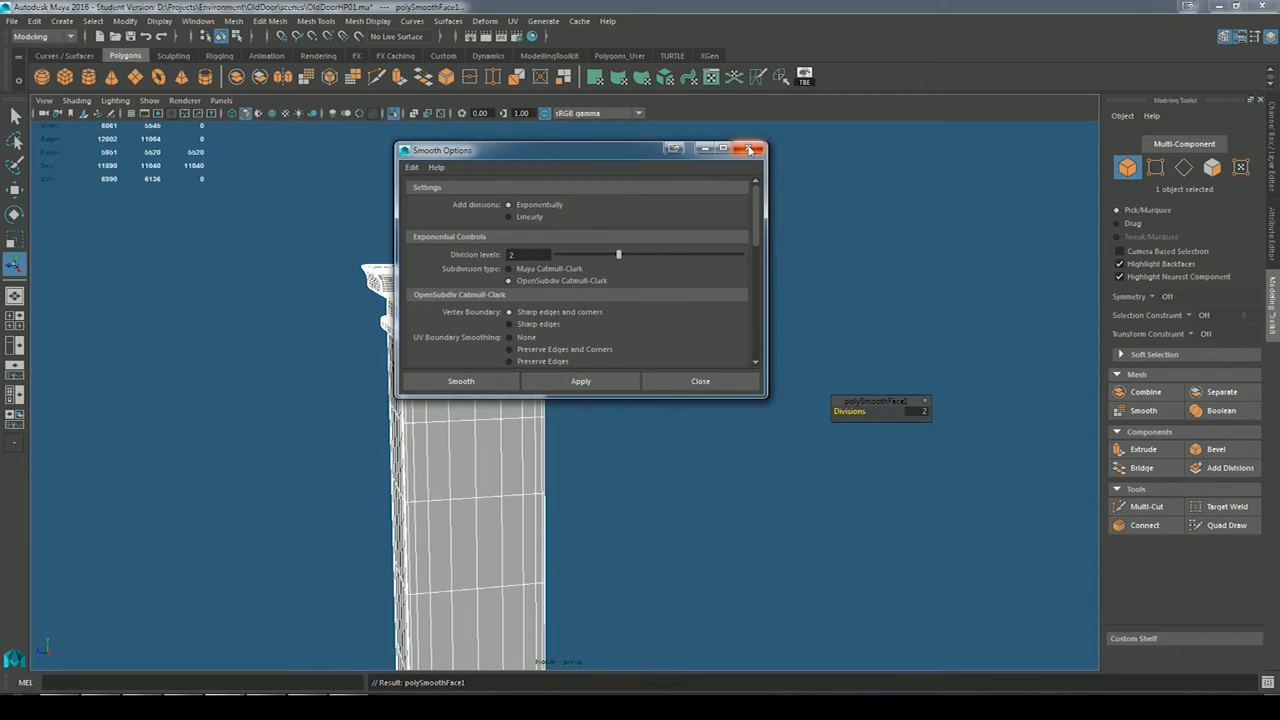
left_click(748, 150)
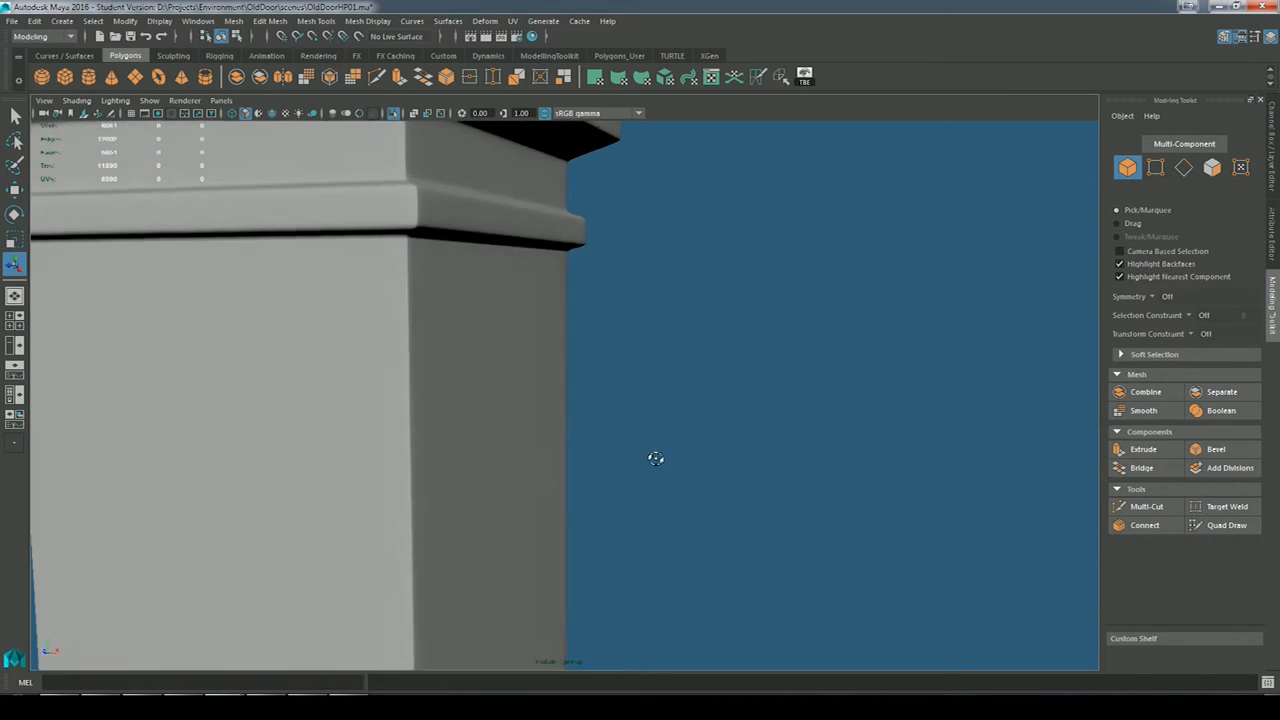
left_click(655, 459)
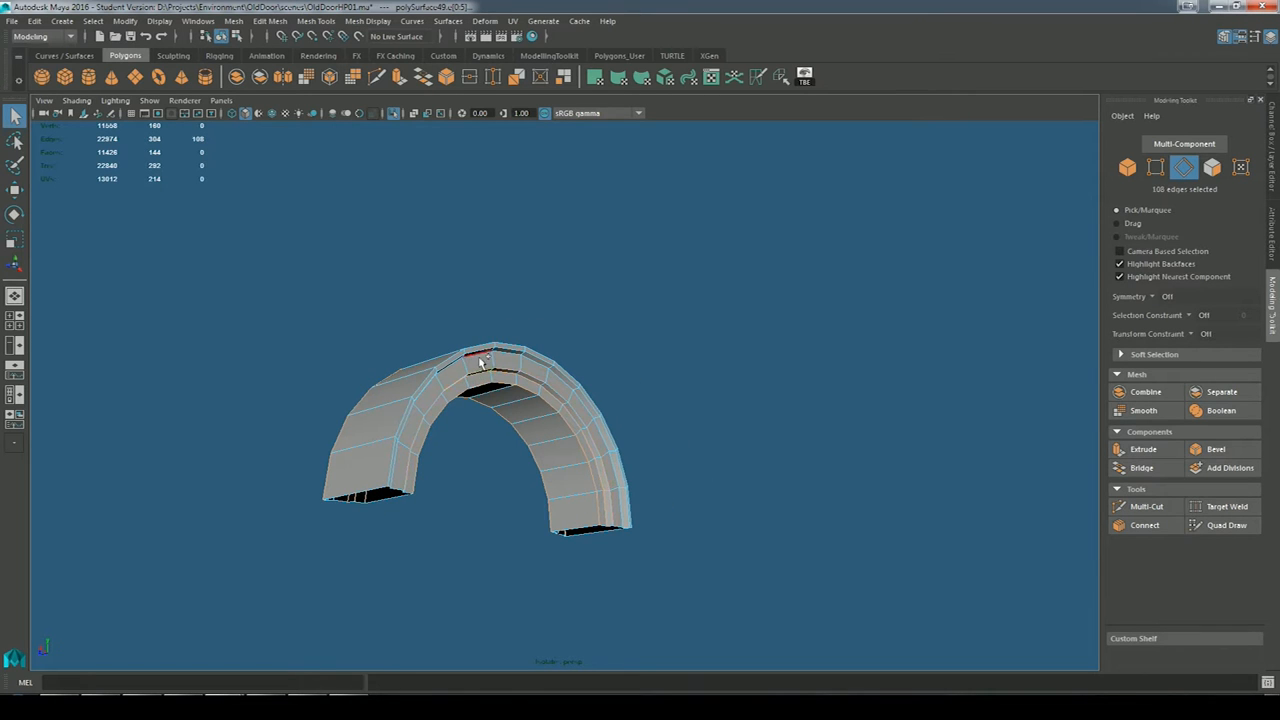
- Bevel the arch edges with Fraction 0.4 and 3 segments
left_click_drag(480, 360, 705, 535)
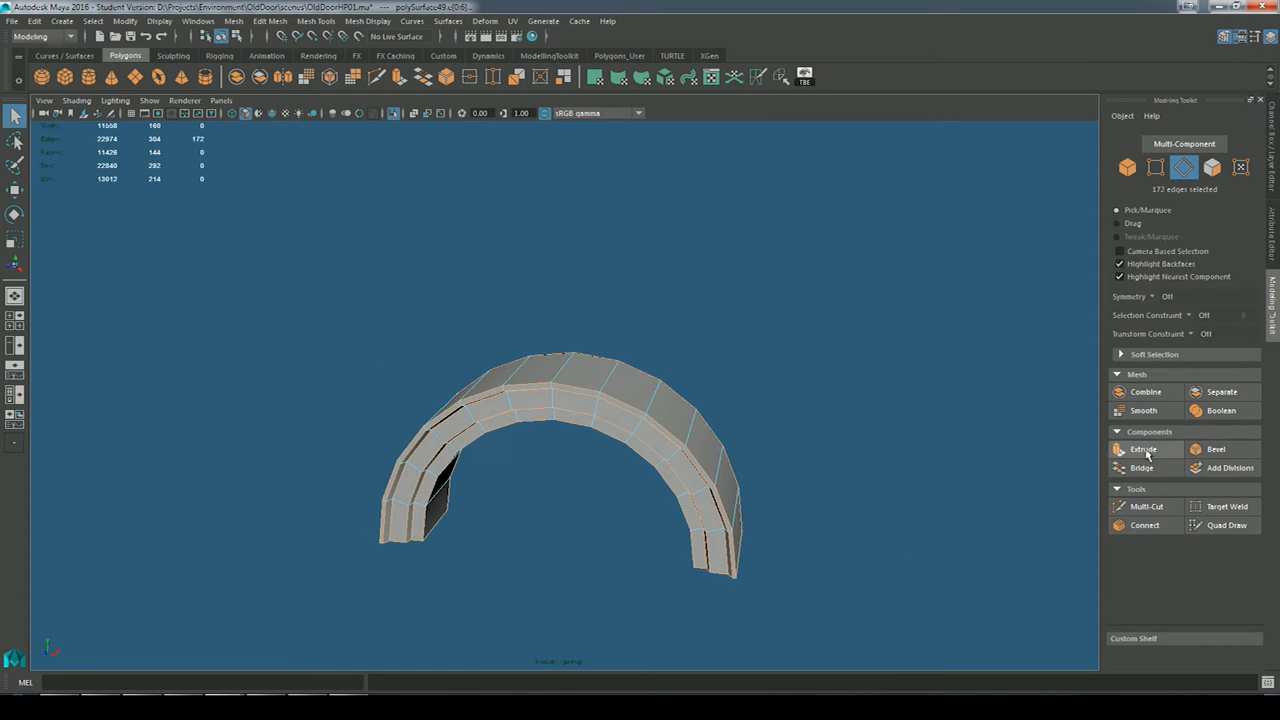
left_click(1216, 449)
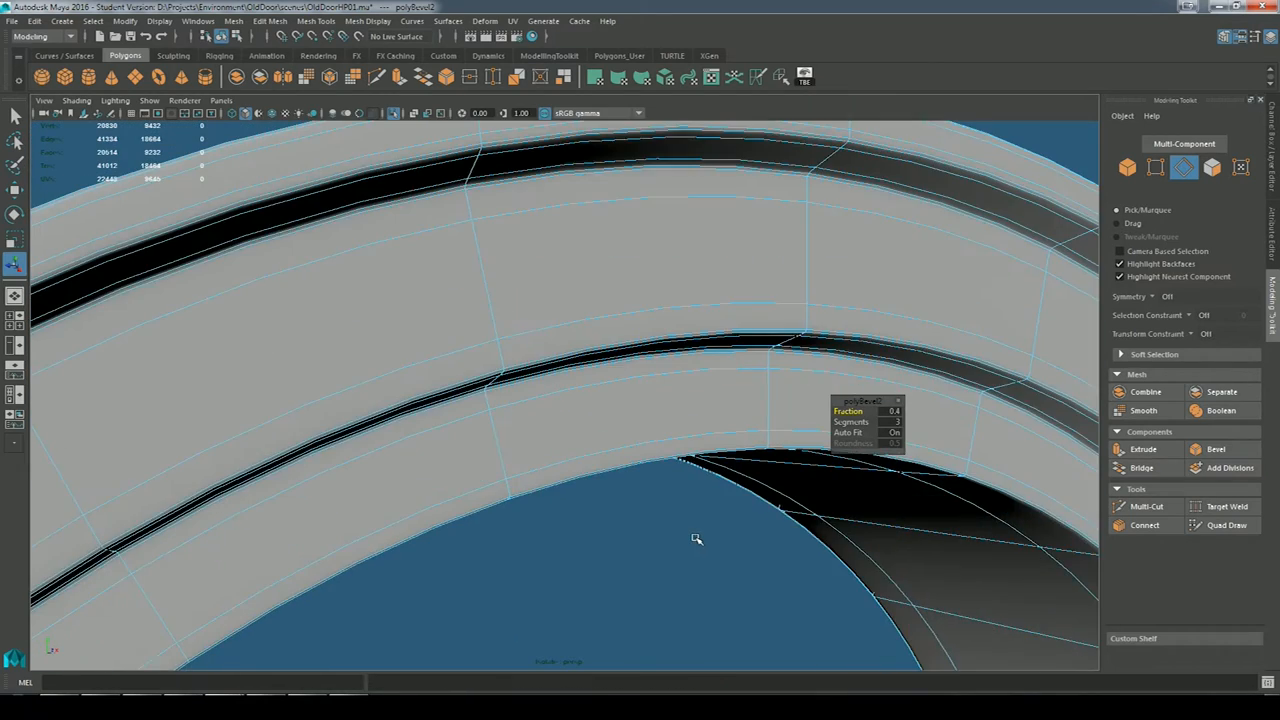
left_click_drag(697, 540, 680, 305)
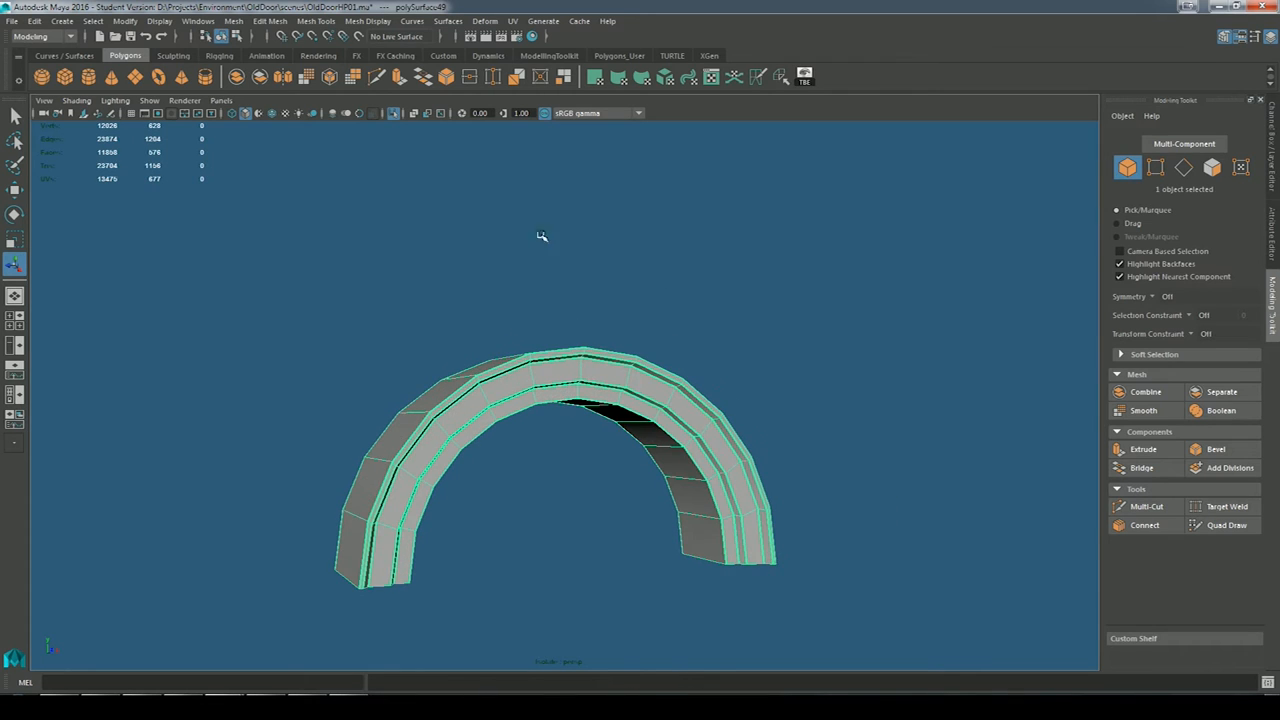
- Smooth the bevelled arch with Mesh > Smooth
left_click(233, 21)
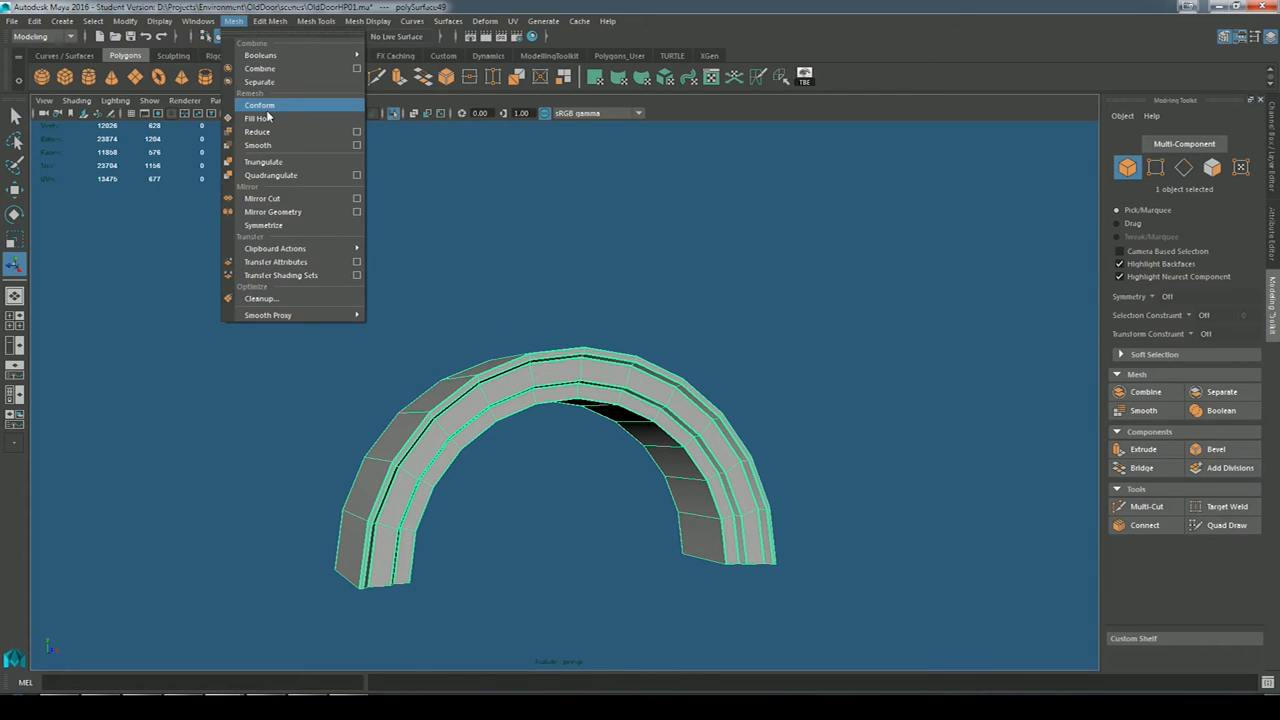
left_click(257, 145)
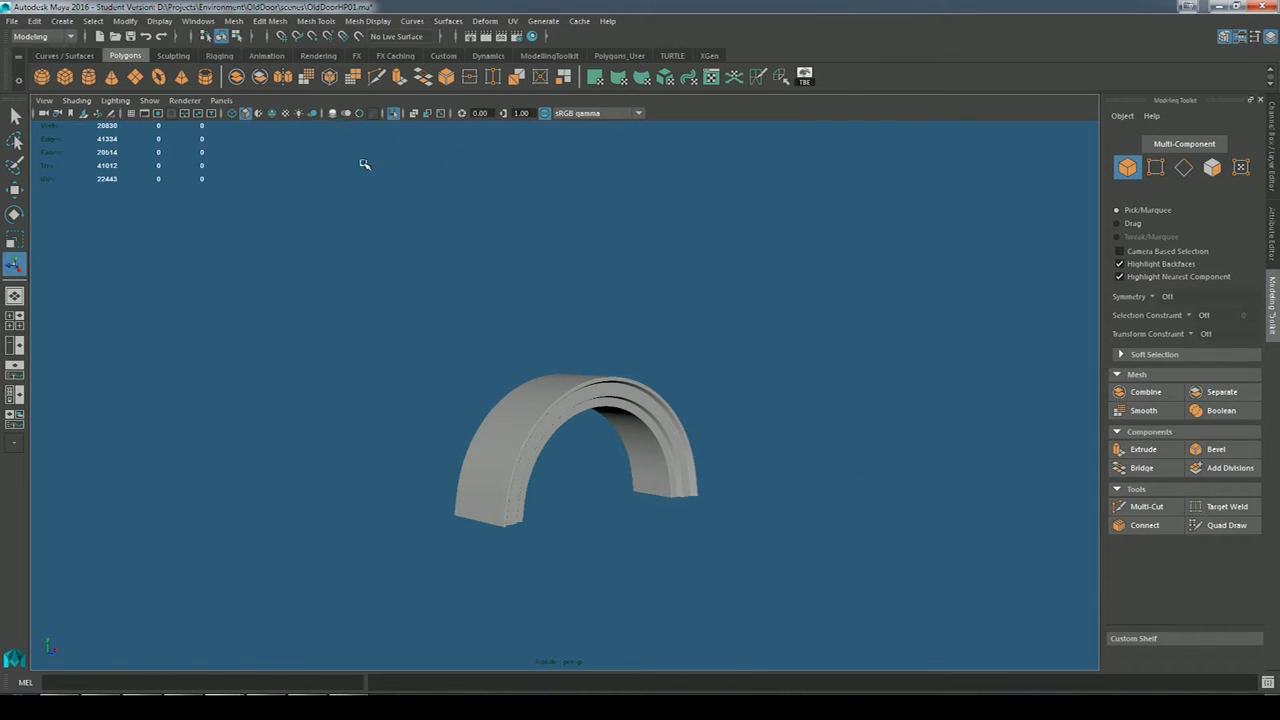
left_click_drag(580, 440, 790, 420)
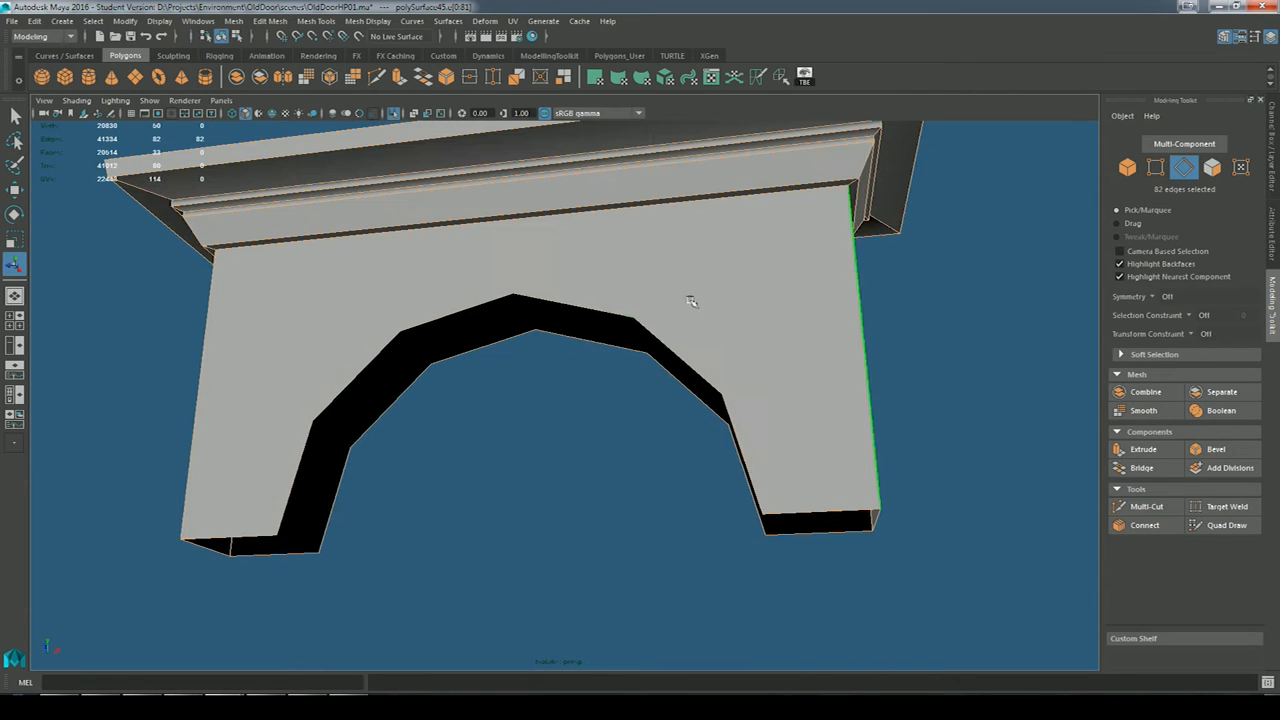
- Bevel the lintel and arch edges, adjusting the bevel width
left_click_drag(690, 300, 725, 296)
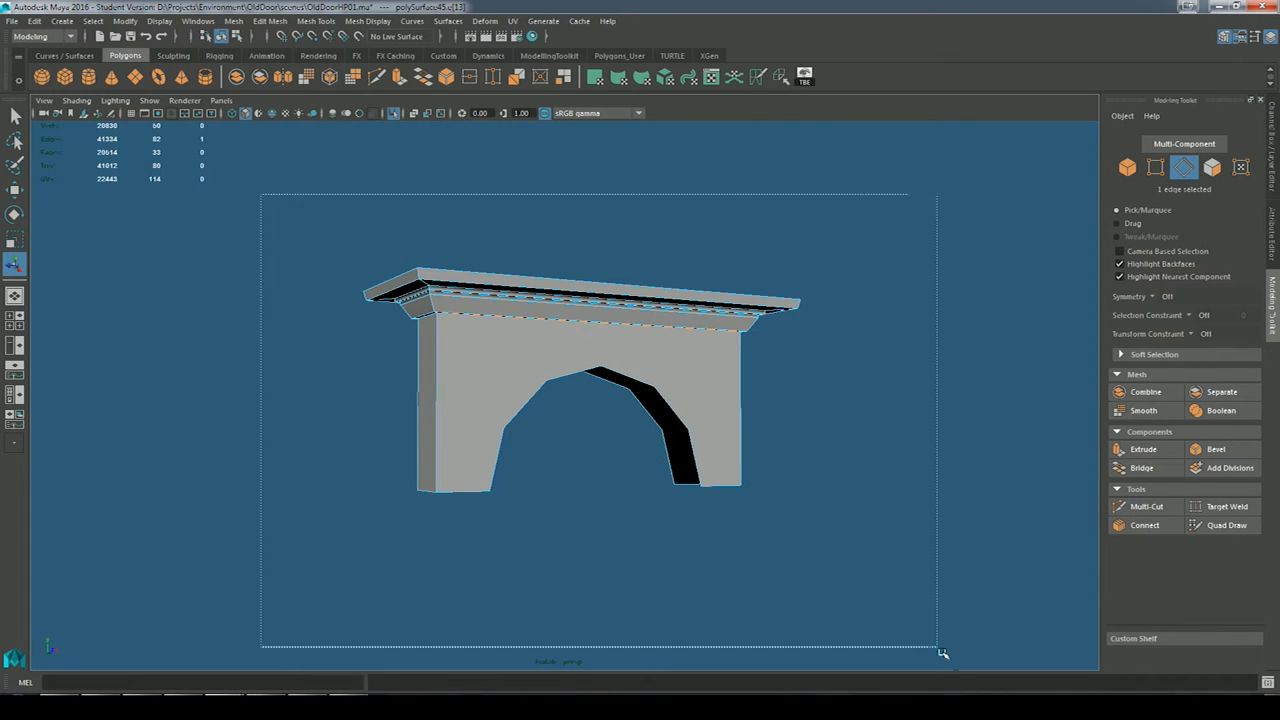
left_click(1216, 449)
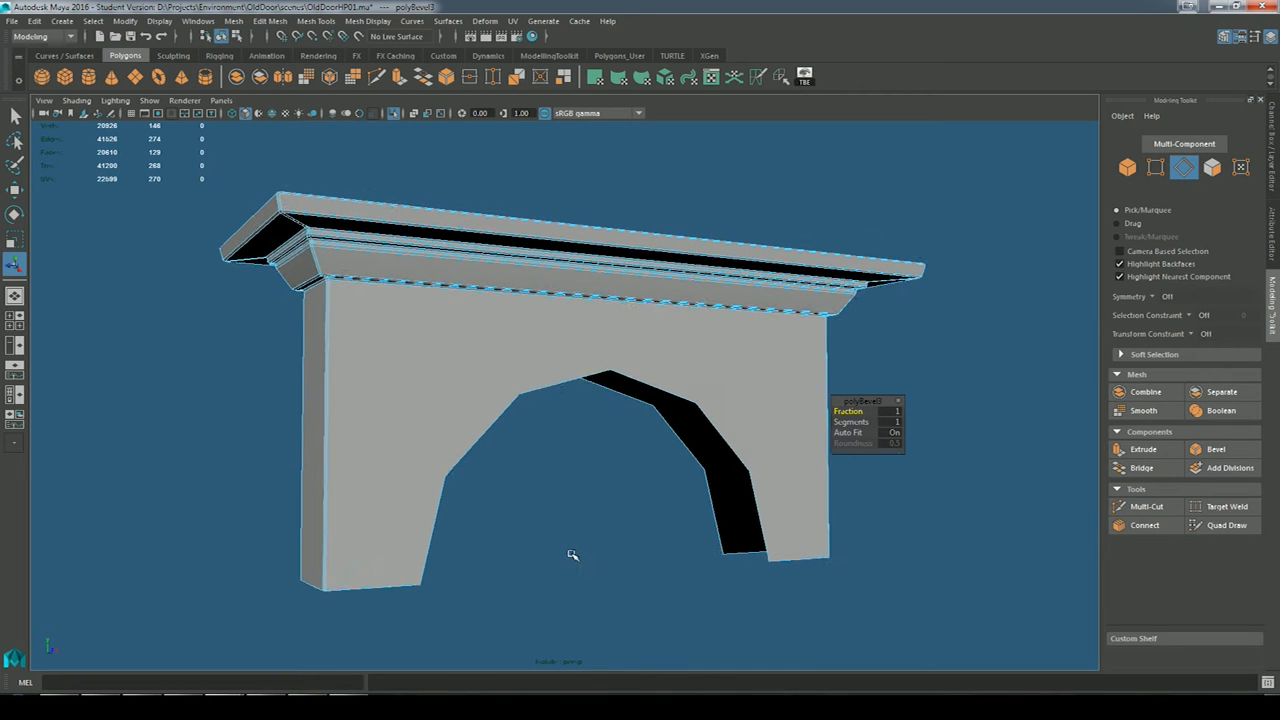
left_click_drag(573, 555, 603, 508)
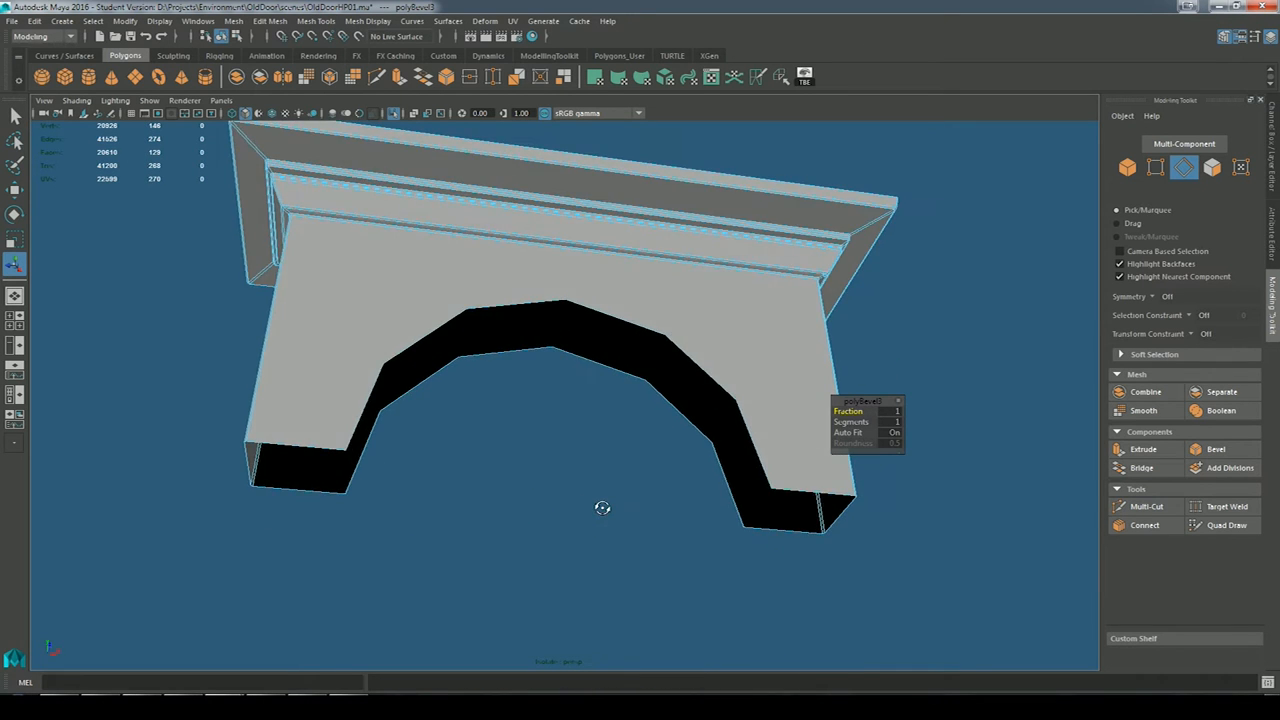
left_click_drag(602, 508, 910, 477)
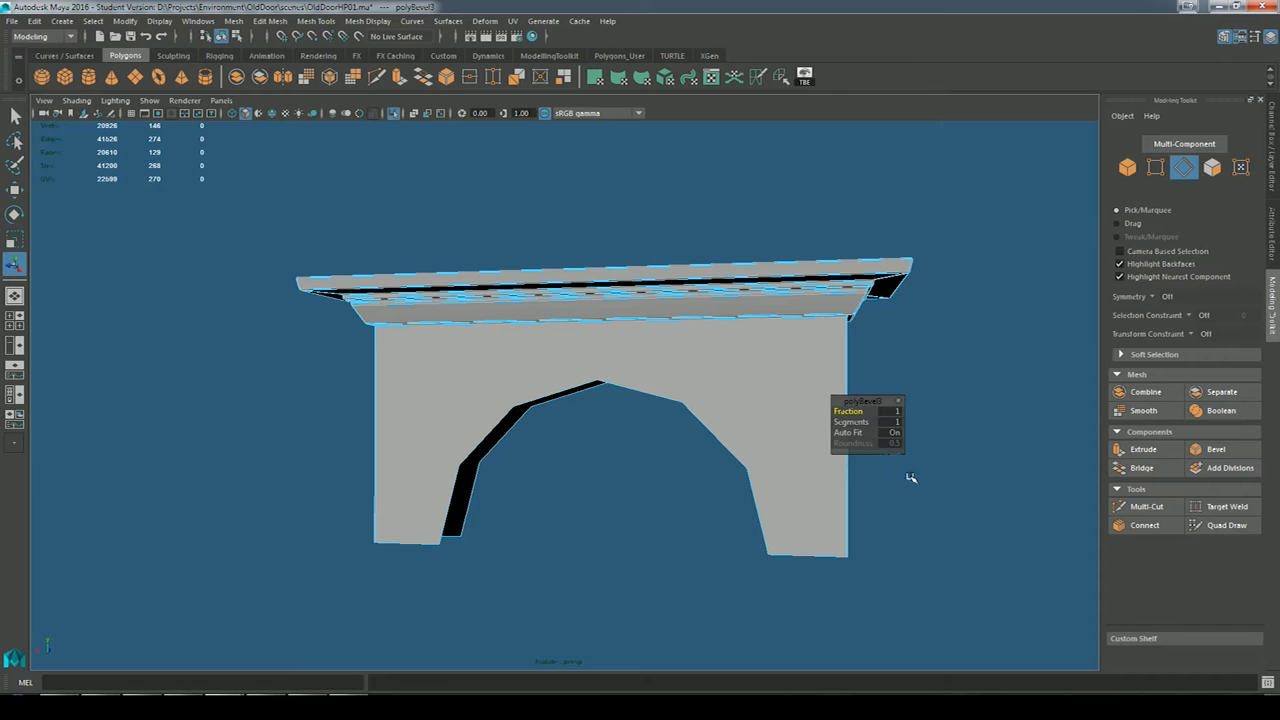
- Multi-Cut a supporting edge across the arch front face
left_click(1146, 506)
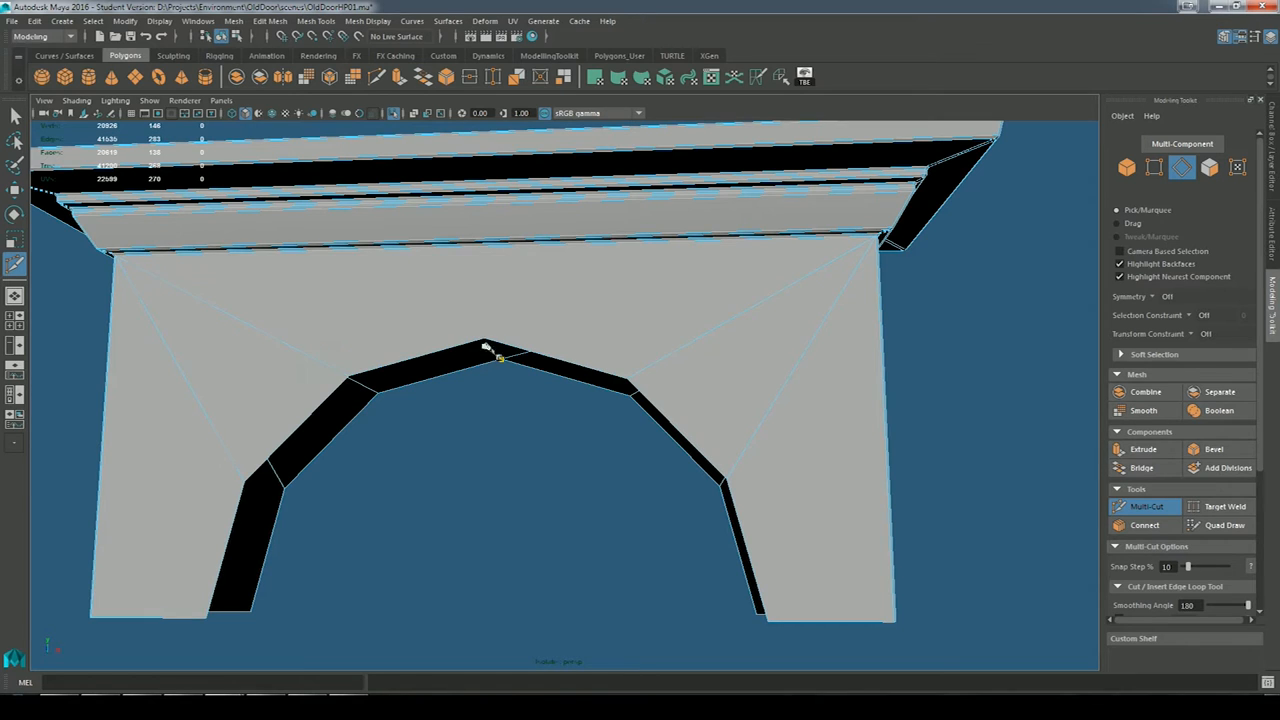
left_click_drag(500, 350, 540, 560)
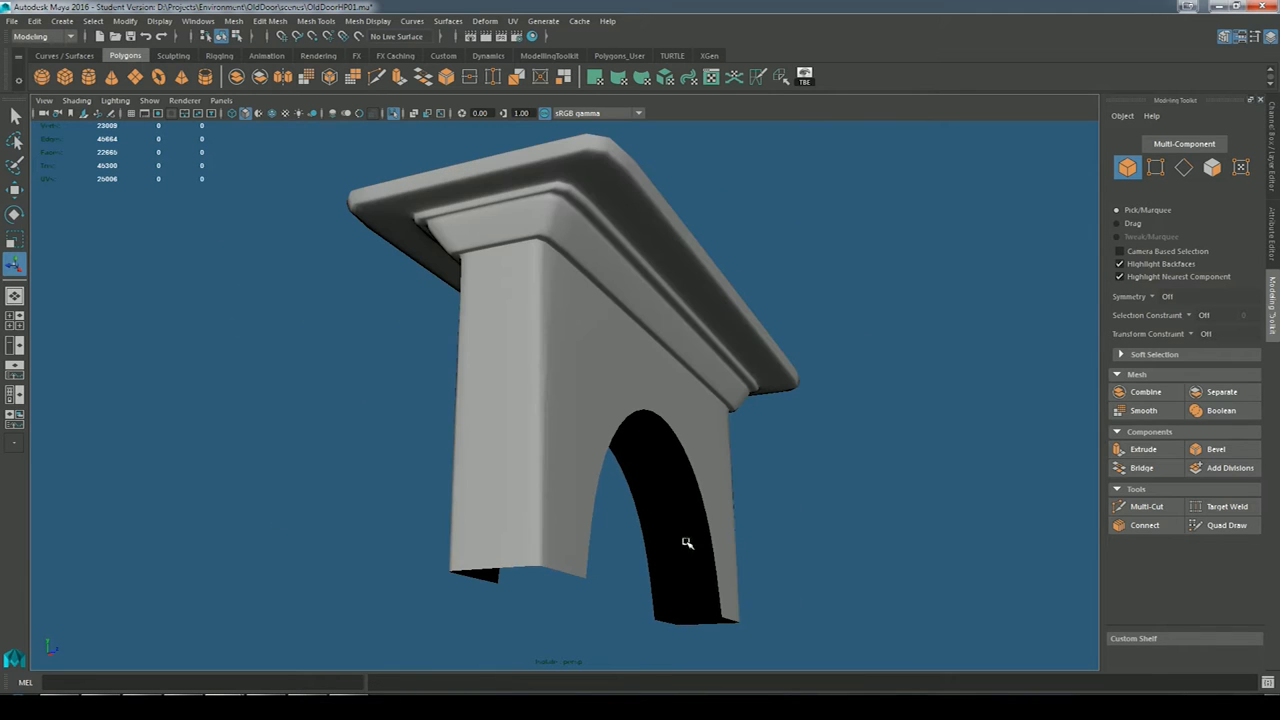
left_click(687, 543)
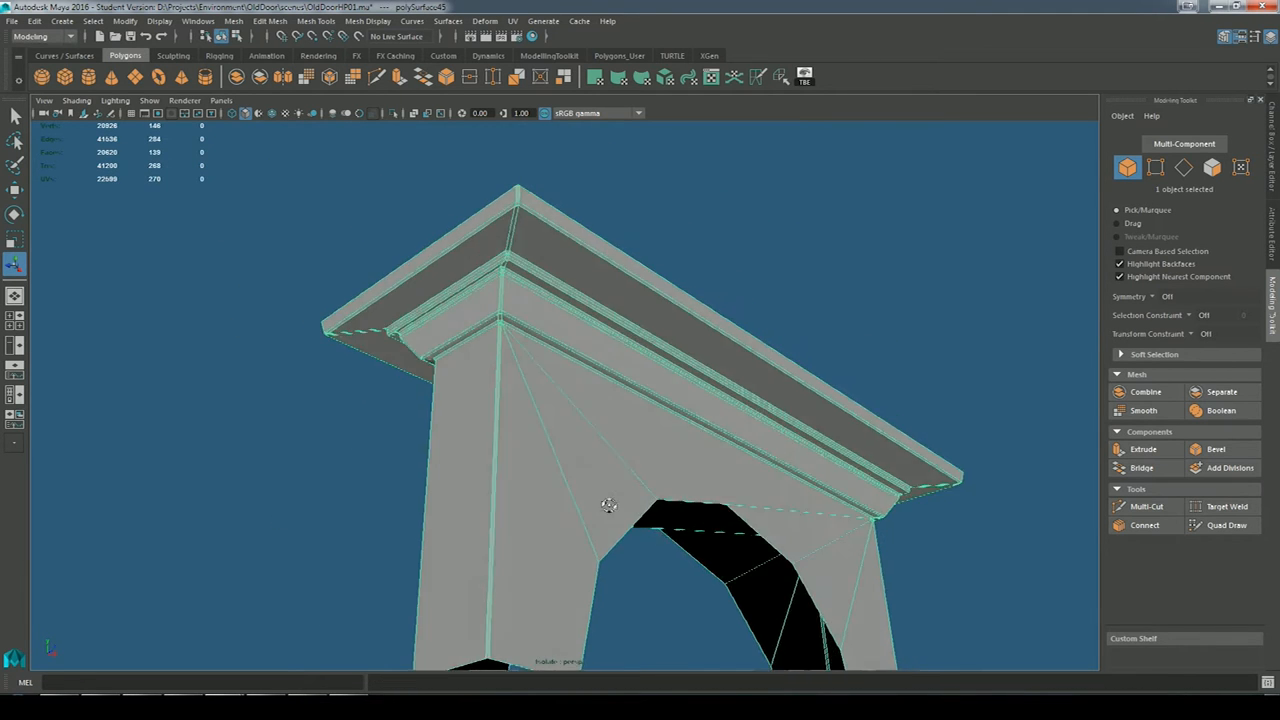
- Multi-Cut a supporting edge along the arch block's side
left_click_drag(609, 505, 537, 420)
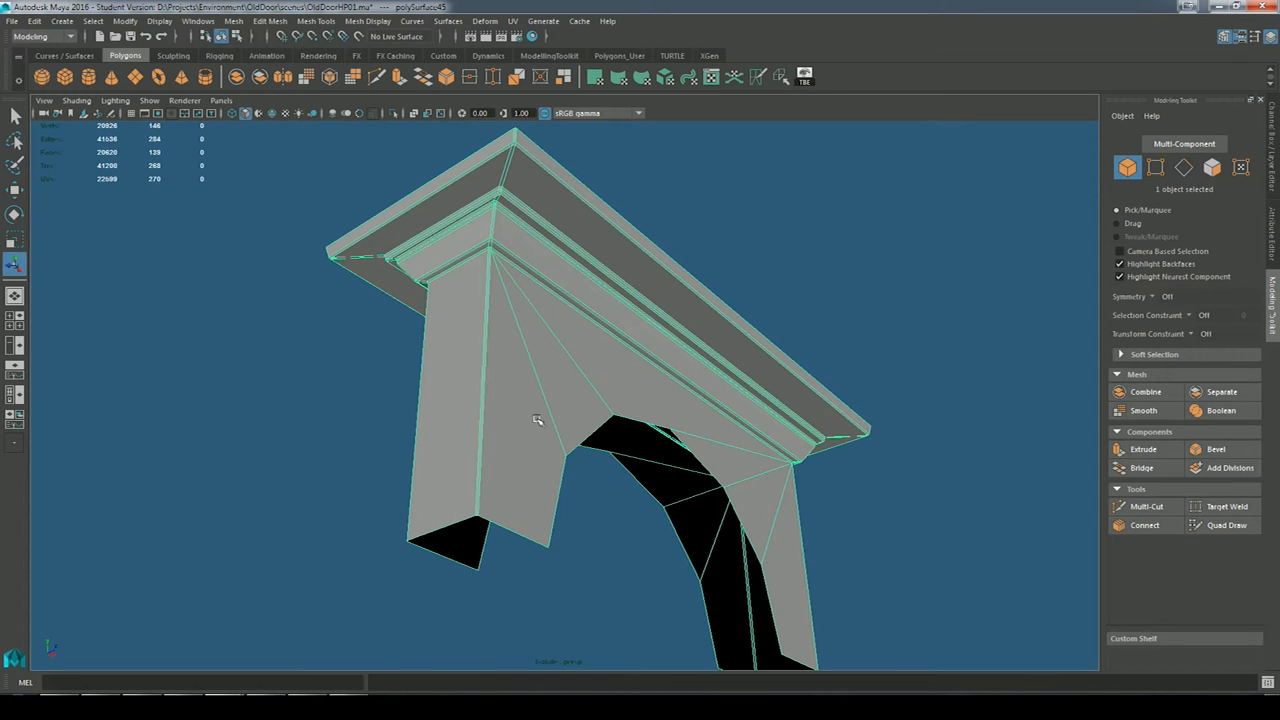
left_click_drag(537, 419, 950, 551)
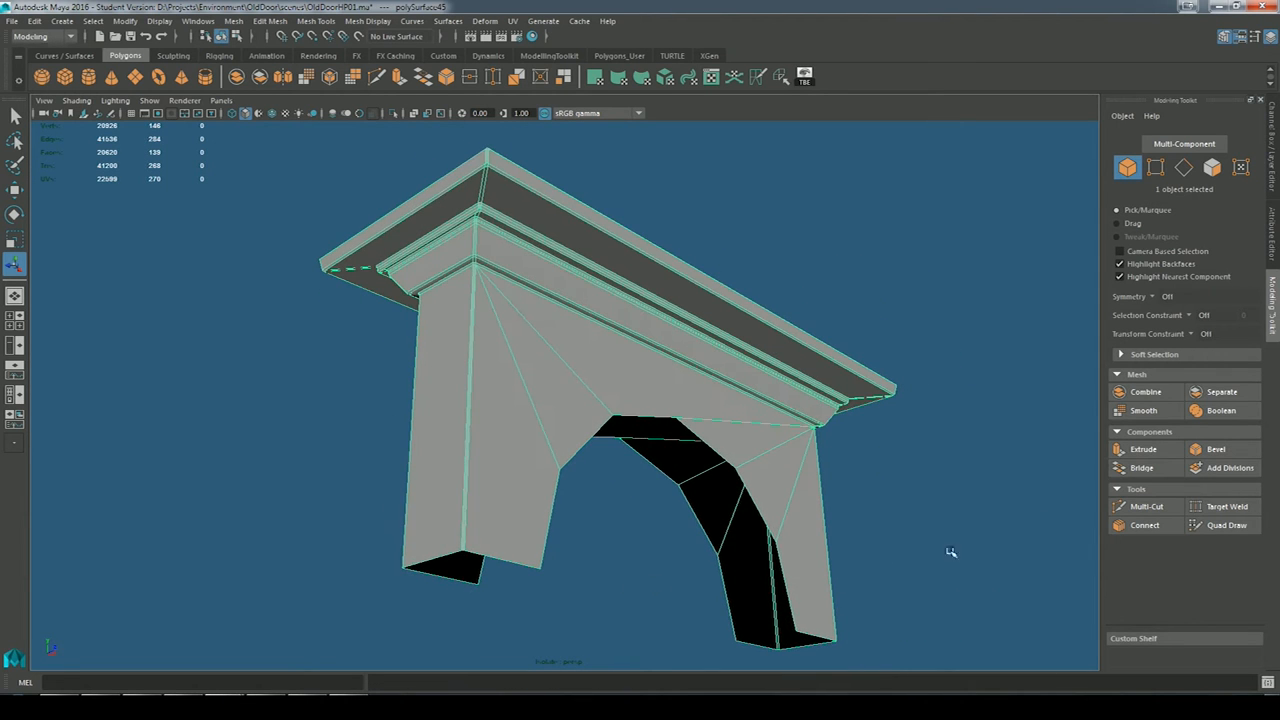
left_click(1147, 506)
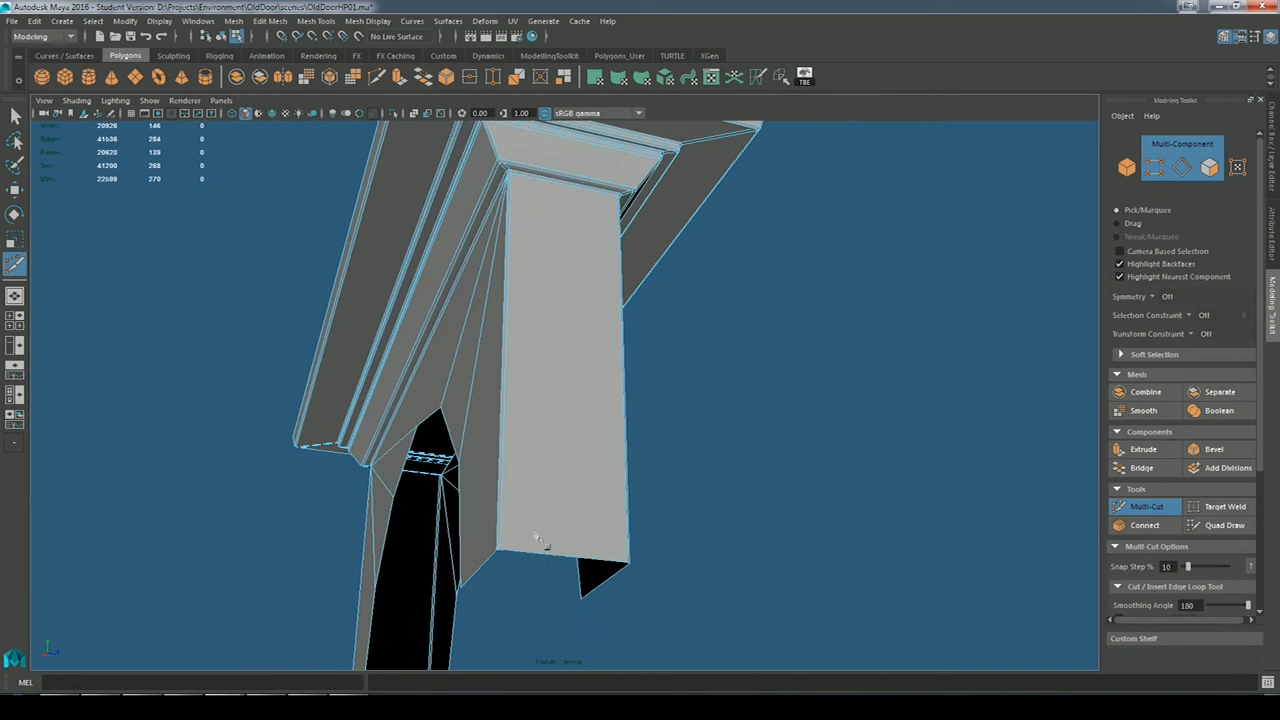
left_click_drag(600, 400, 500, 350)
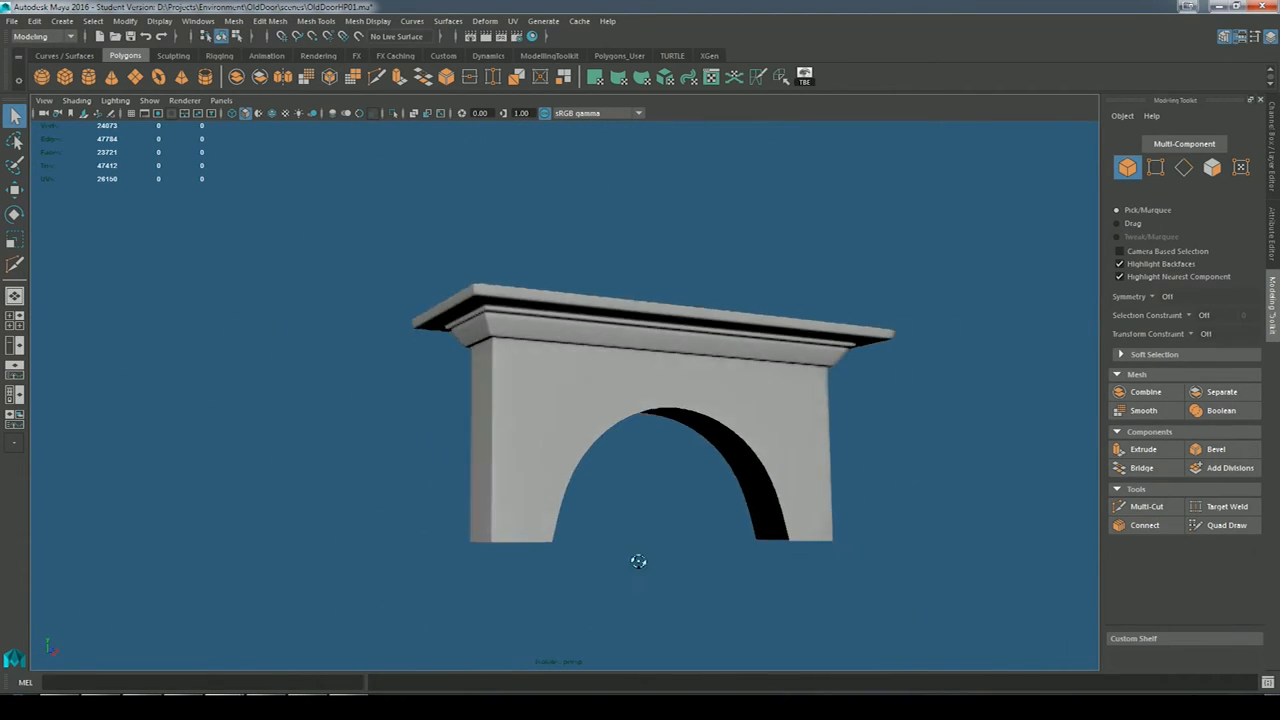
- Bevel the curved bracket's edge loops with 2 segments
left_click(1143, 410)
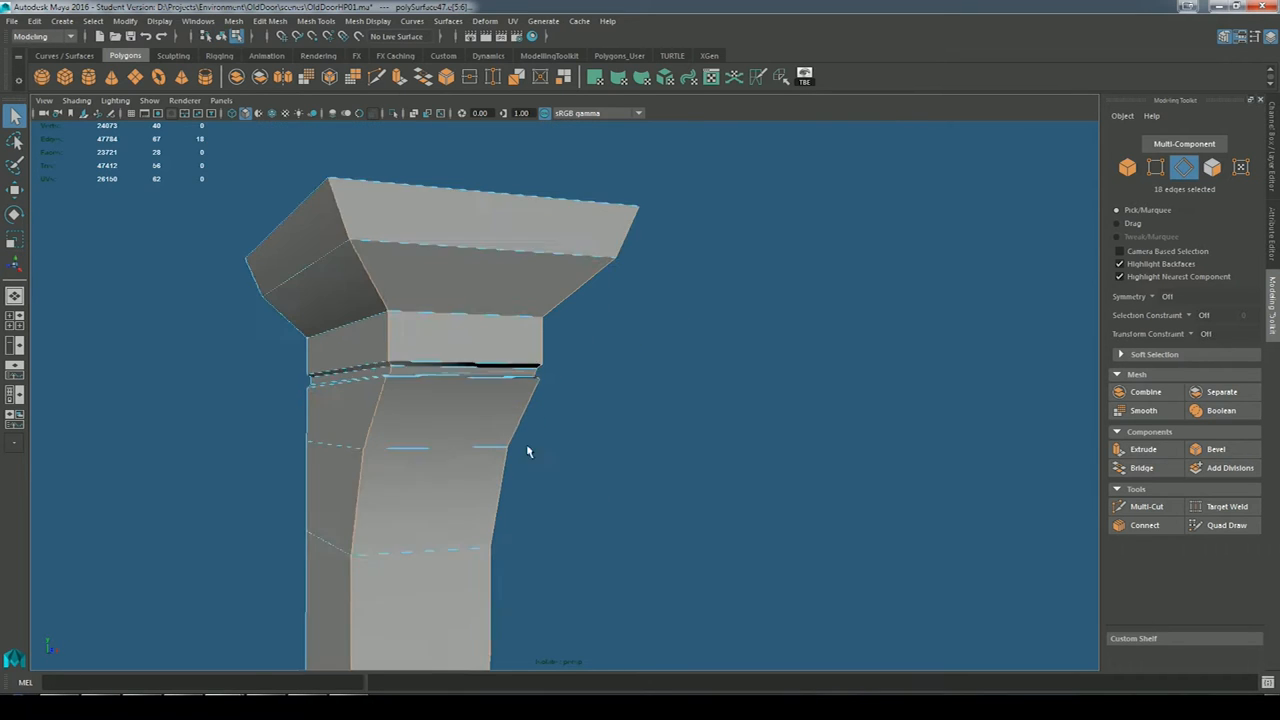
left_click_drag(530, 451, 539, 573)
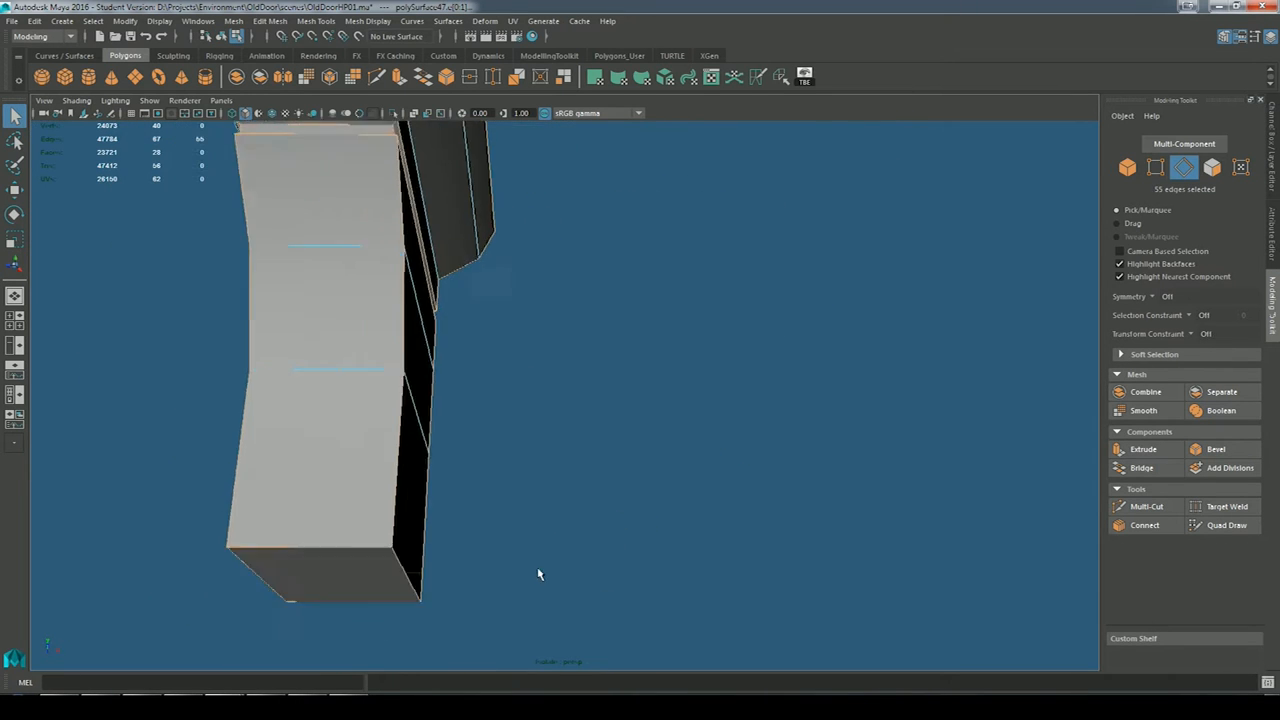
left_click(1216, 448)
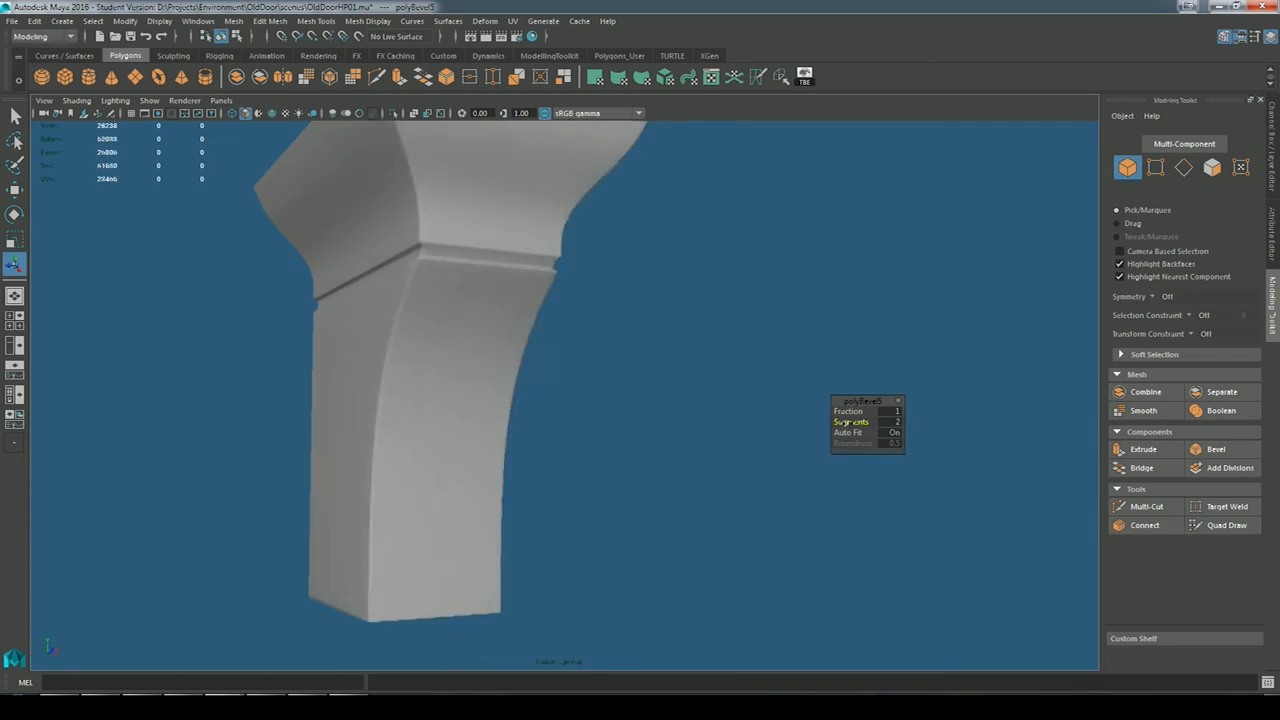
left_click(1143, 410)
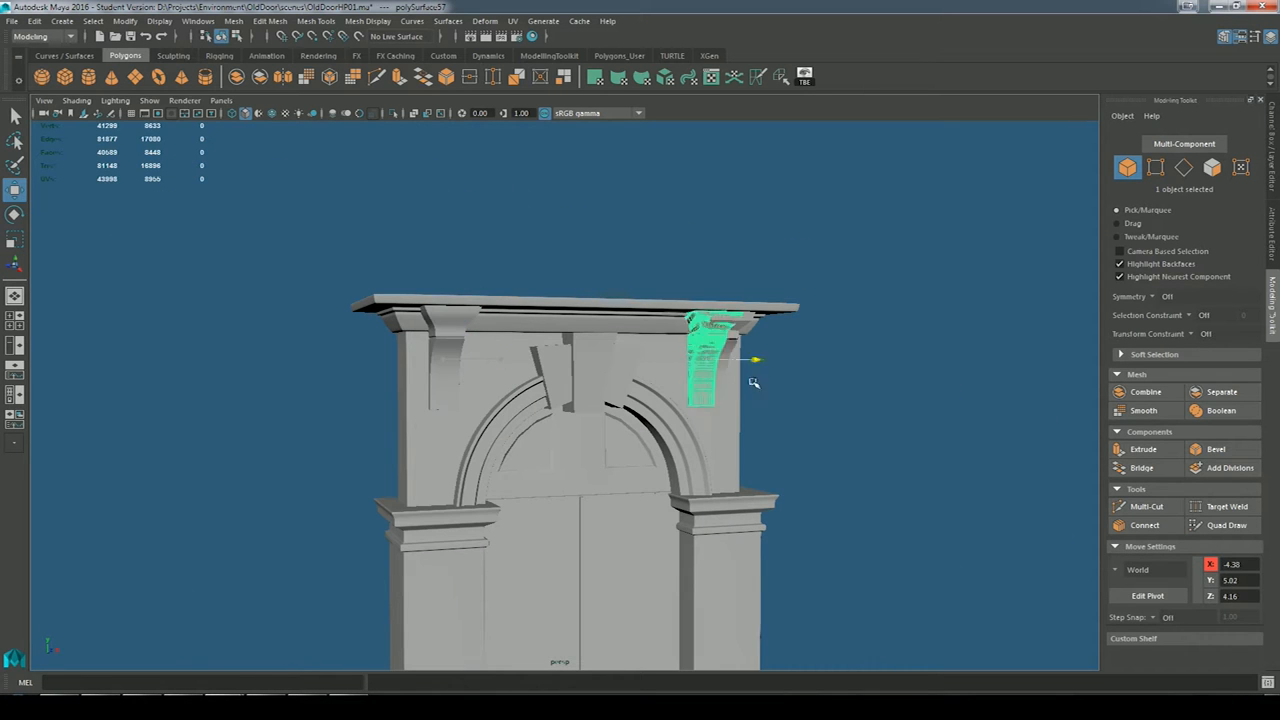
- Select the semicircular tympanum panel above the door
left_click(1216, 448)
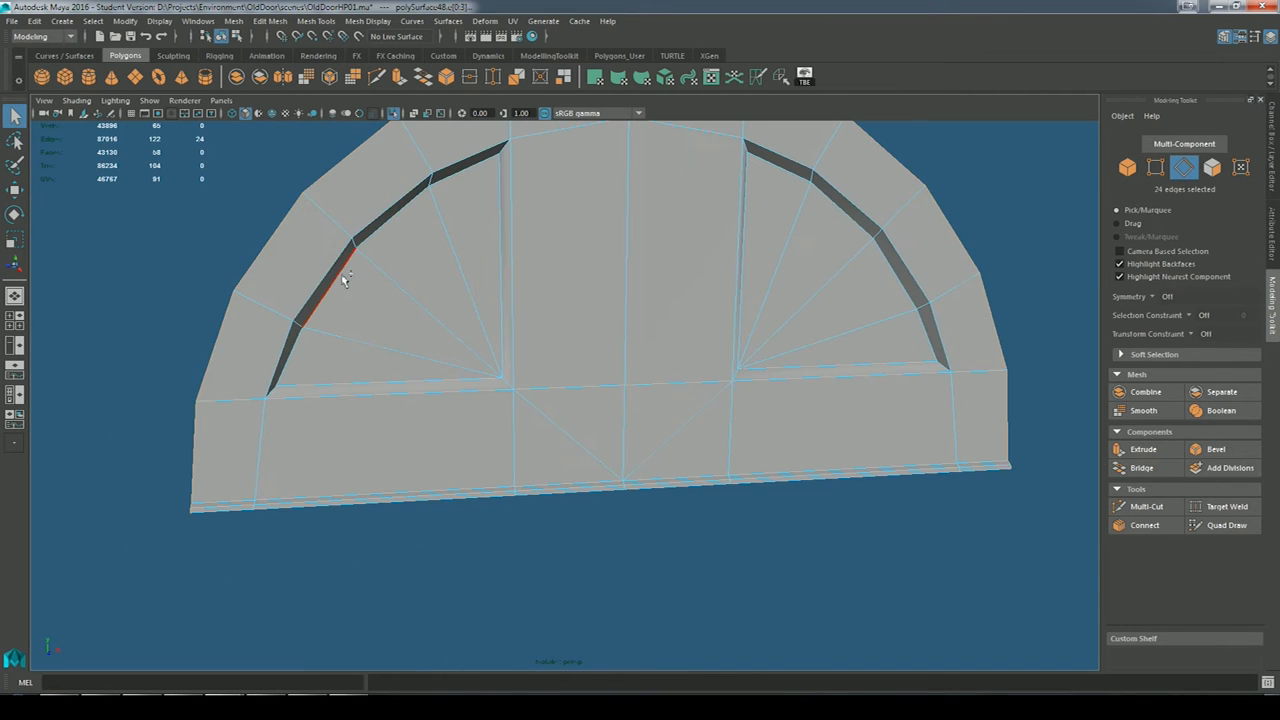
- Select edges around the panel's recesses, then return to object mode
left_click(735, 280)
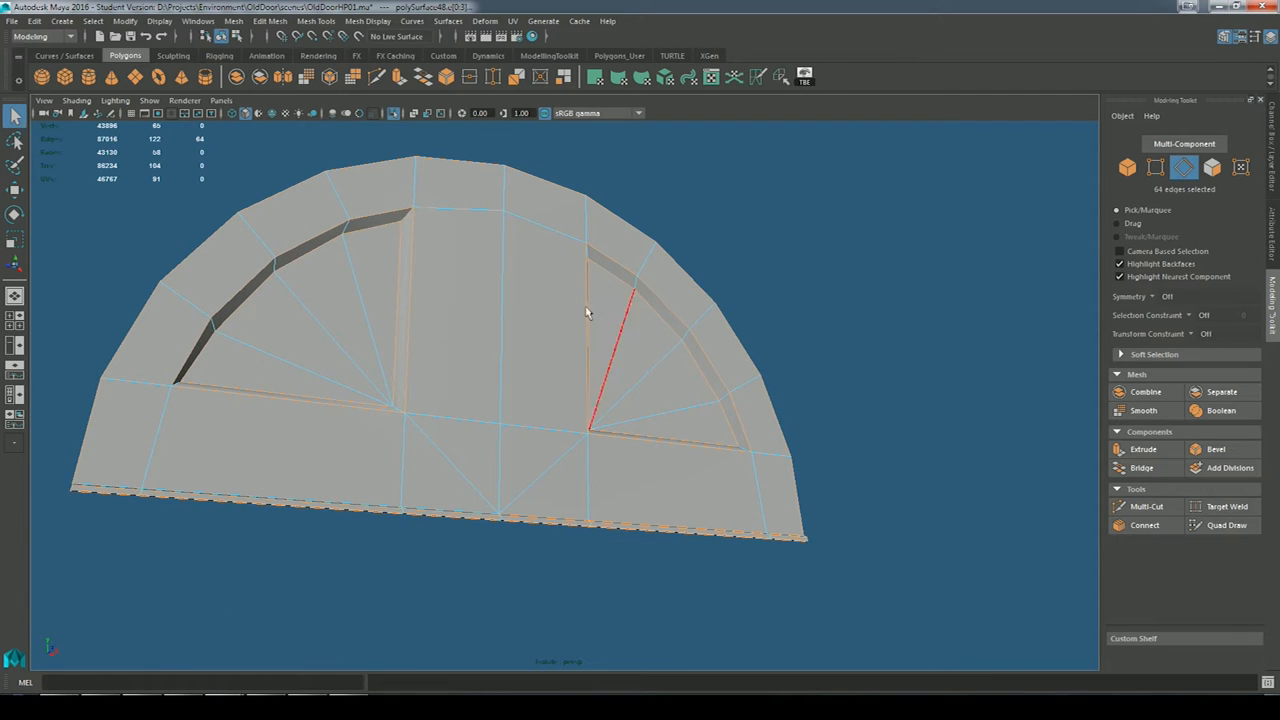
left_click_drag(588, 313, 303, 405)
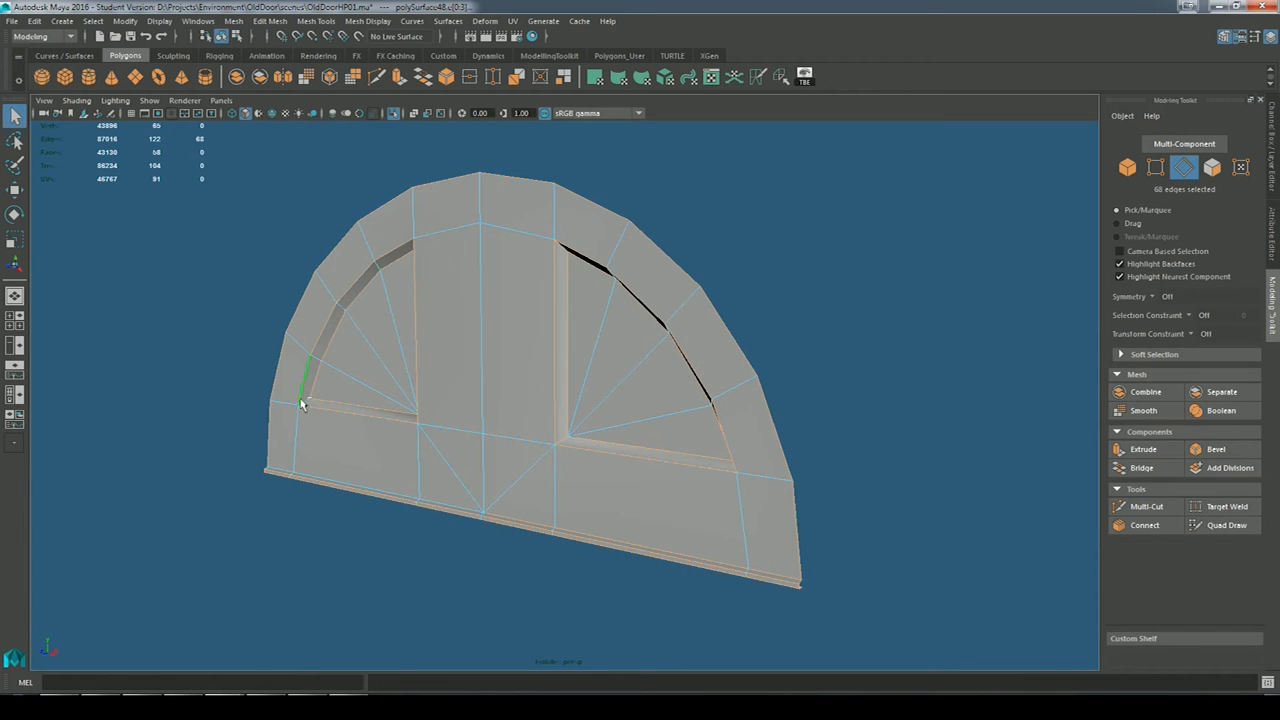
left_click(1215, 448)
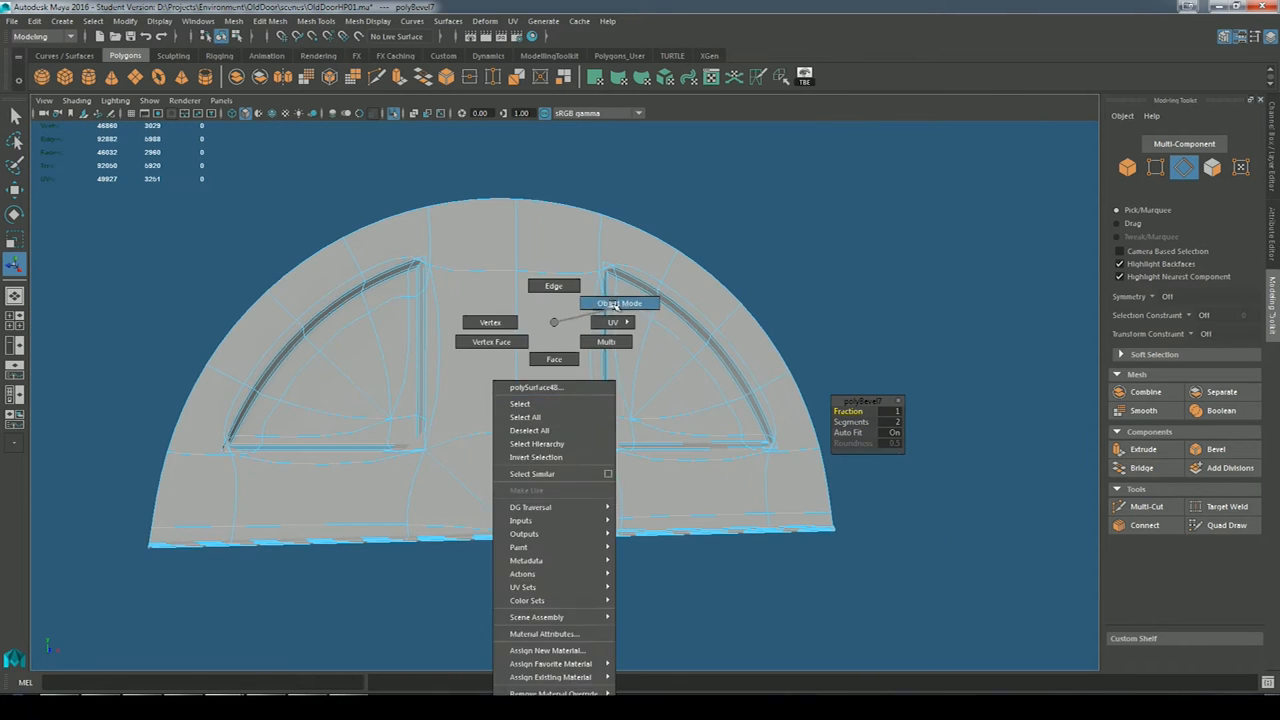
left_click(619, 303)
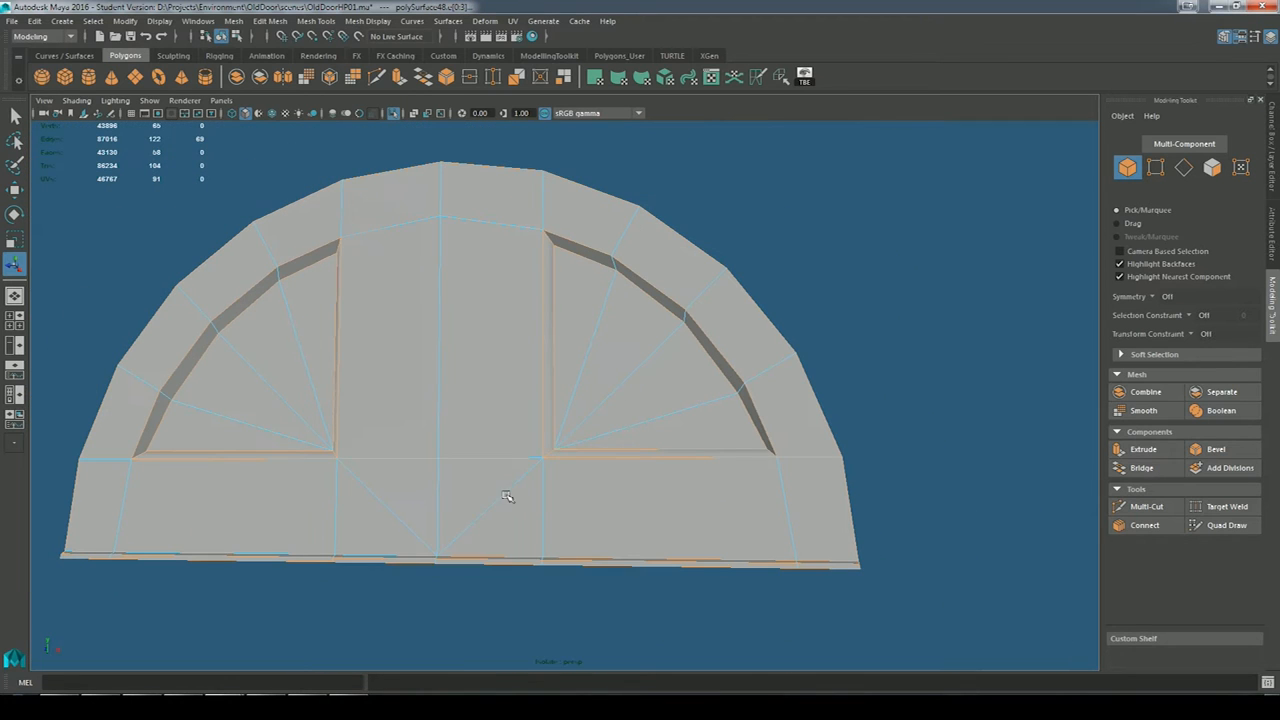
- Pick the recess border edges again and bevel them with 2 segments
left_click(490, 565)
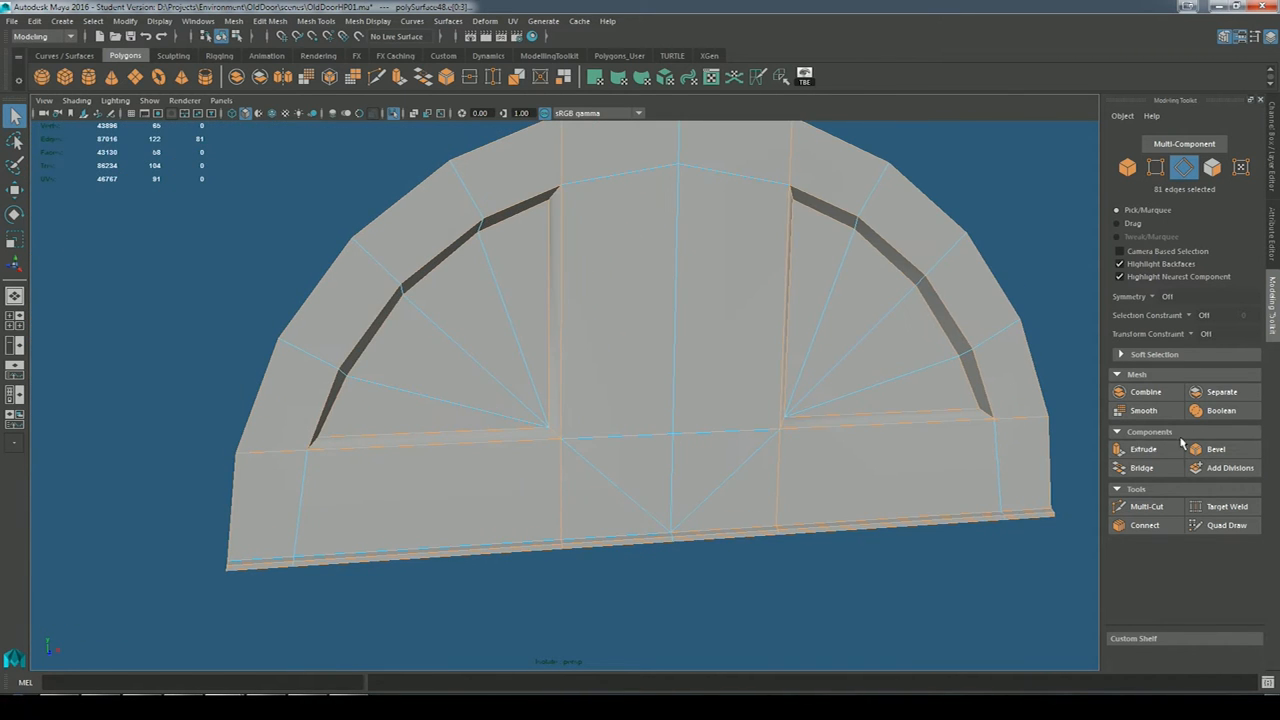
left_click(1216, 448)
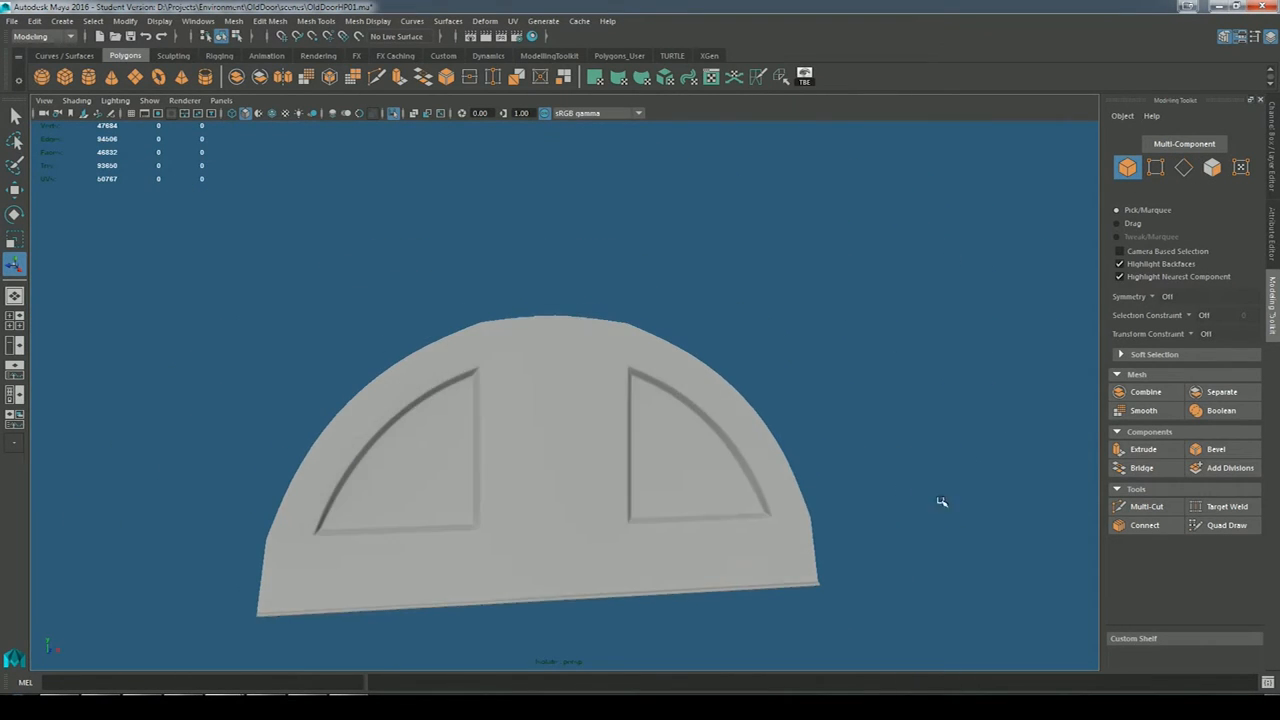
- Select the semicircular panel and all doorway pieces, and combine them into one mesh
left_click(233, 20)
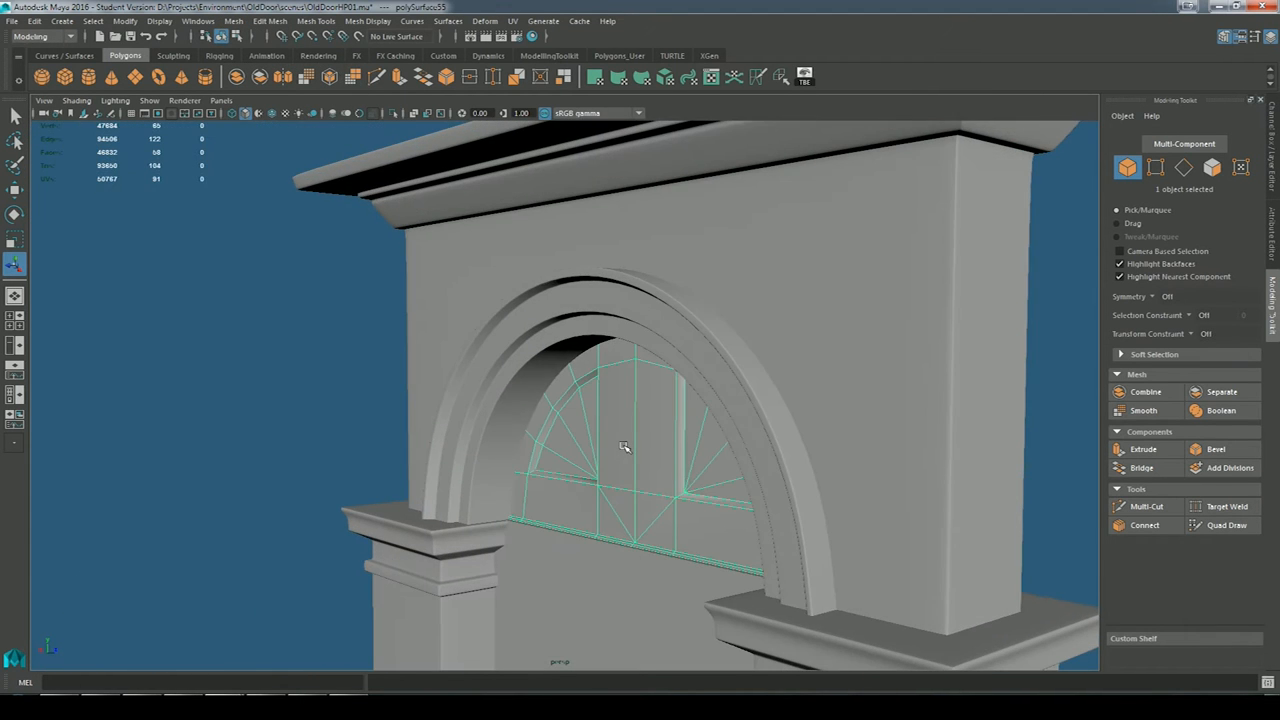
left_click_drag(623, 446, 708, 496)
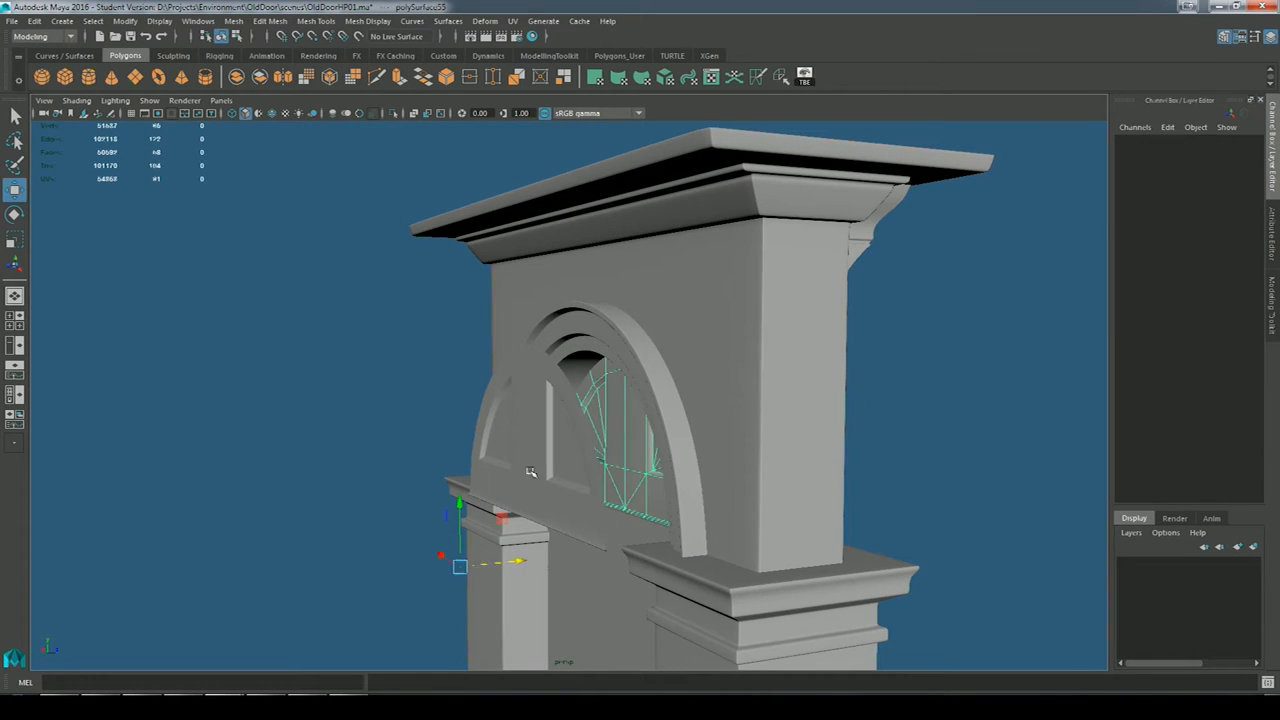
left_click(600, 430)
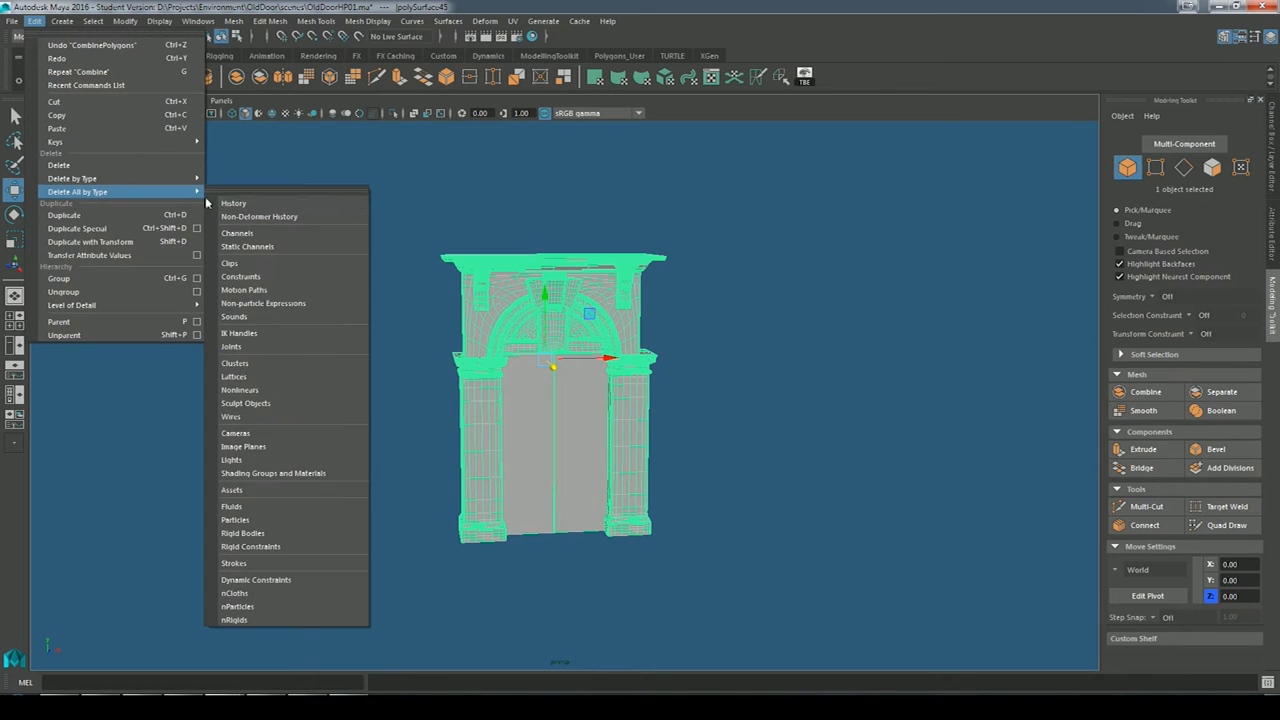
- Delete all construction history and save the scene as OldDoorHP02.ma
left_click(12, 21)
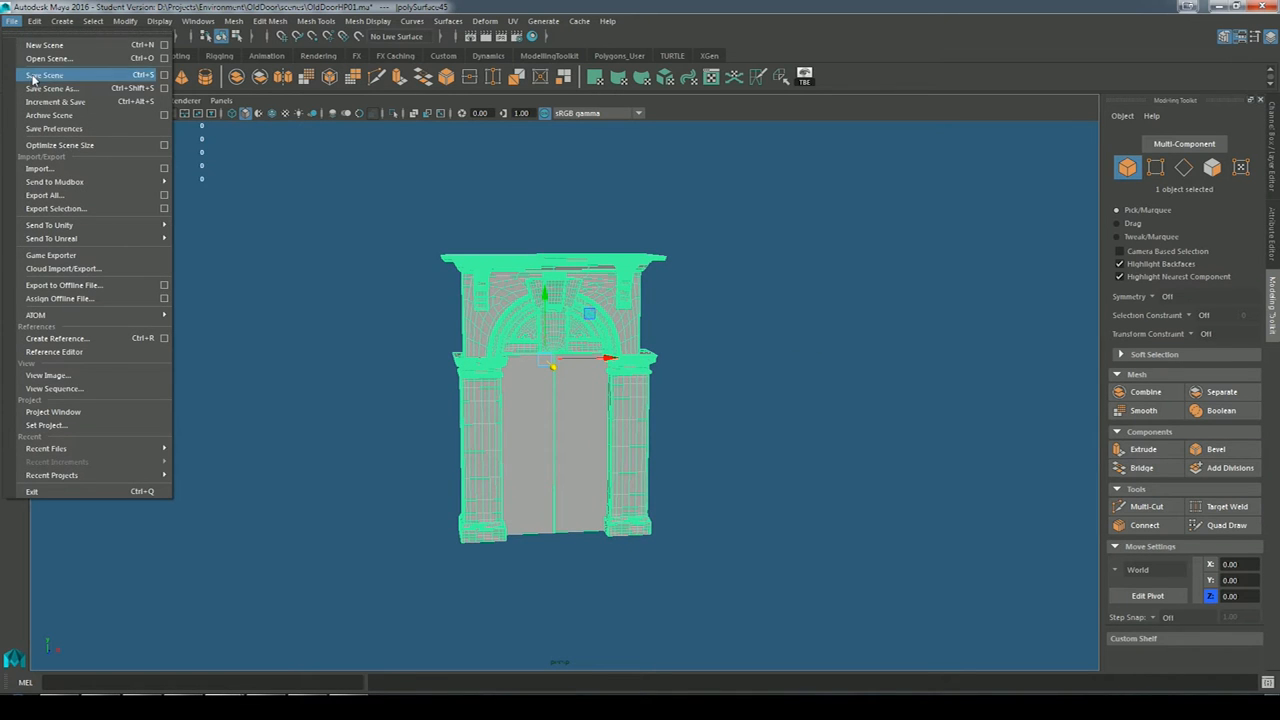
left_click(51, 88)
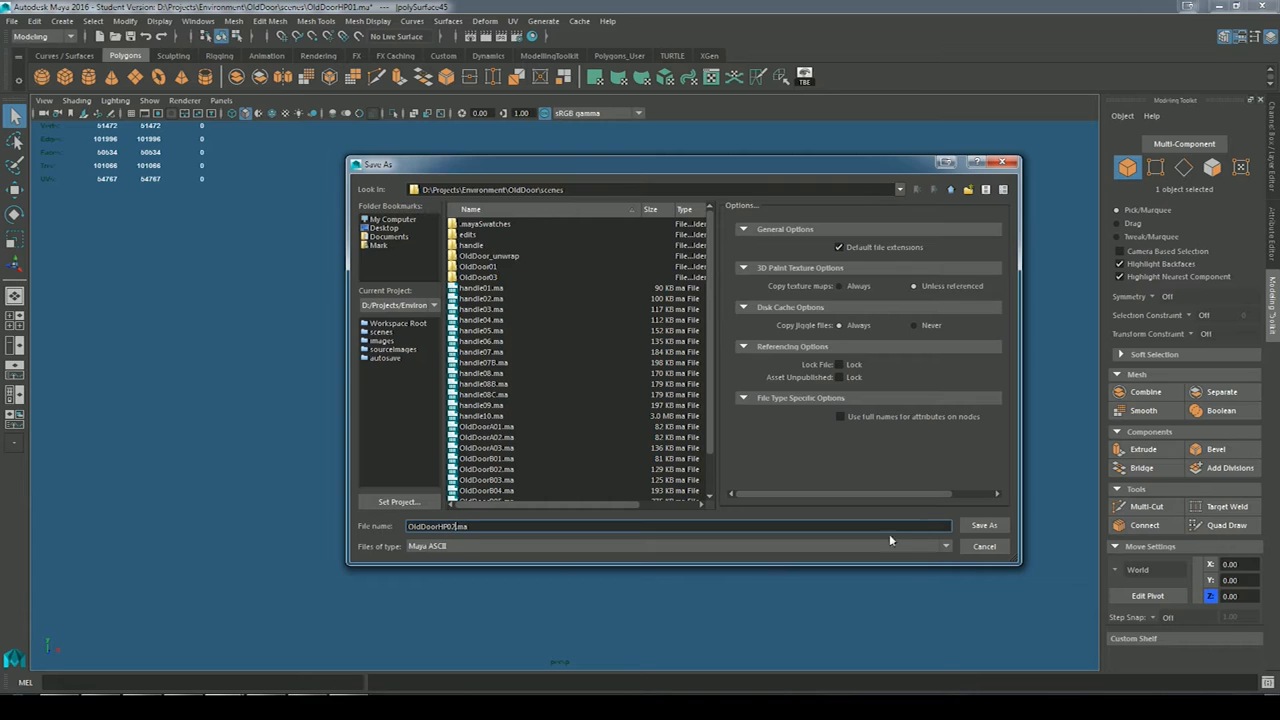
left_click(11, 21)
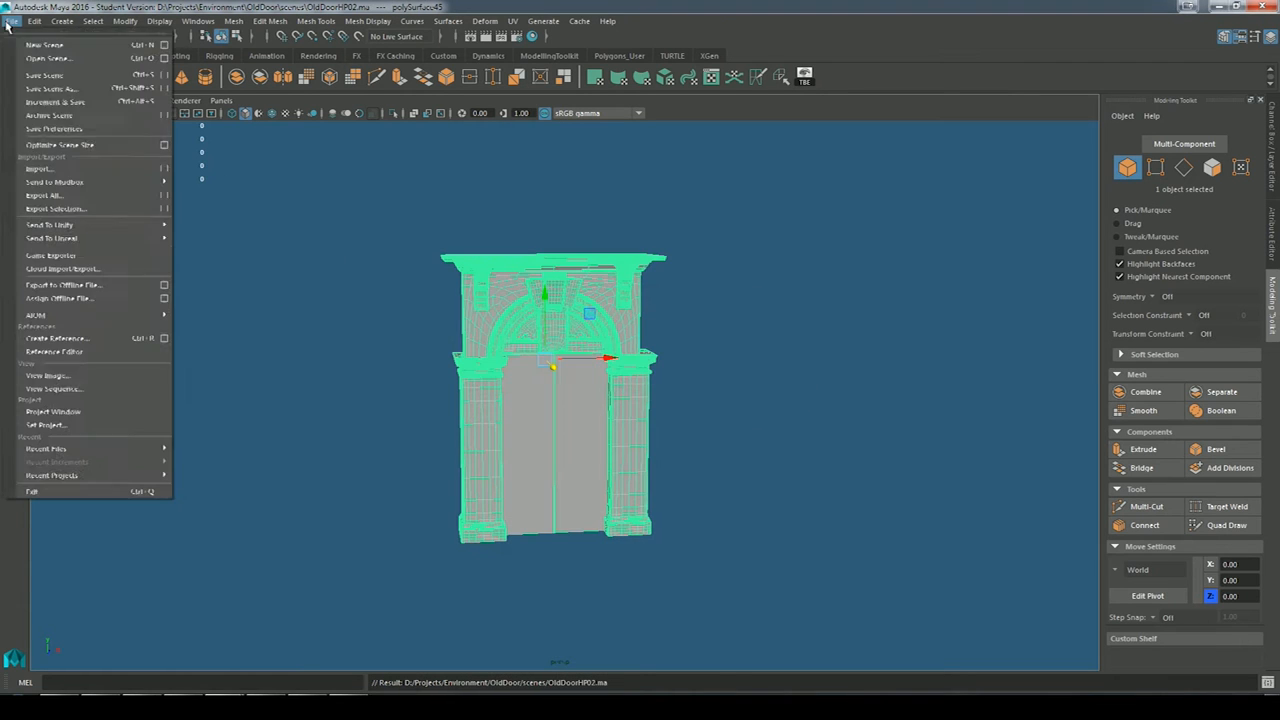
mouse_move(55, 208)
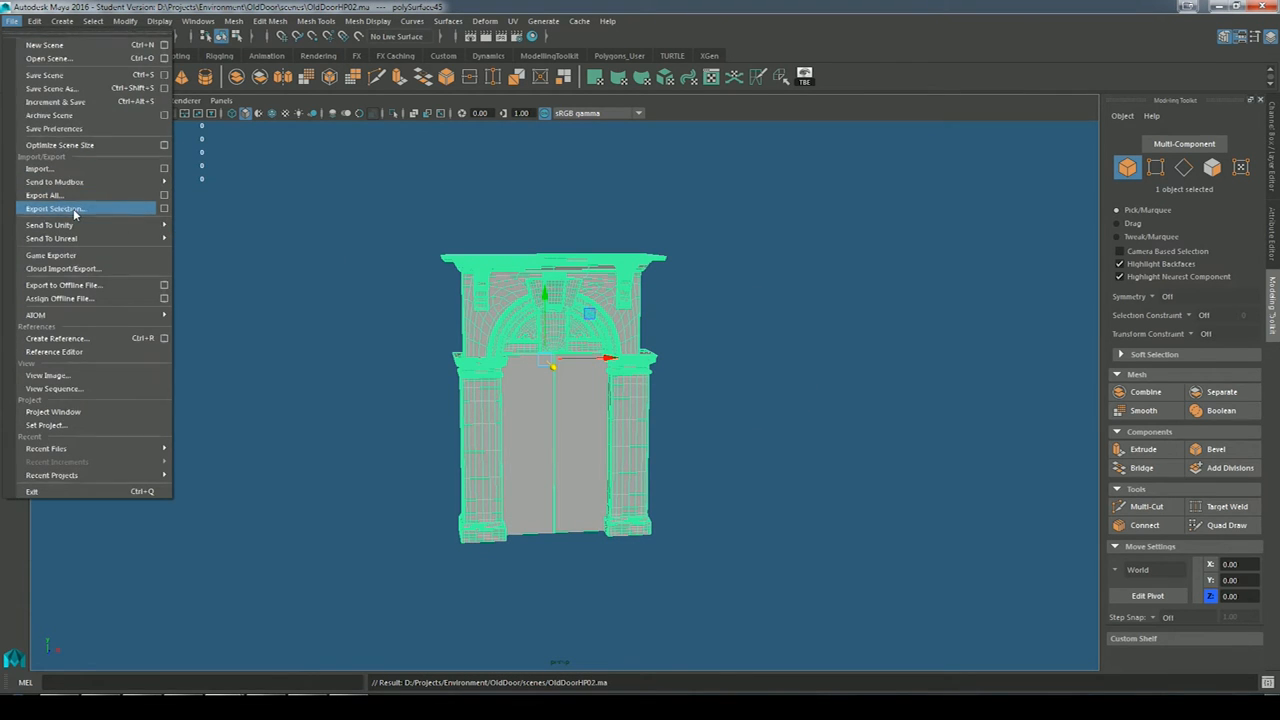
- Export the selected combined doorway in OBJ format as OldDoor03_HP.obj
left_click(54, 208)
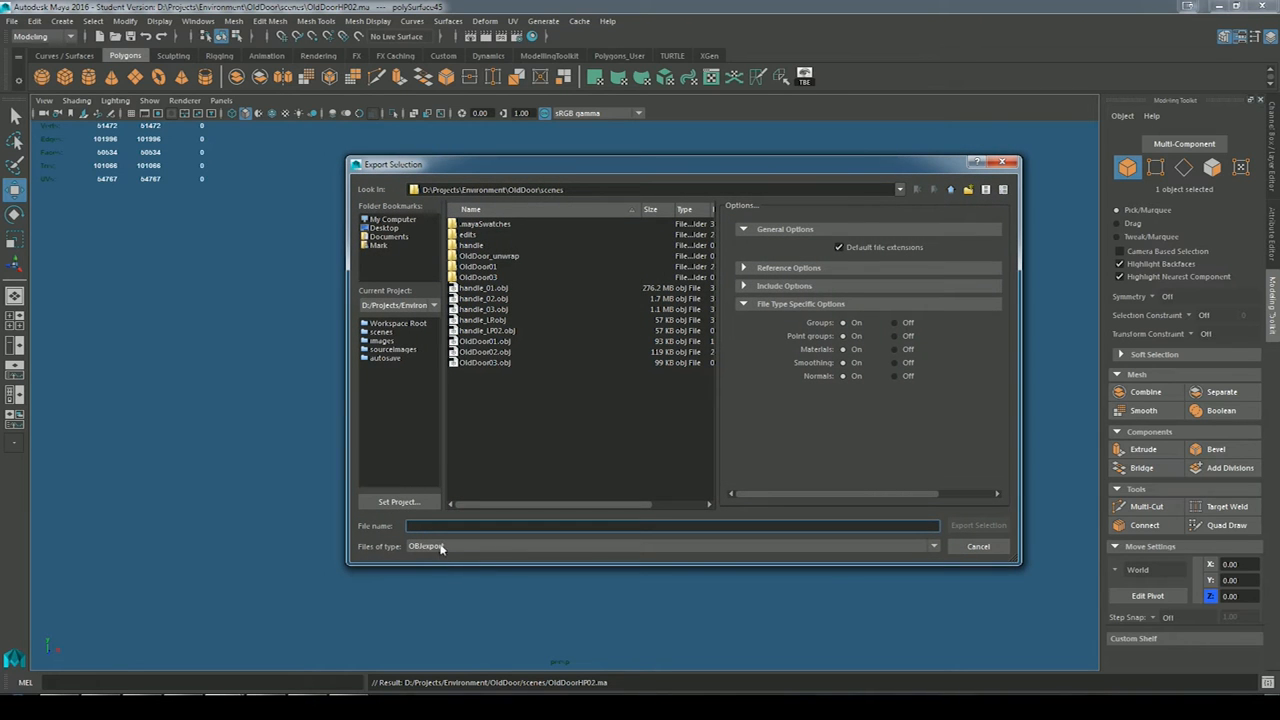
left_click(485, 362)
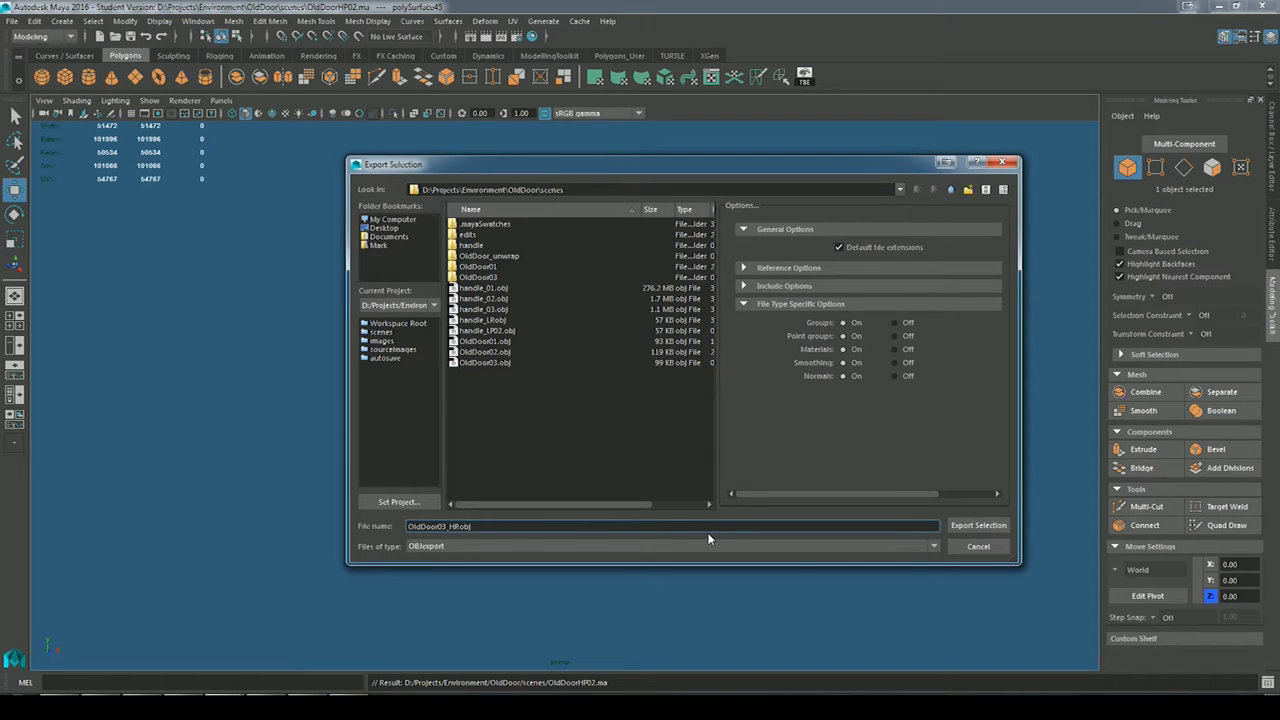
left_click(977, 525)
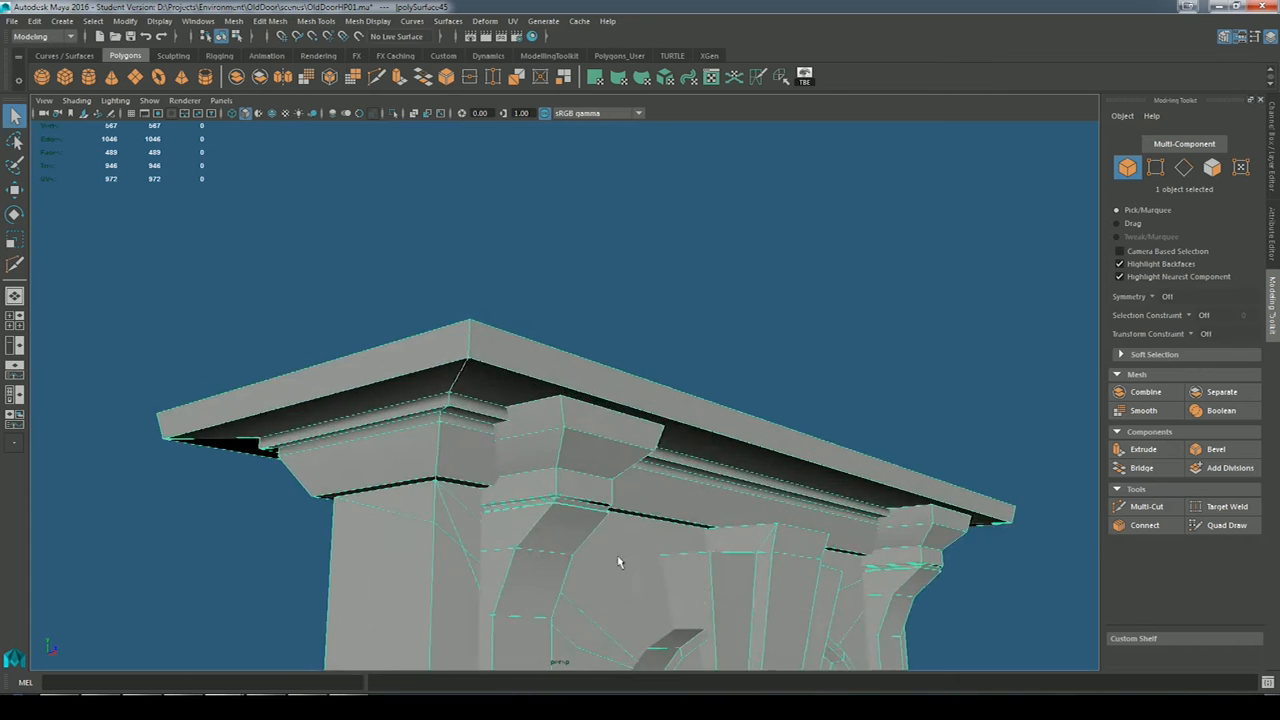
- Orbit to the low-poly doorway mesh, select it, and triangulate its faces
left_click_drag(620, 560, 330, 130)
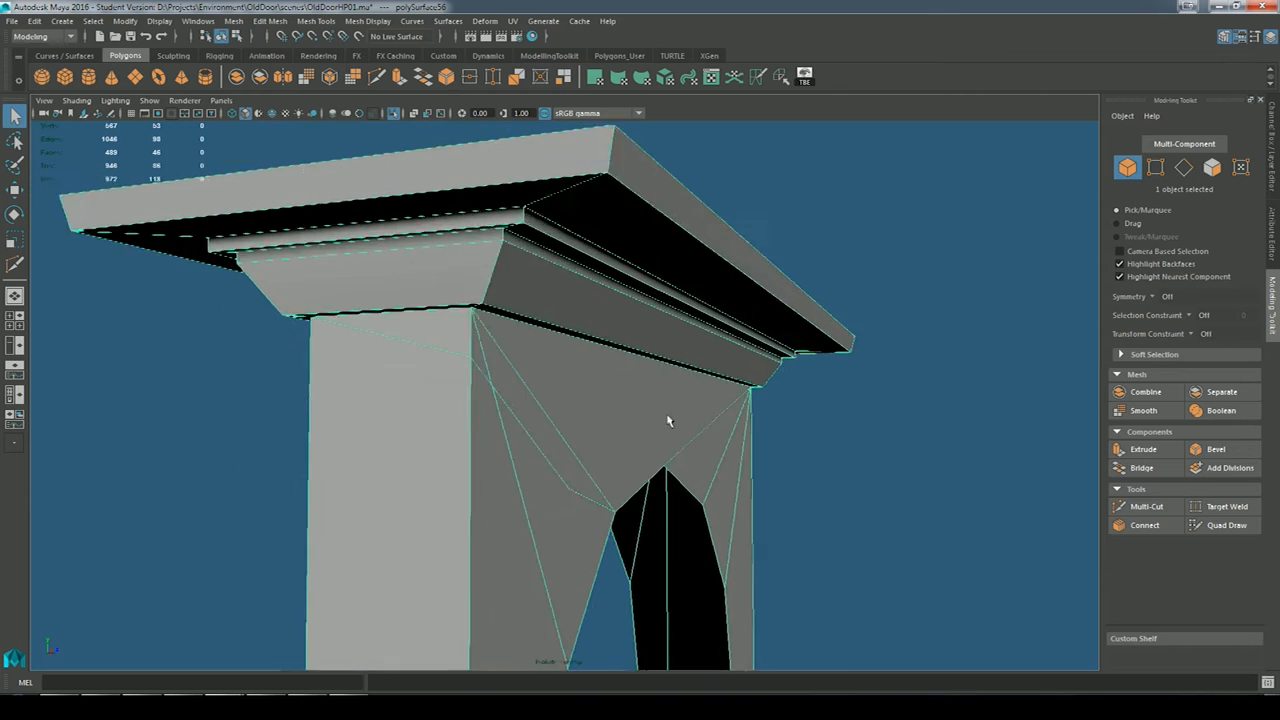
left_click(1225, 506)
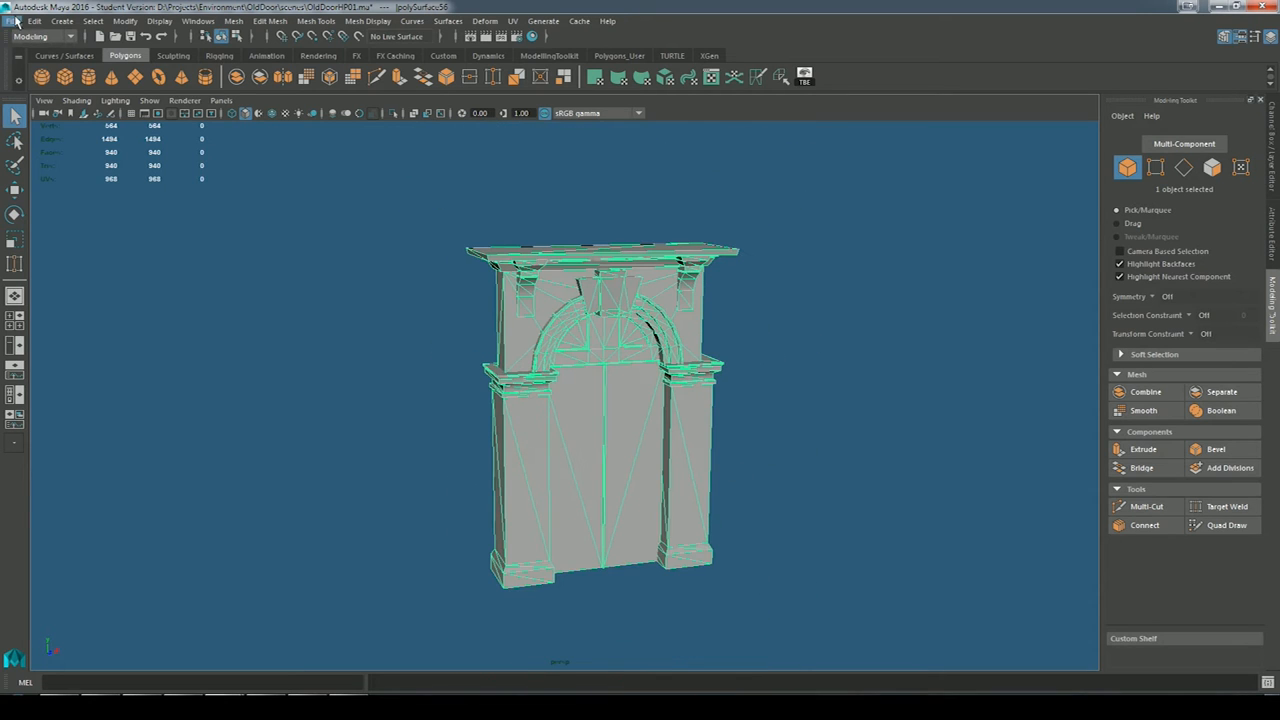
left_click(34, 20)
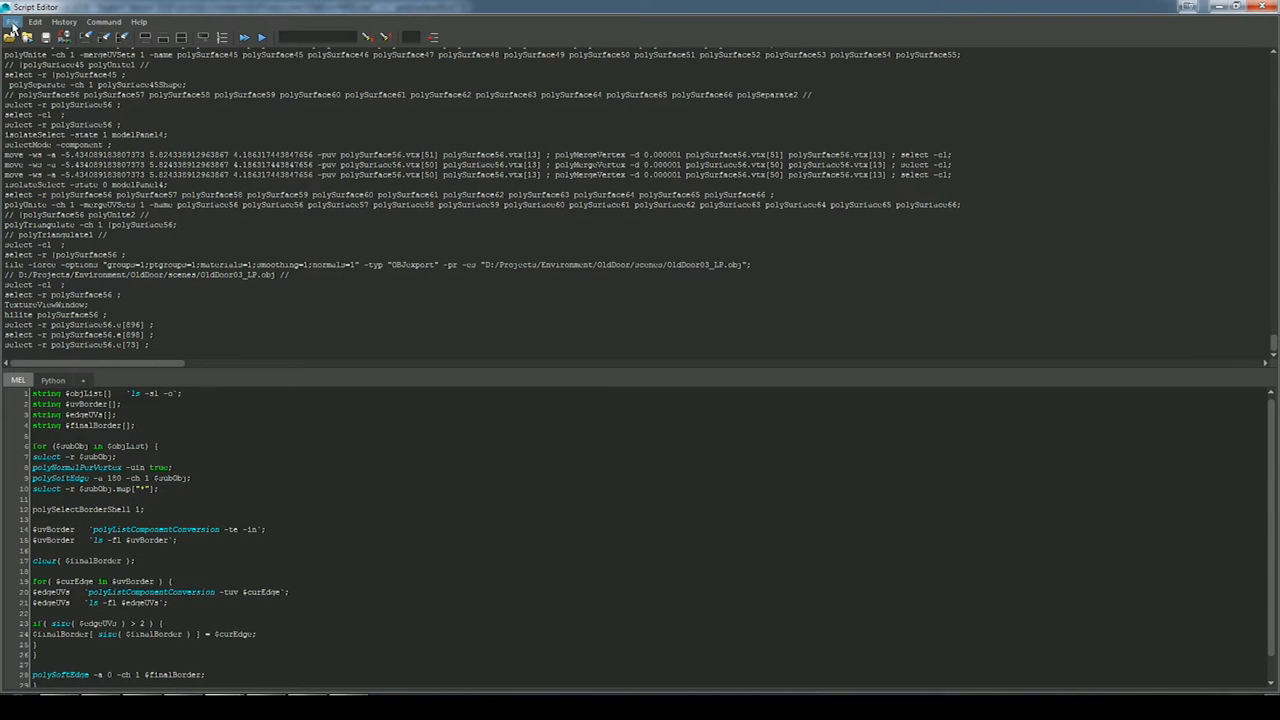
mouse_move(37, 53)
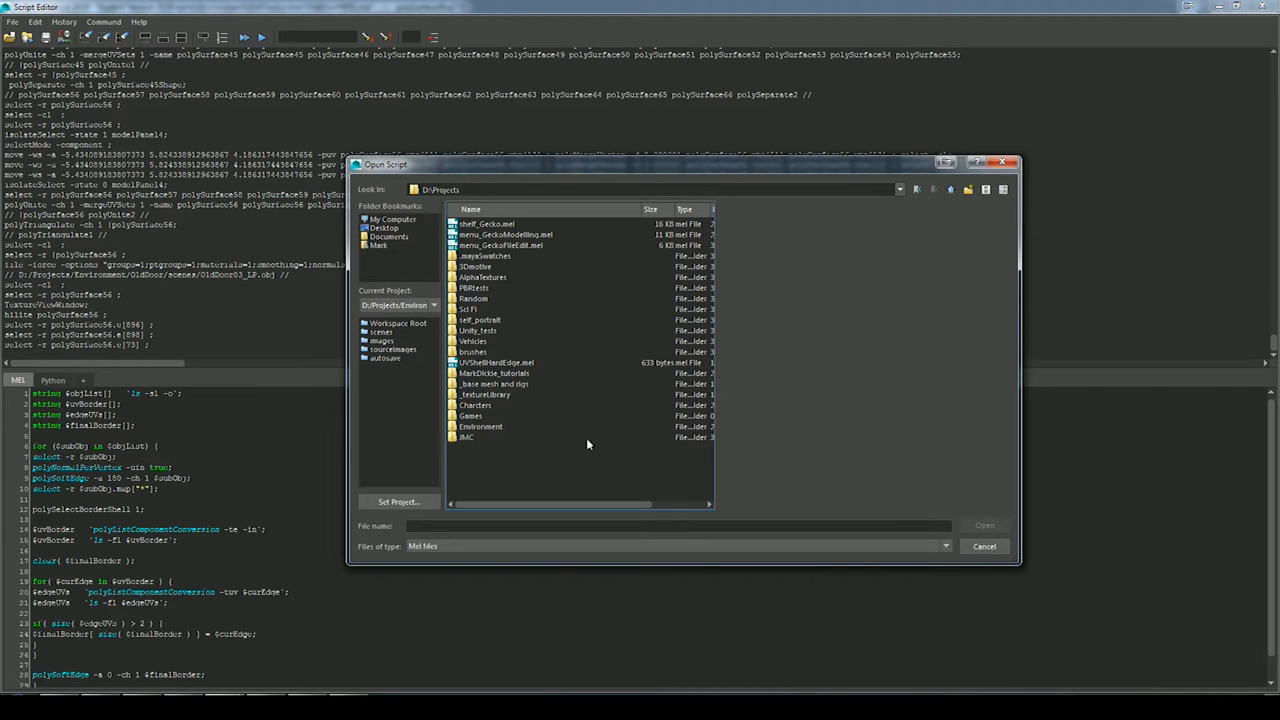
- Load and run UVShellHardEdge.mel on the low-poly arch, then close the Script Editor
left_click(495, 362)
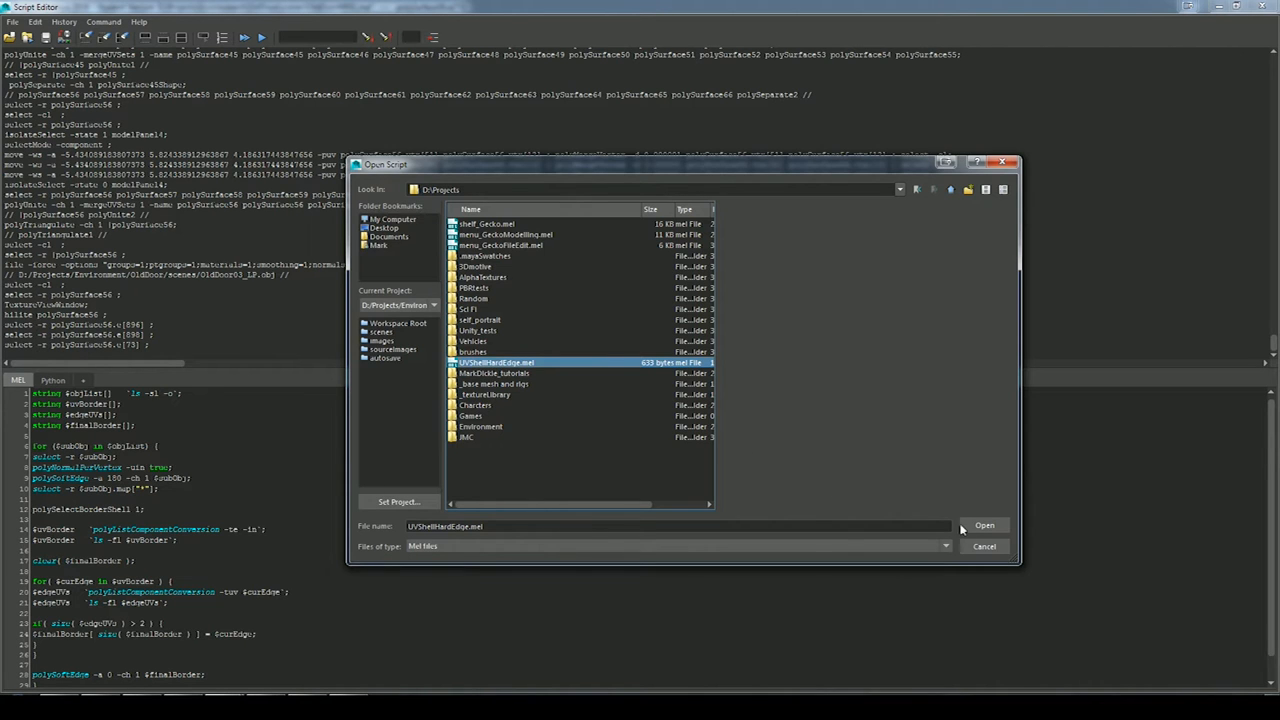
left_click(984, 525)
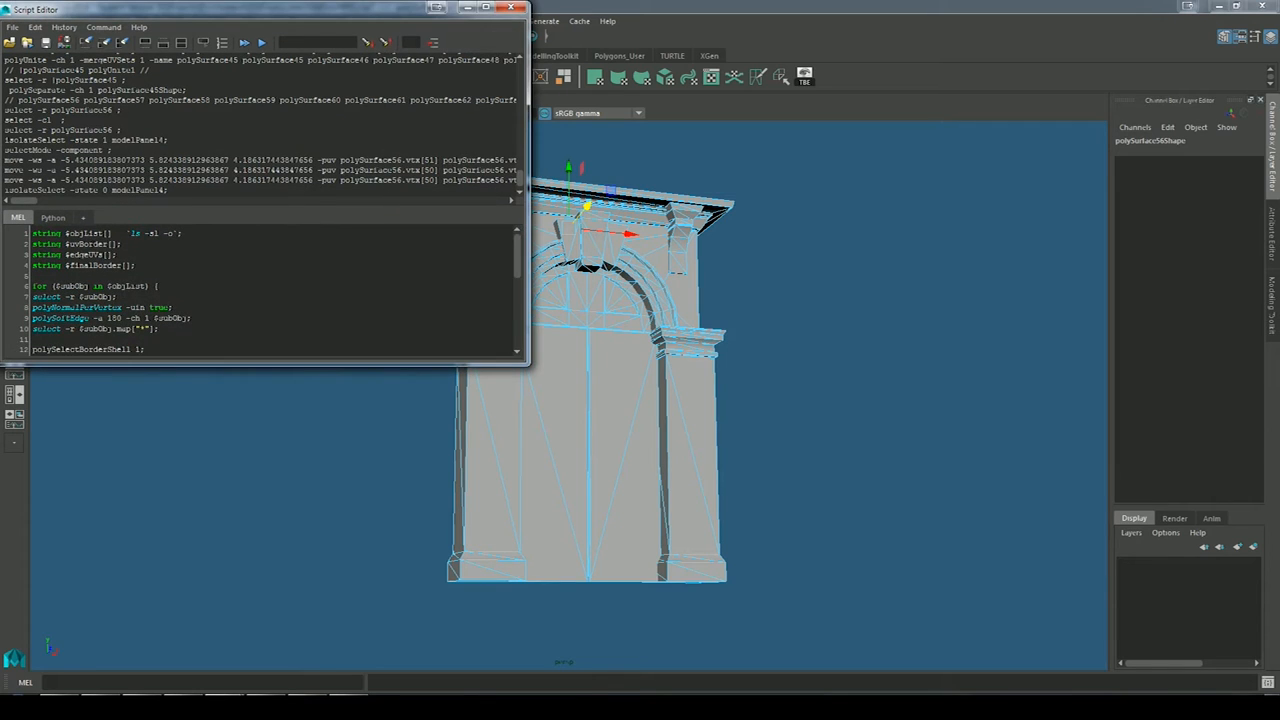
key("ctrl+a")
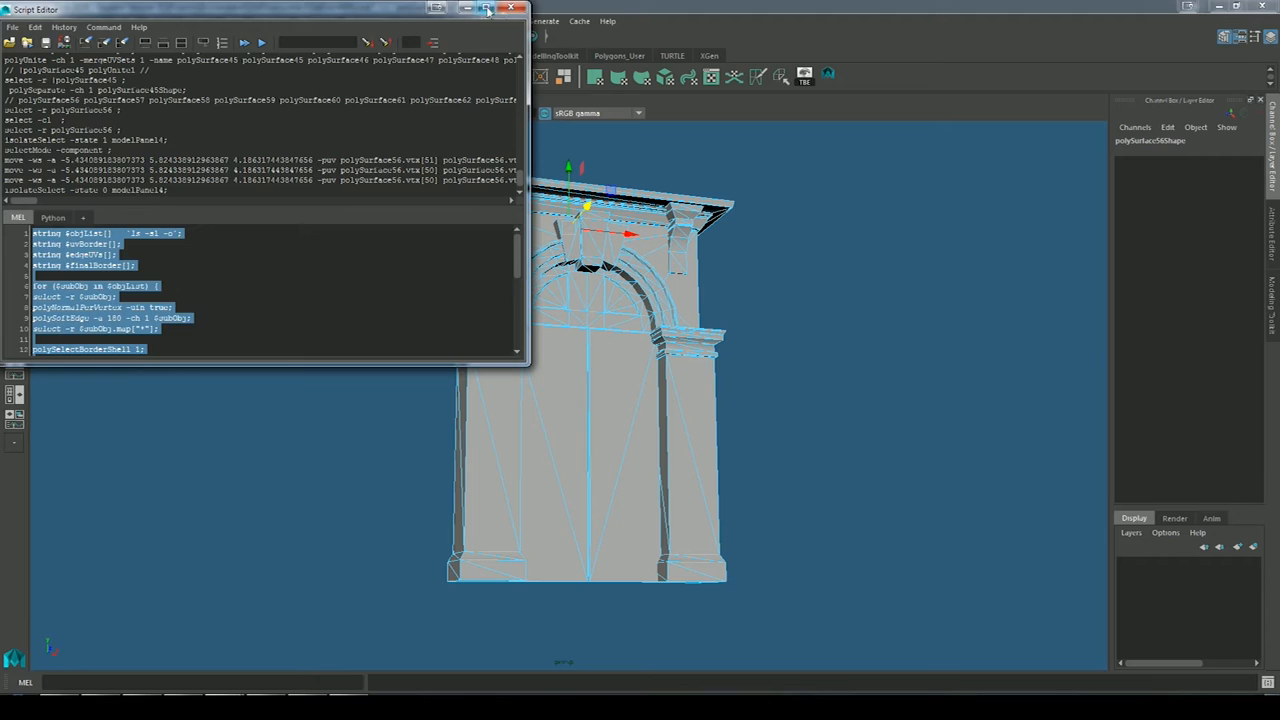
left_click(511, 8)
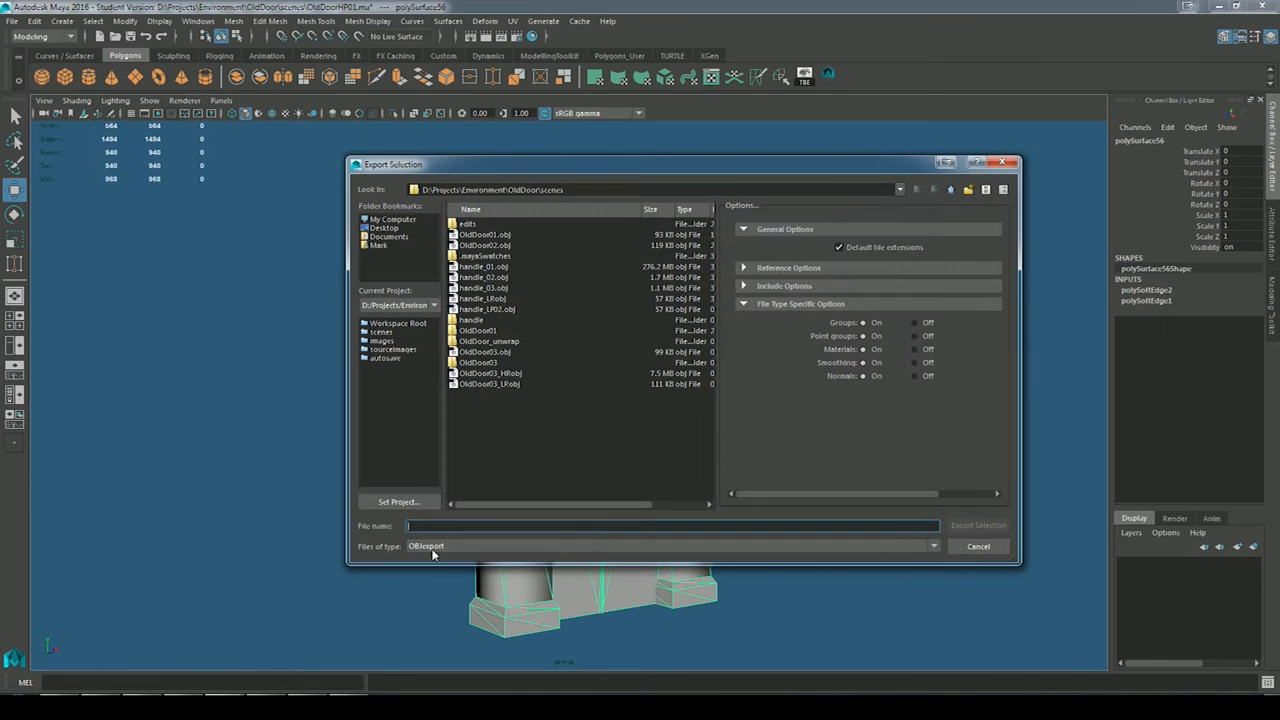
- Export the low-poly arch onto OldDoor03_LP.obj, confirming the file replacement
left_click(977, 524)
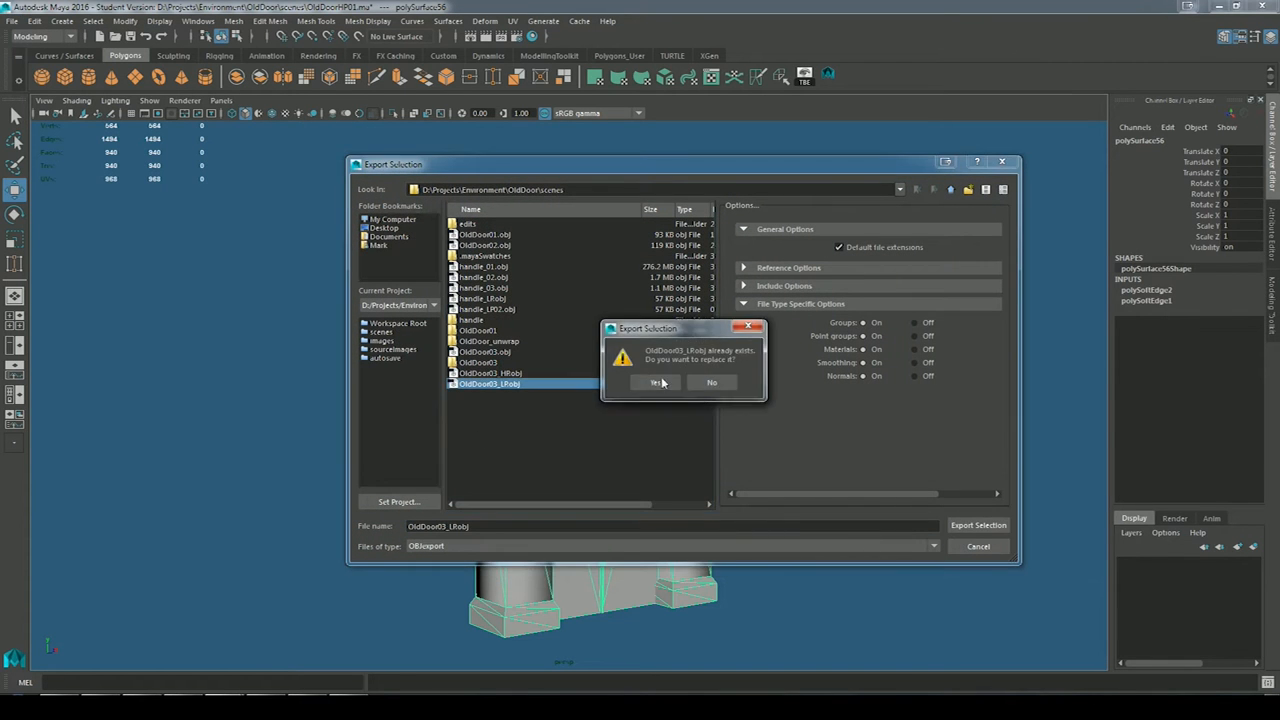
left_click(656, 382)
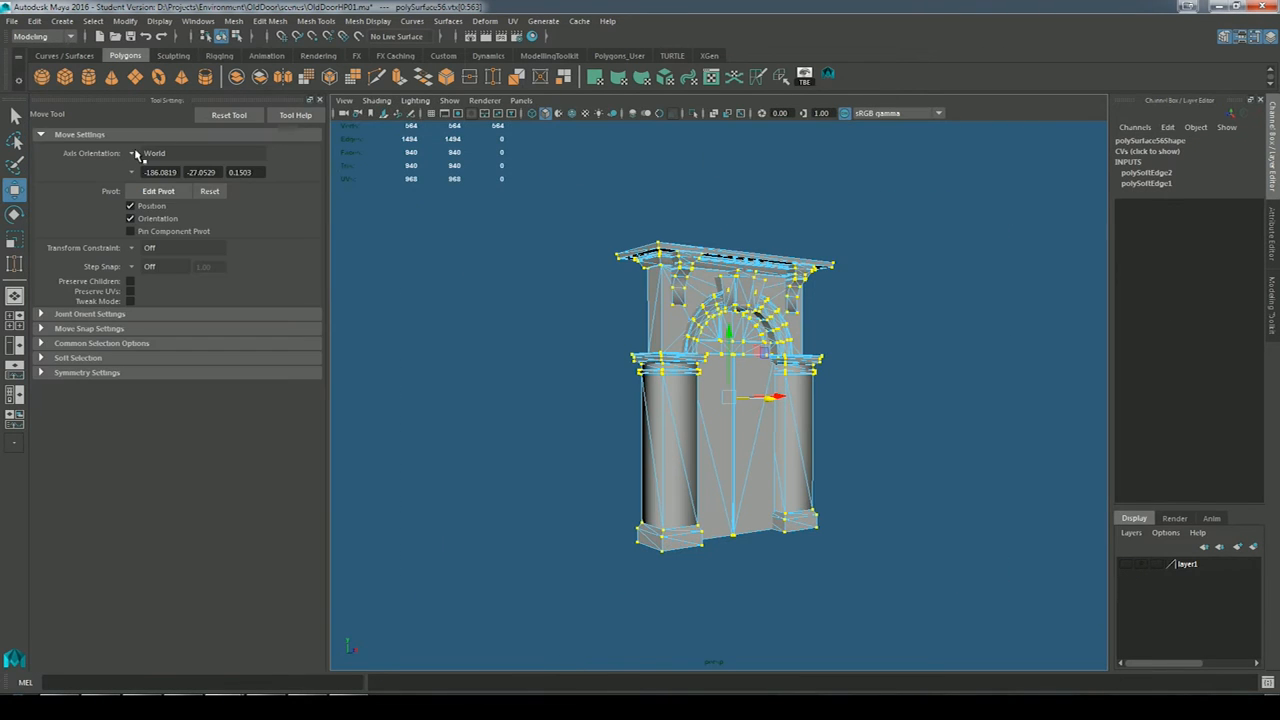
- Give the arch copy a translucent red lambert and inflate it along normals
left_click(132, 153)
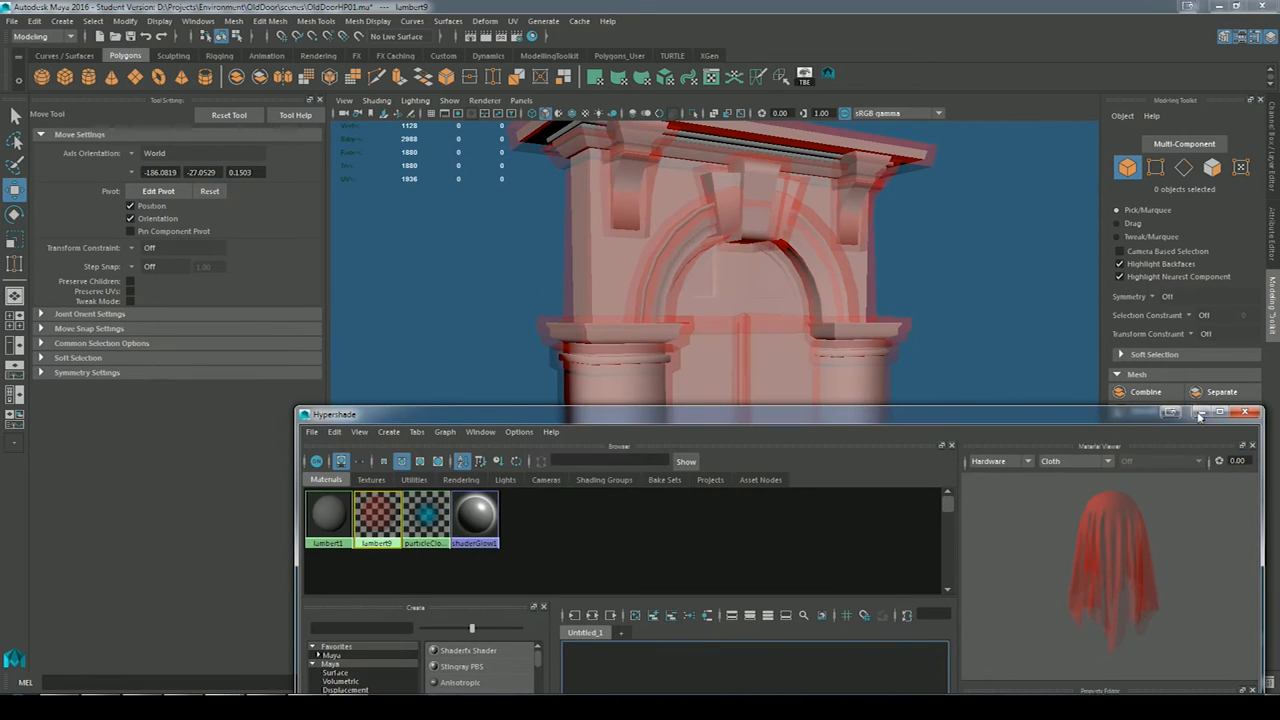
left_click(1245, 413)
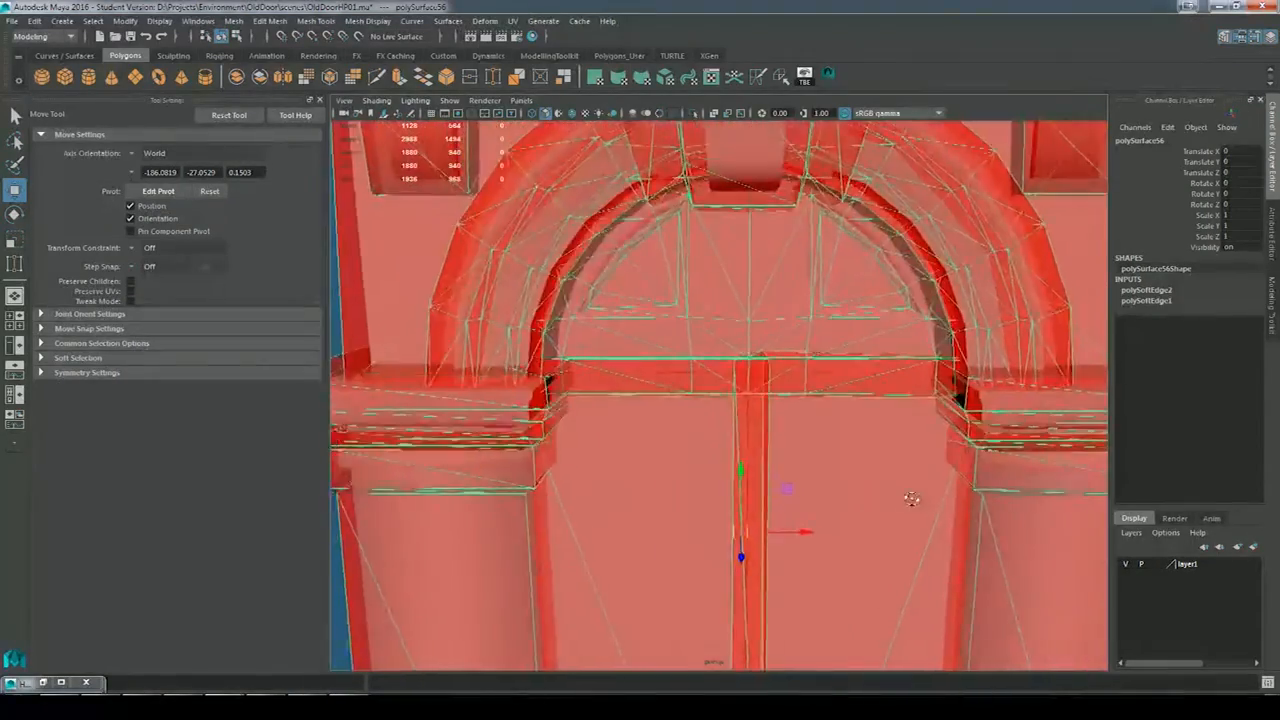
left_click(132, 153)
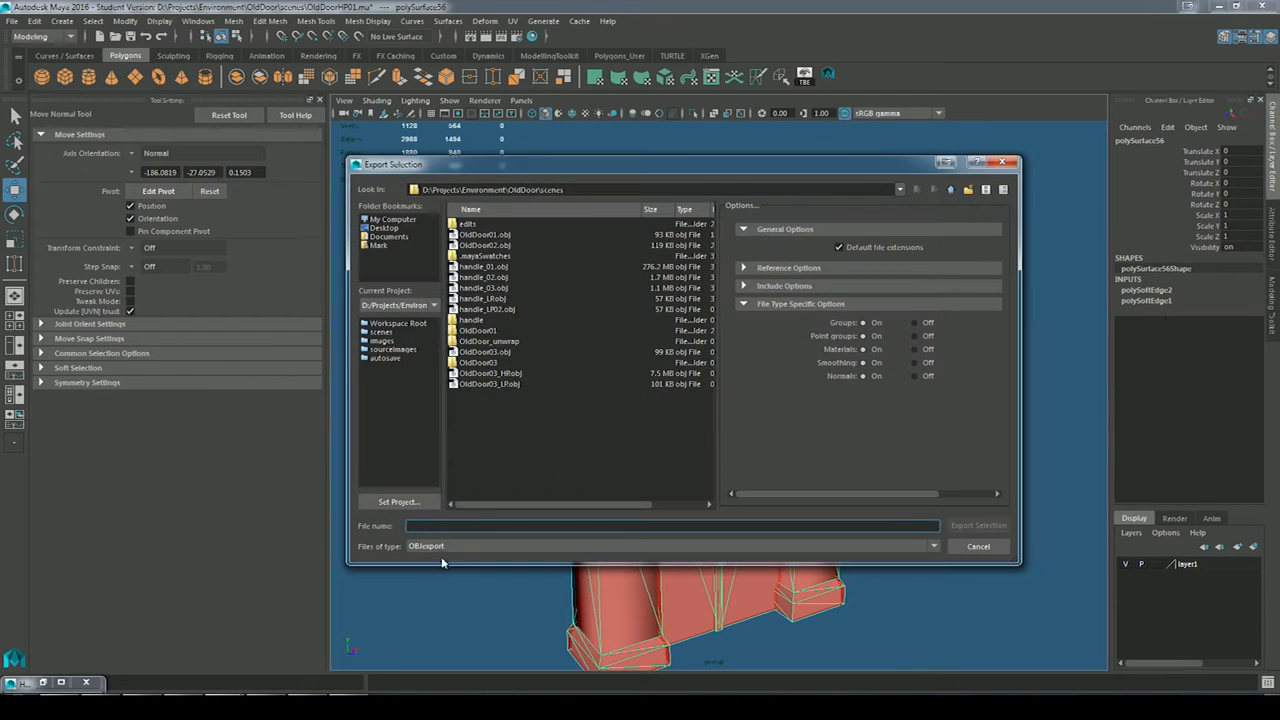
- Export the red cage mesh to the scenes folder as OldDoor03_CAGE.obj
left_click(489, 373)
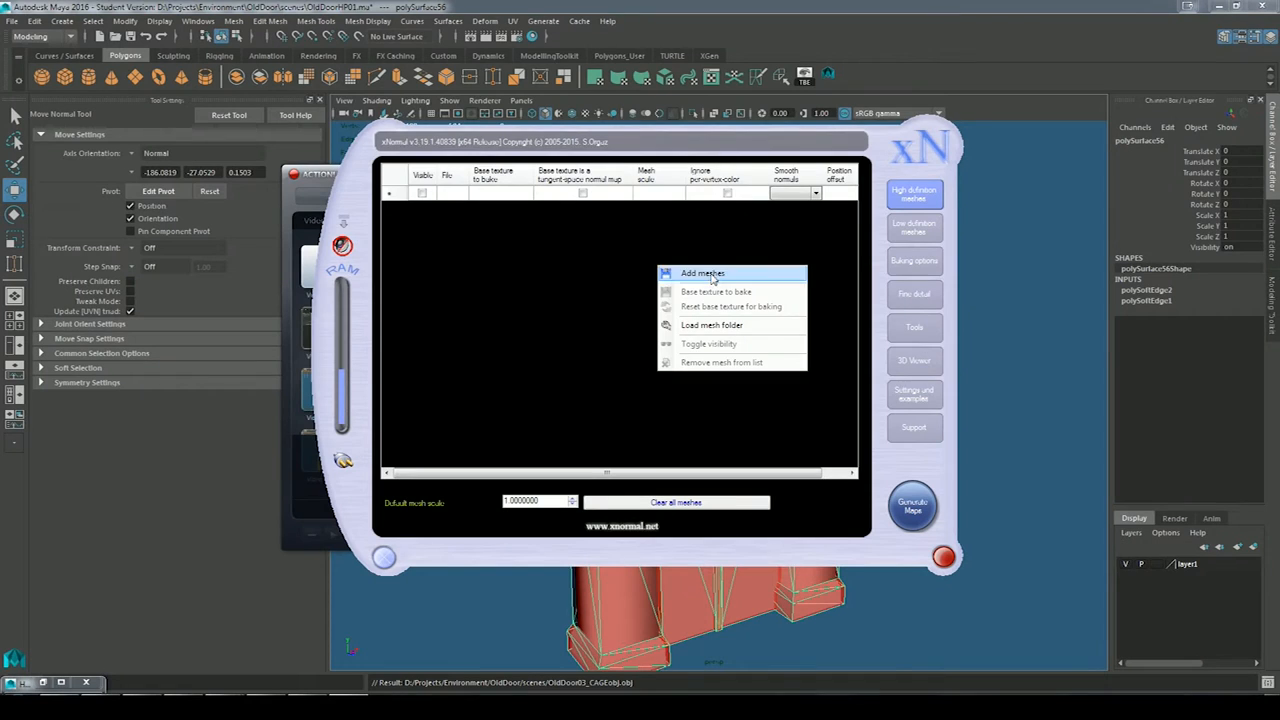
- Add OldDoor03_HP.obj from the OldDoor folder as the high-definition mesh
left_click(702, 273)
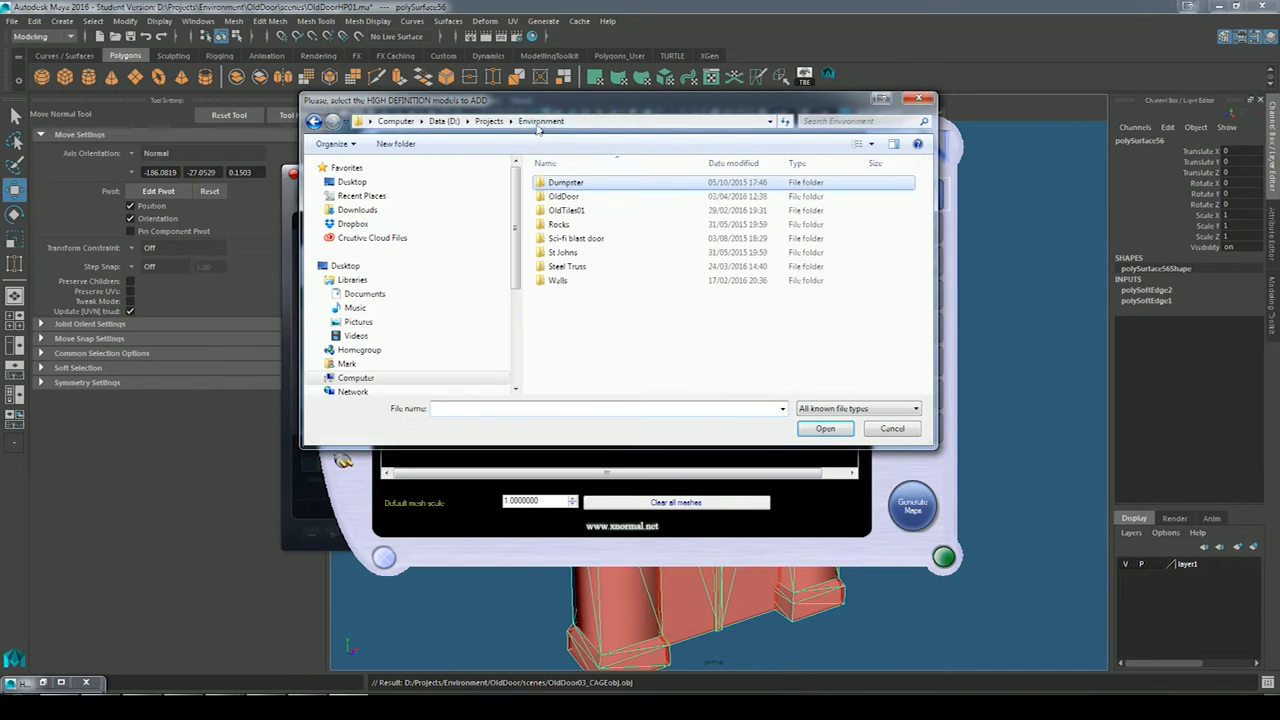
left_click(563, 196)
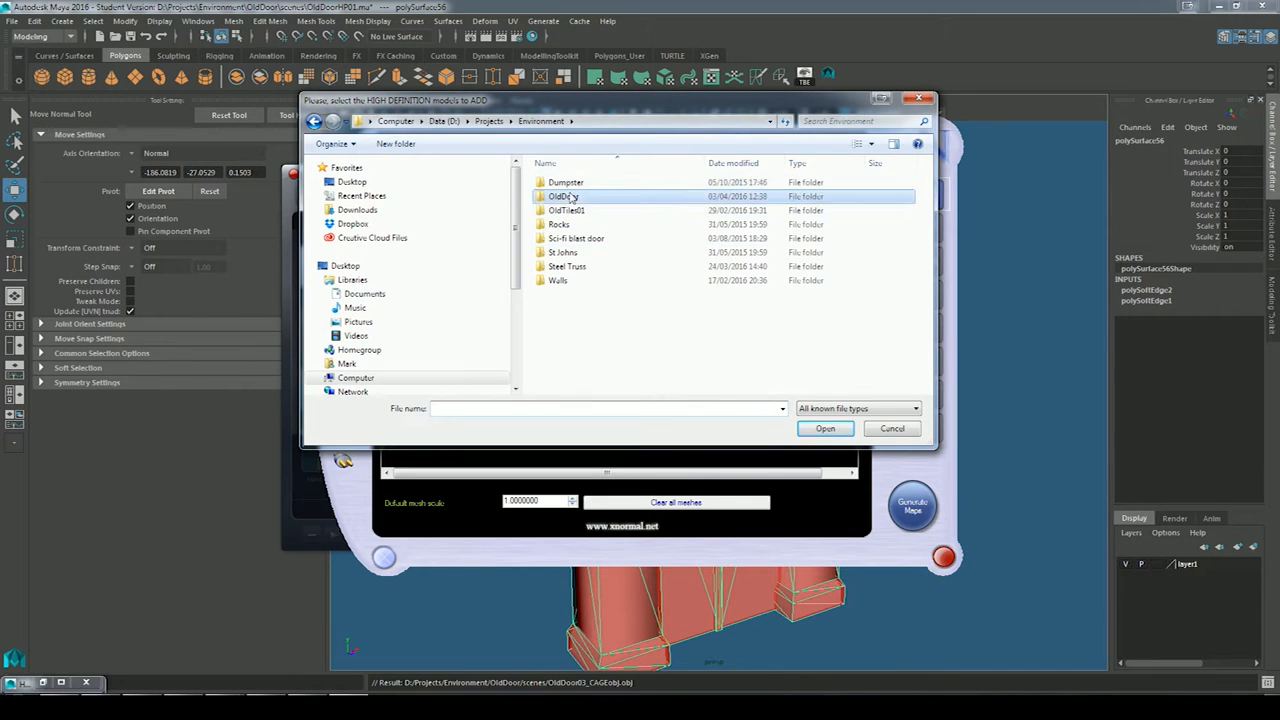
double_click(563, 196)
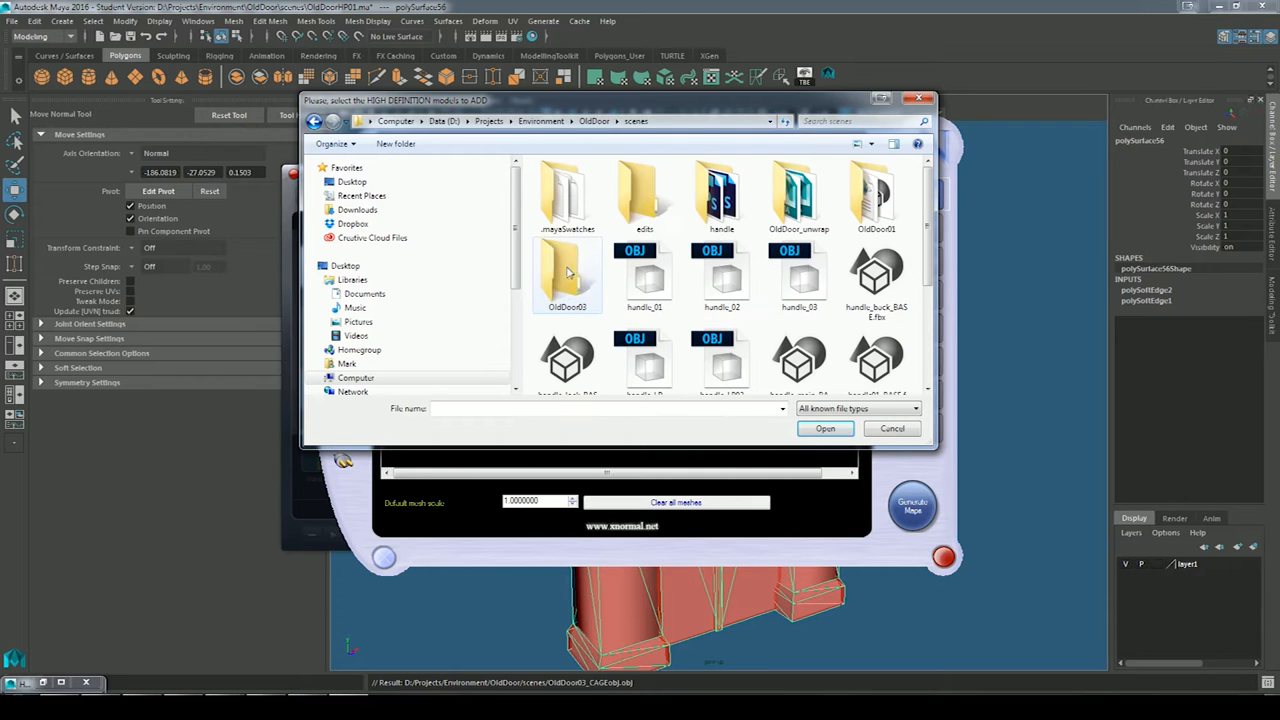
scroll("down", 3)
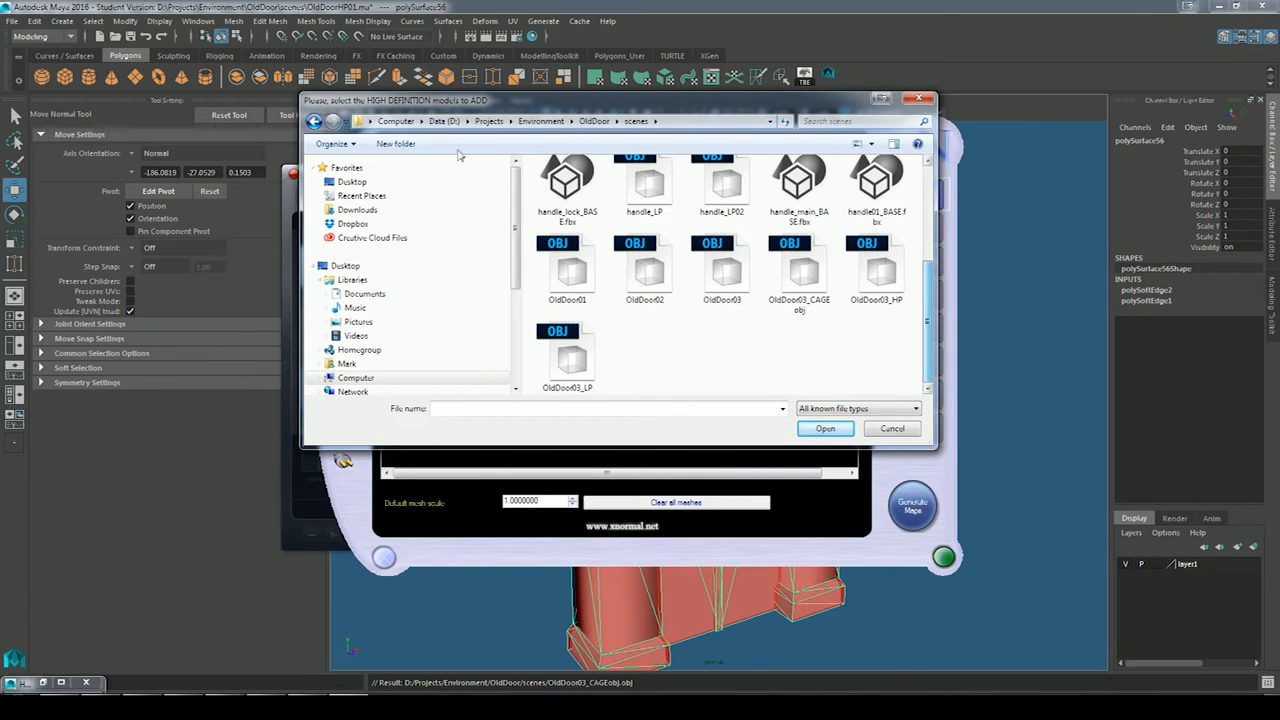
mouse_move(485, 352)
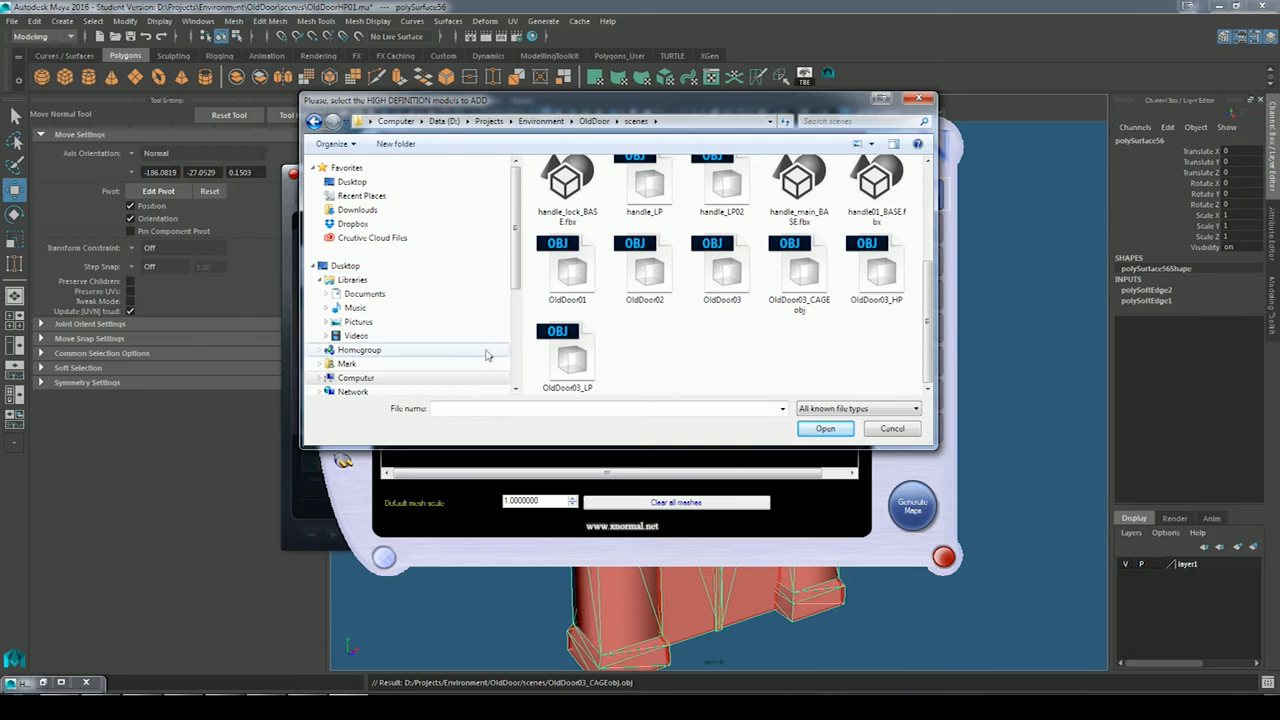
left_click(876, 265)
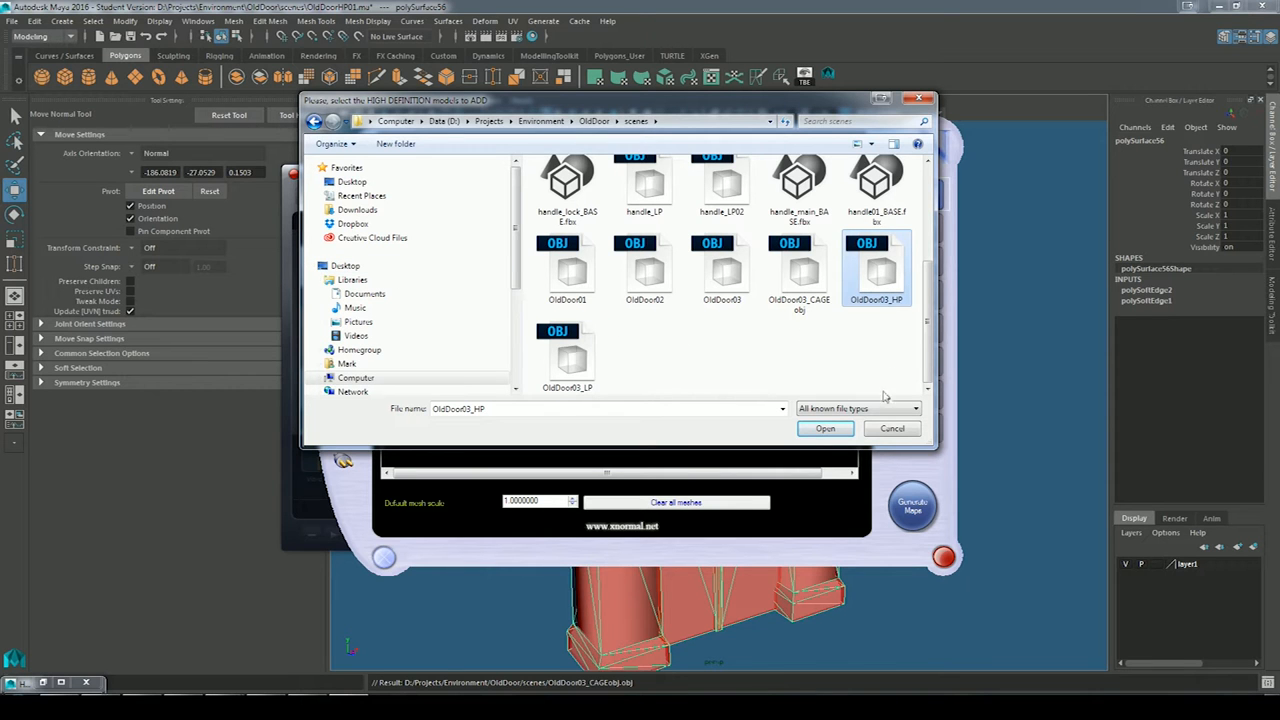
left_click(825, 428)
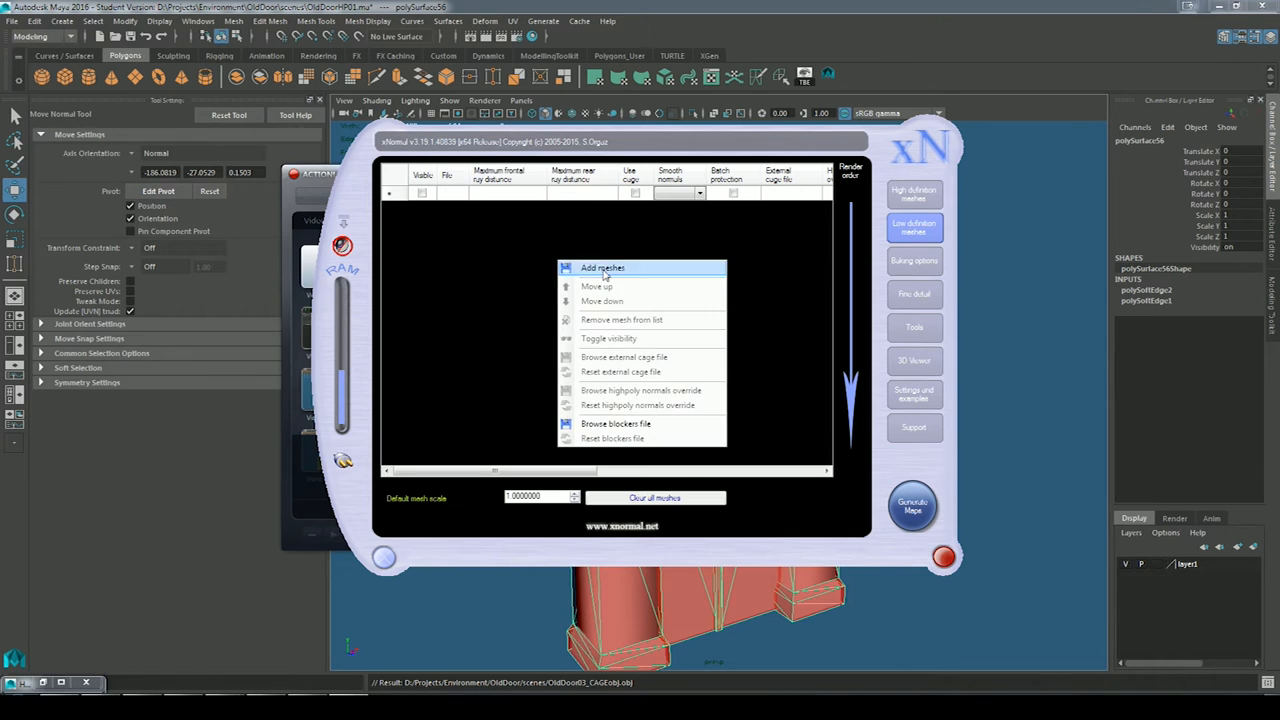
- Add OldDoor03_LP.obj as the low-definition mesh with OldDoor03_CAGE.obj as its cage
left_click(602, 267)
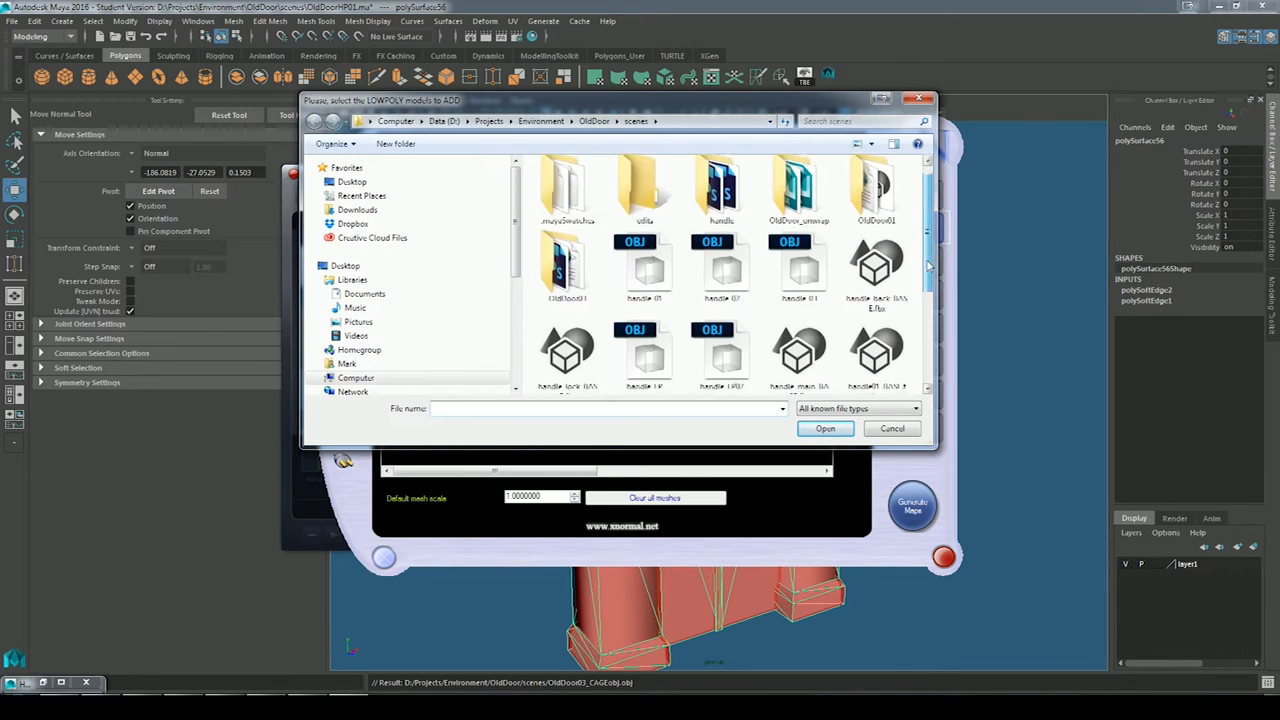
left_click(567, 357)
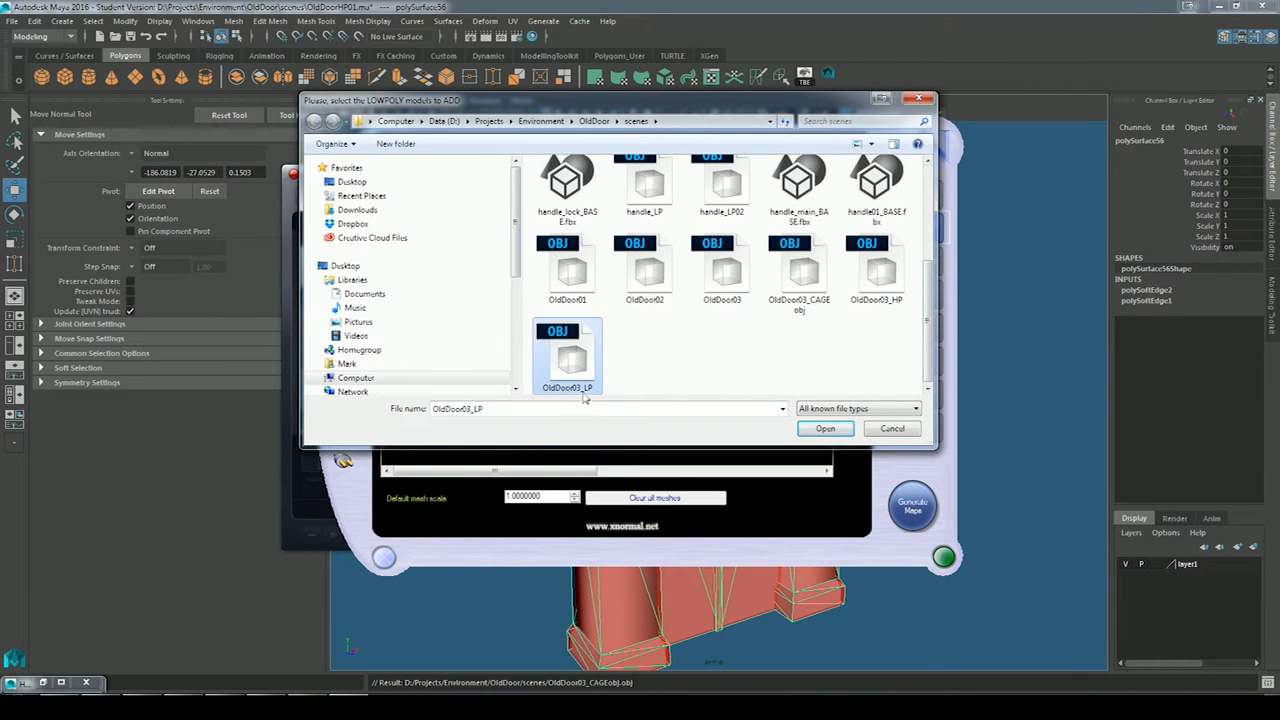
left_click(825, 428)
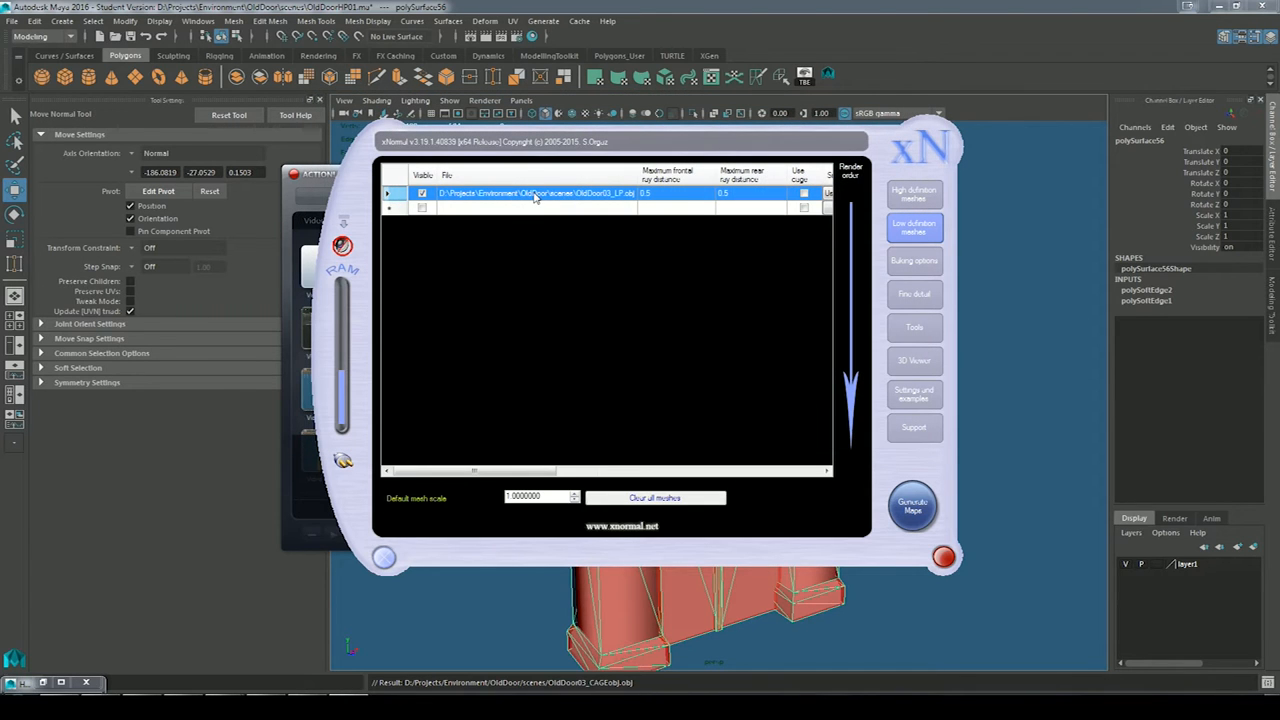
right_click(535, 193)
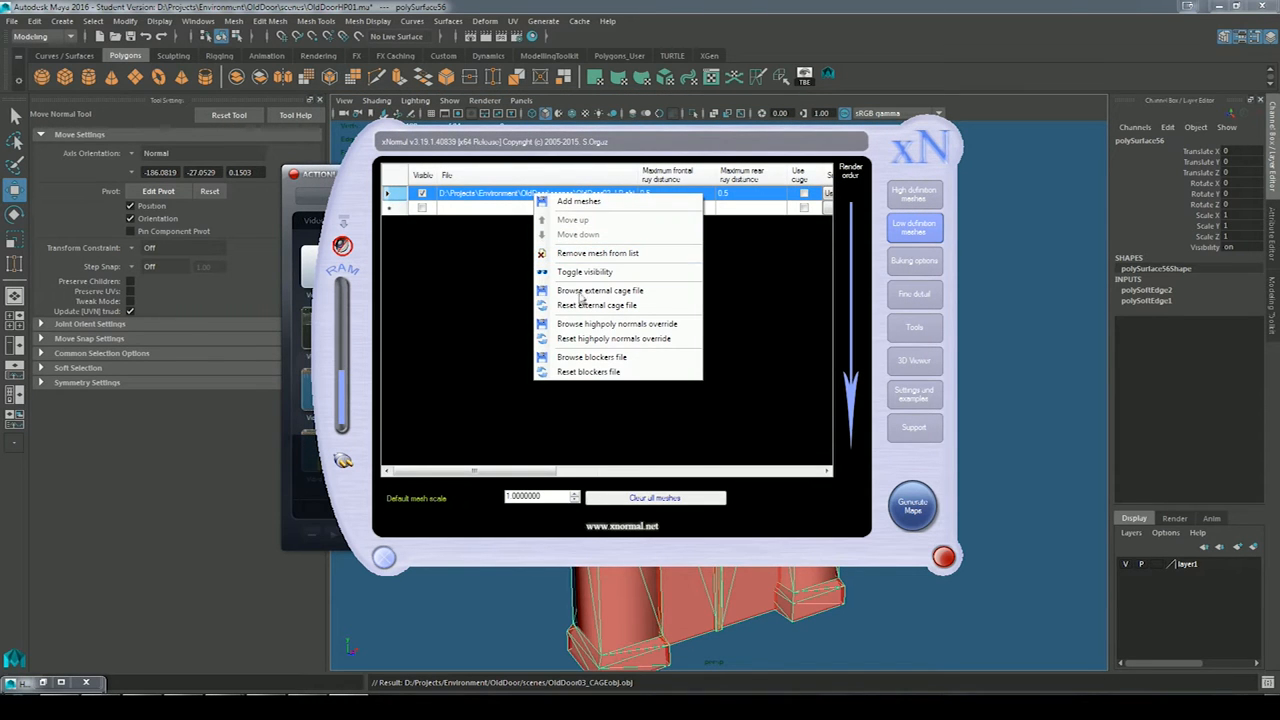
left_click(599, 290)
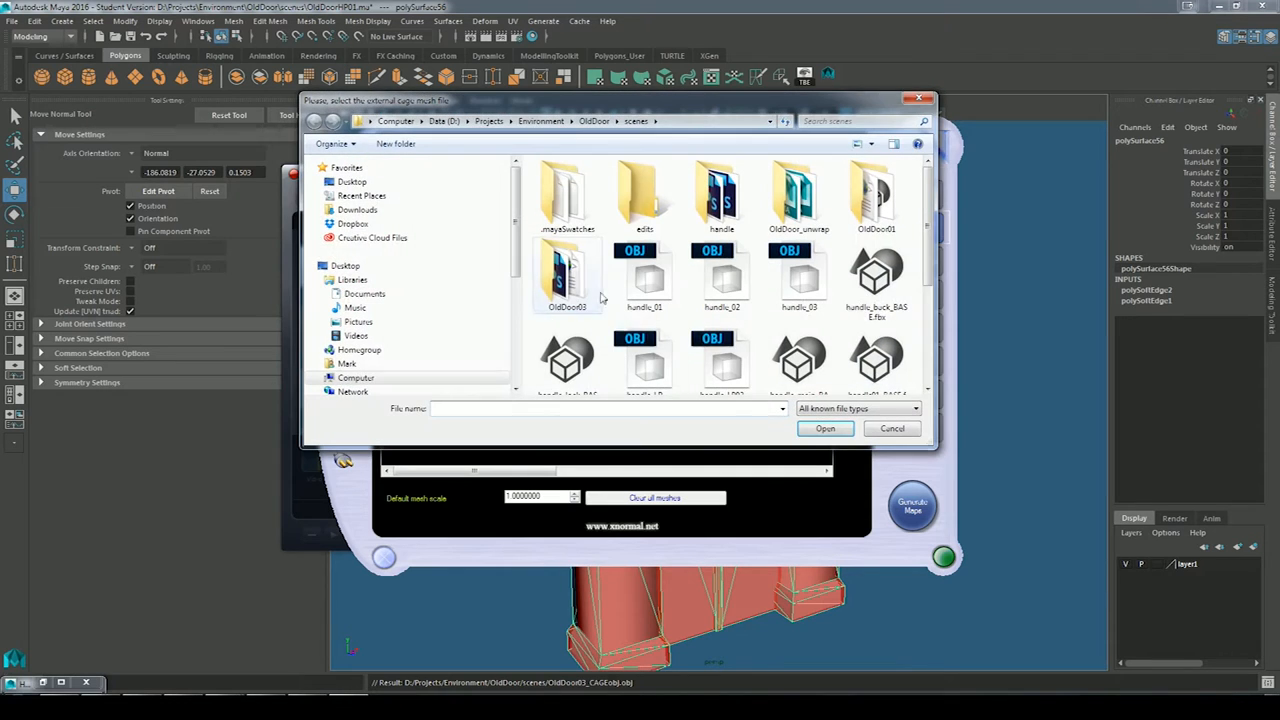
scroll("down", 3)
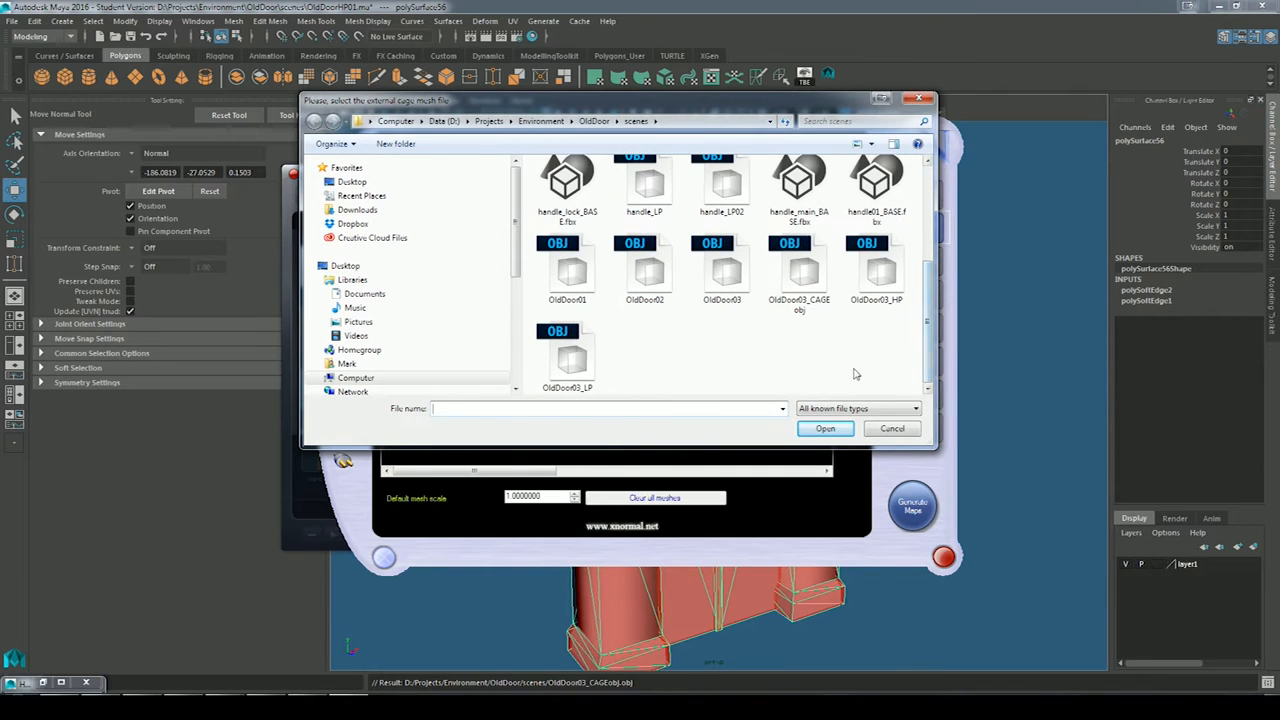
left_click(799, 270)
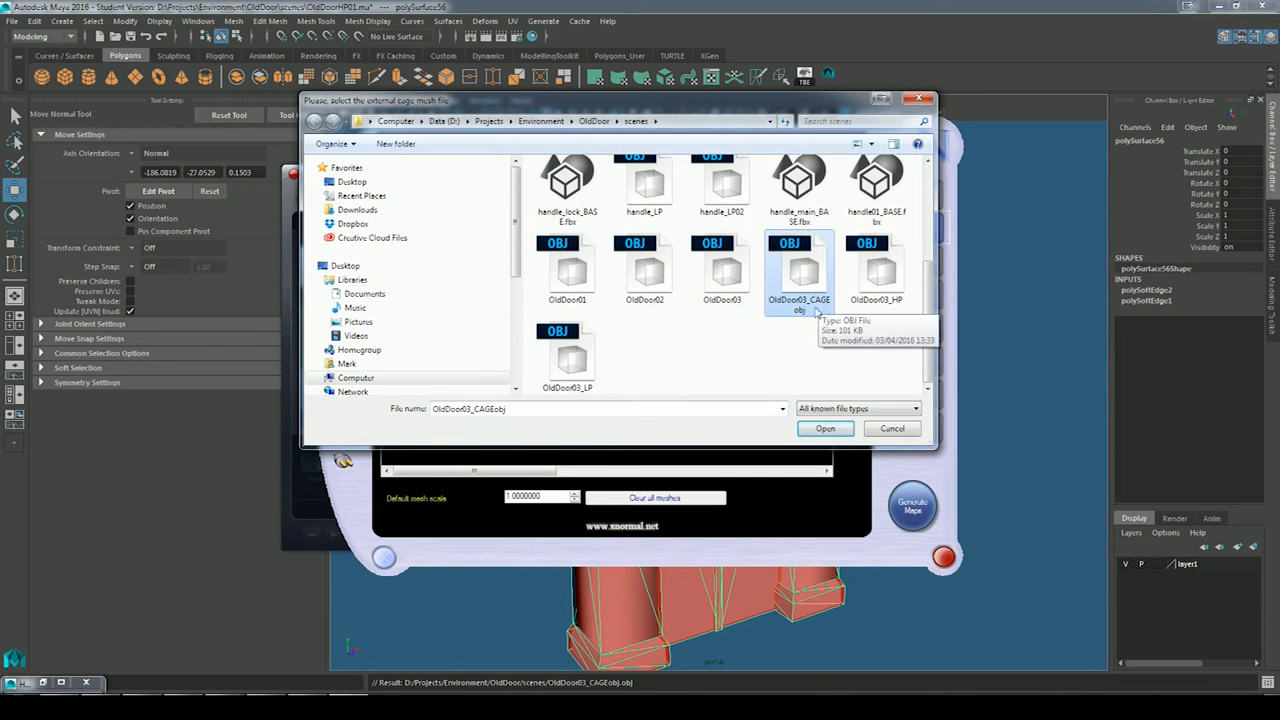
left_click(824, 428)
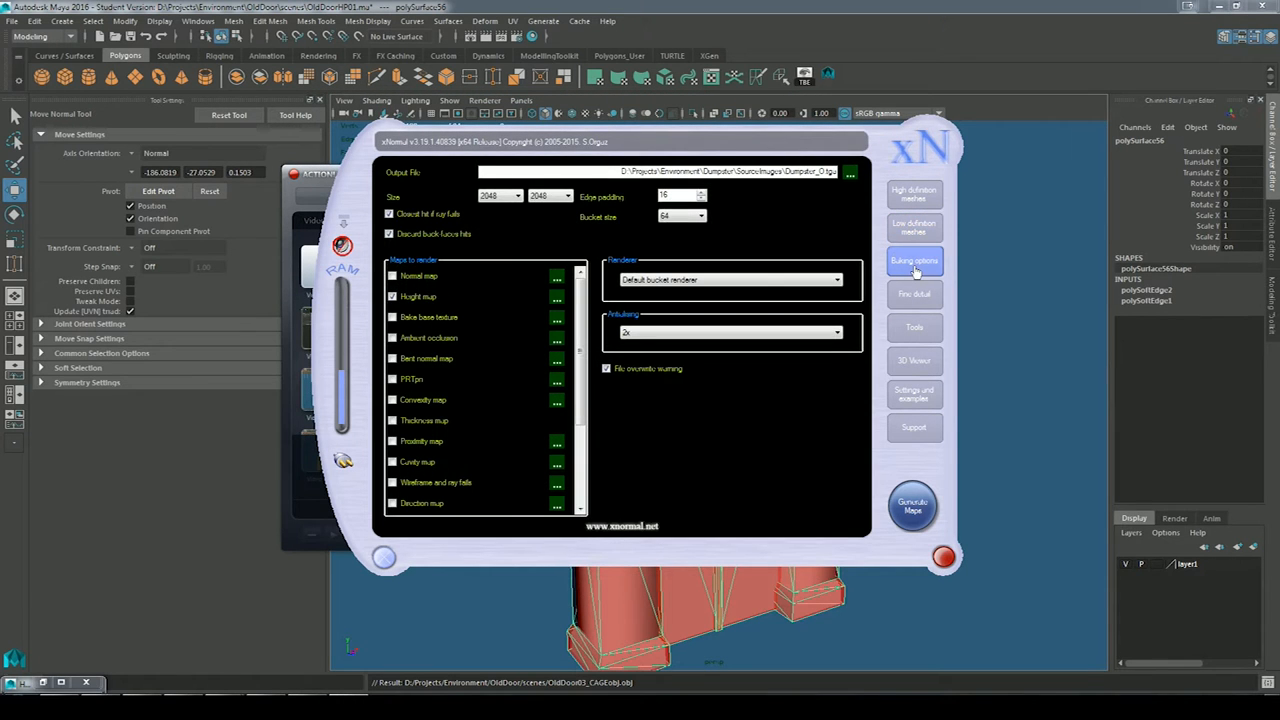
- Output maps to a new Textures folder as OldDoor03, enable ambient occlusion, and bake
left_click(850, 172)
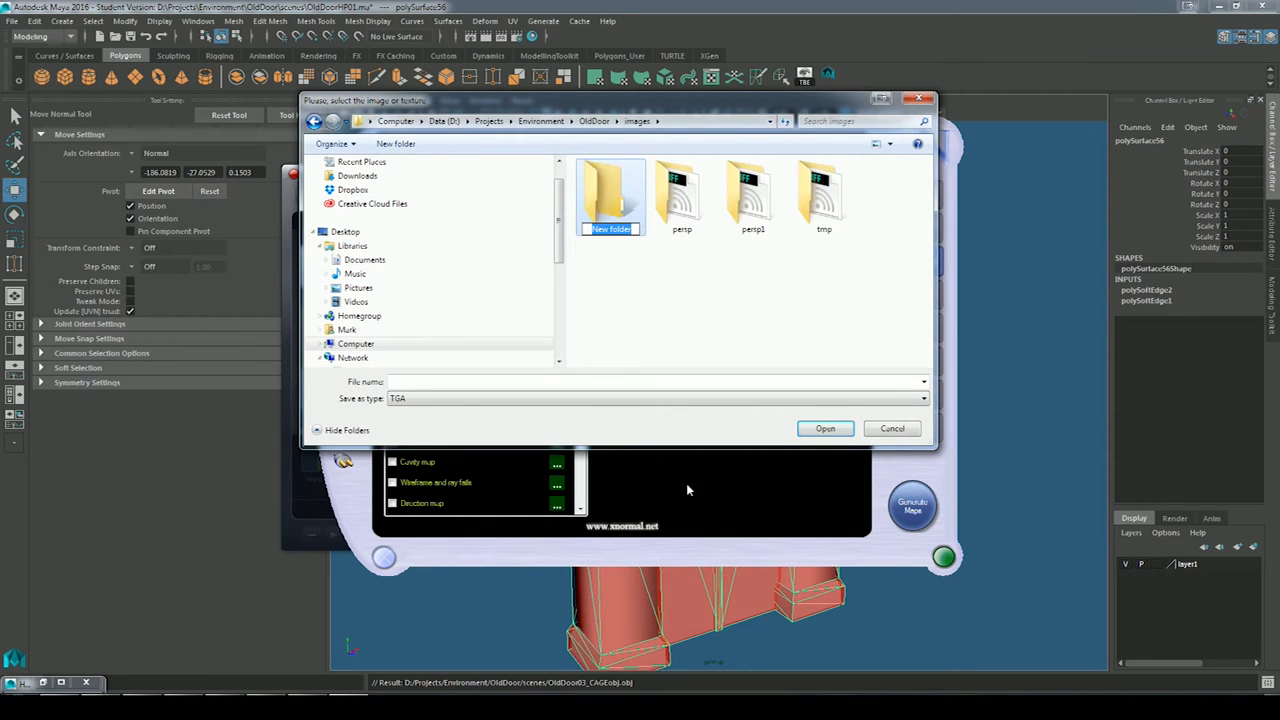
type("Textu")
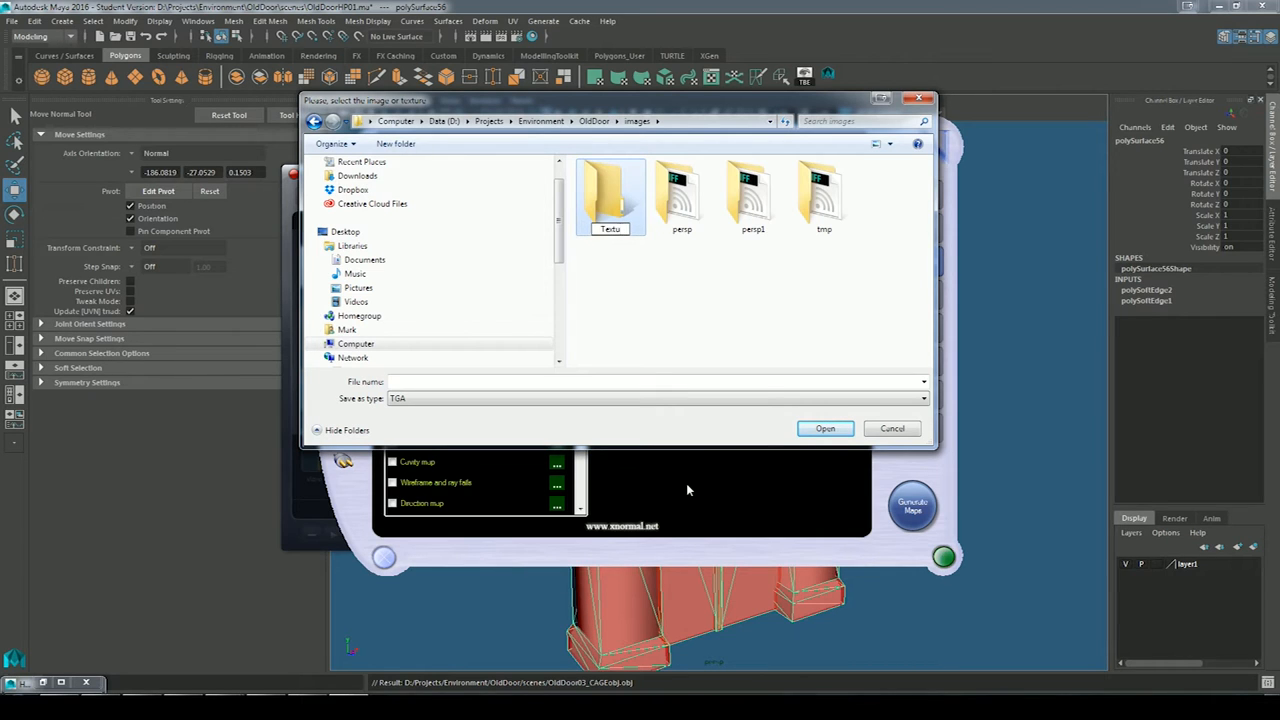
double_click(610, 195)
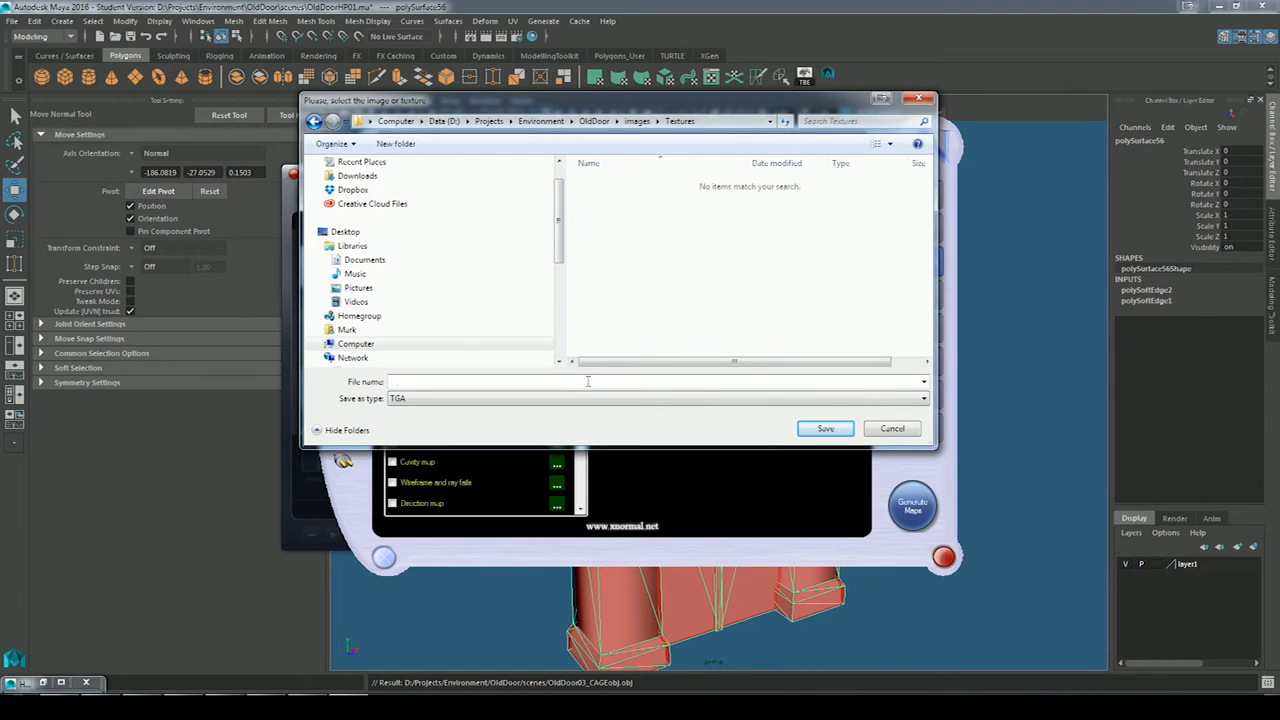
type("OldDoor03")
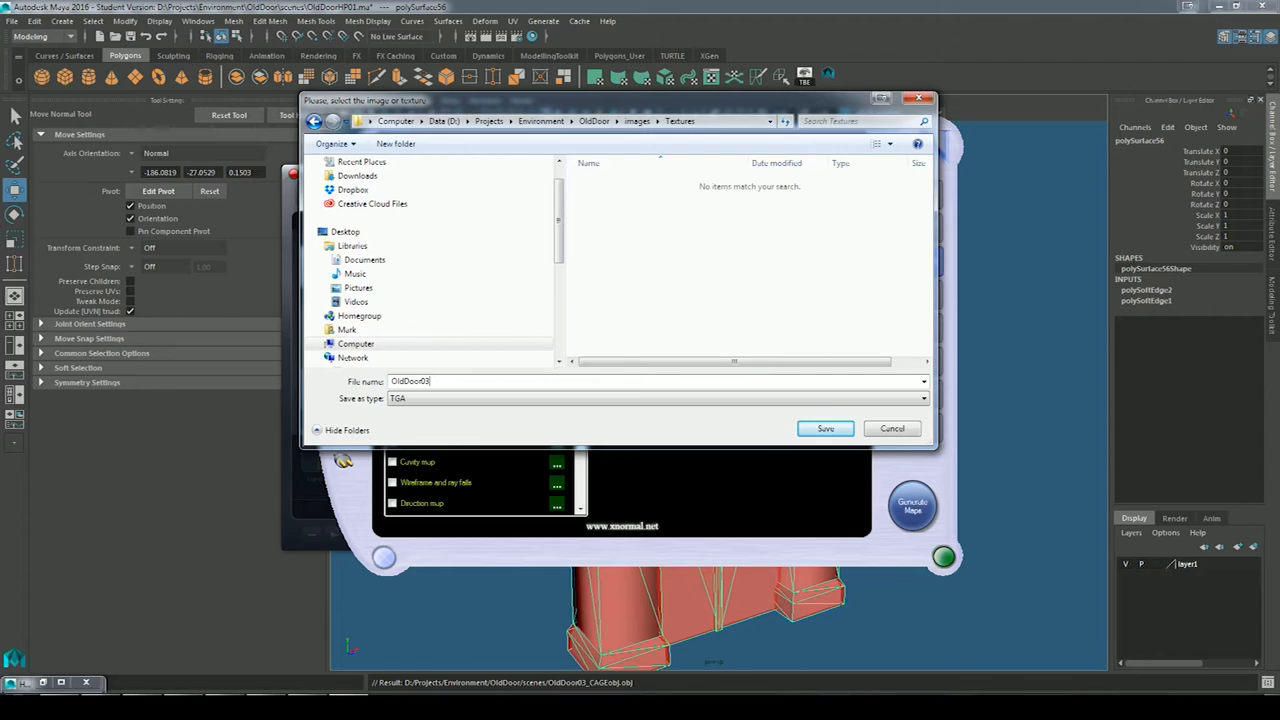
left_click(825, 428)
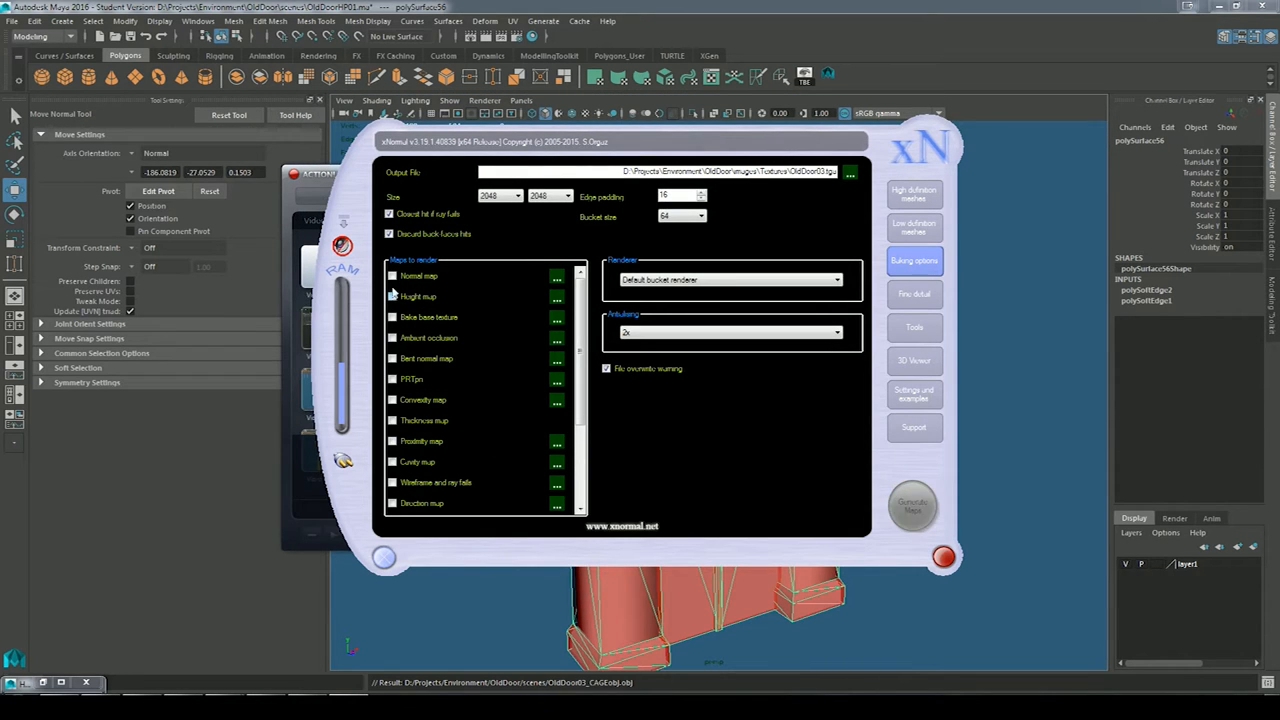
left_click(392, 338)
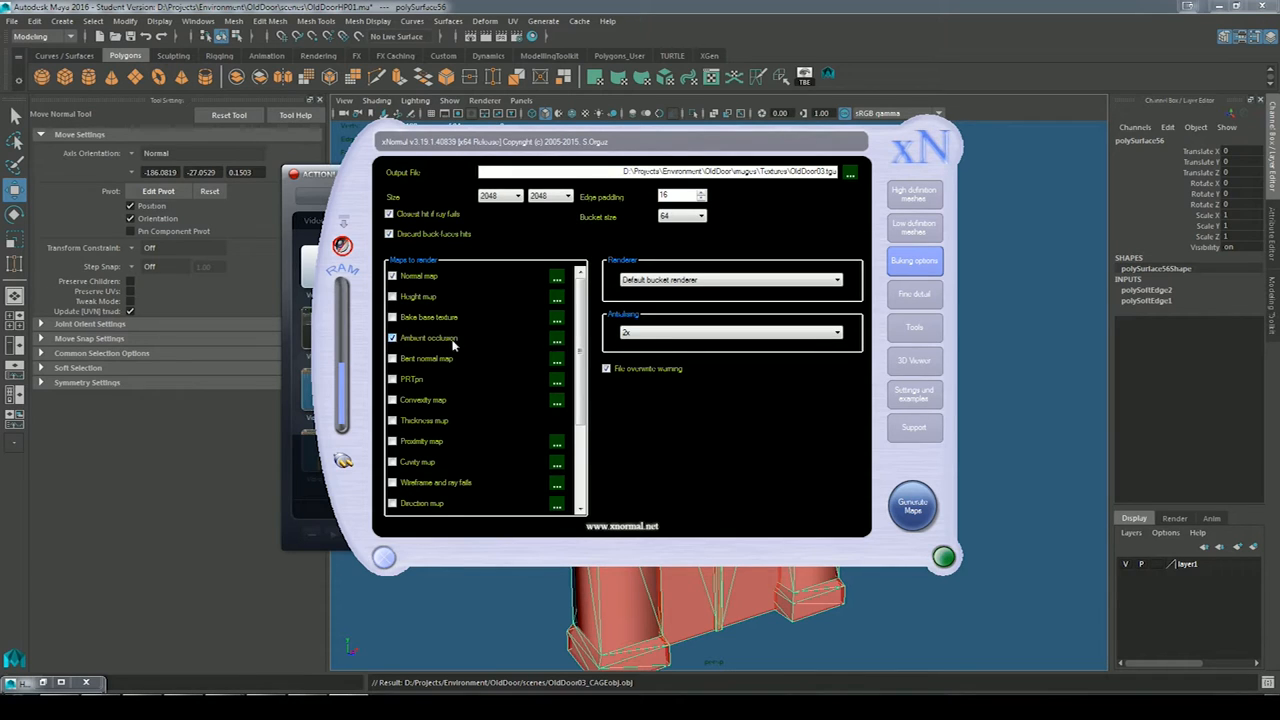
mouse_move(470, 348)
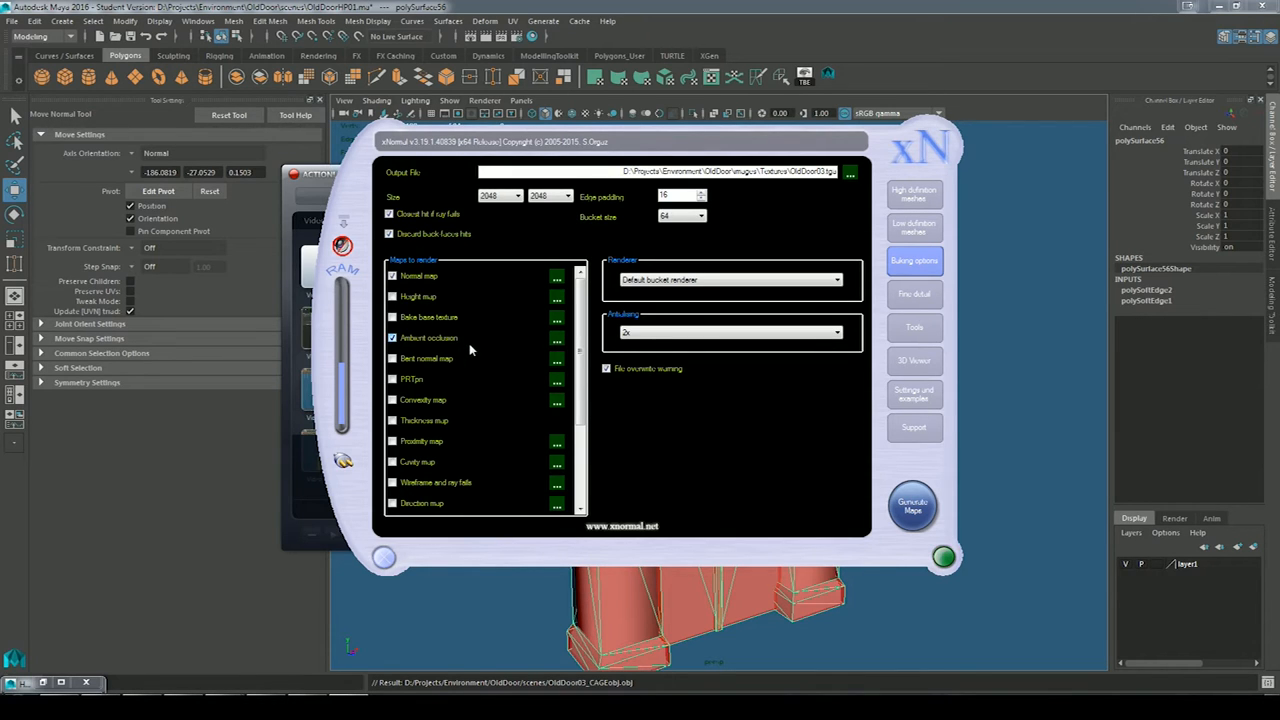
left_click(911, 506)
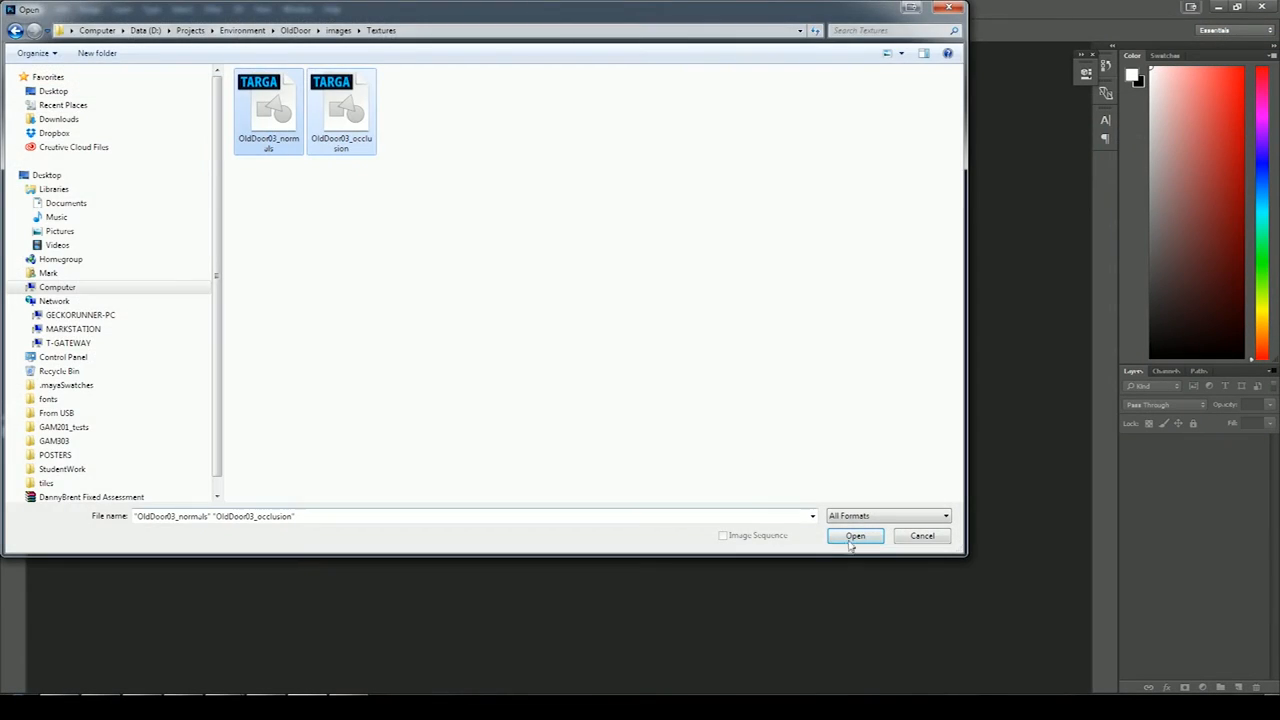
- Select both baked TGA maps in the Textures folder and open them in Photoshop
left_click(855, 536)
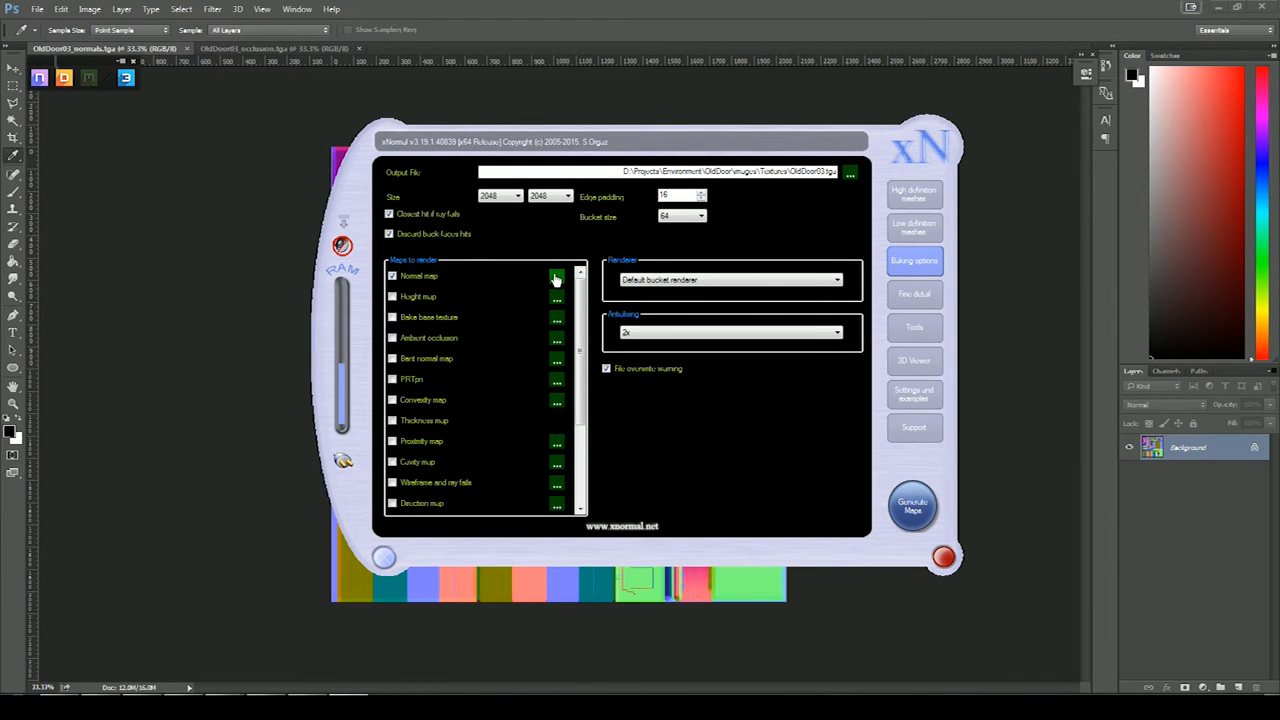
- Review the normal map bake settings and bake the maps again
left_click(556, 276)
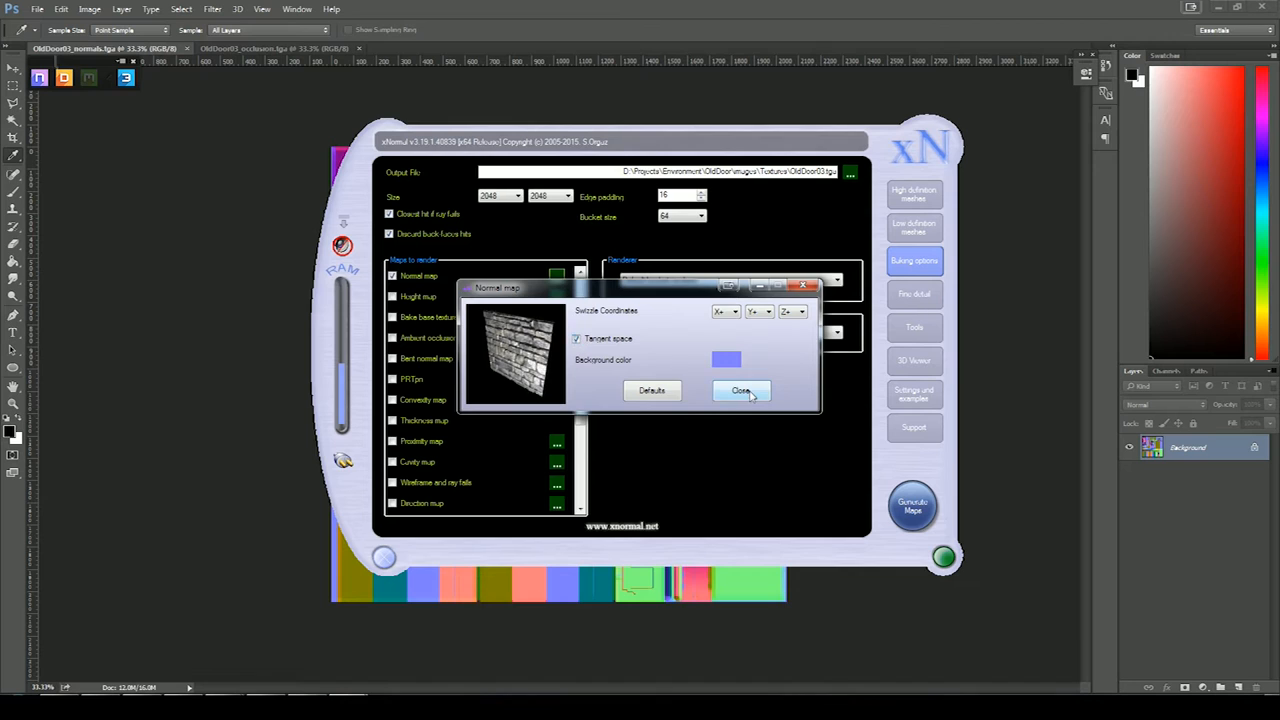
left_click(740, 390)
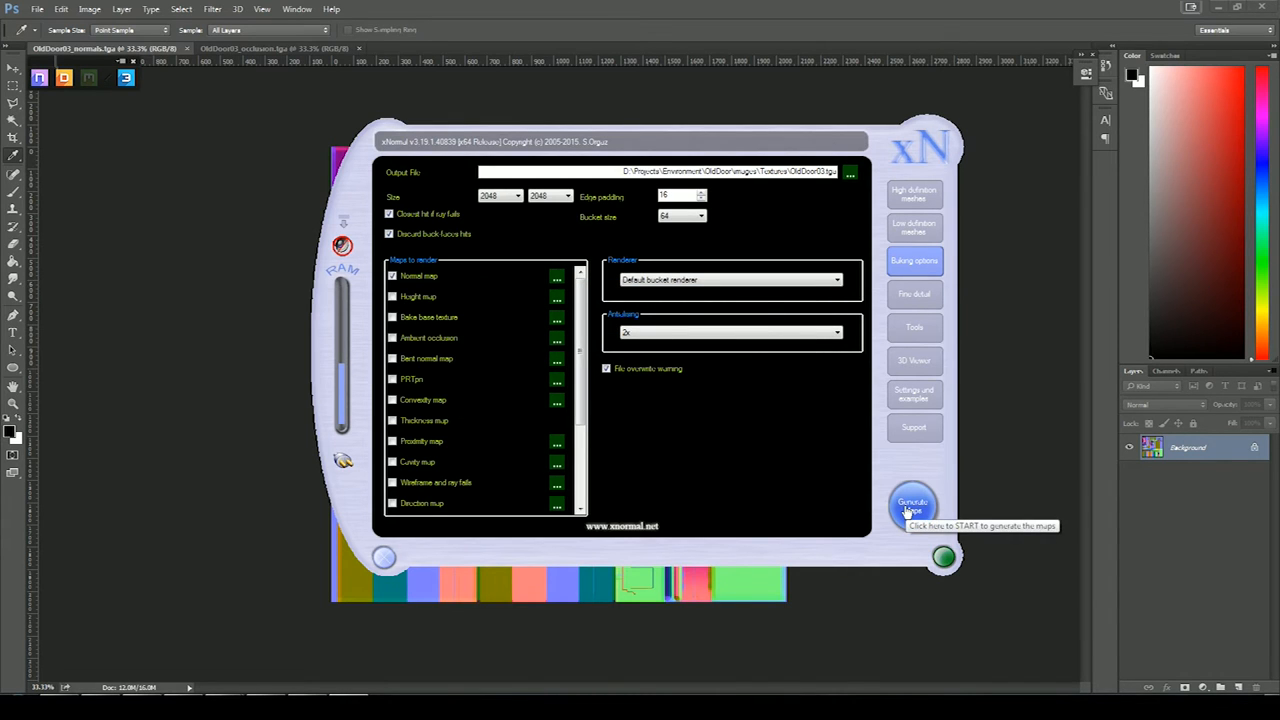
left_click(911, 505)
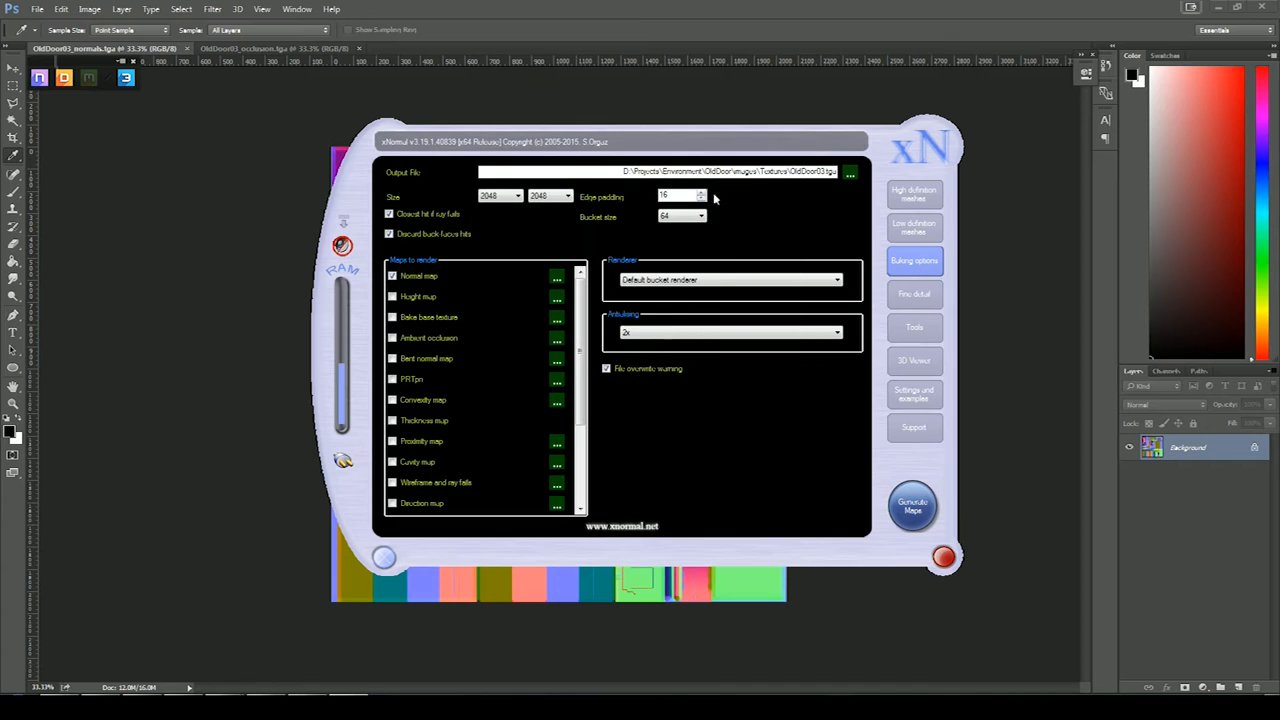
mouse_move(850, 175)
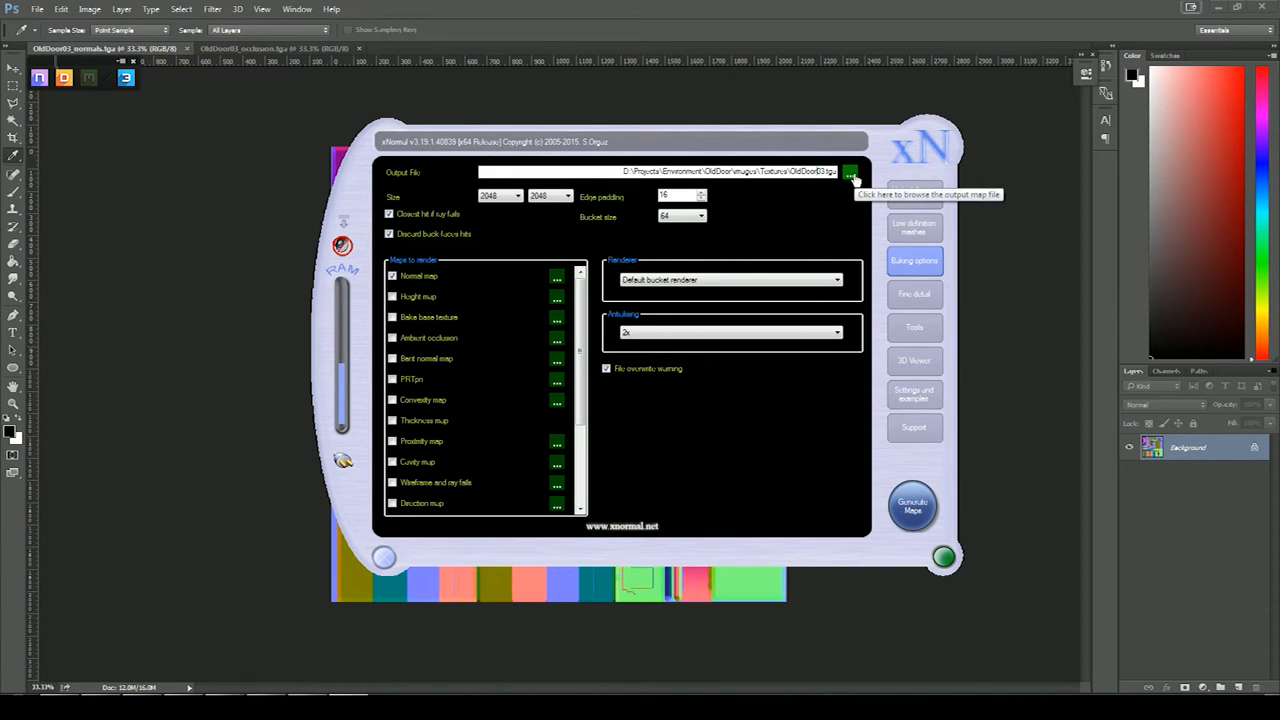
- Rename the bake output file to OldDoor03_Tang
left_click(850, 172)
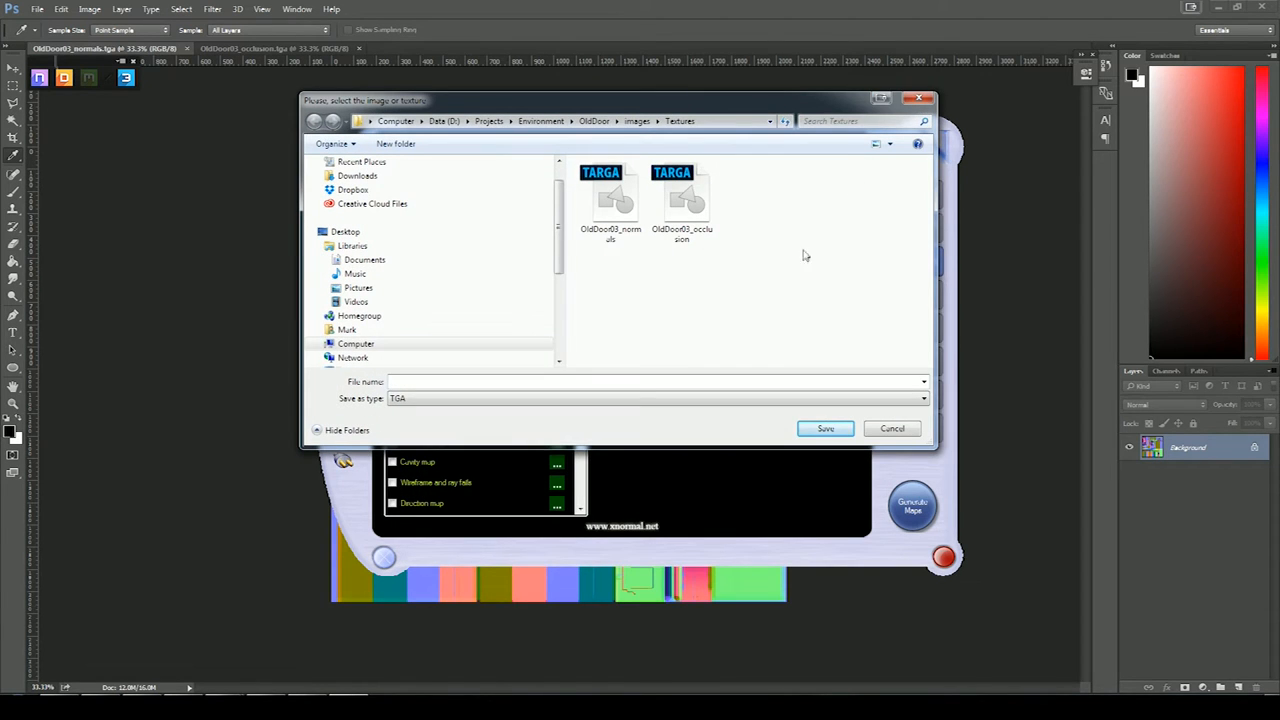
left_click(681, 200)
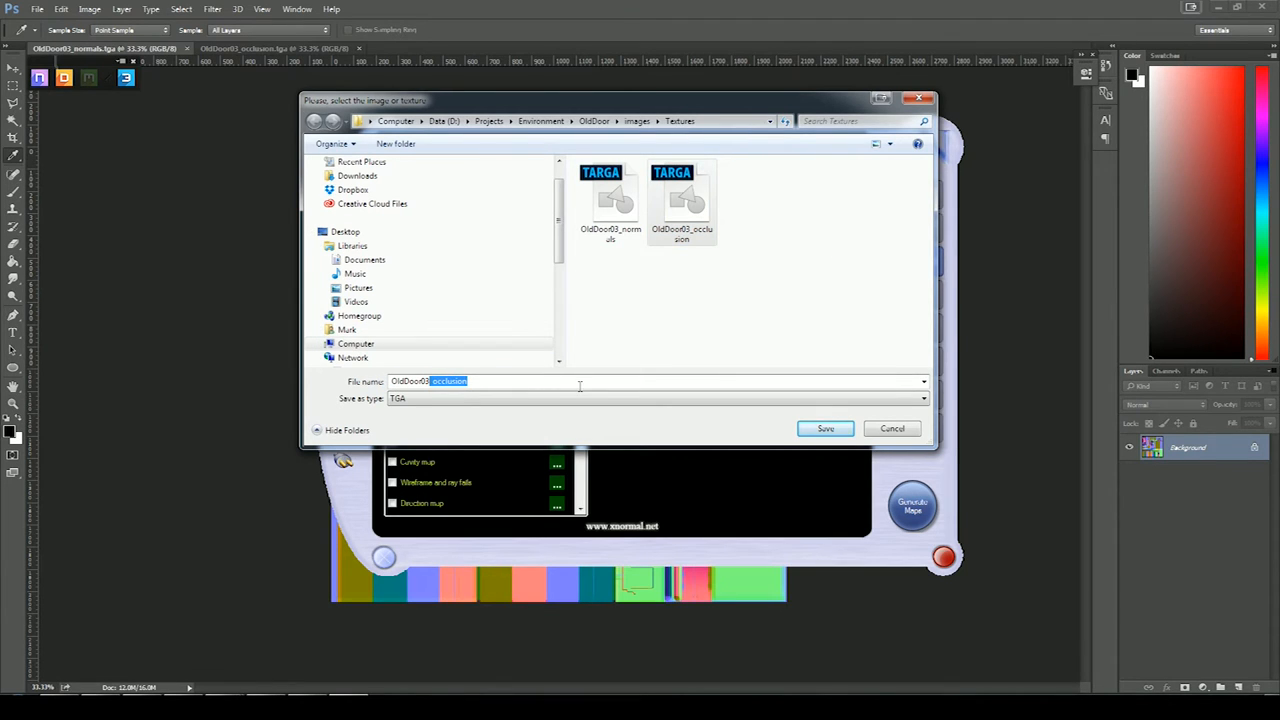
type("OldDoor03_T")
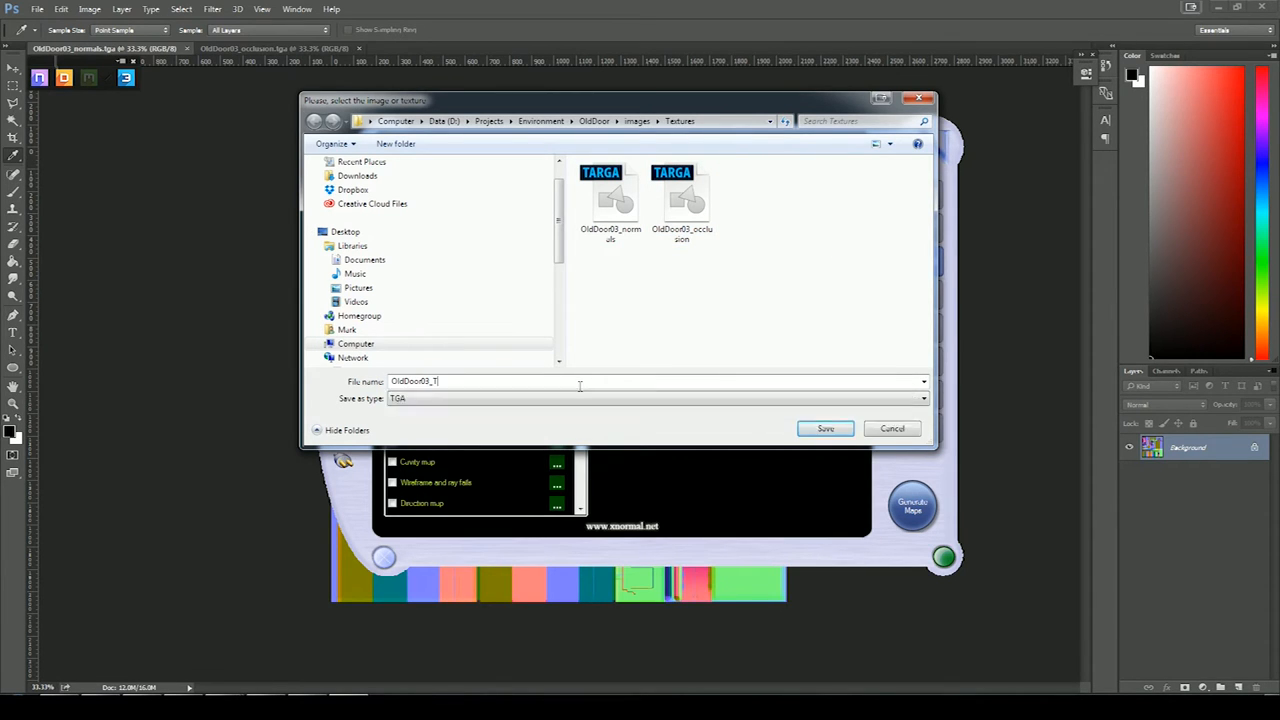
left_click(824, 428)
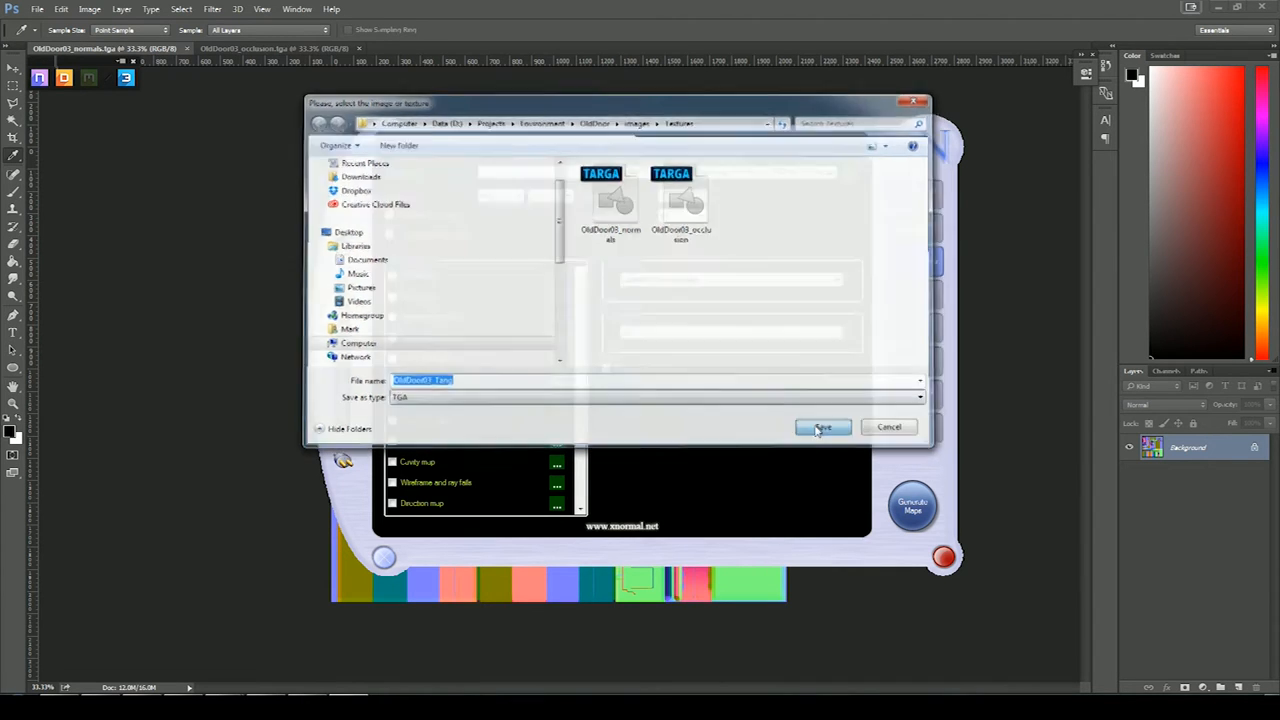
left_click(822, 427)
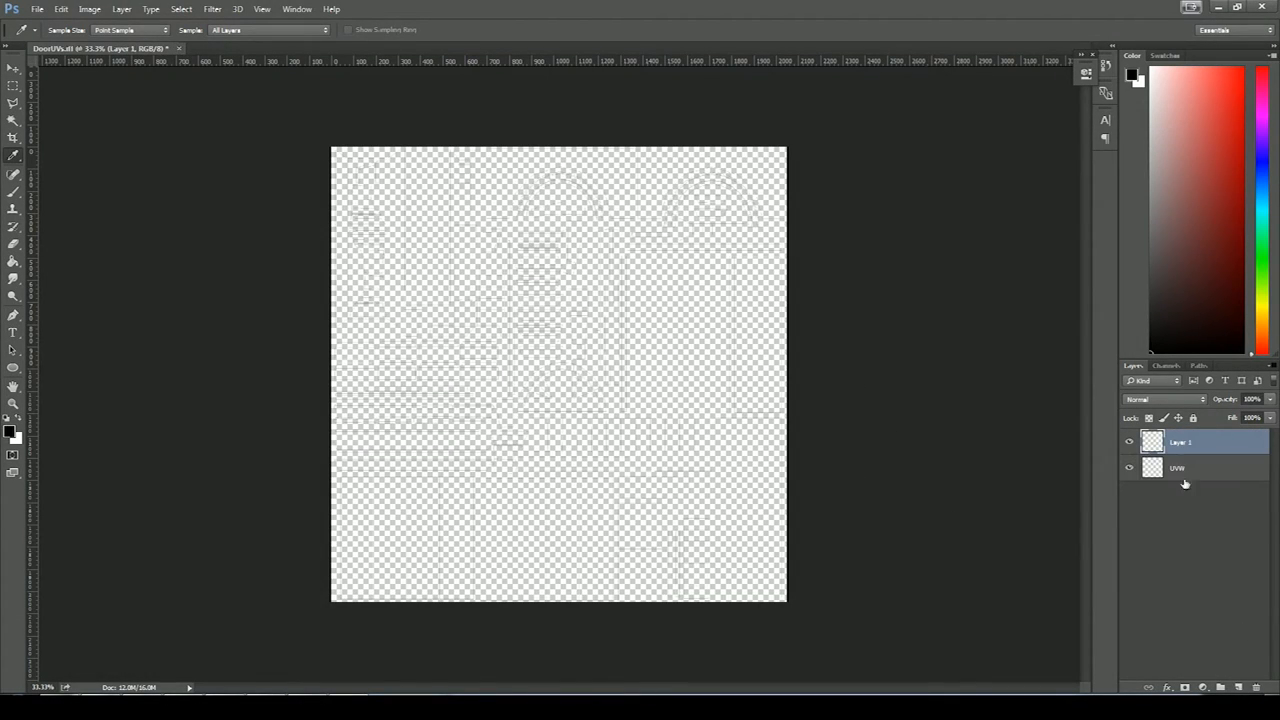
- Move the UVW wireframe layer above Layer 1 in the door UV document
left_click_drag(1180, 442, 1180, 475)
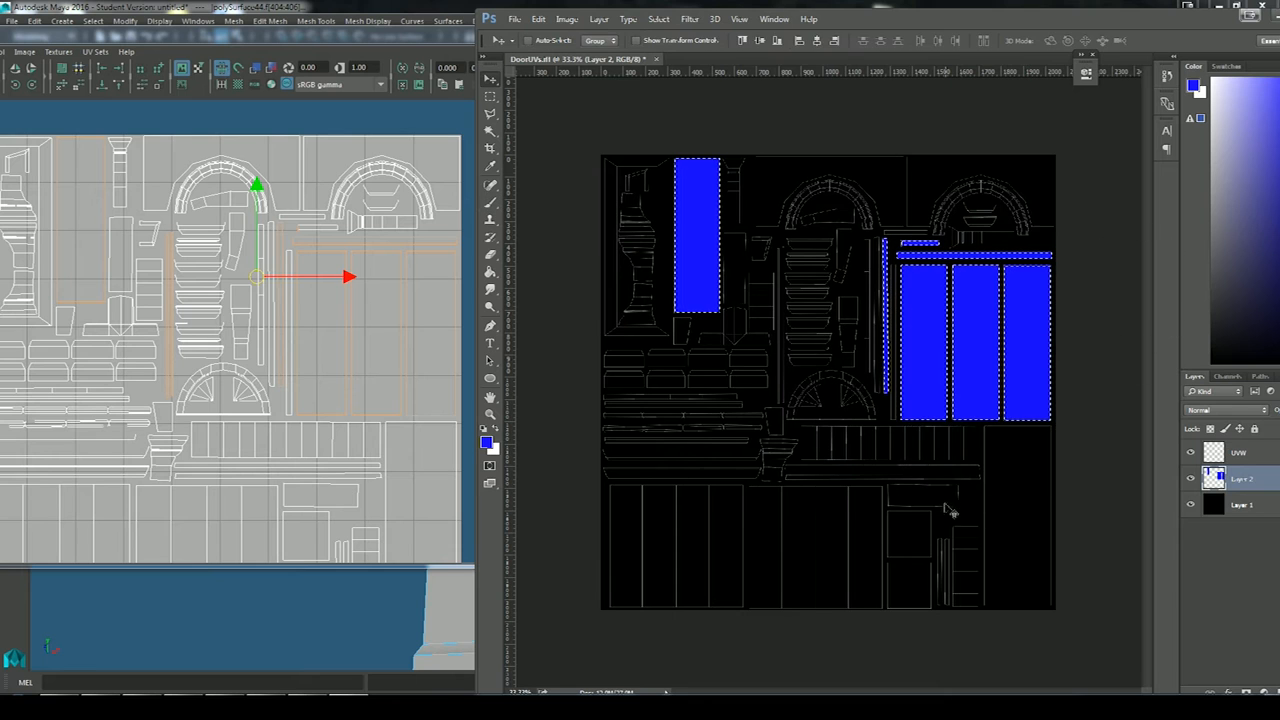
left_click(1240, 452)
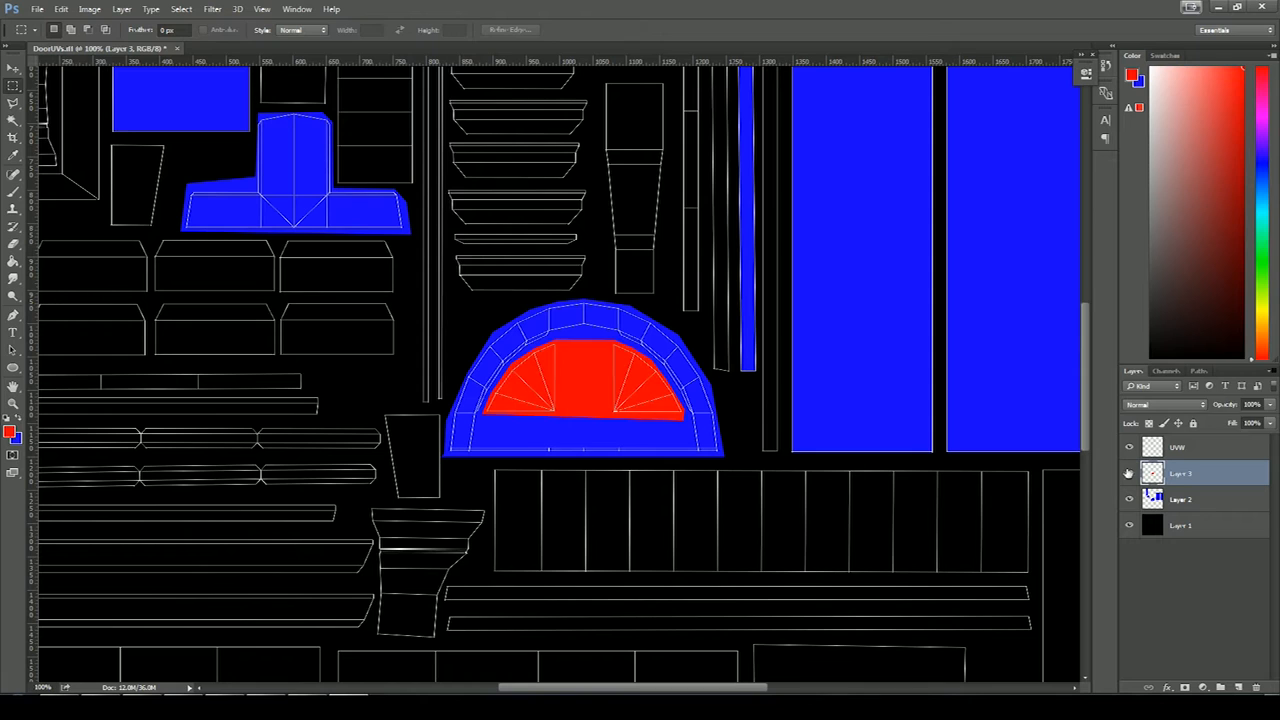
- Rename the colour fill layers and marquee-select the thin vertical wooden strip
double_click(1180, 473)
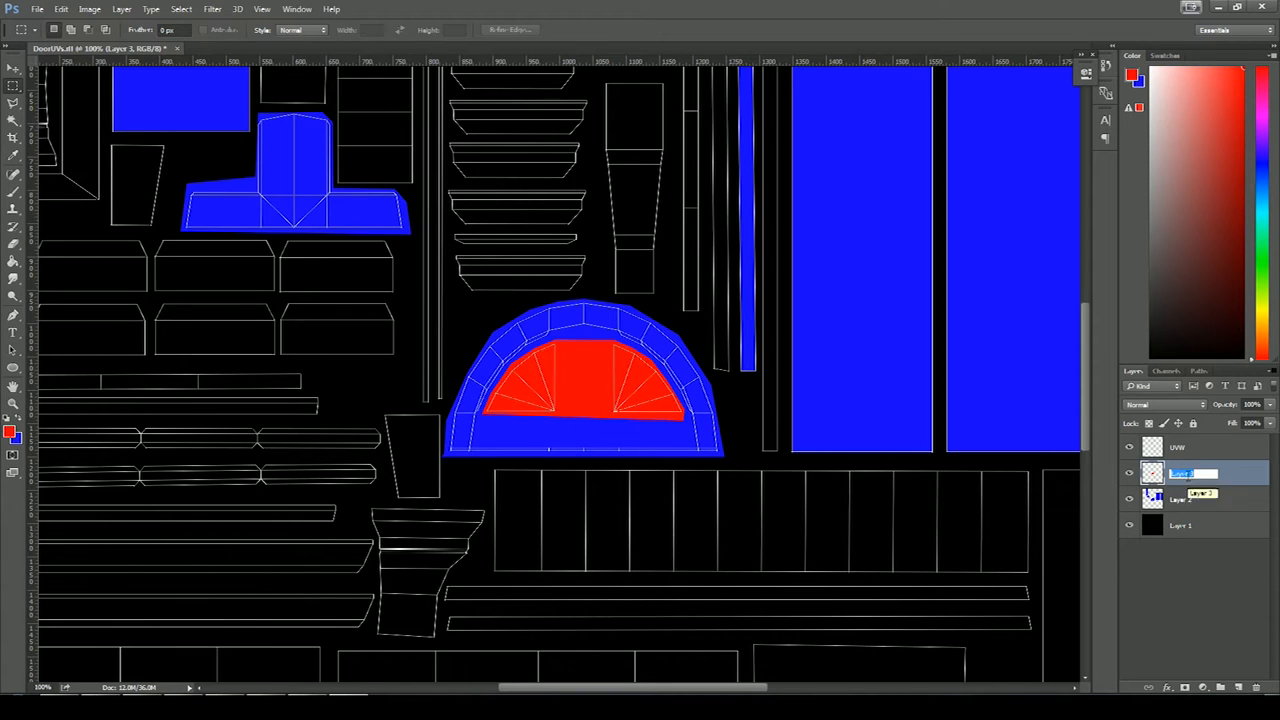
left_click(1200, 499)
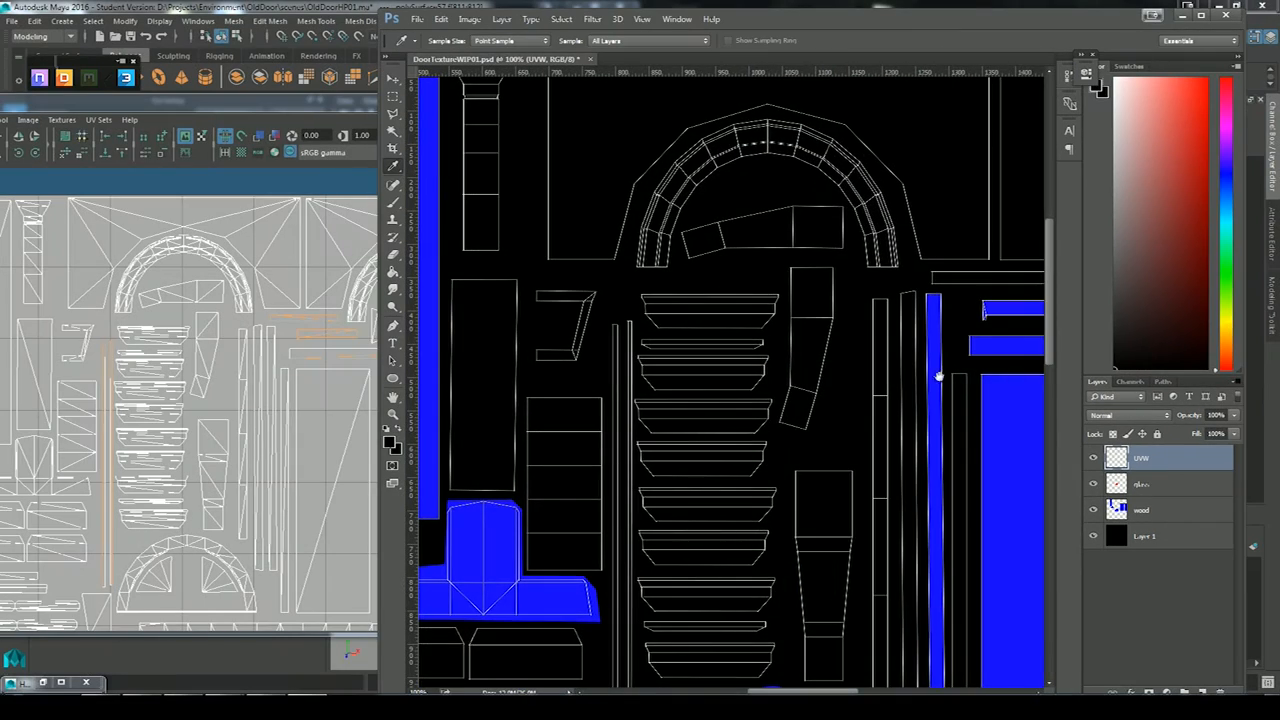
left_click(1141, 510)
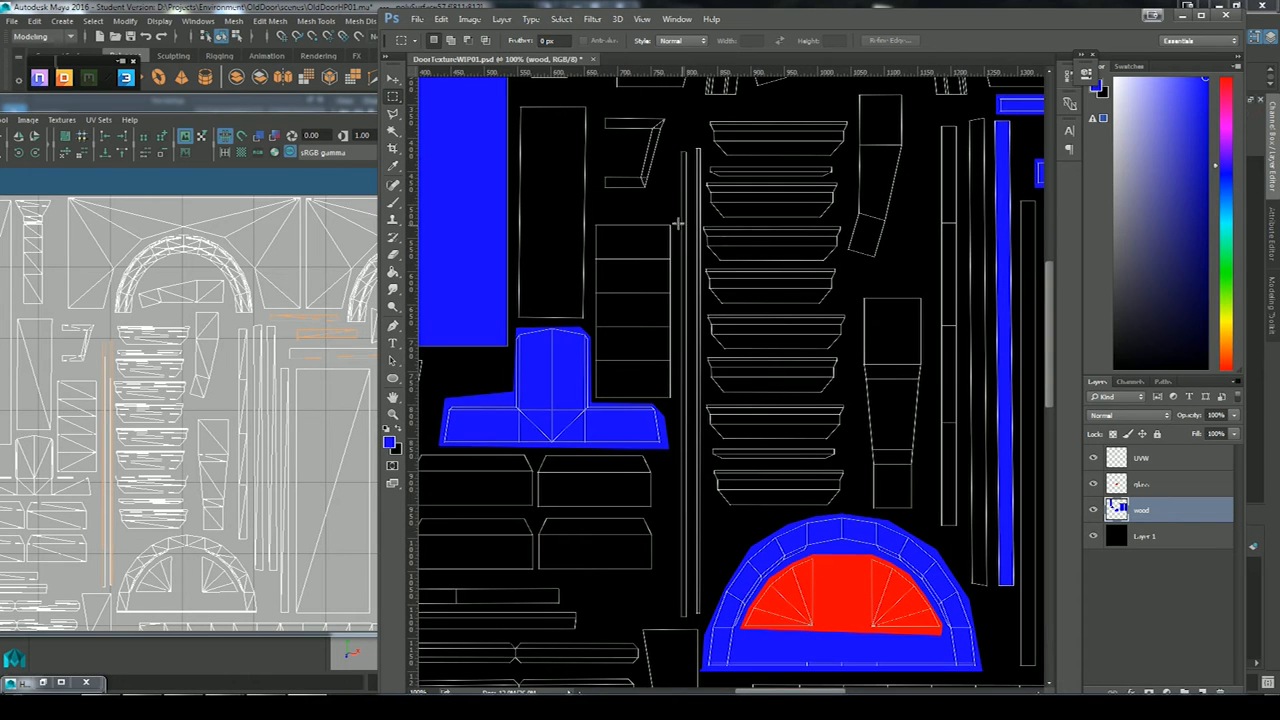
left_click_drag(680, 145, 680, 620)
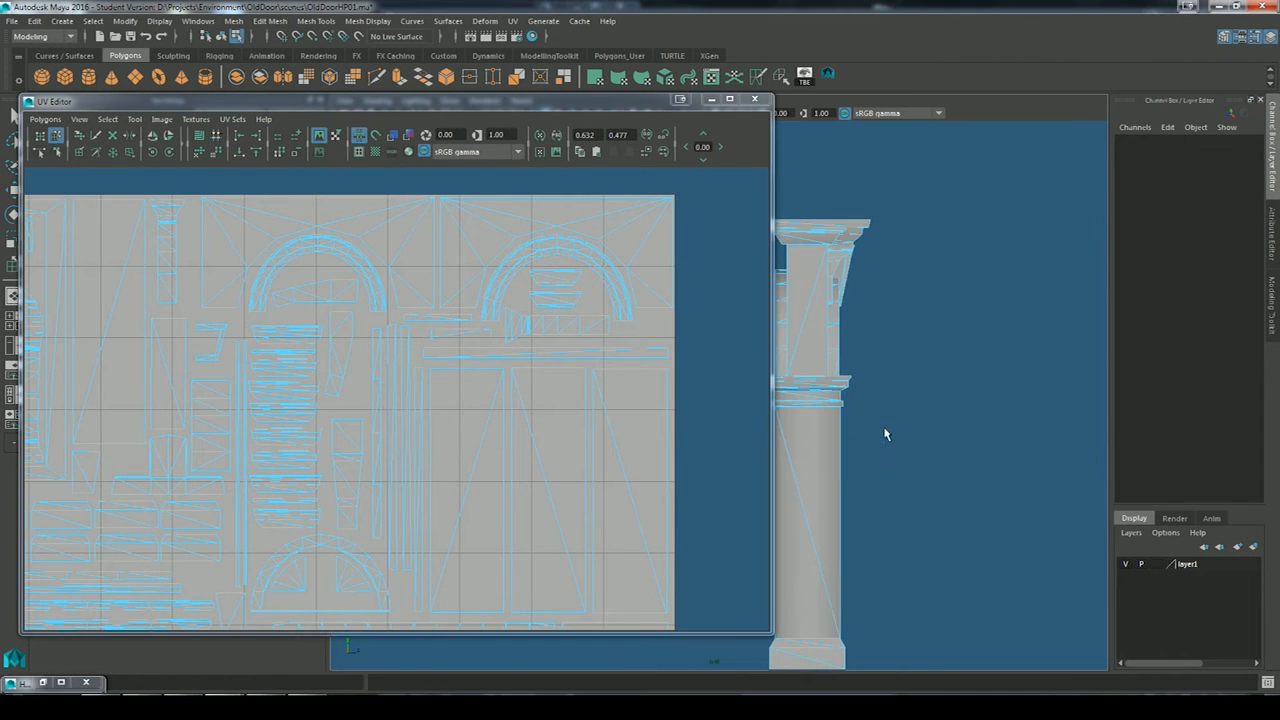
- Compare the door UVs in Maya, then marquee the tall wooden panel in Photoshop
left_click_drag(880, 440, 940, 505)
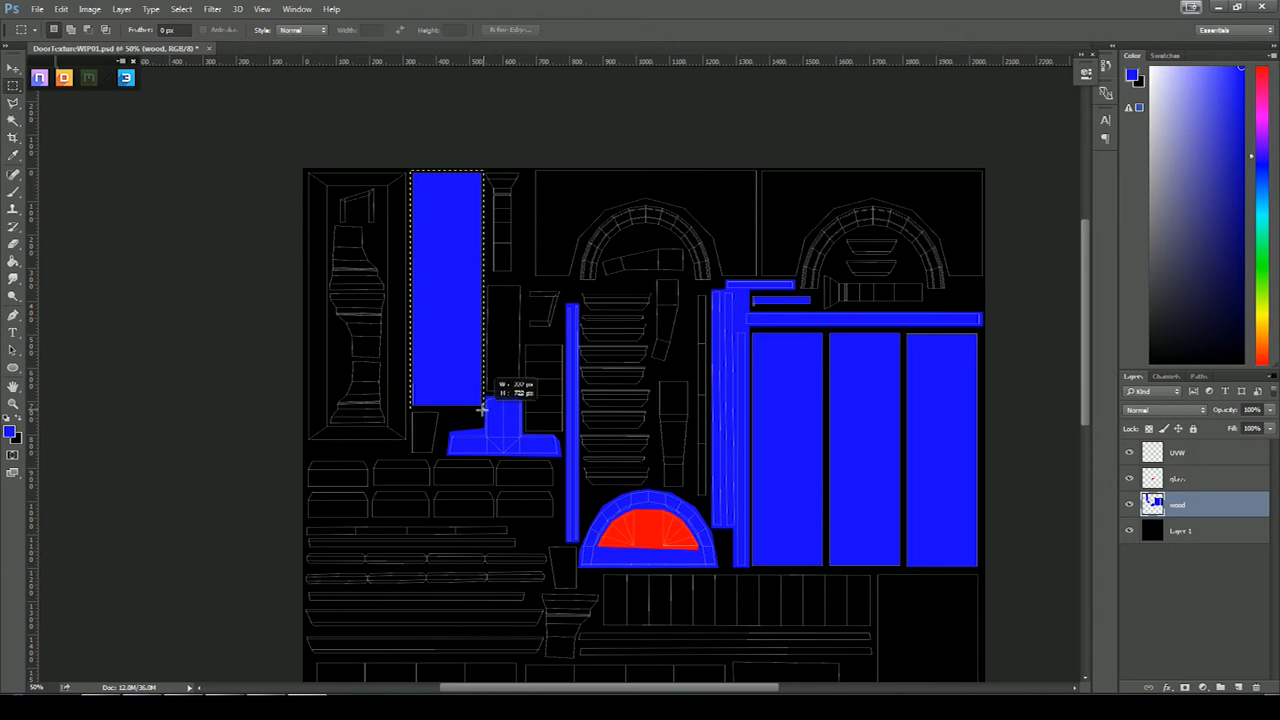
left_click_drag(480, 410, 480, 405)
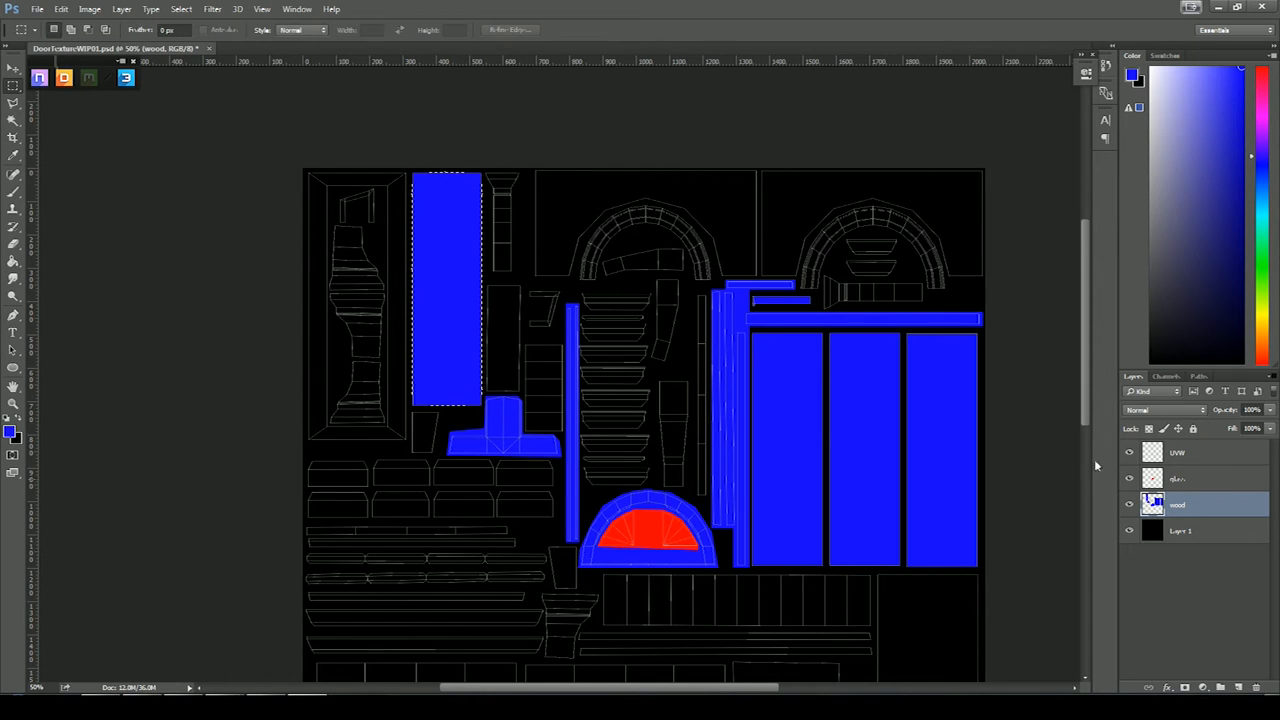
- Hide the UVW layer and save the colour map over the existing Door_ColourMap.png
left_click(37, 9)
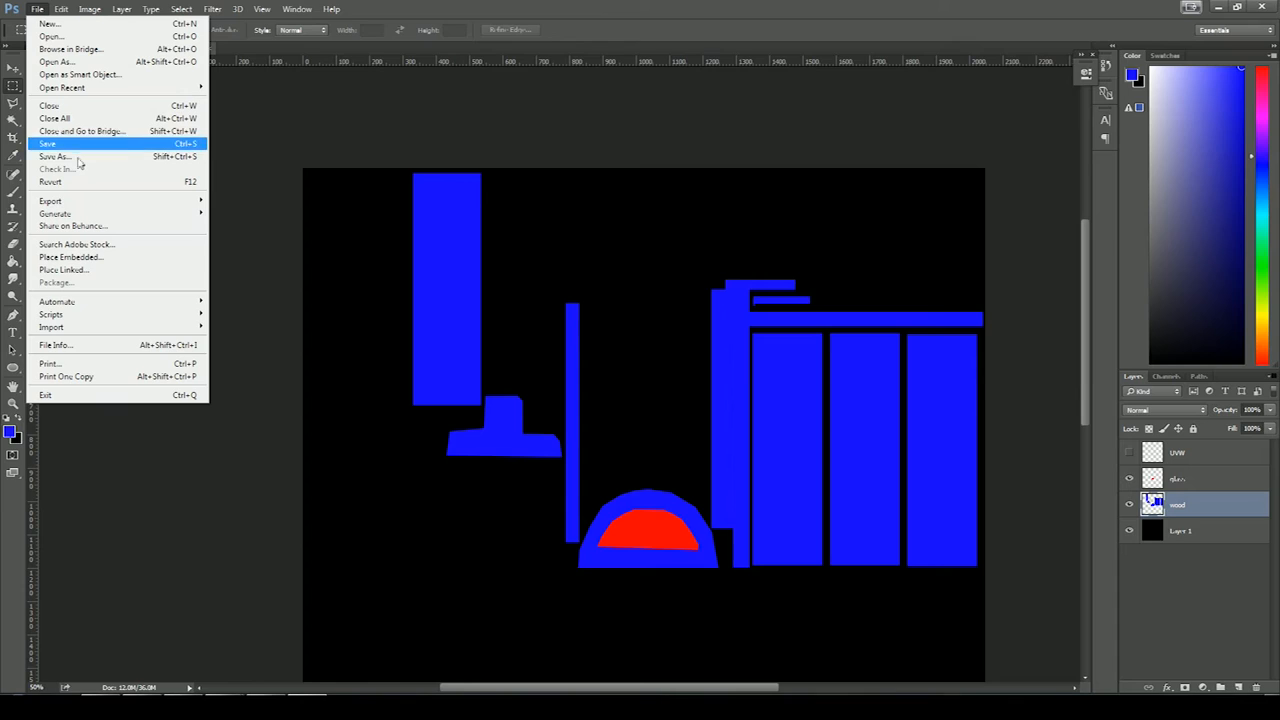
left_click(54, 156)
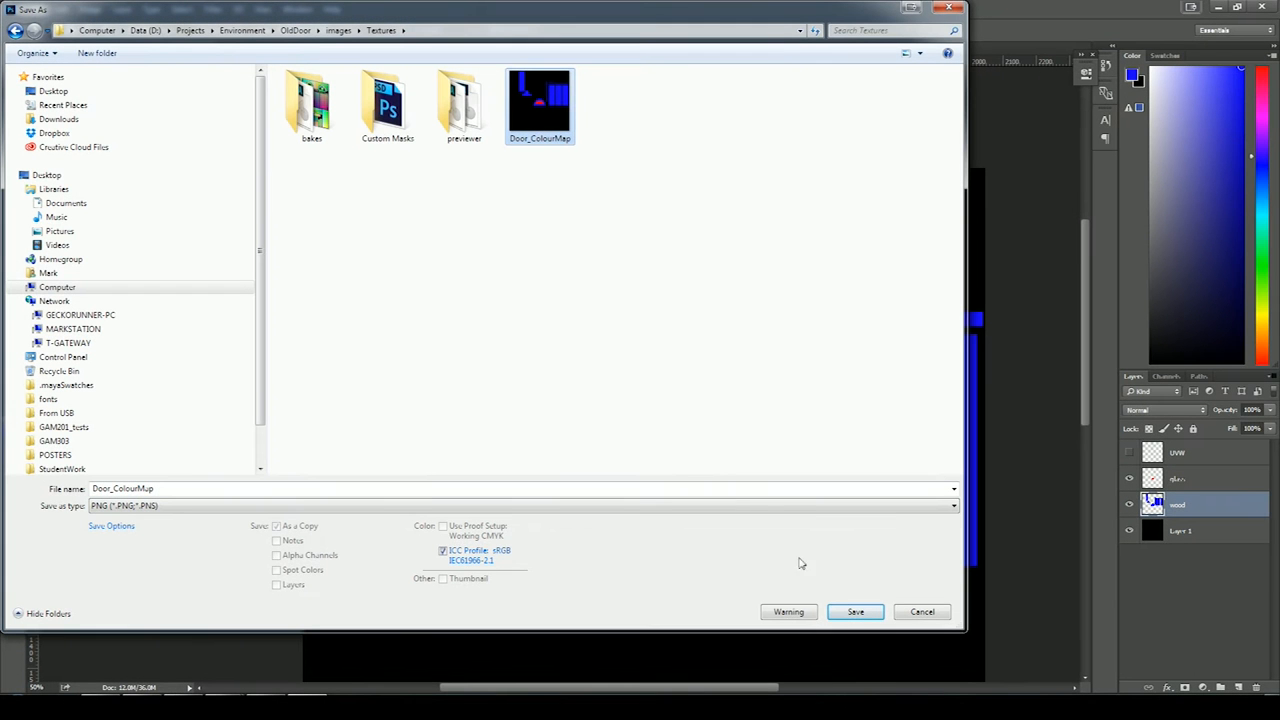
left_click(855, 611)
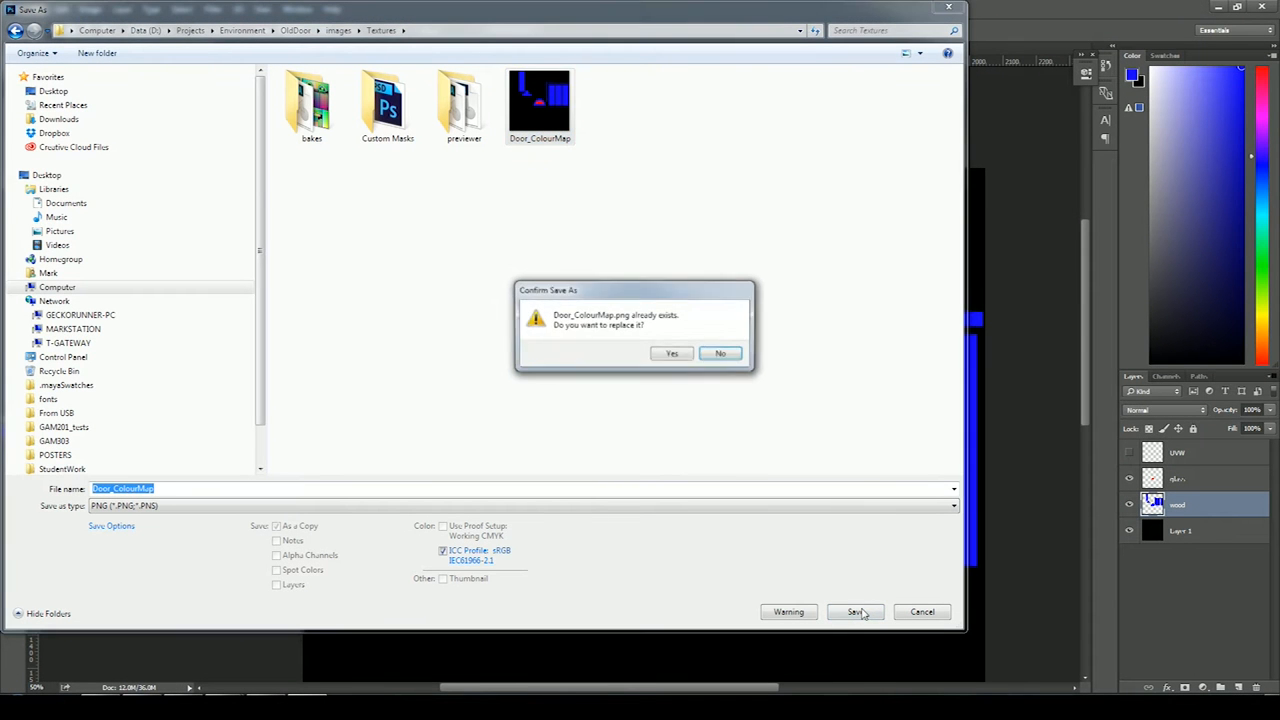
left_click(671, 353)
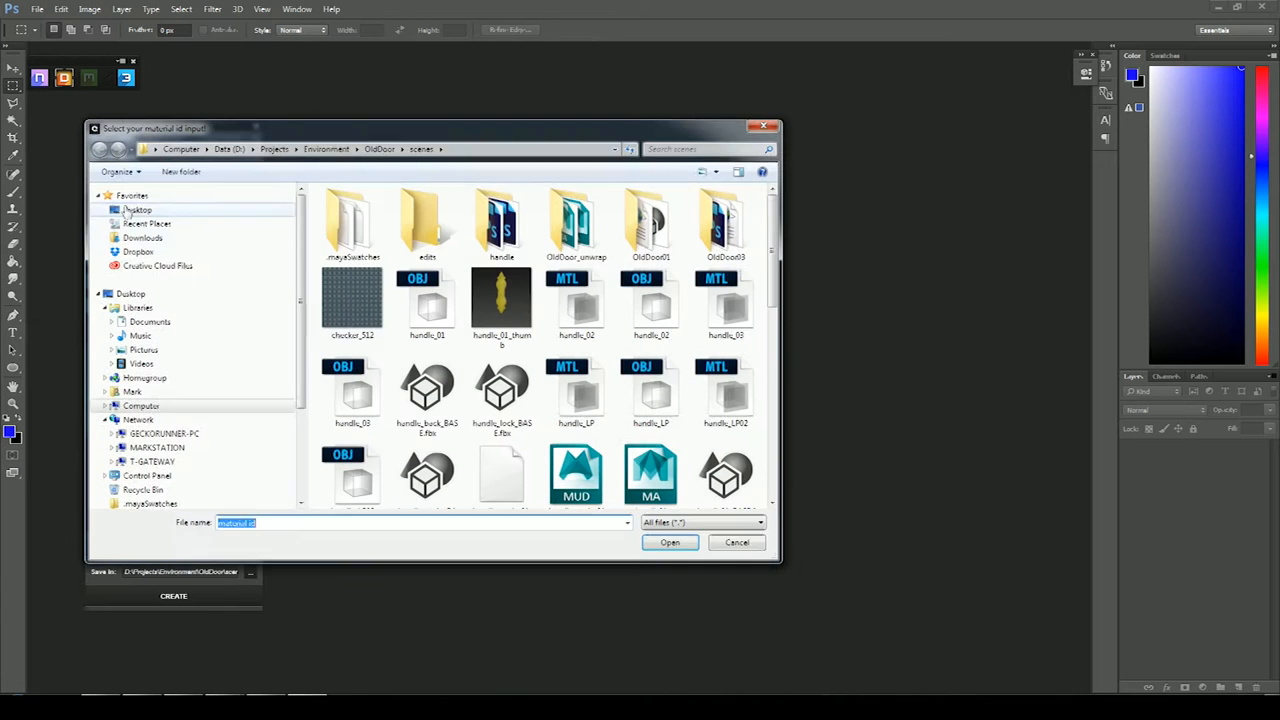
- Set Door_ColourMap as material ID, plus tangent normals and OldDoor03_normals as normal inputs
left_click(98, 149)
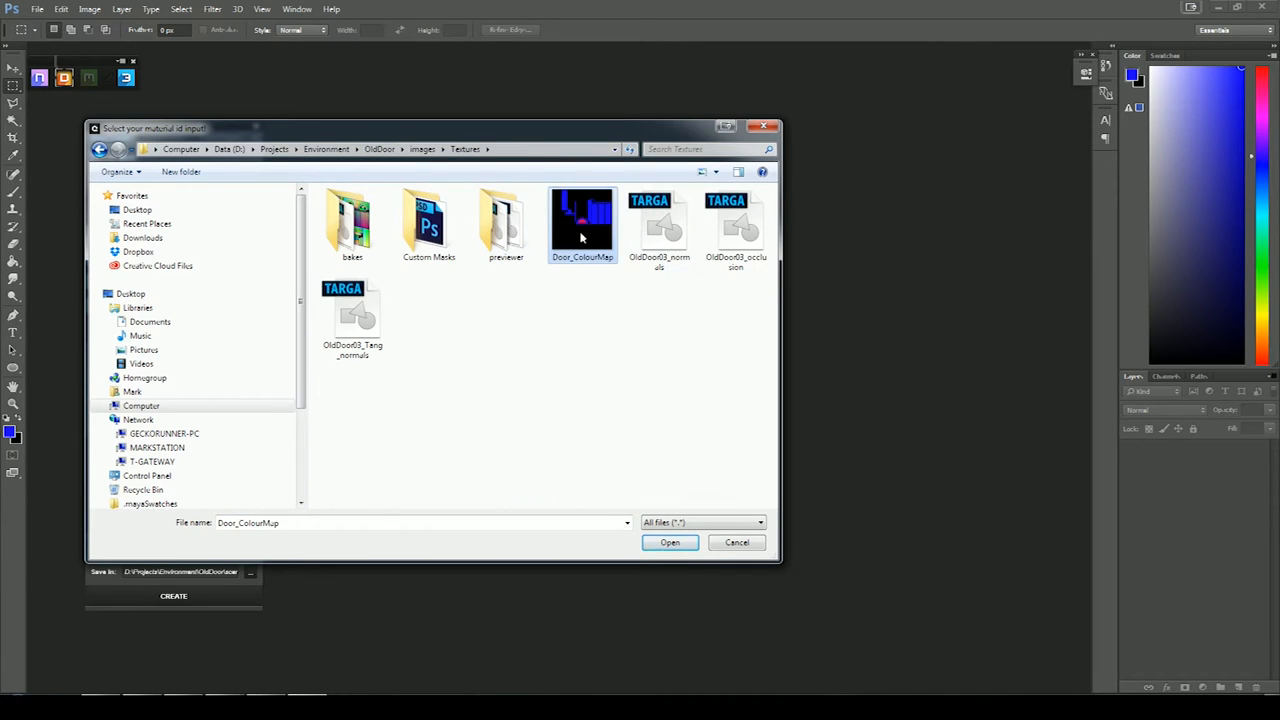
left_click(669, 542)
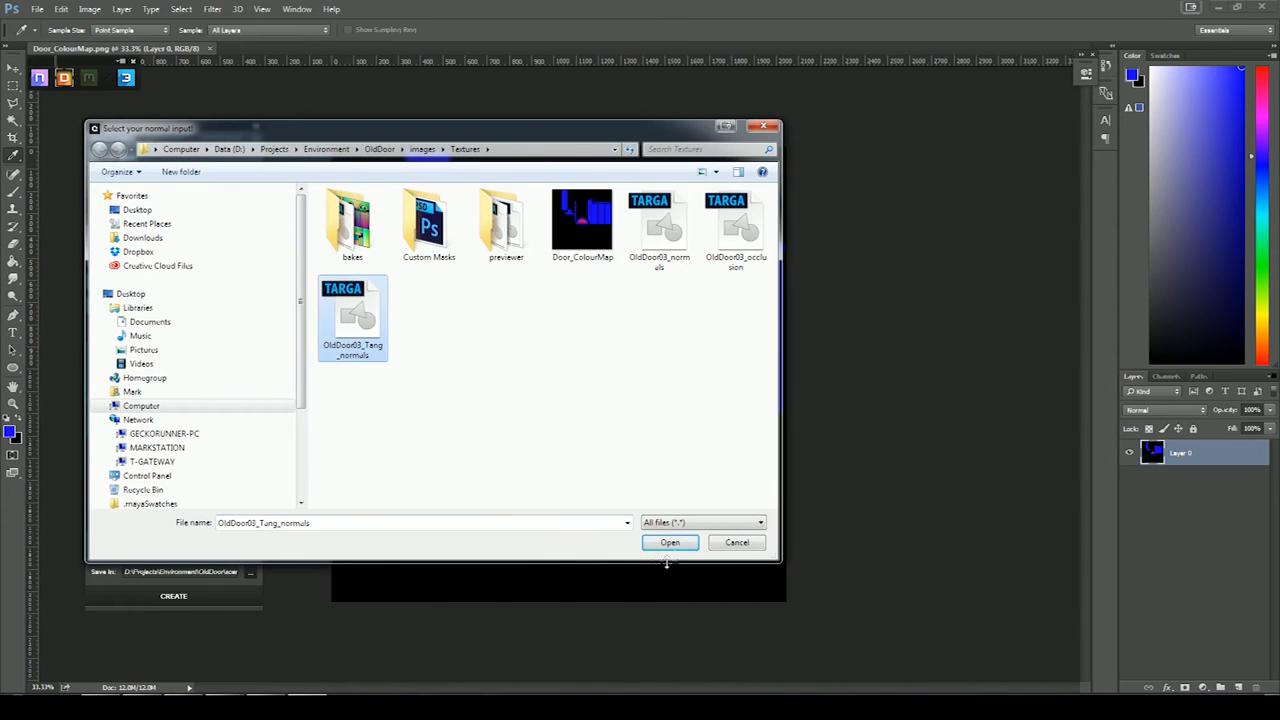
left_click(669, 542)
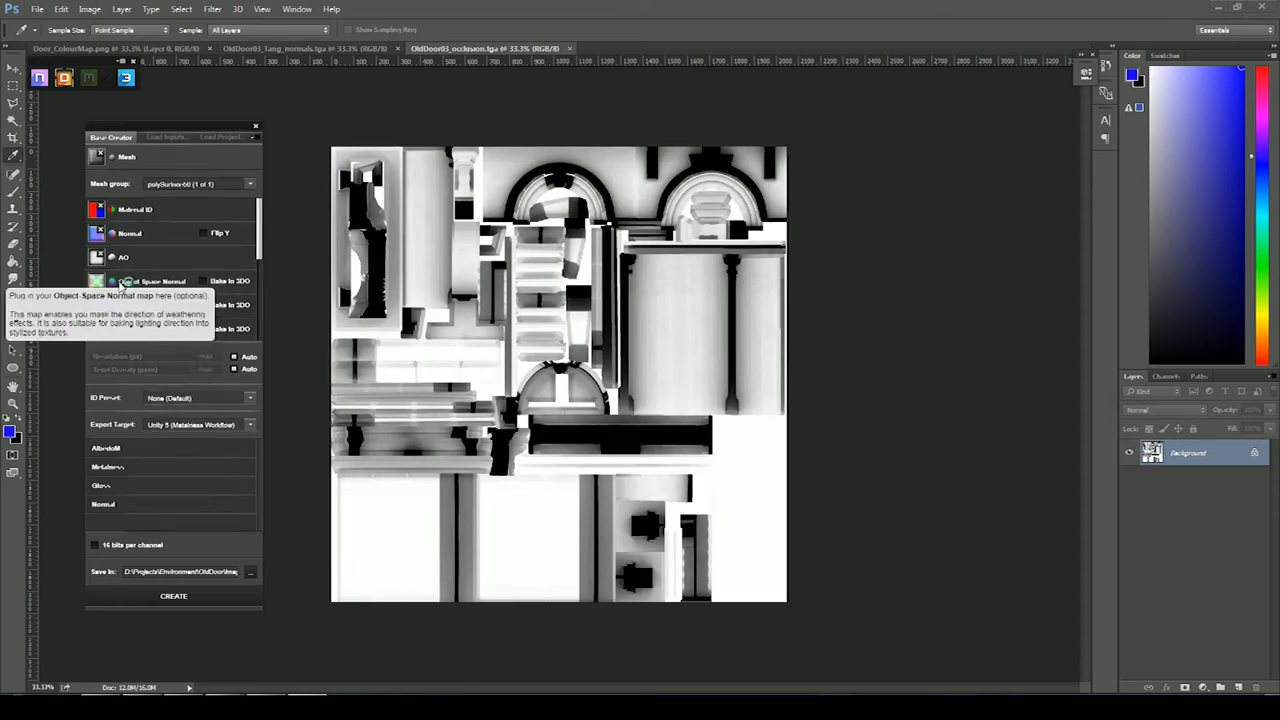
left_click(97, 280)
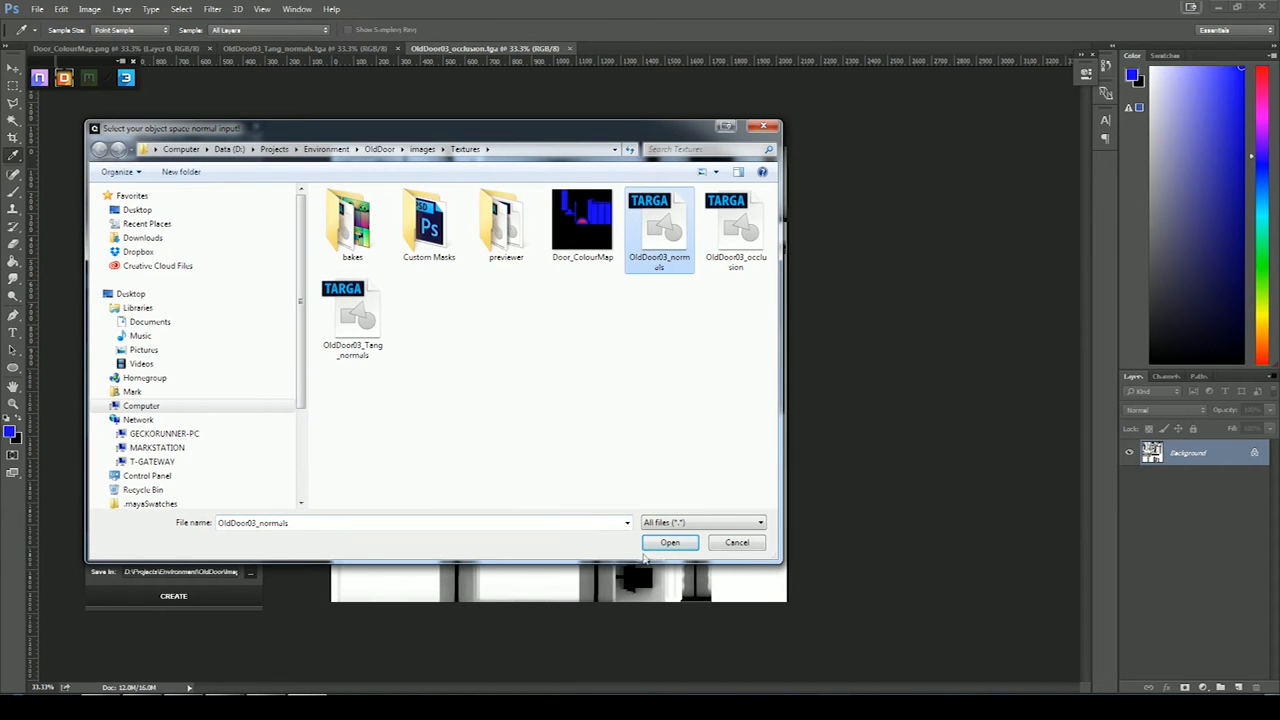
left_click(669, 542)
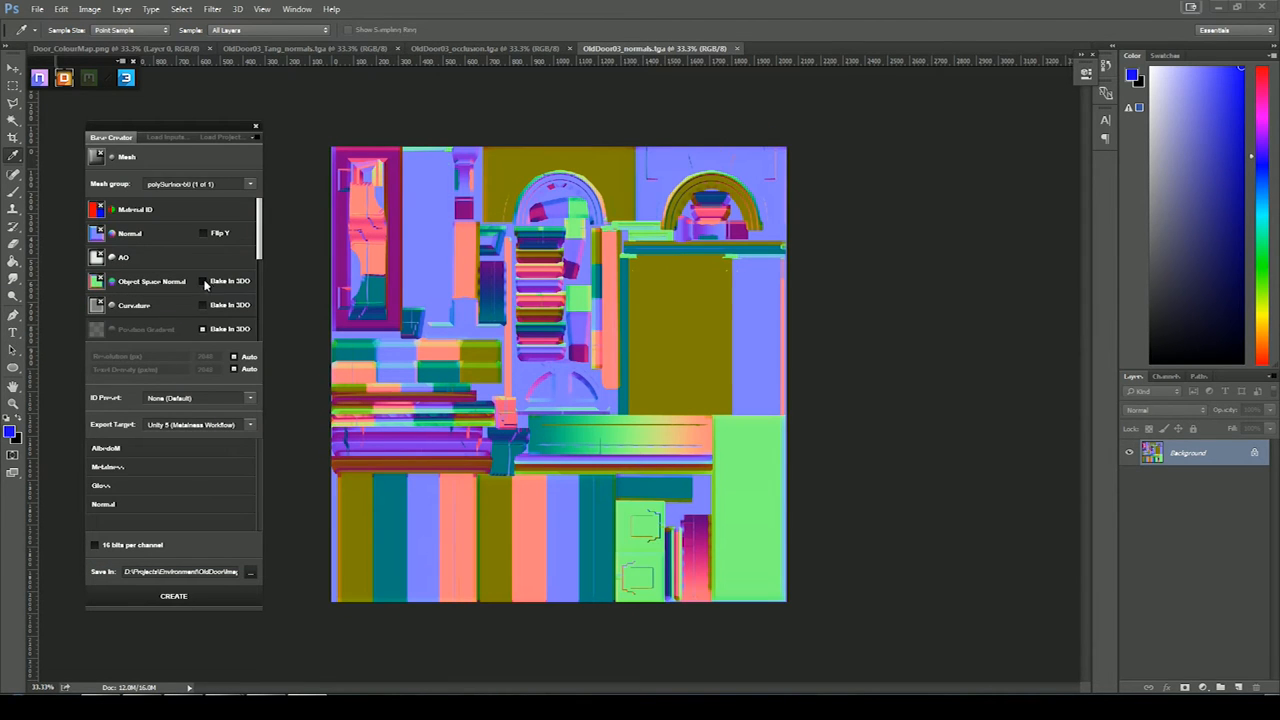
- Create a new old_door03 output folder inside Textures for the baked maps
scroll("down", 3)
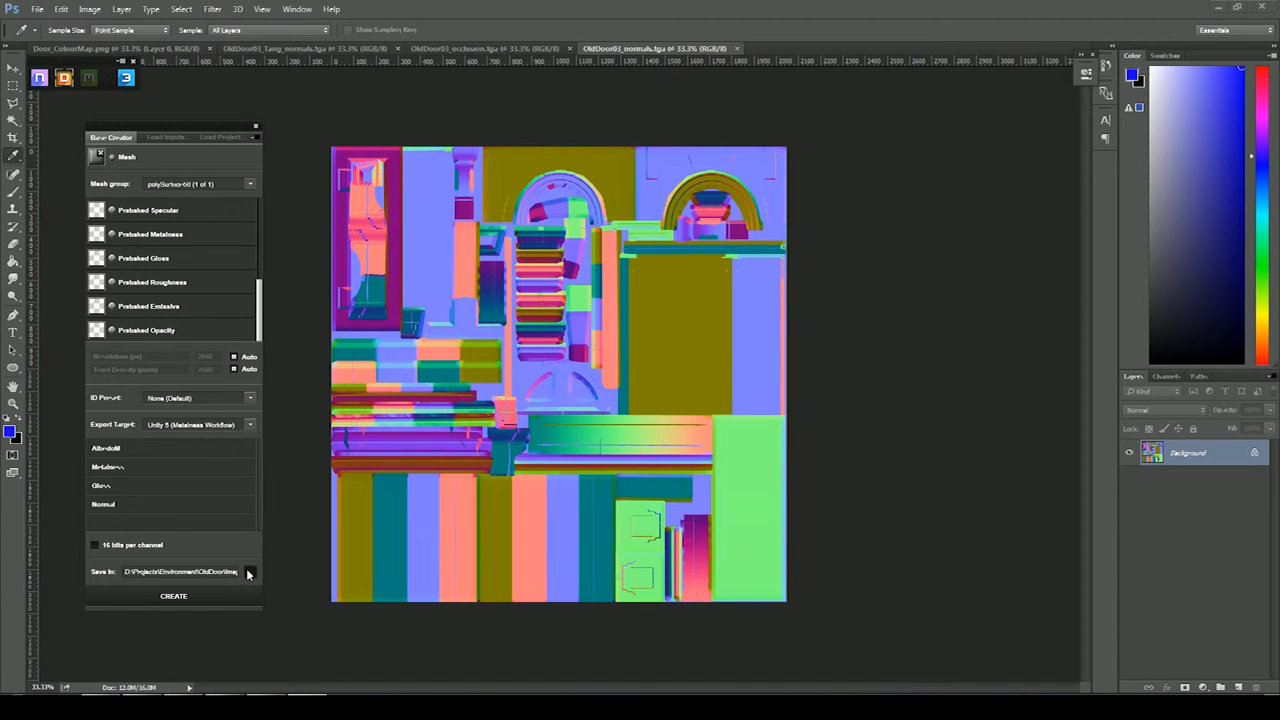
left_click(249, 571)
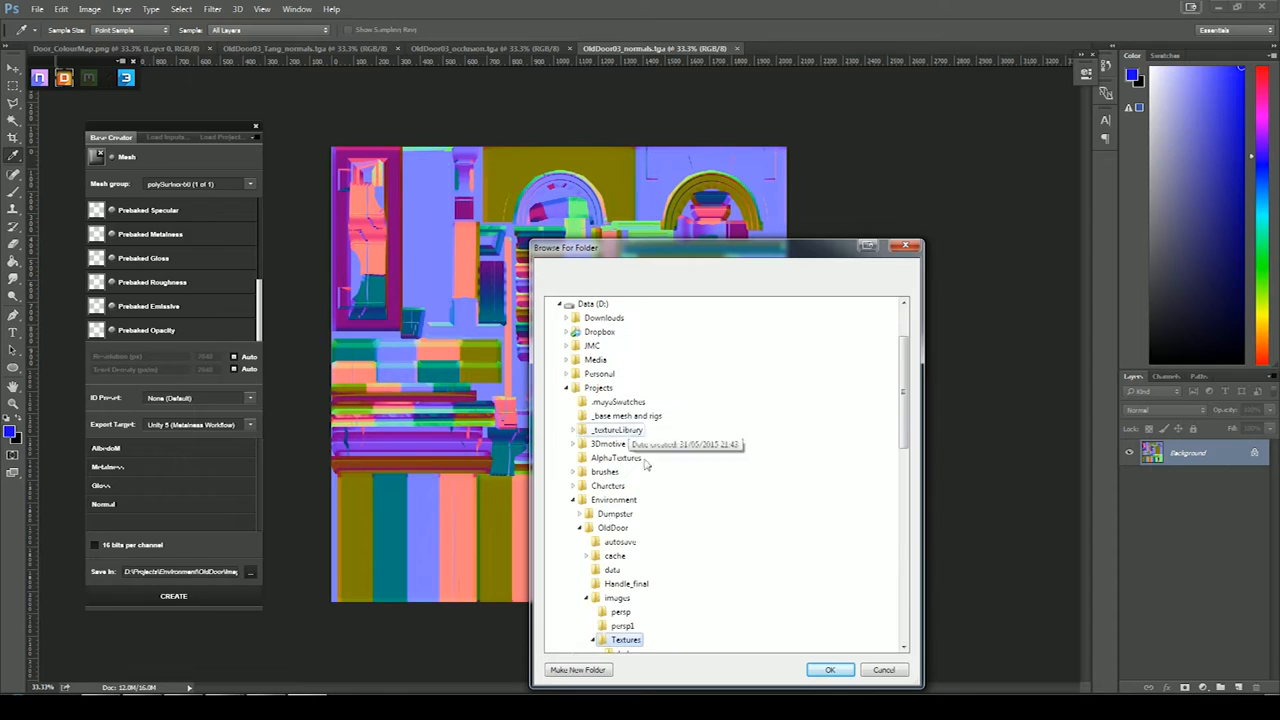
left_click(577, 669)
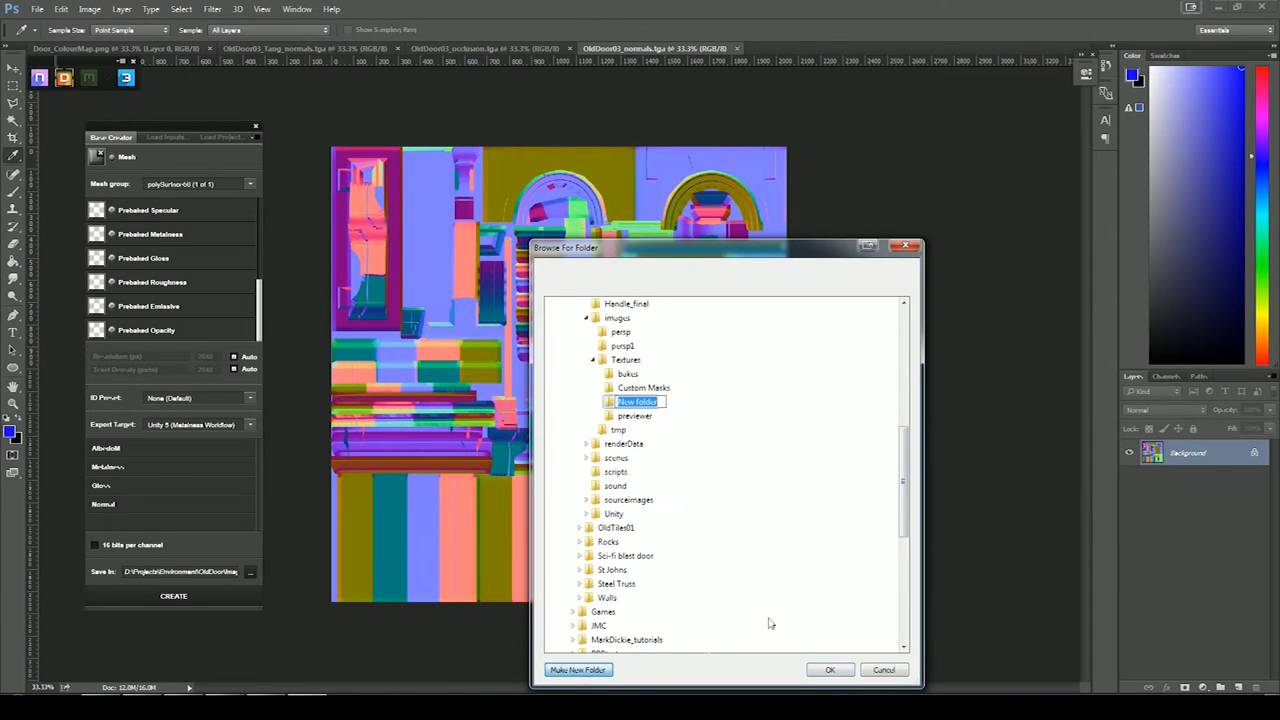
type("old_door03")
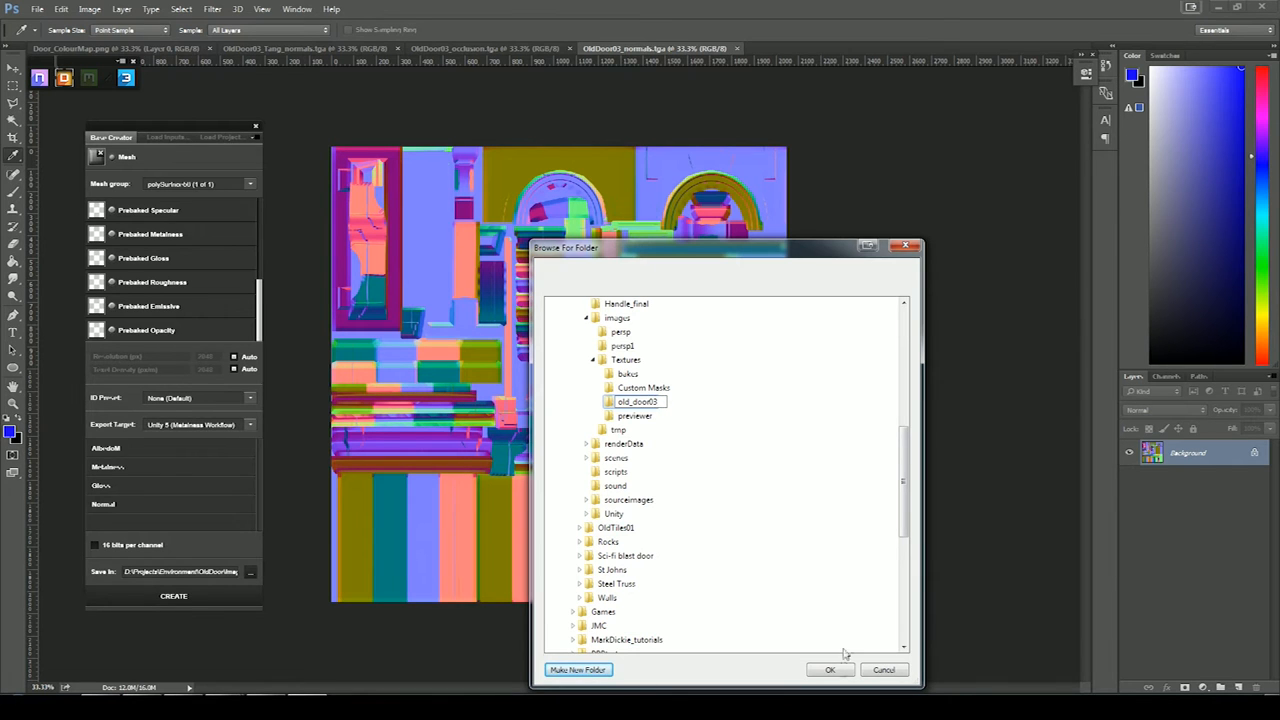
left_click(830, 669)
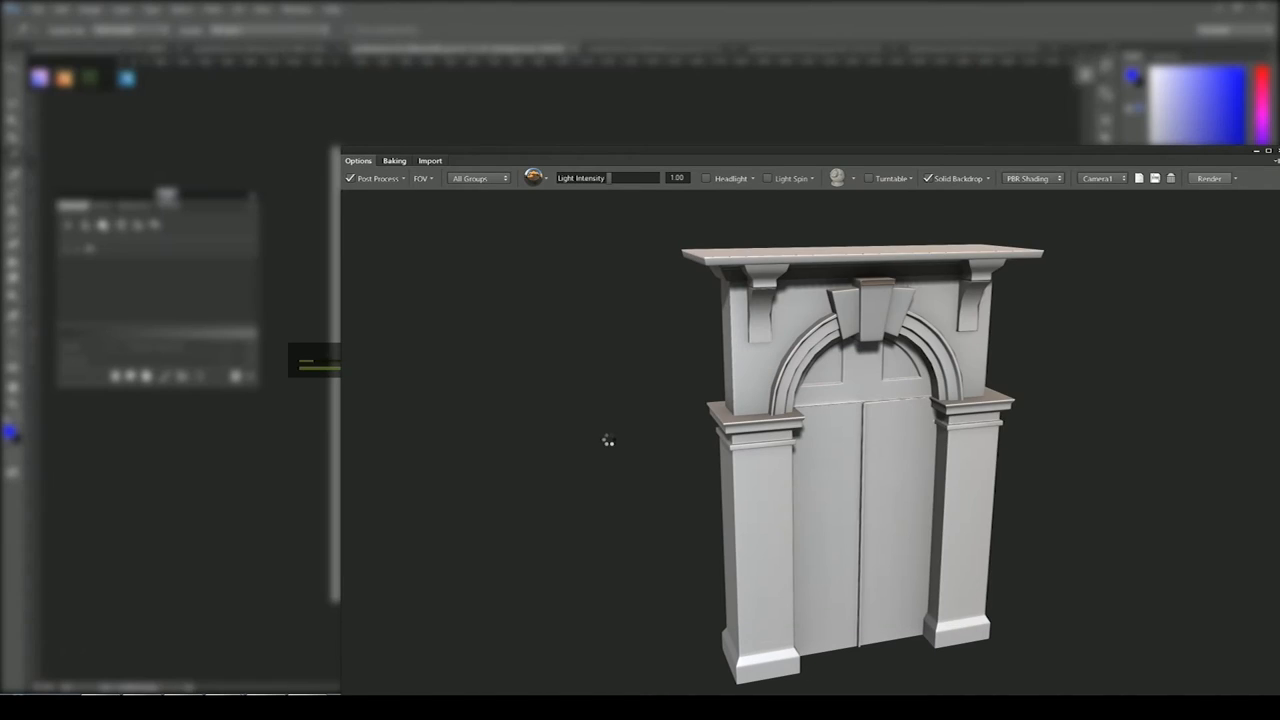
mouse_move(610, 446)
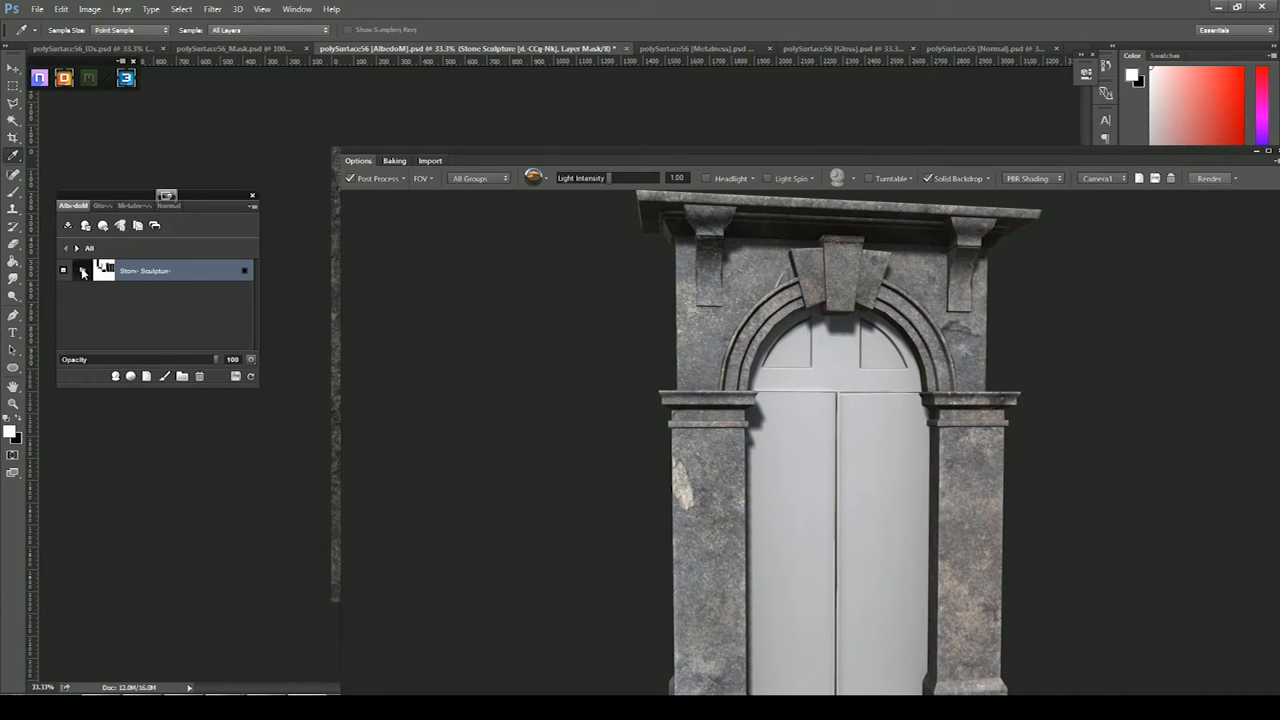
- Change the Stone Sculpture's Rock layer colour from dark grey to light tan brown
left_click(76, 248)
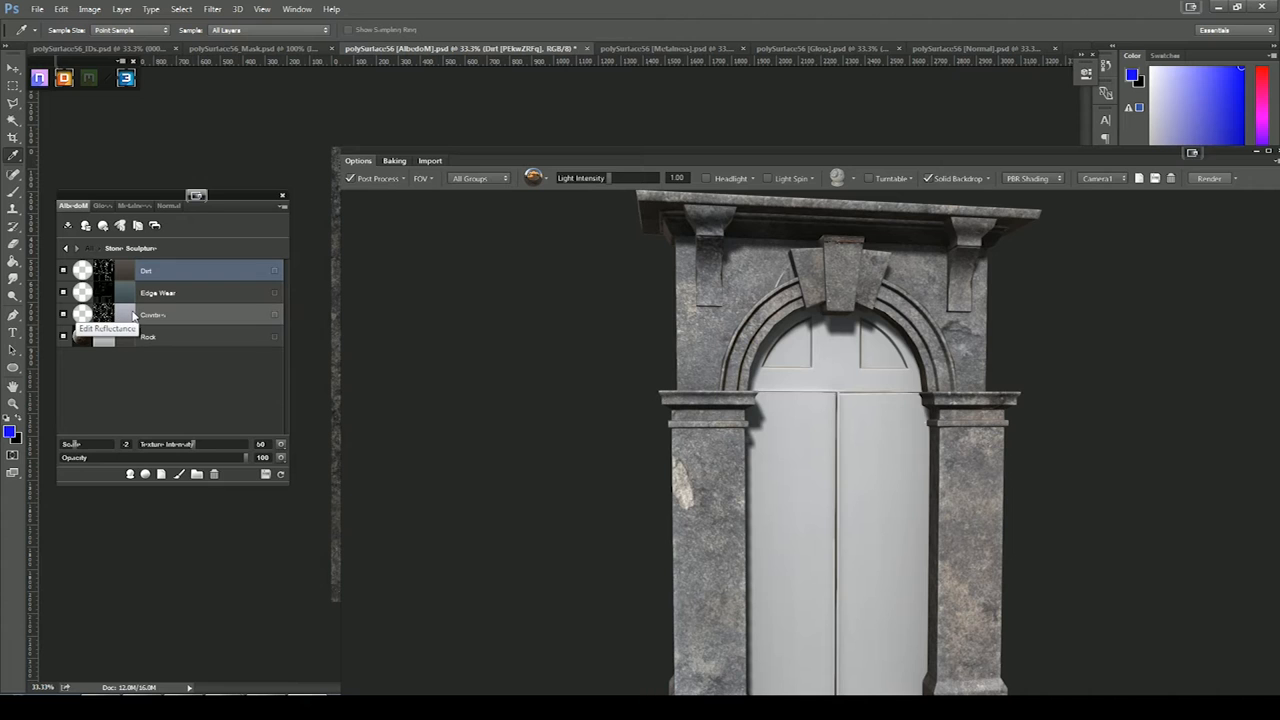
left_click(180, 337)
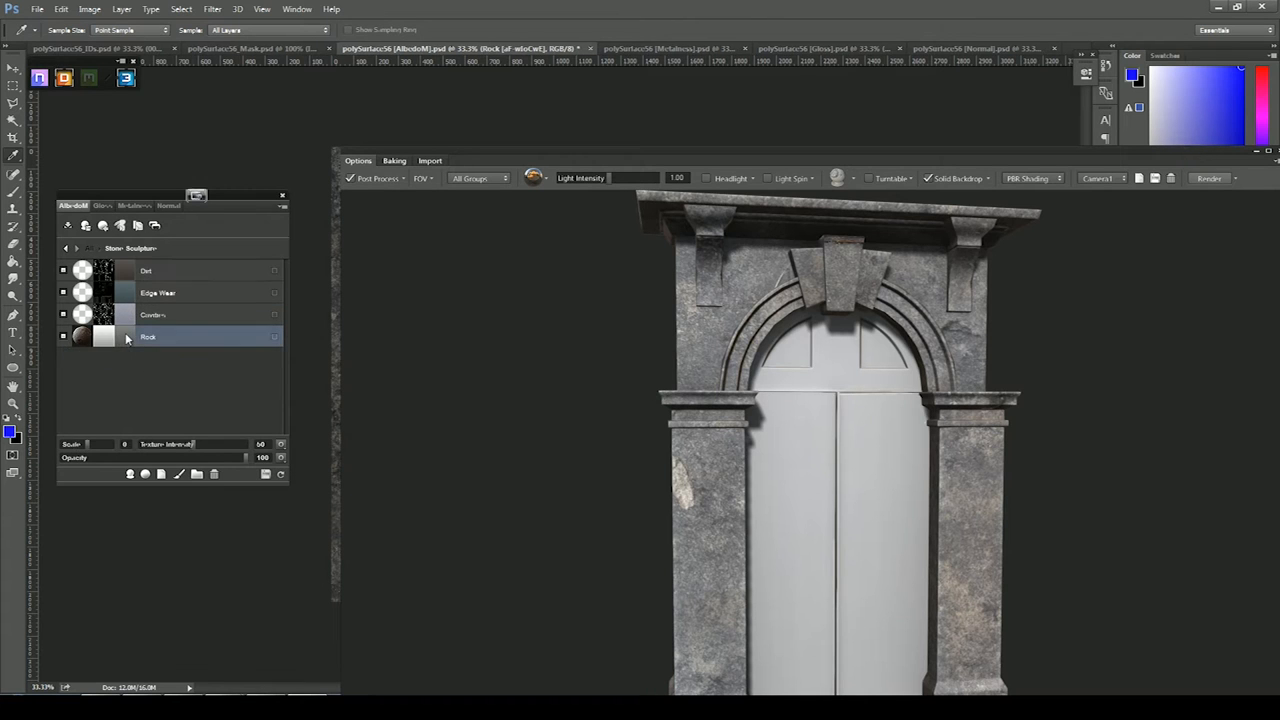
left_click(105, 336)
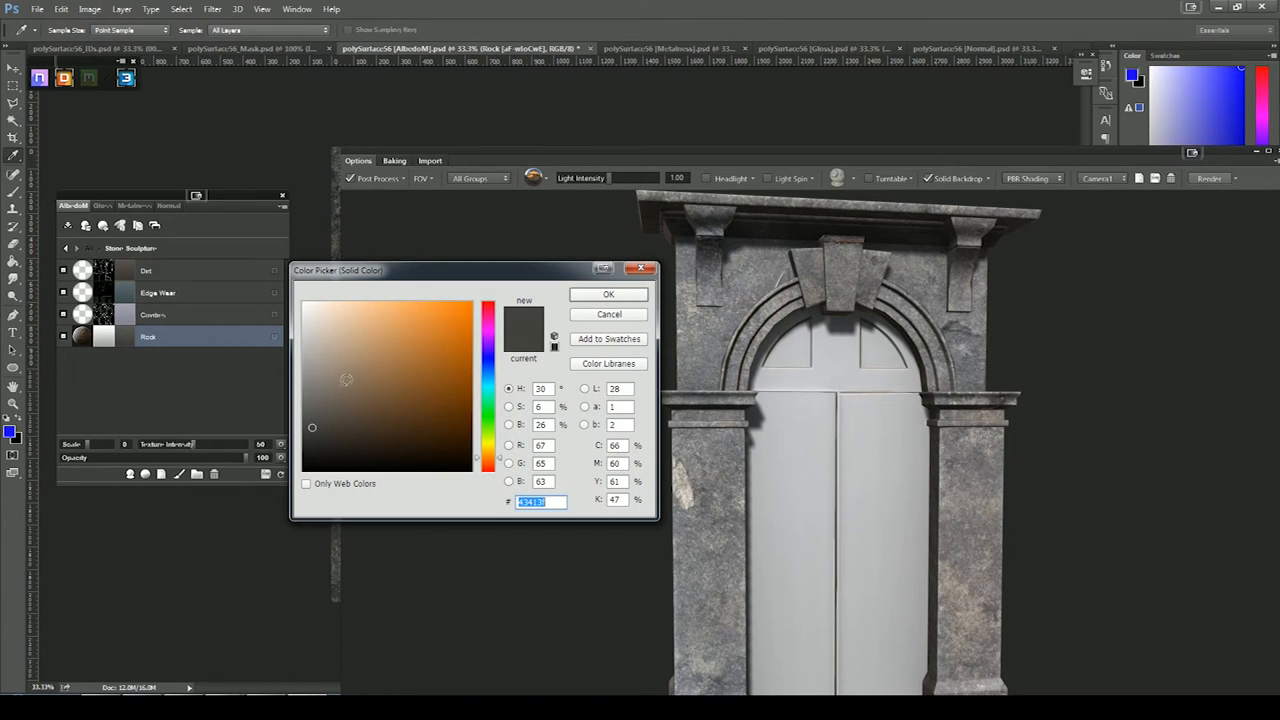
left_click(352, 368)
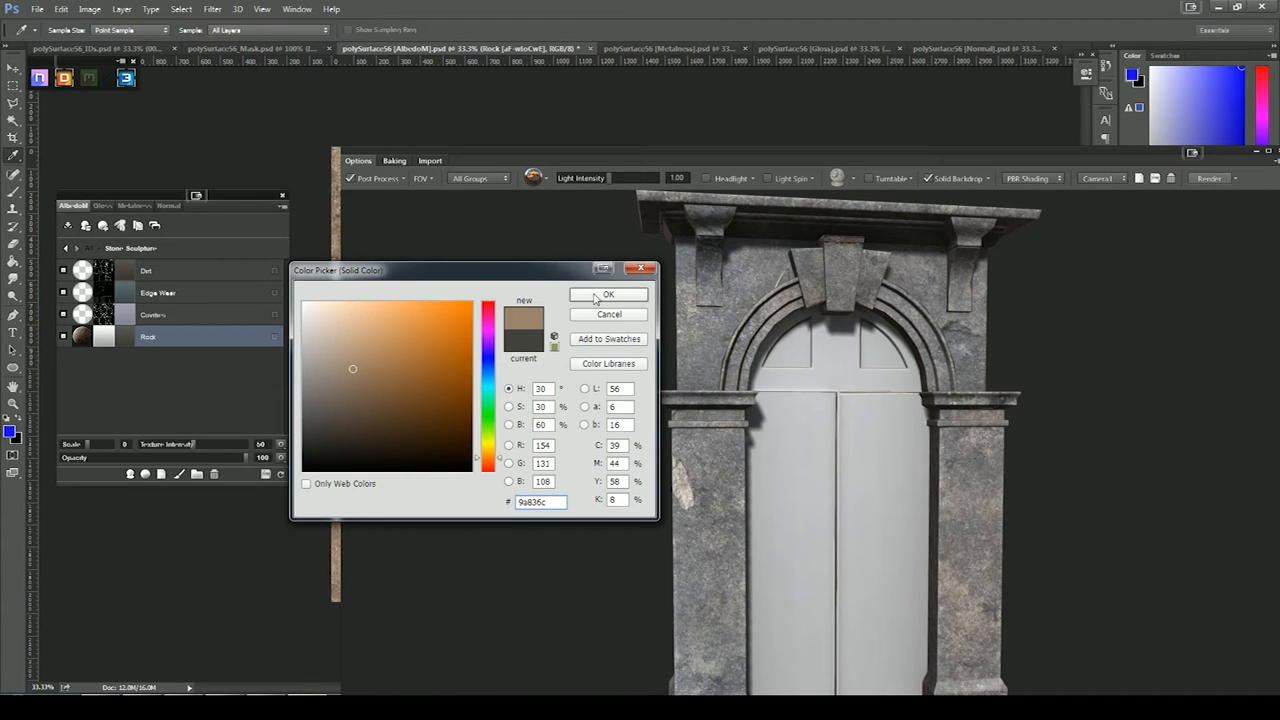
left_click(608, 294)
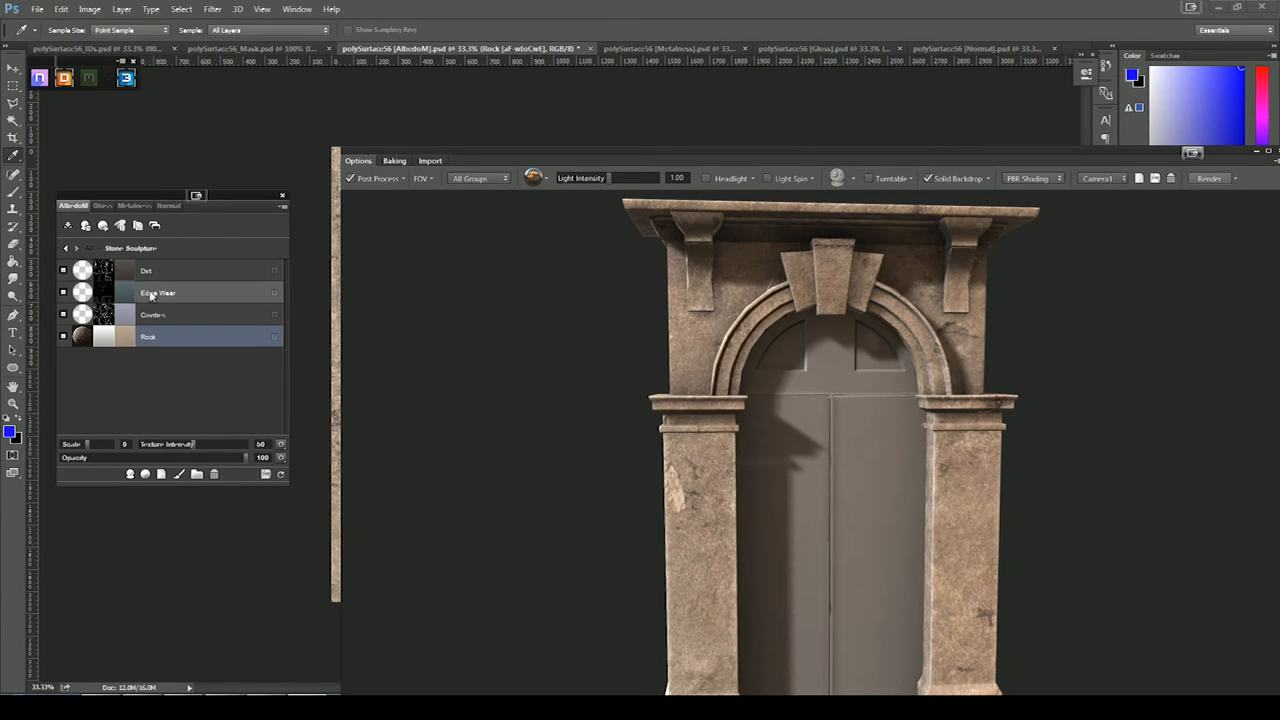
mouse_move(103, 315)
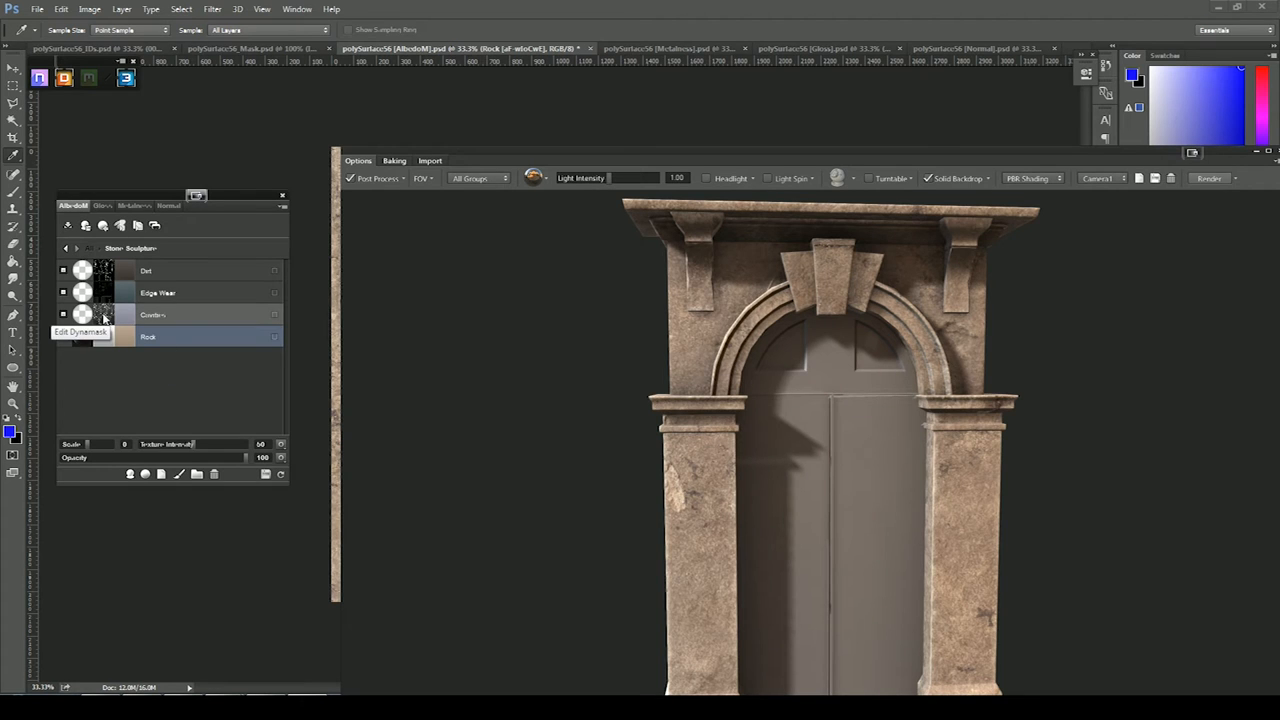
- Give the Cavities layer Dynamask a new preset with curvature 50 and tightness 10
left_click(82, 315)
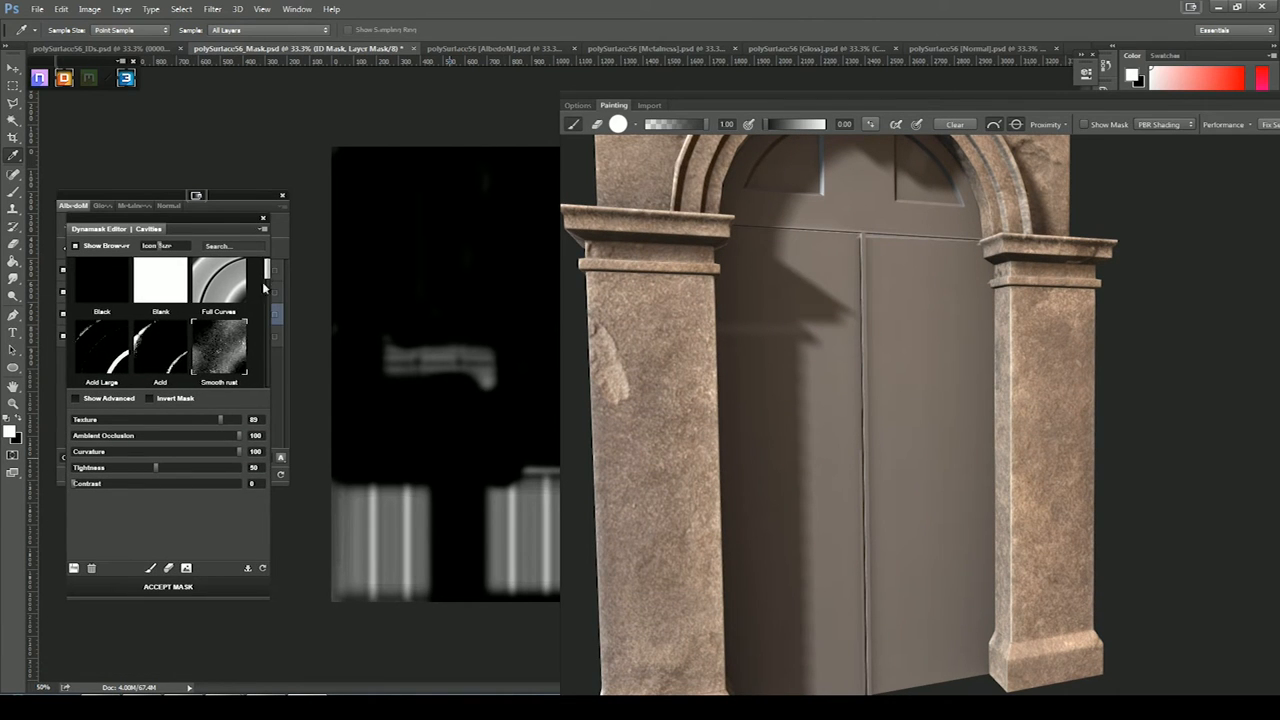
scroll("down", 3)
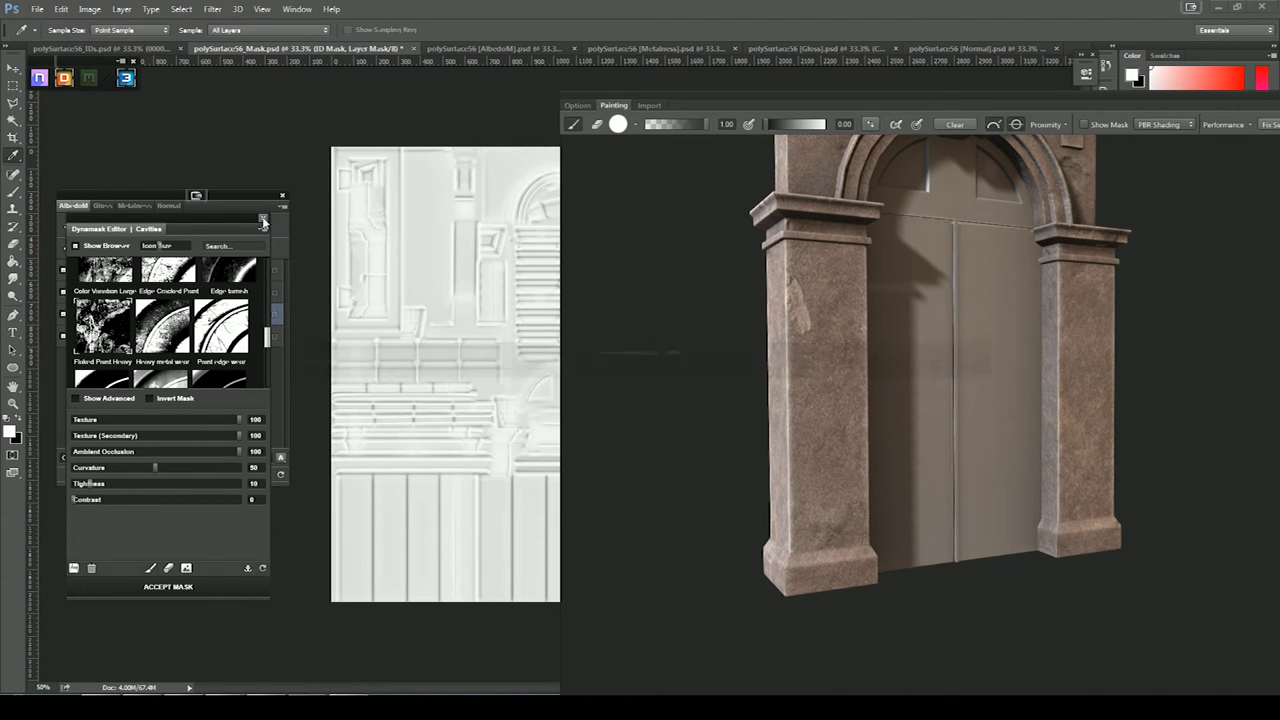
left_click(577, 105)
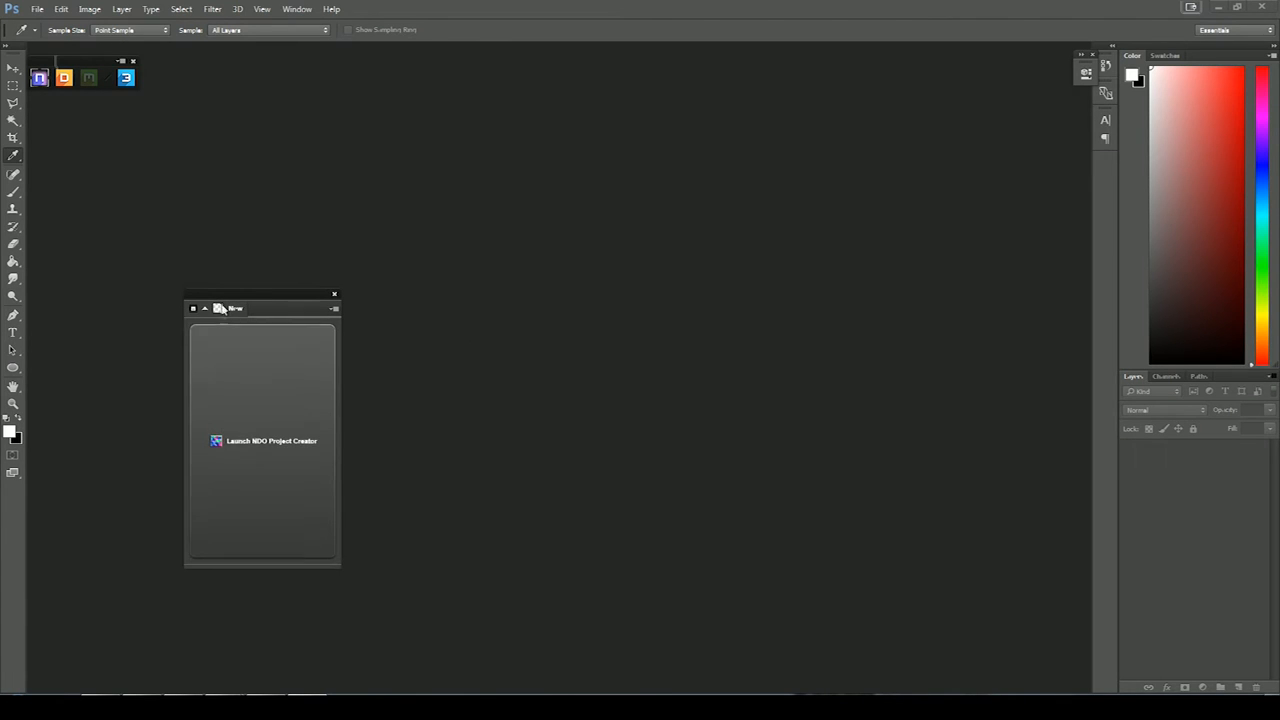
mouse_move(194, 312)
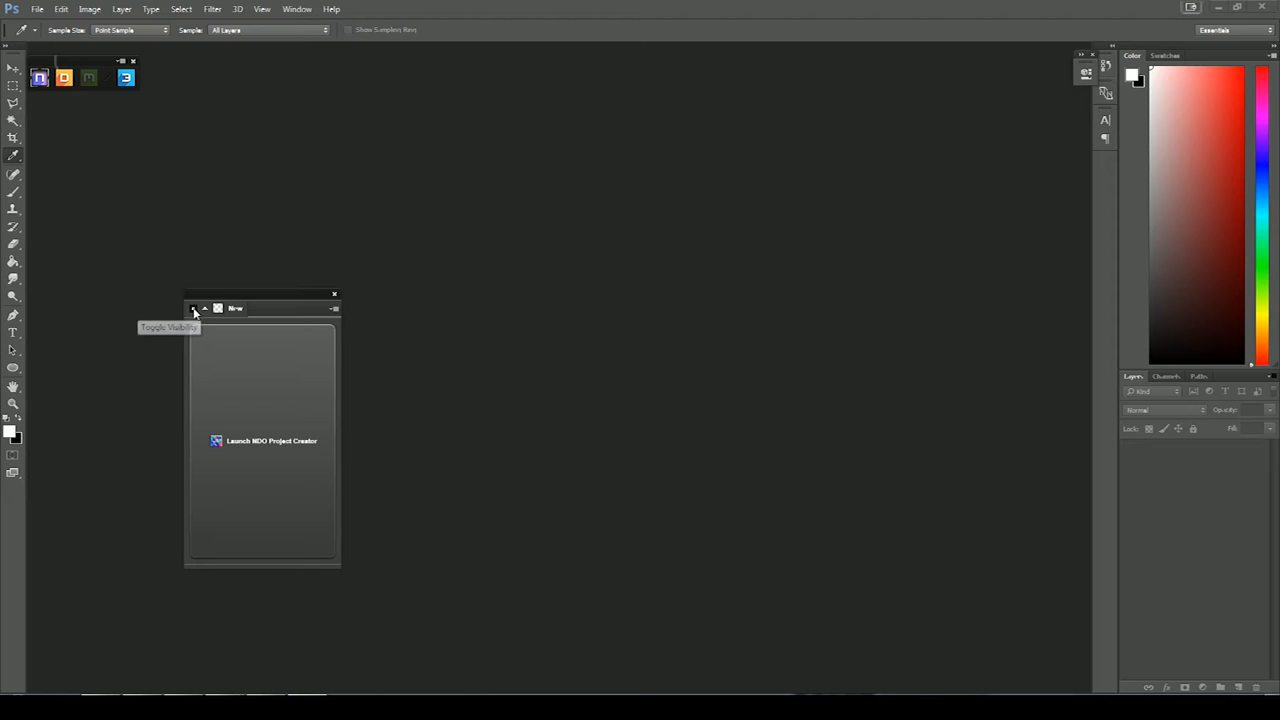
- Create an nDo project from the baked door normal map and browse into OldDoor to save
left_click(333, 308)
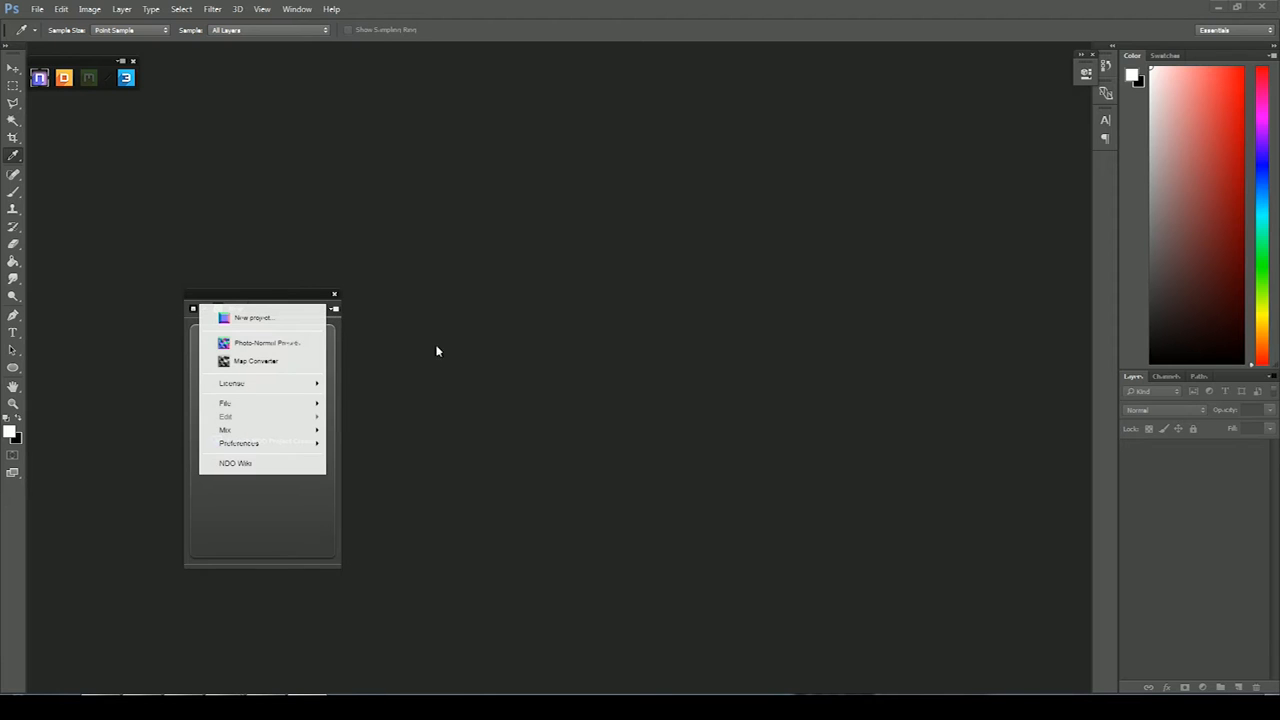
left_click(253, 318)
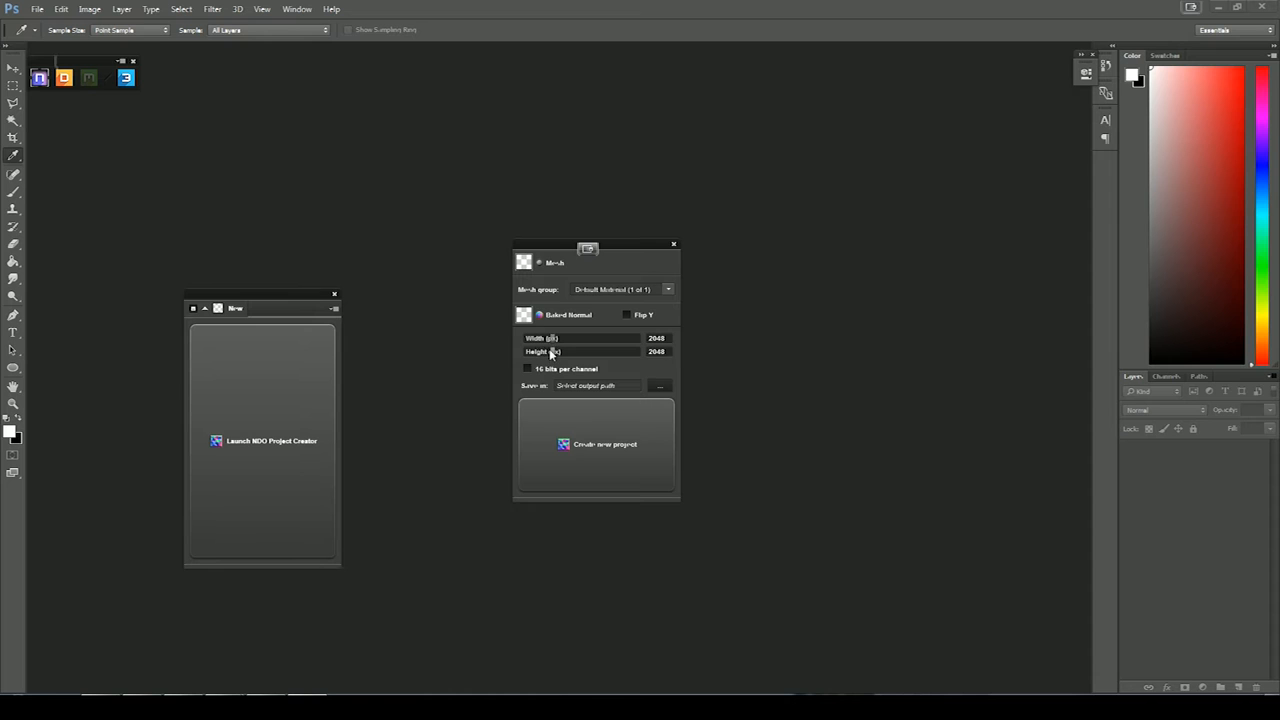
mouse_move(763, 298)
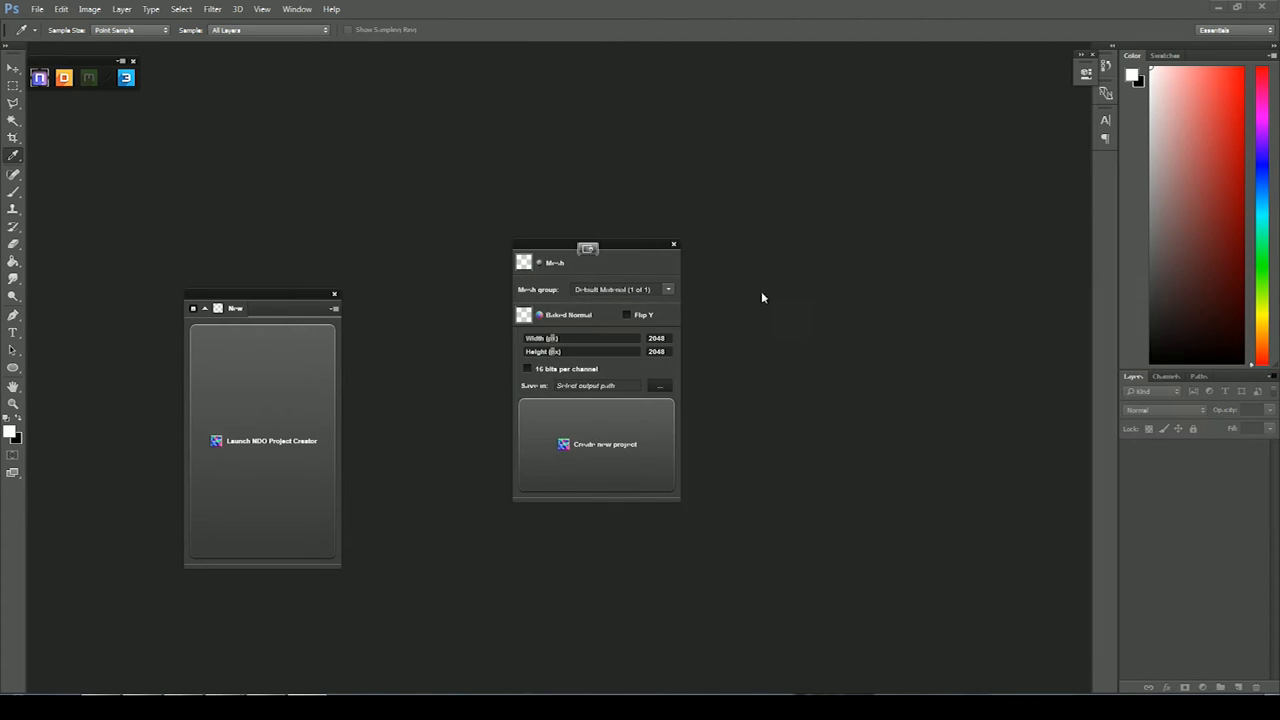
left_click(660, 386)
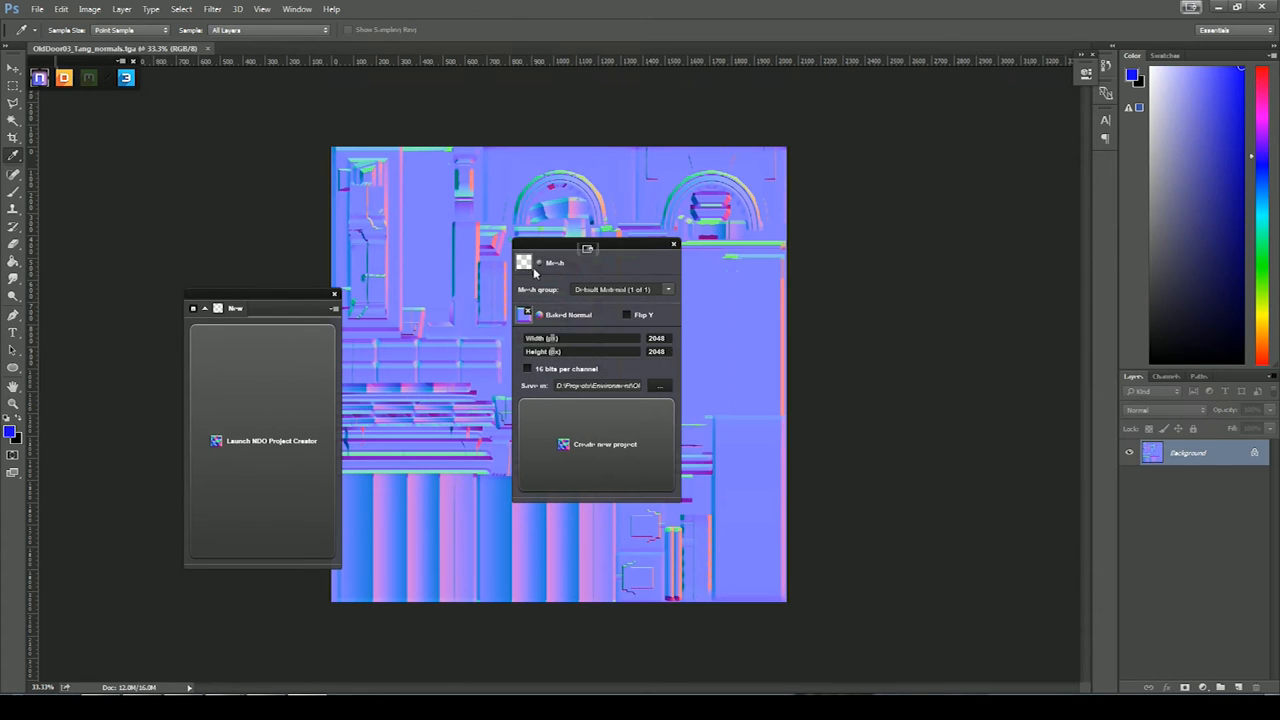
left_click(659, 386)
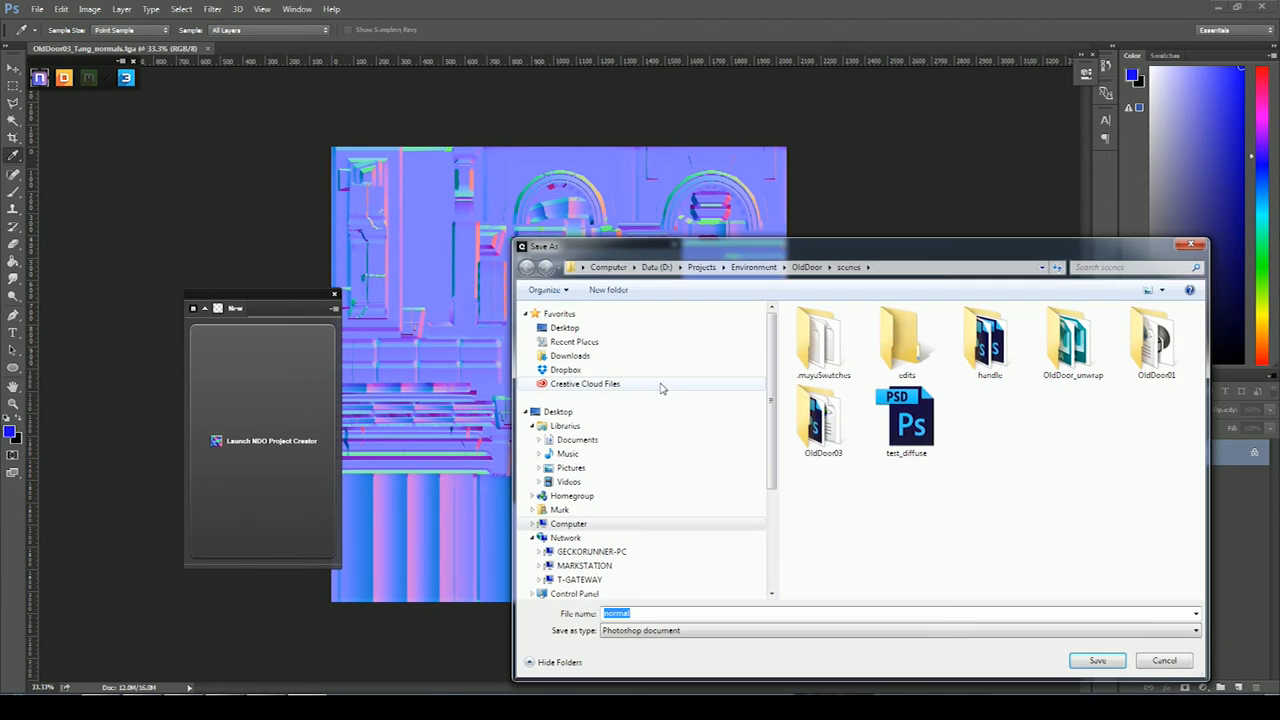
left_click(806, 267)
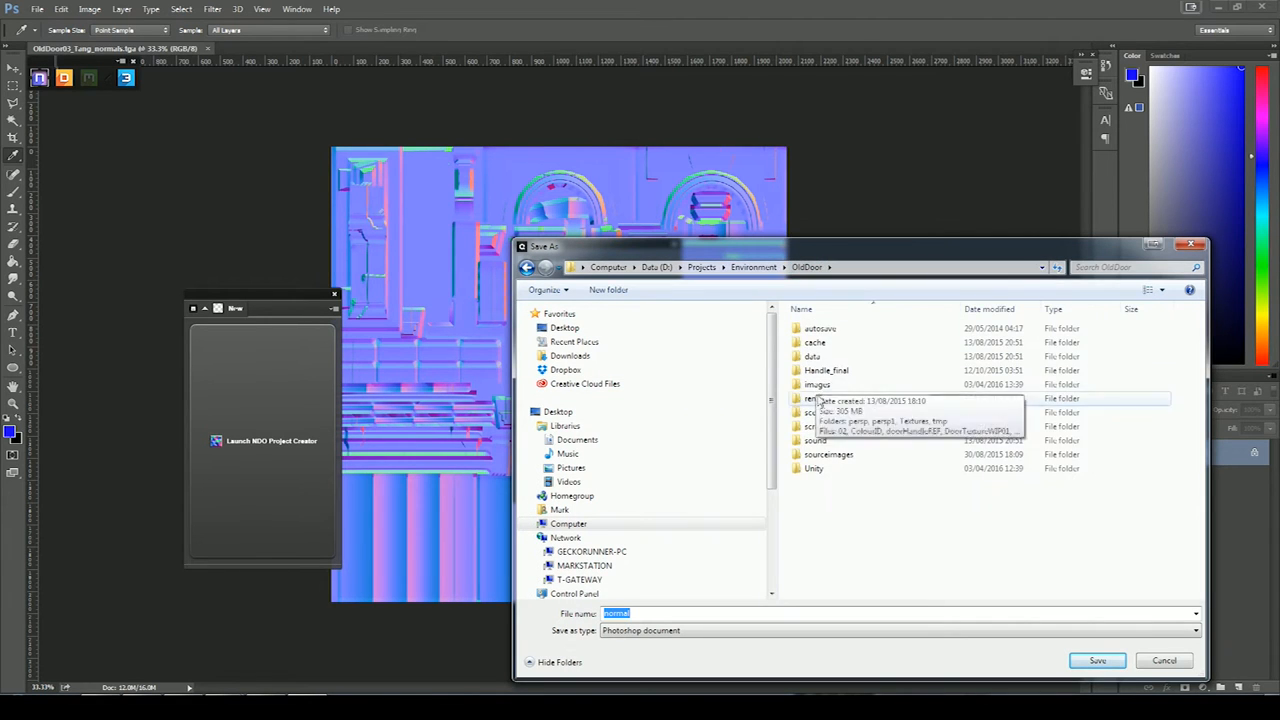
double_click(817, 384)
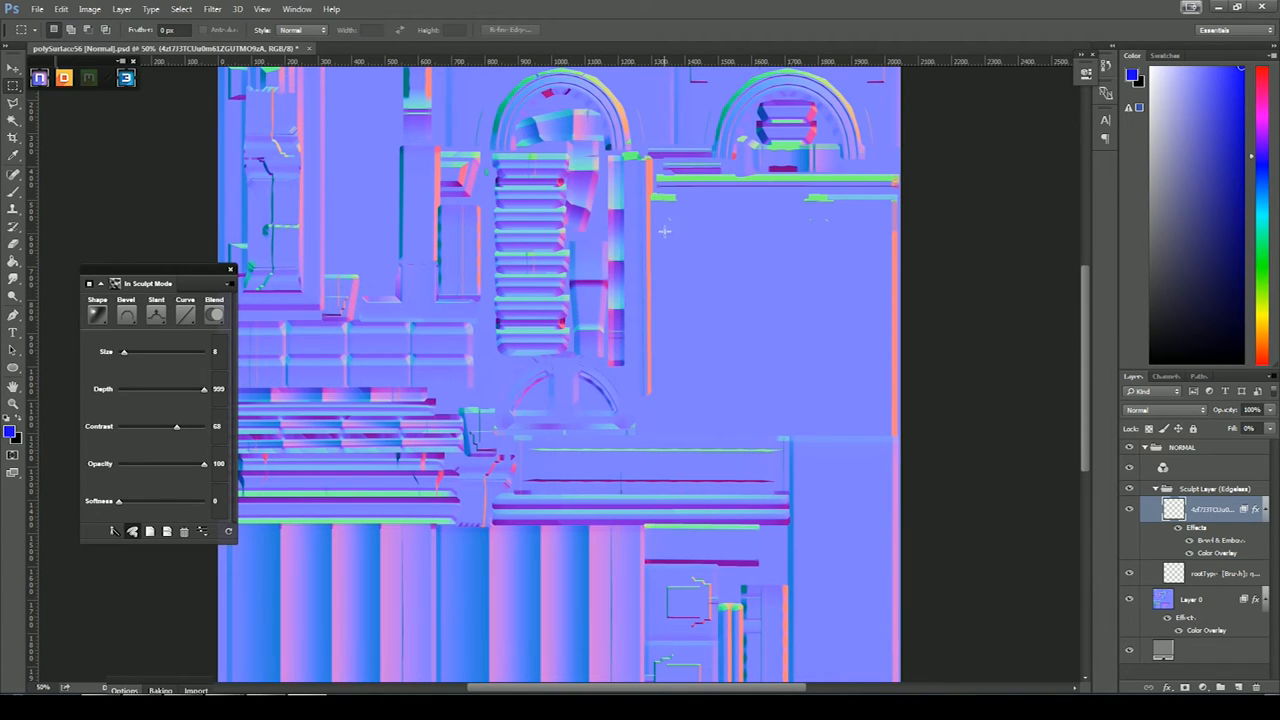
mouse_move(682, 379)
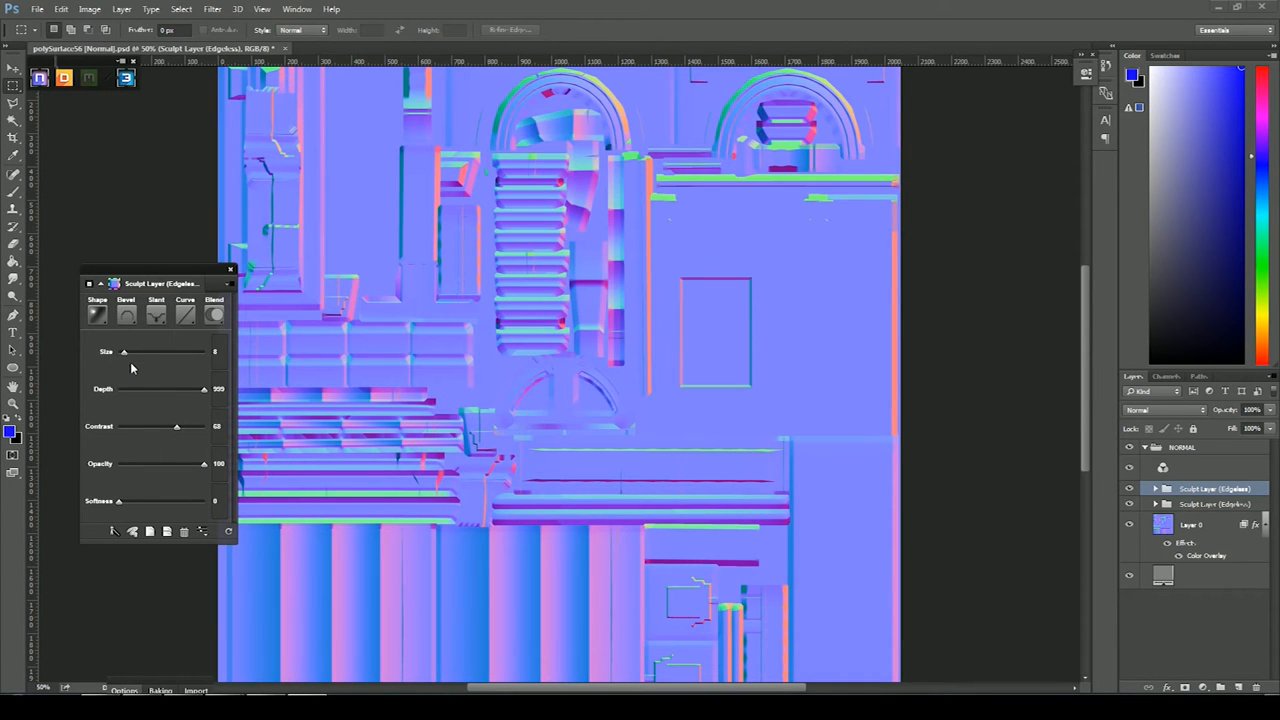
mouse_move(180, 623)
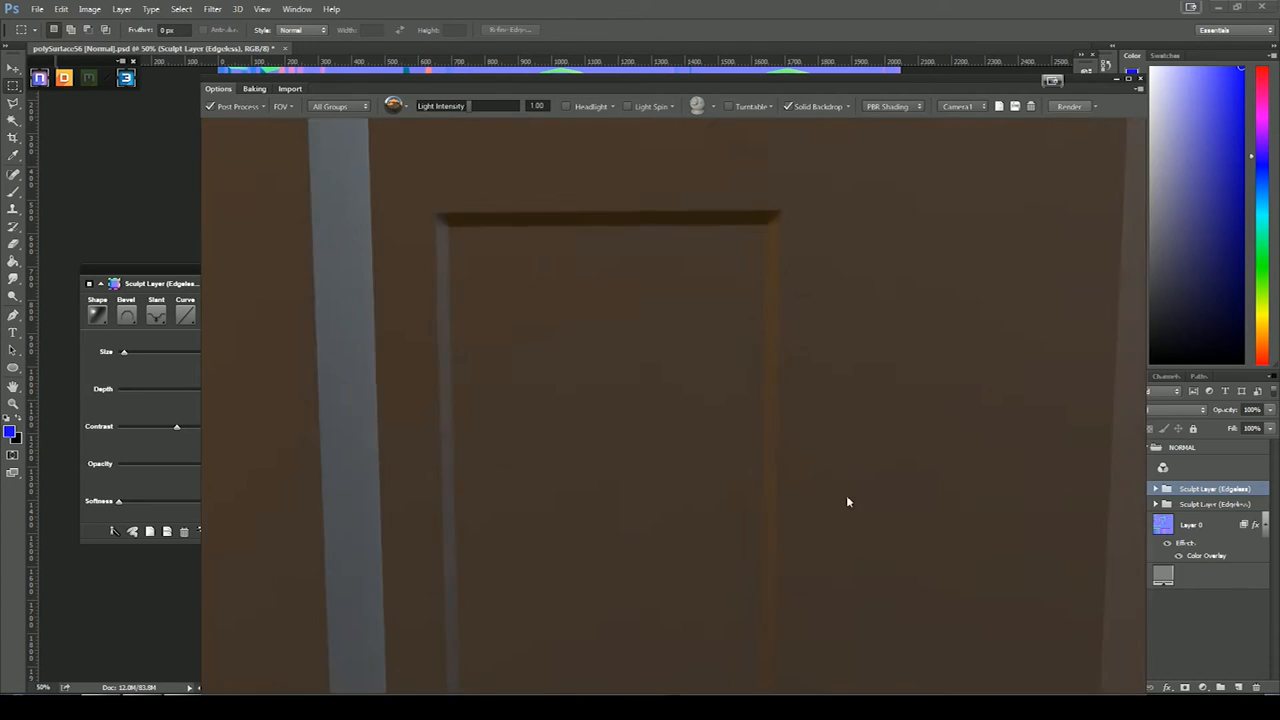
- Orbit the 3D door preview to inspect the new sculpted rectangular inset panel
left_click_drag(848, 501, 731, 499)
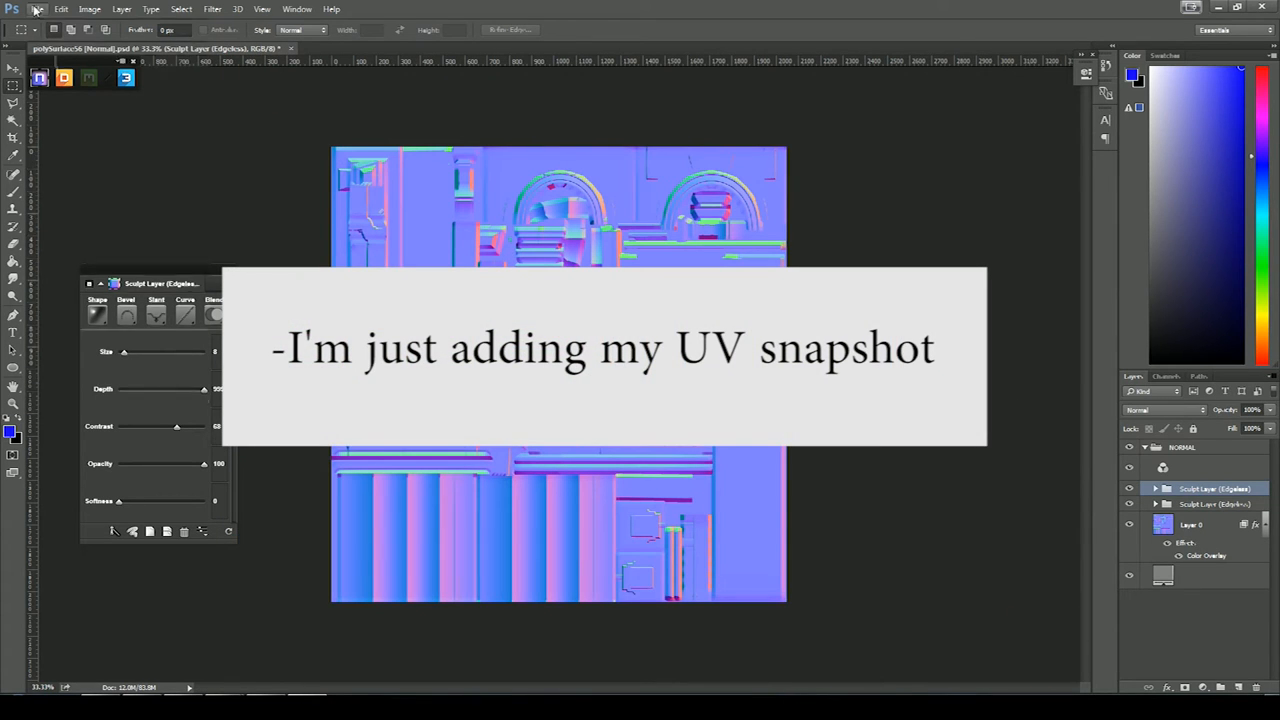
- Open the door UV snapshot PSD and add an empty Layer 1 in the NORMAL group
left_click(37, 9)
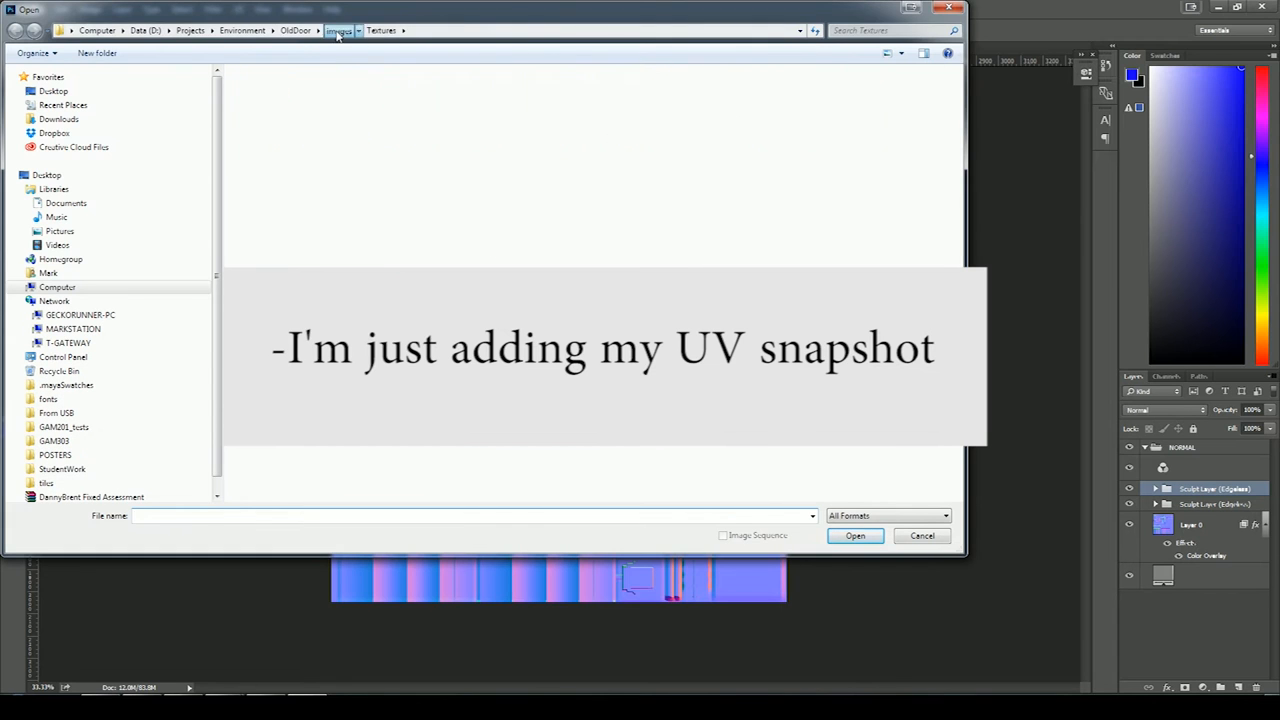
left_click(339, 30)
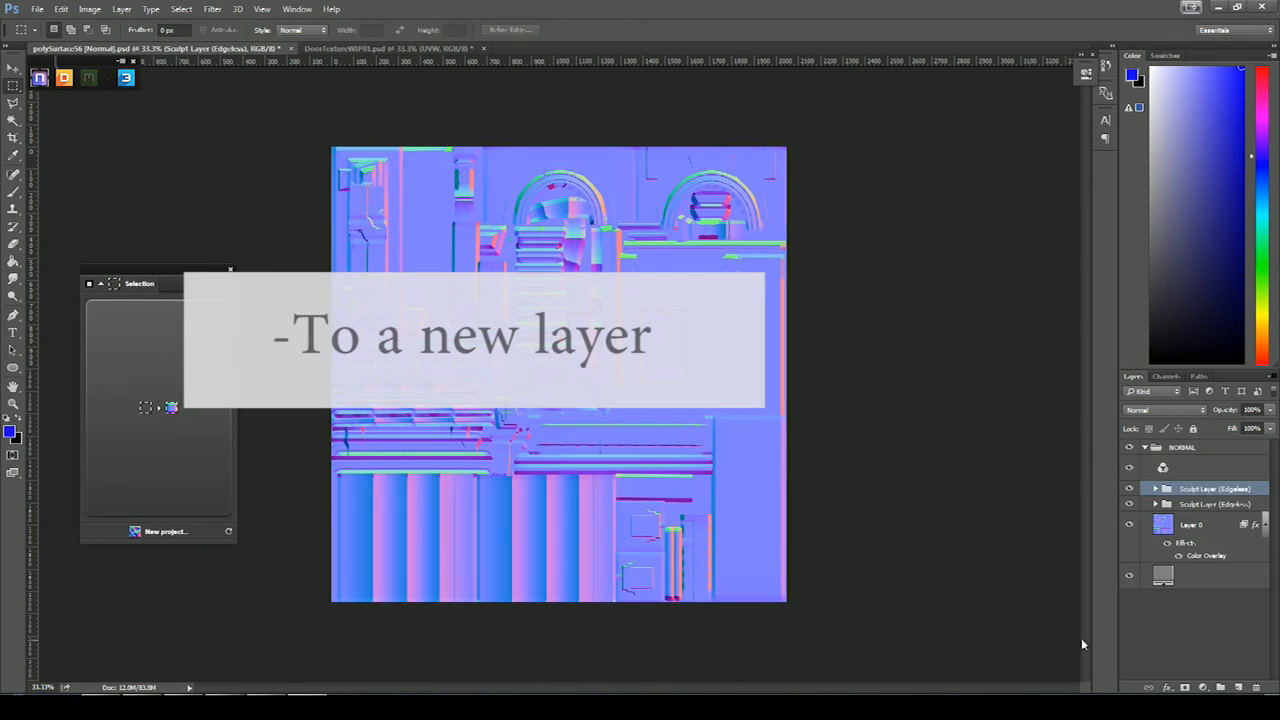
left_click(1219, 687)
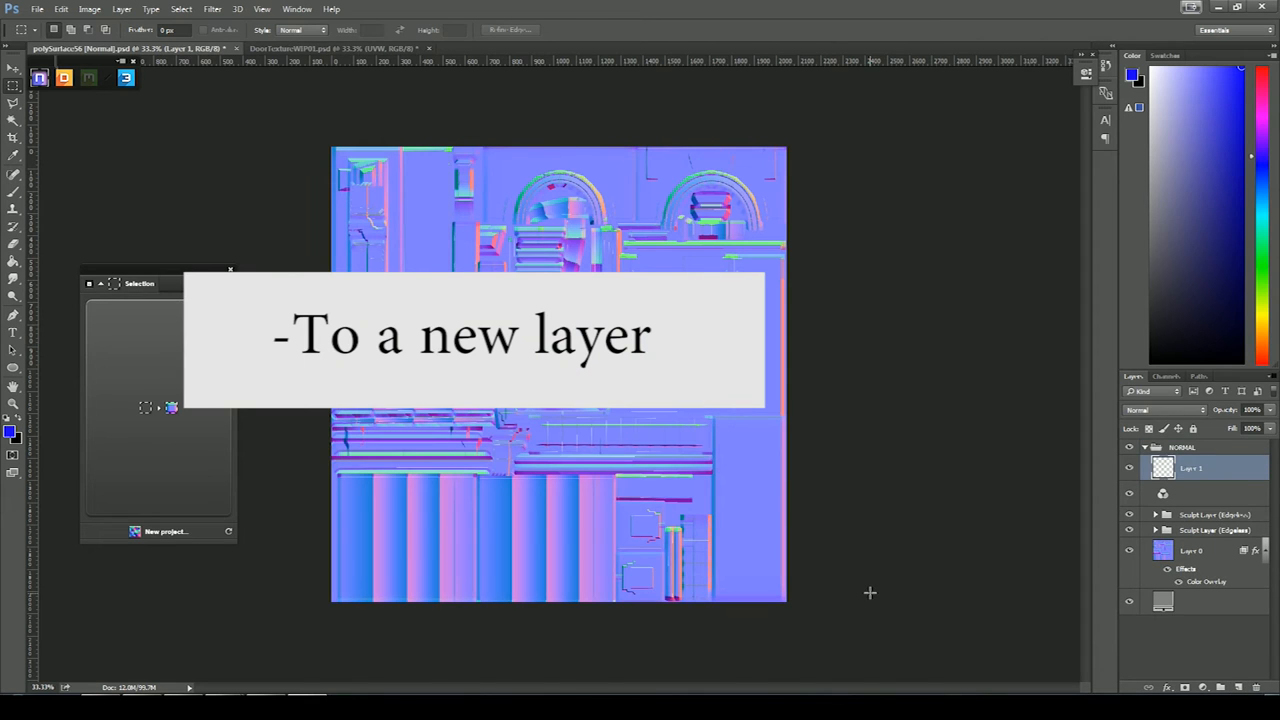
left_click(1190, 551)
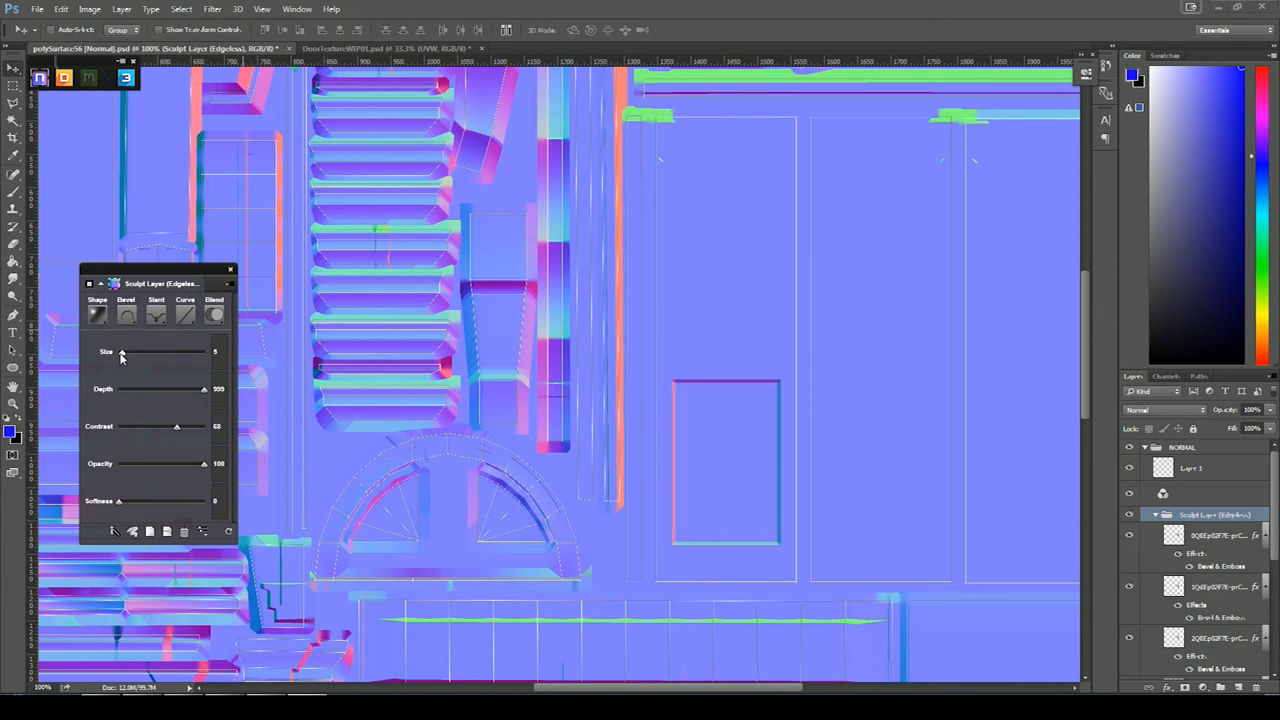
- Raise the edge sculpt size to 12 and choose a different bevel curve profile
left_click_drag(123, 352, 128, 352)
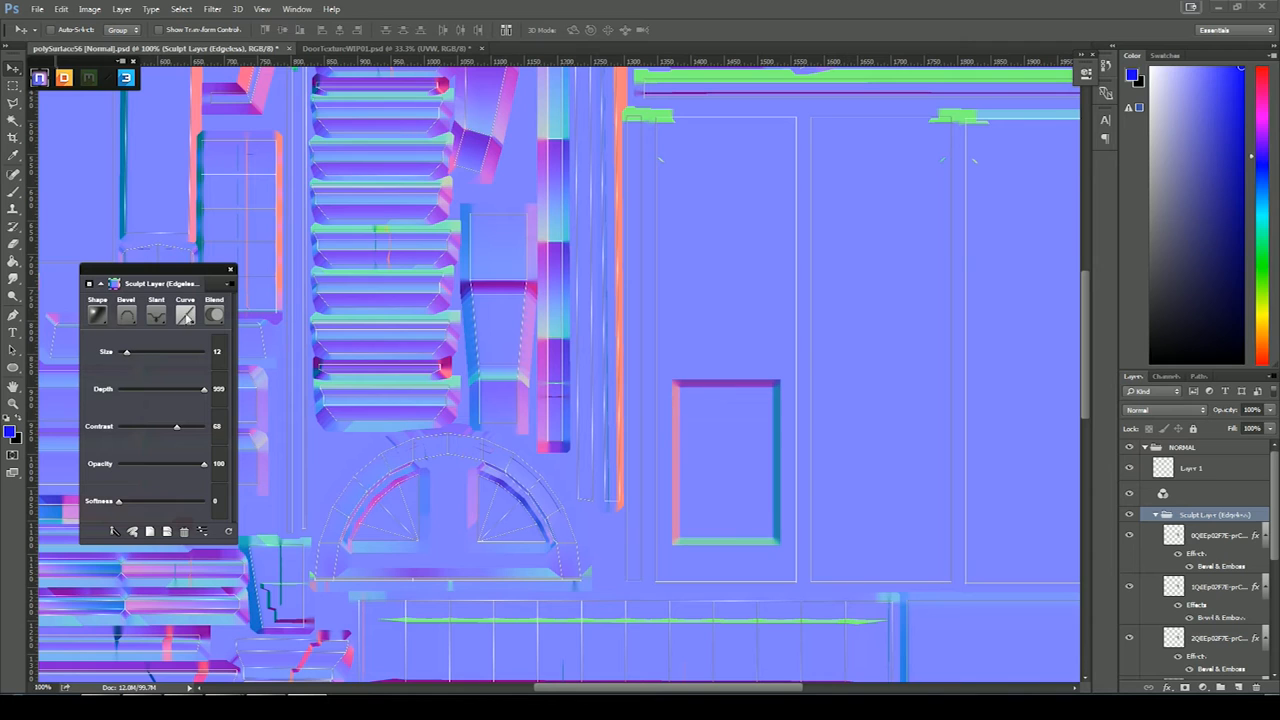
left_click(185, 315)
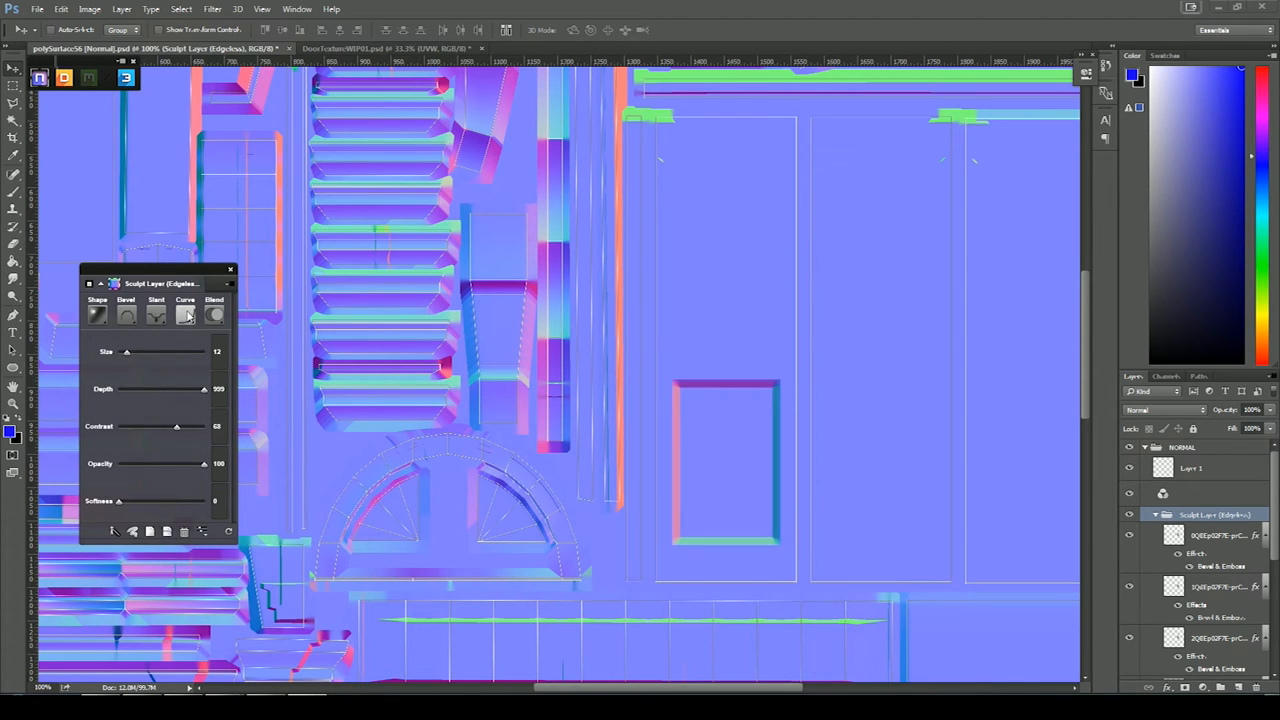
left_click(185, 314)
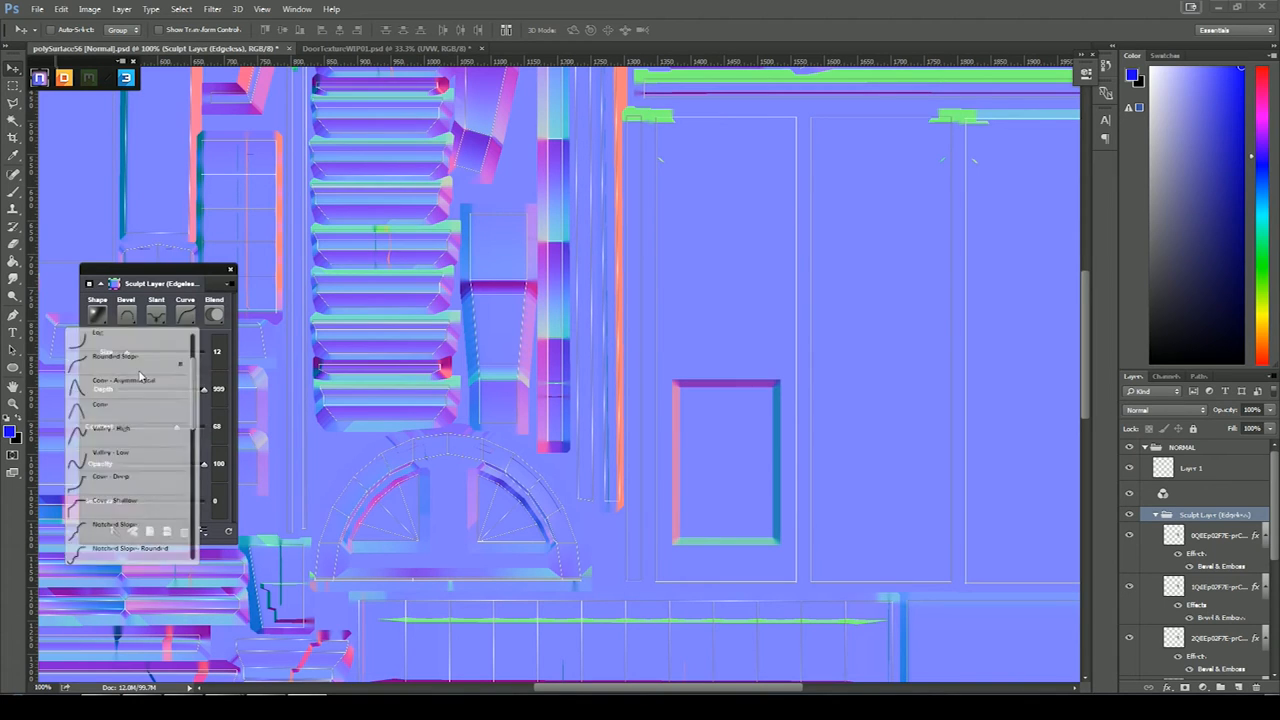
left_click(135, 315)
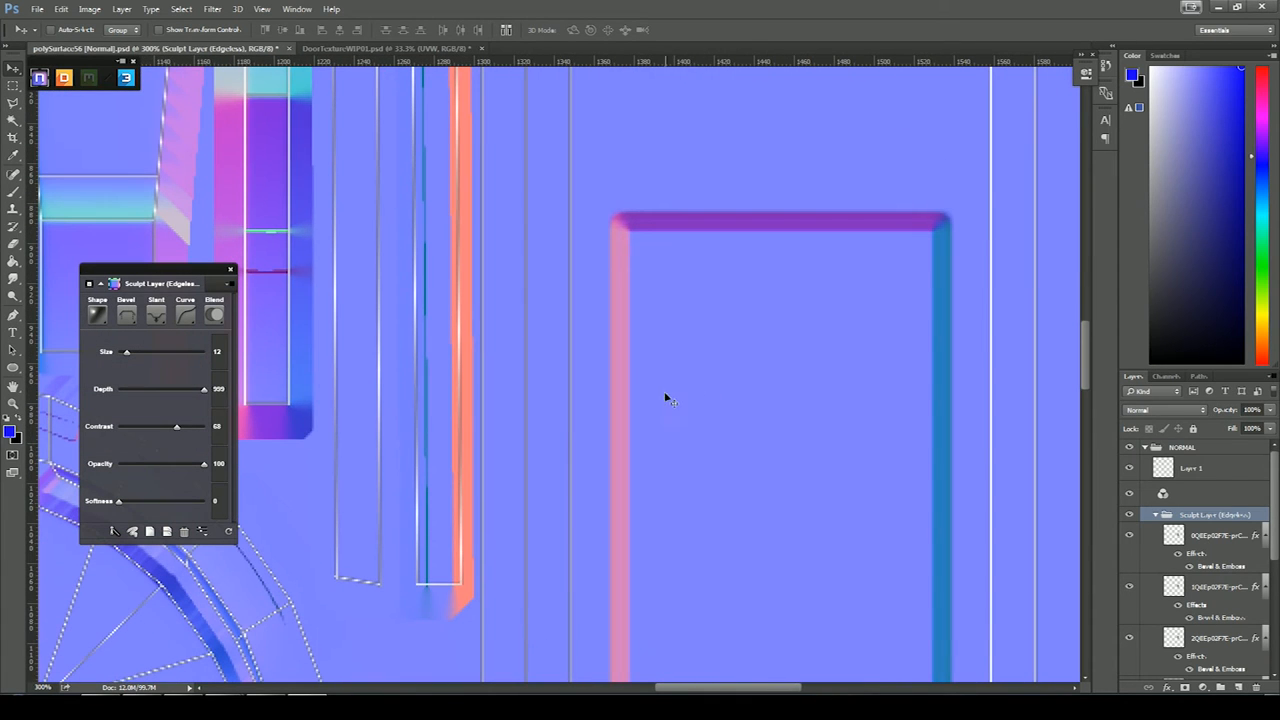
left_click(127, 315)
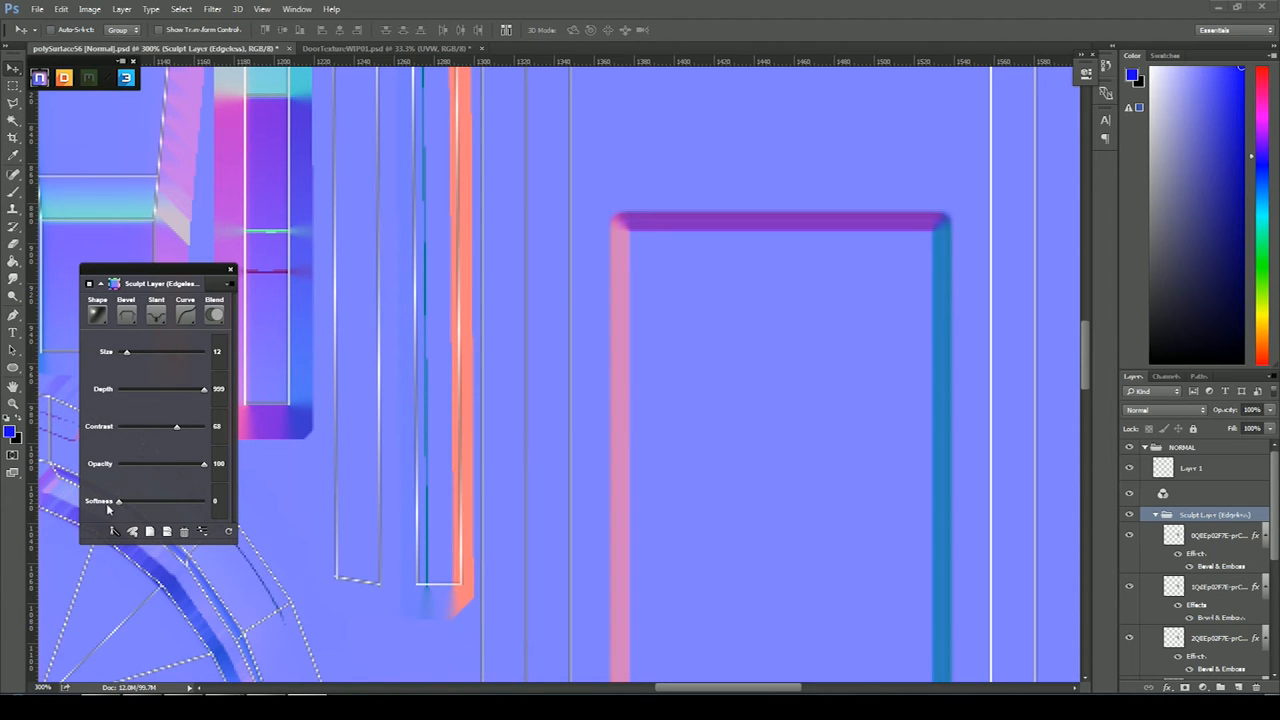
- Raise edge softness to 4 and orbit the 3D preview around the door base
left_click_drag(118, 500, 140, 500)
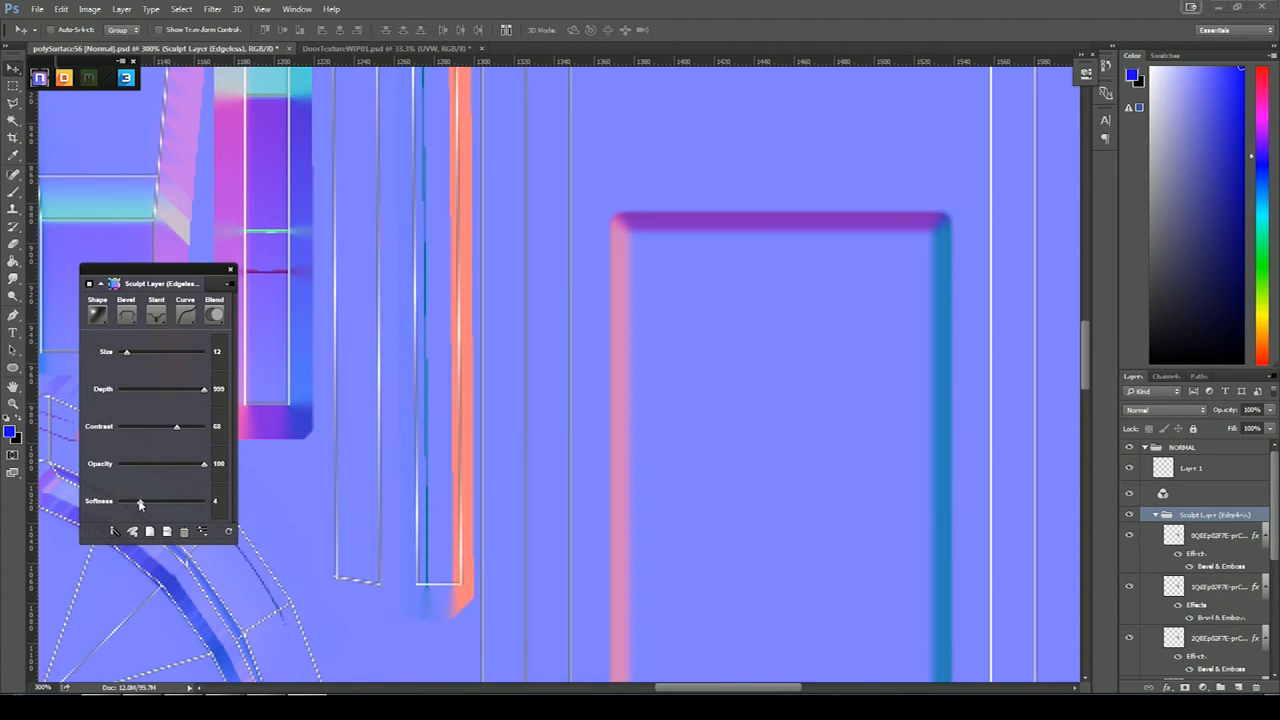
left_click(126, 78)
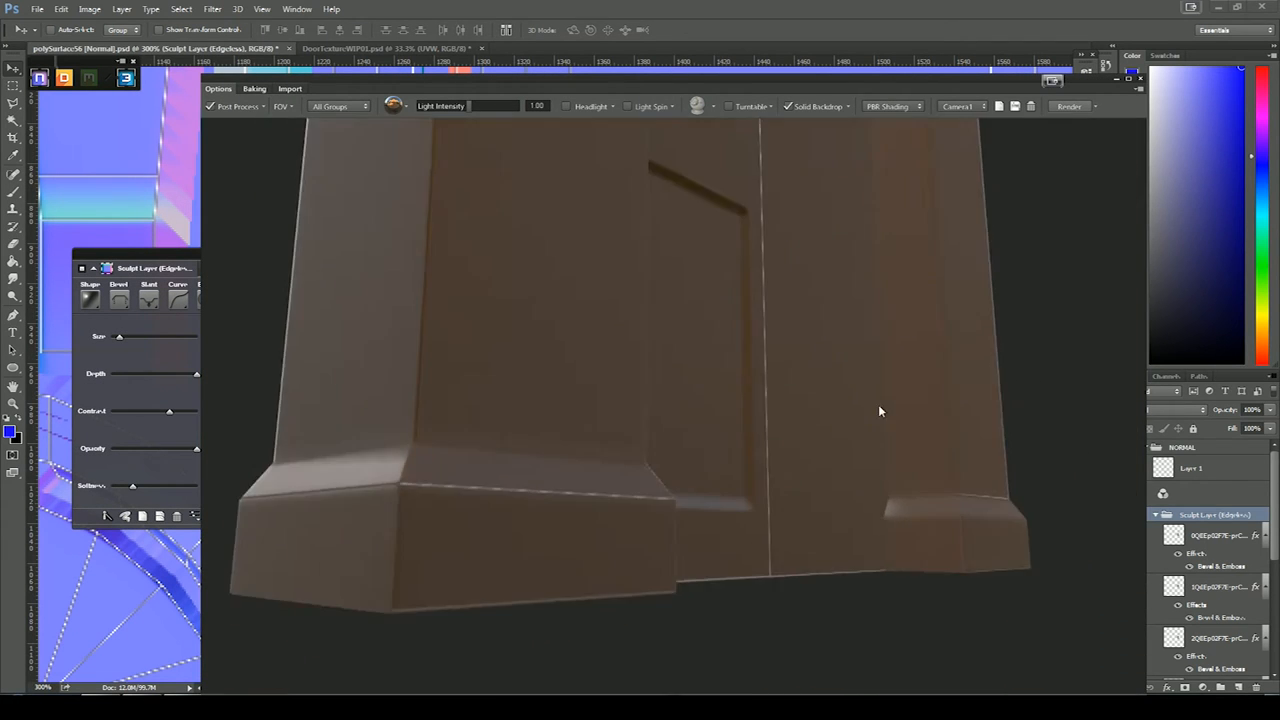
left_click_drag(880, 411, 752, 464)
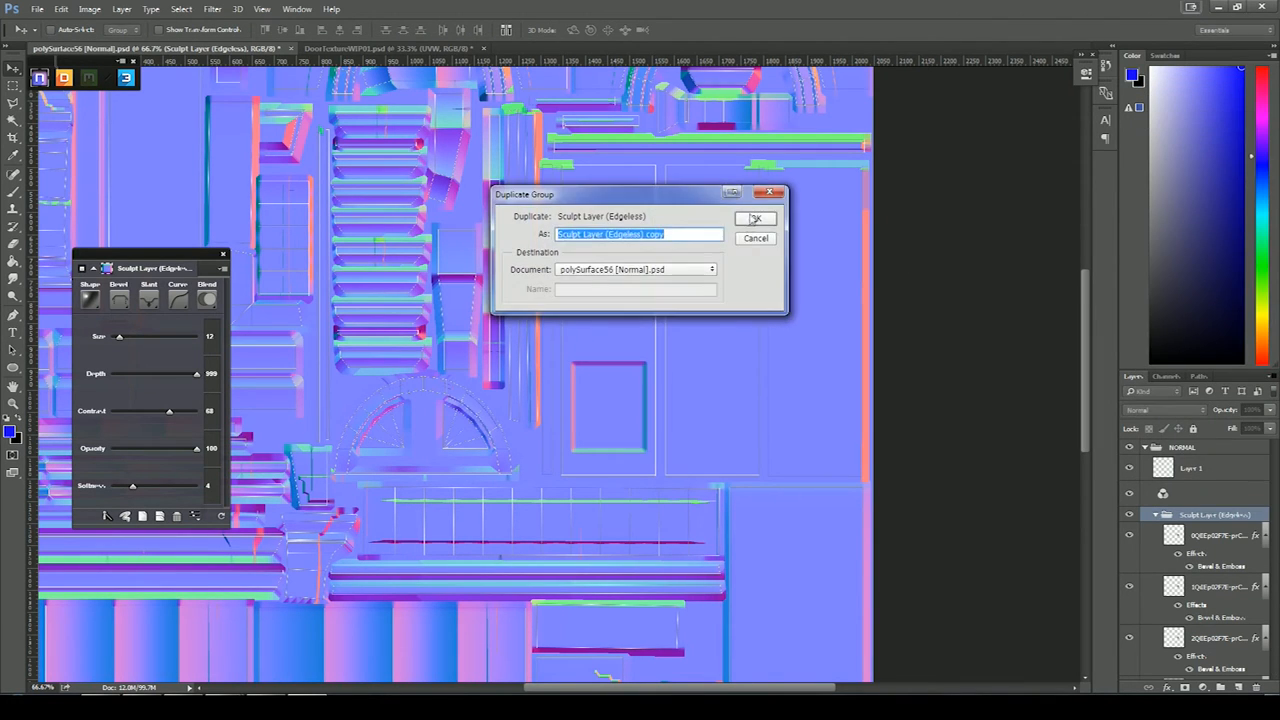
- Duplicate the edge sculpt layer group and bring up the copy's layer options
left_click(757, 218)
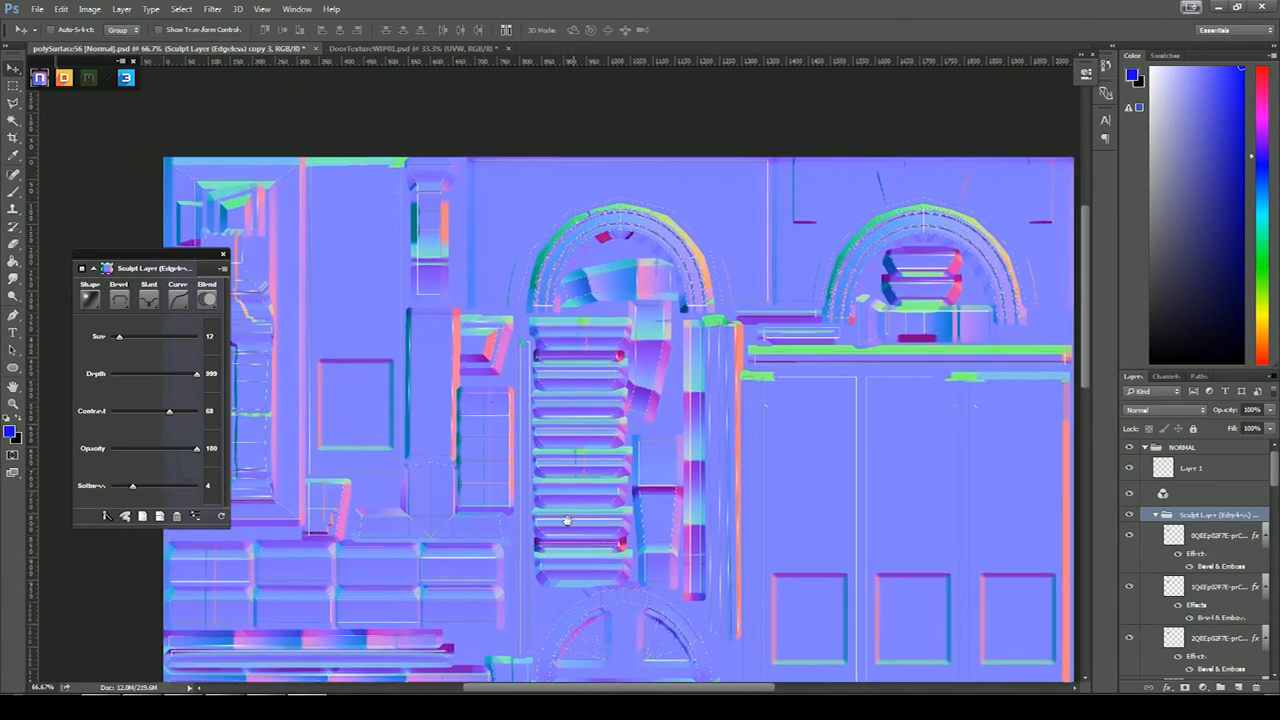
right_click(1200, 515)
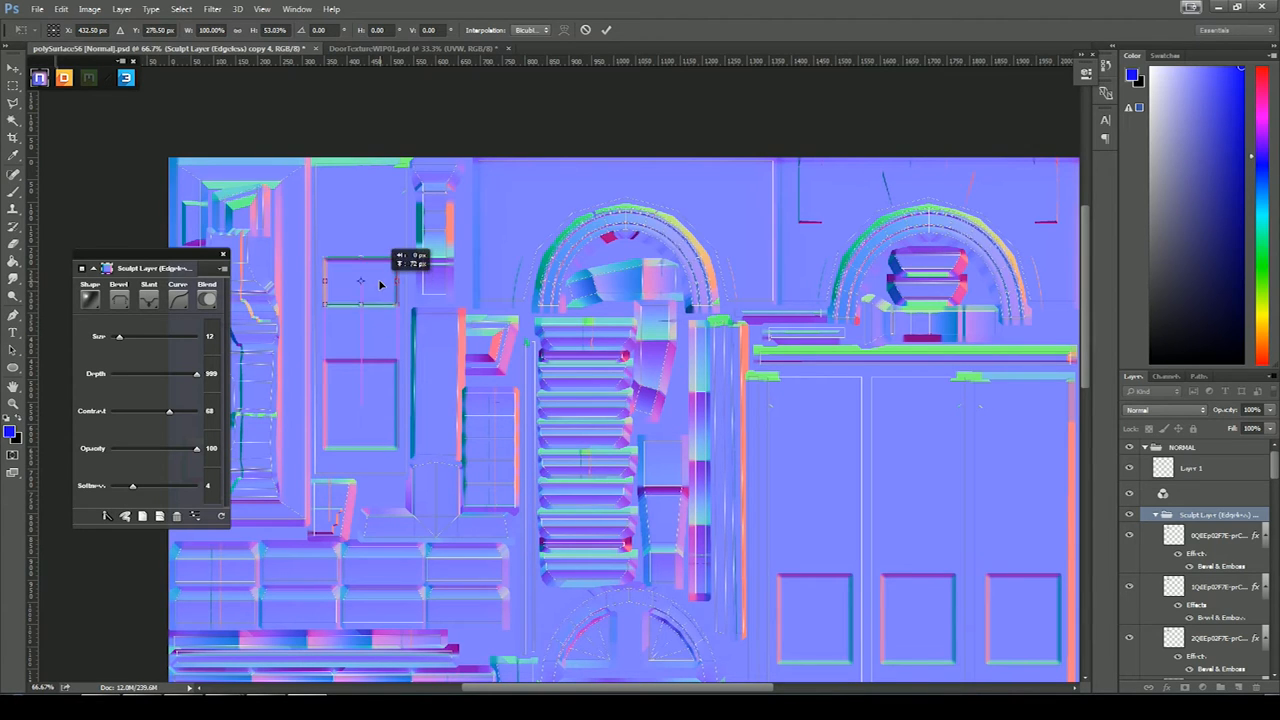
right_click(1190, 515)
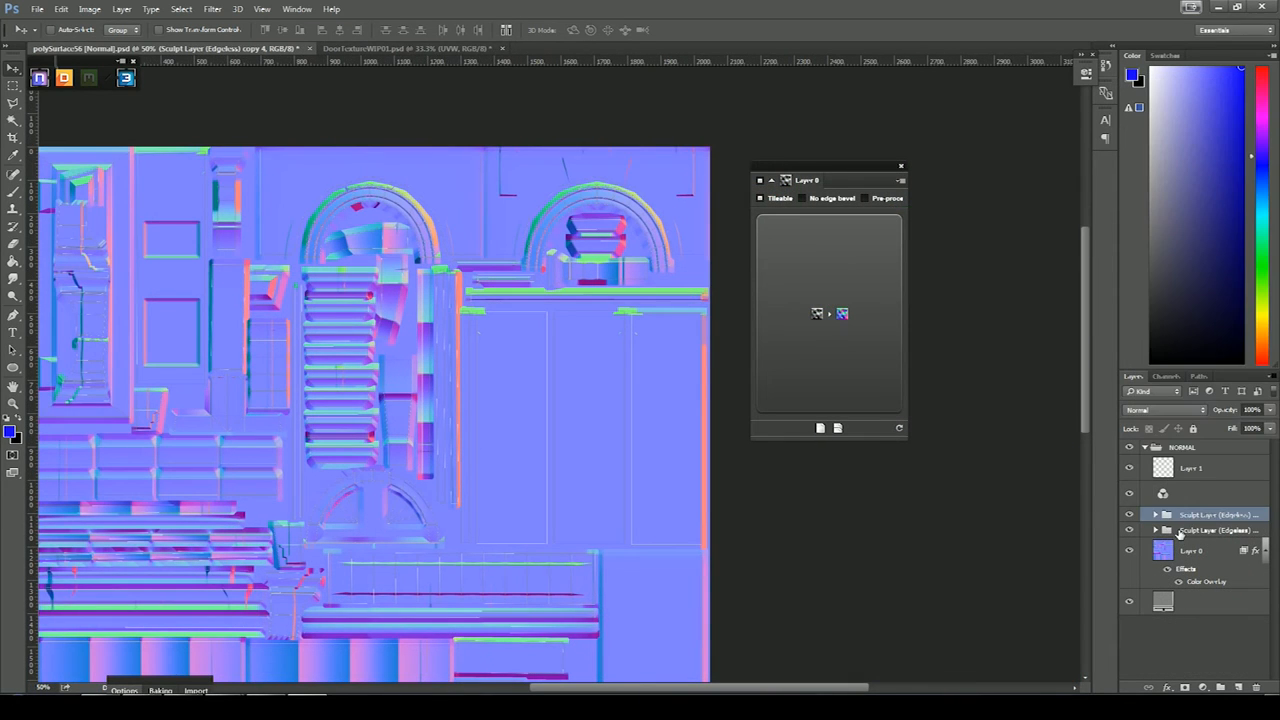
- Ungroup the sculpt layer group and duplicate the sculpt layer
right_click(1210, 514)
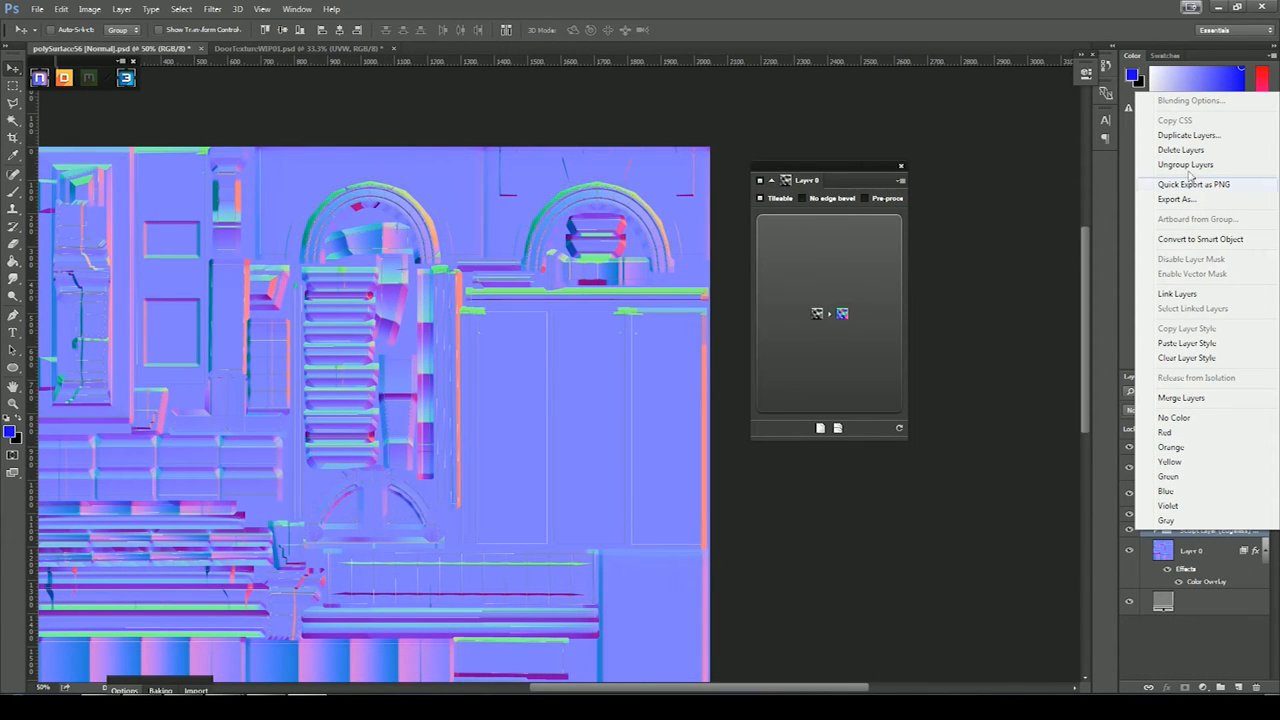
left_click(1181, 397)
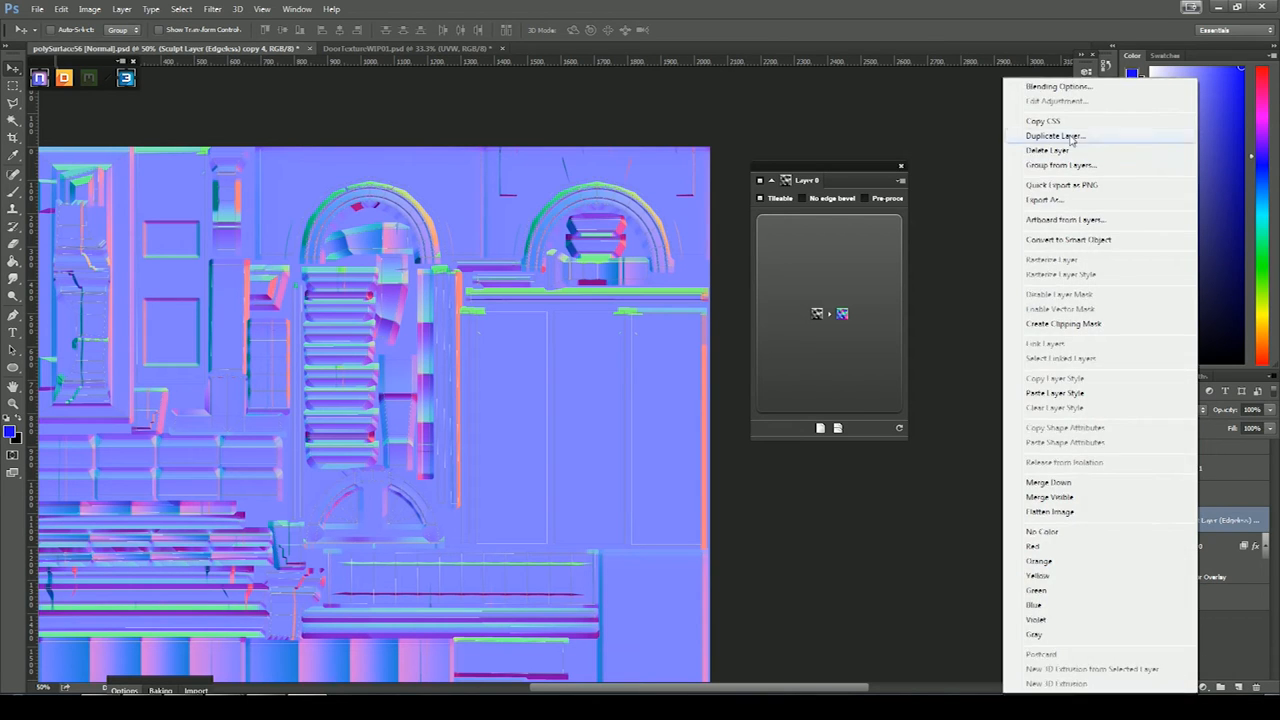
left_click(1055, 135)
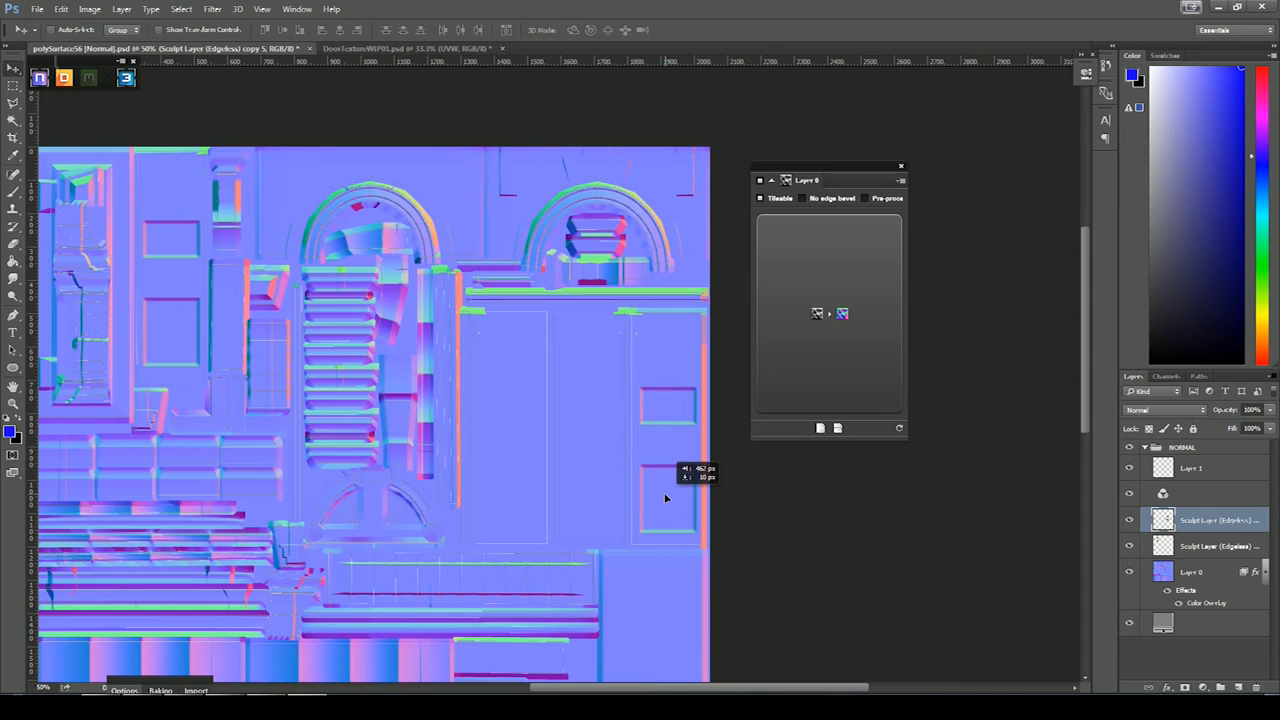
mouse_move(715, 492)
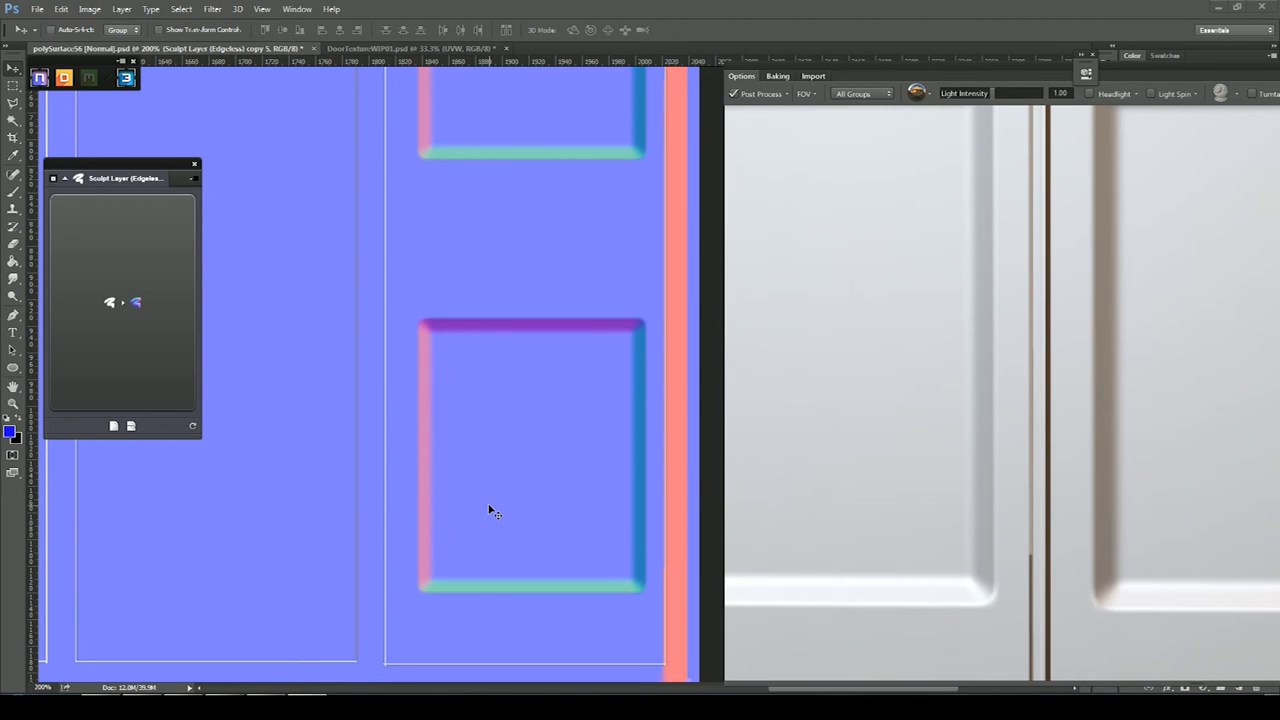
mouse_move(985, 530)
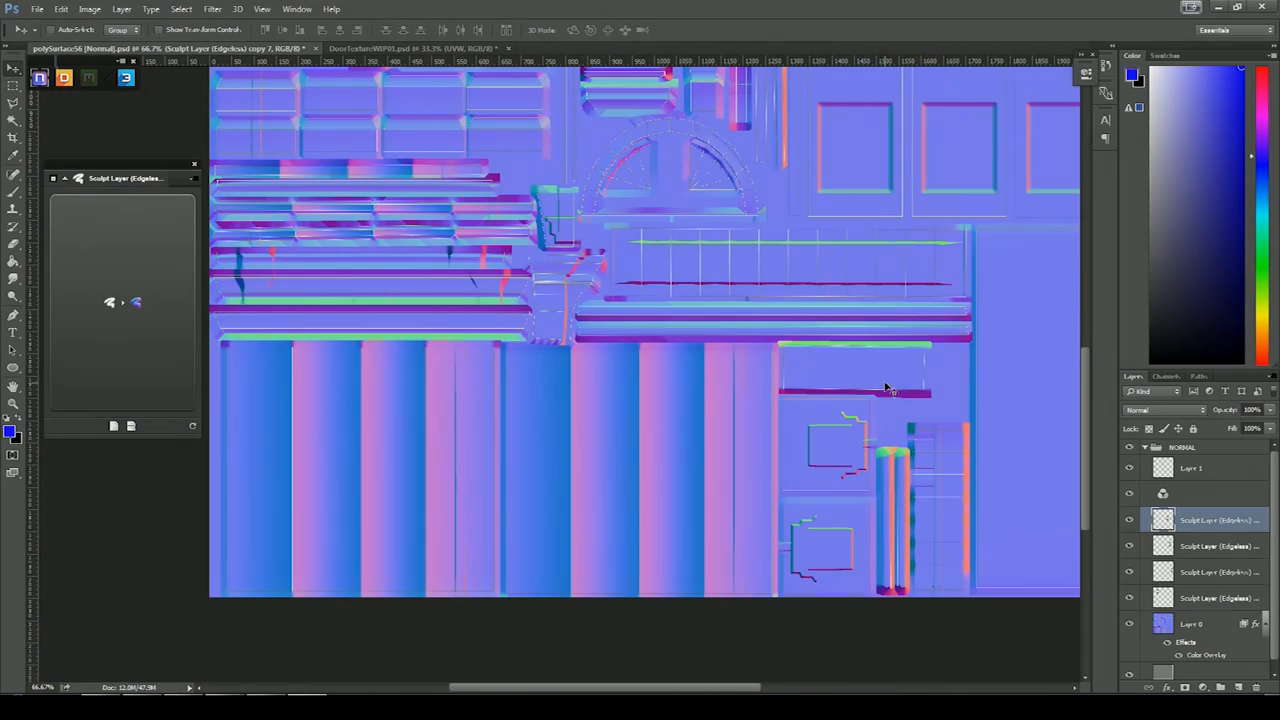
- Bring the stacked stone-block photo into the normal map document as Layer 2
left_click(575, 48)
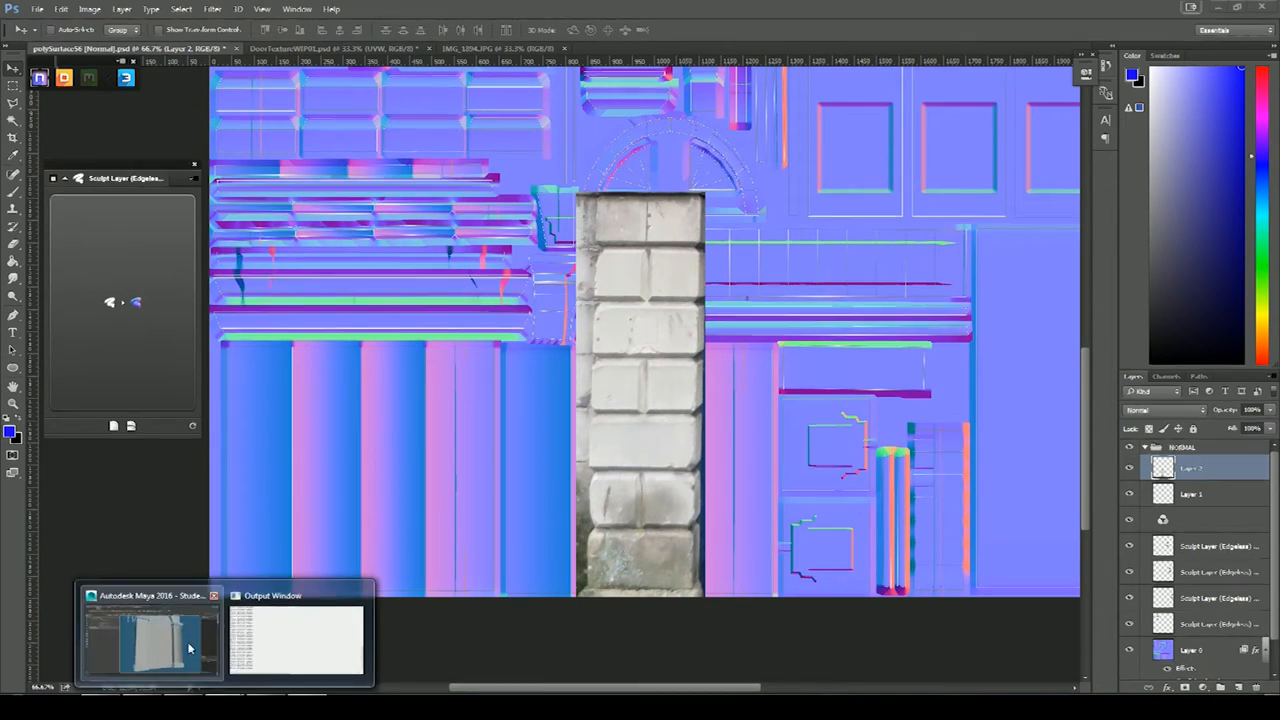
left_click(152, 640)
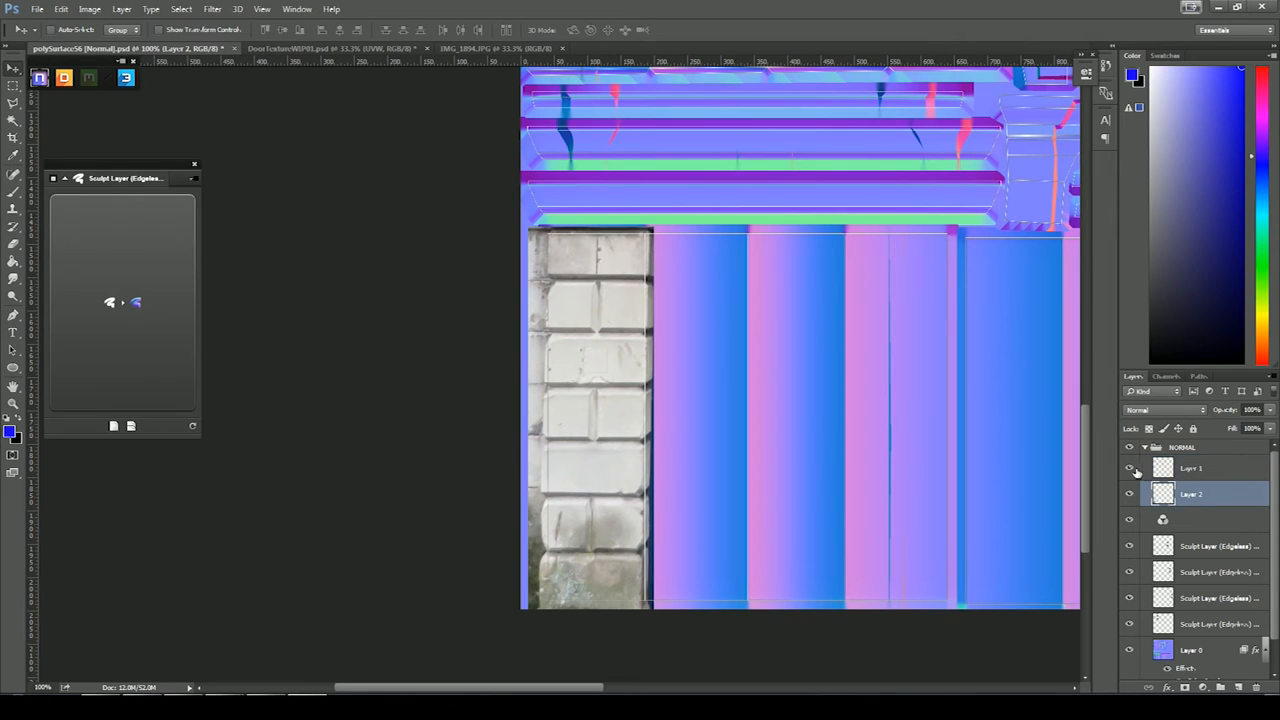
- Rename Layer 1, the layer above the stone photo
double_click(1191, 468)
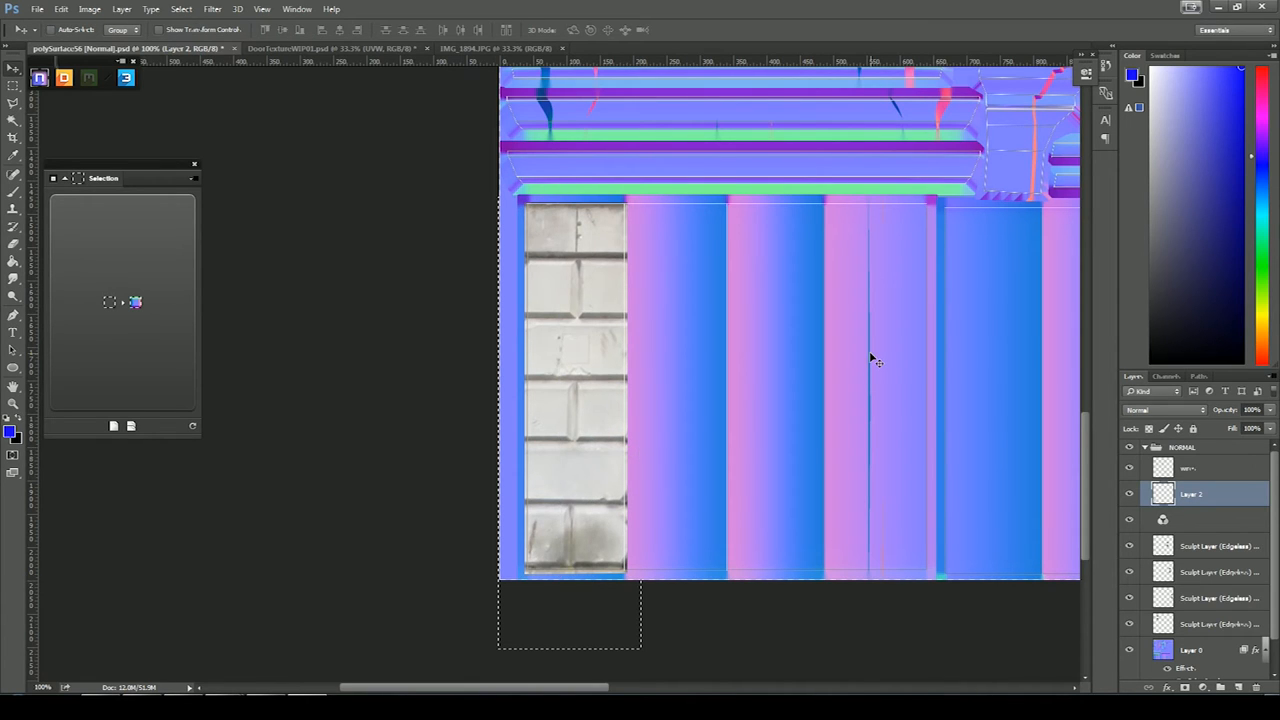
mouse_move(828, 432)
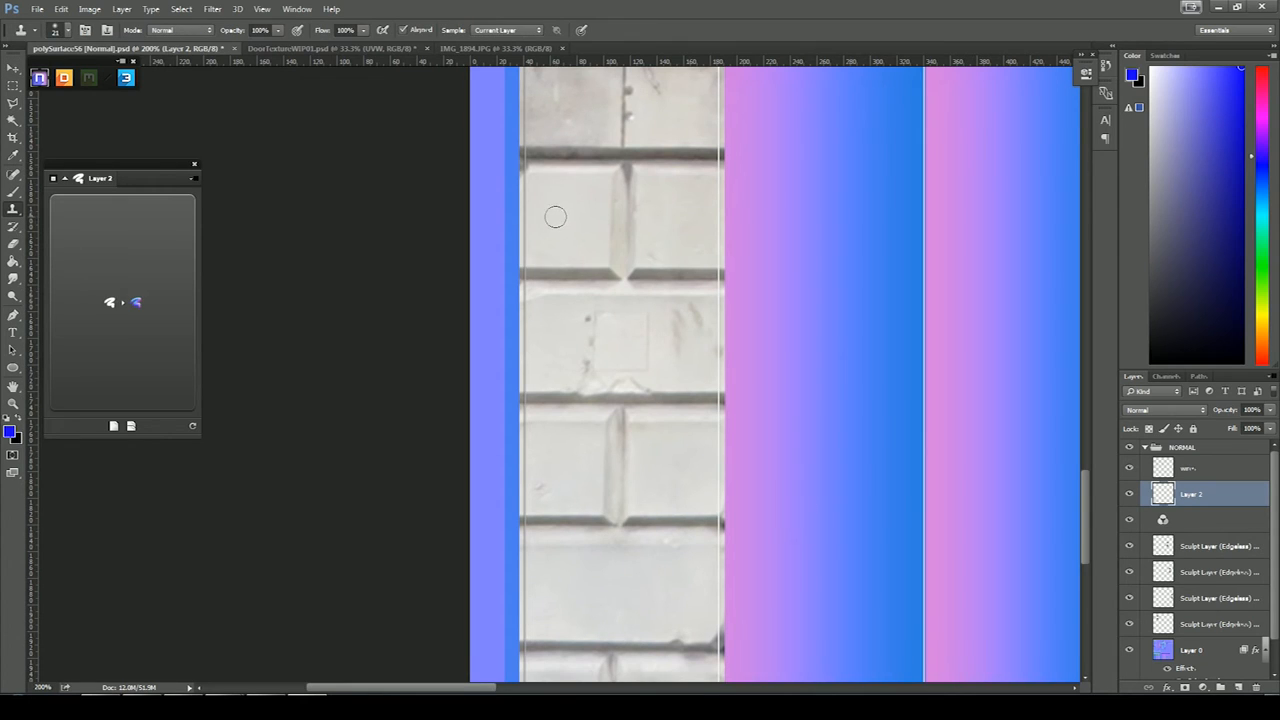
mouse_move(643, 360)
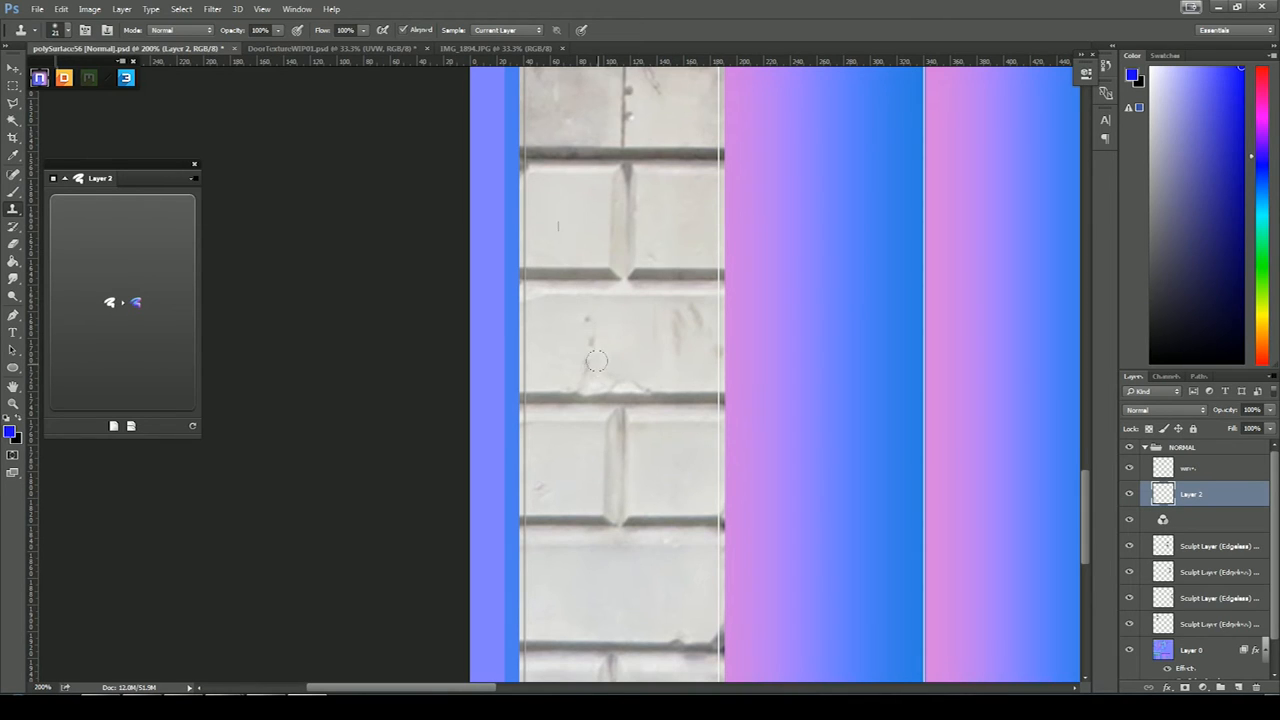
mouse_move(650, 323)
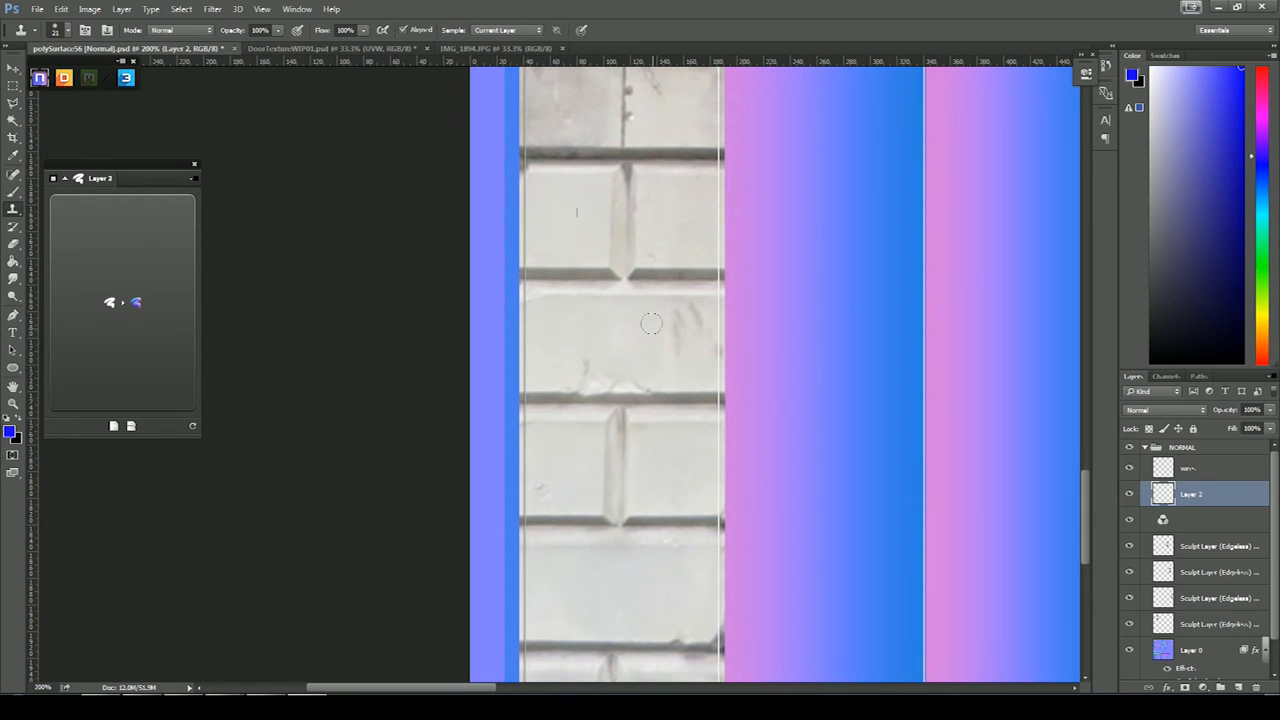
mouse_move(586, 364)
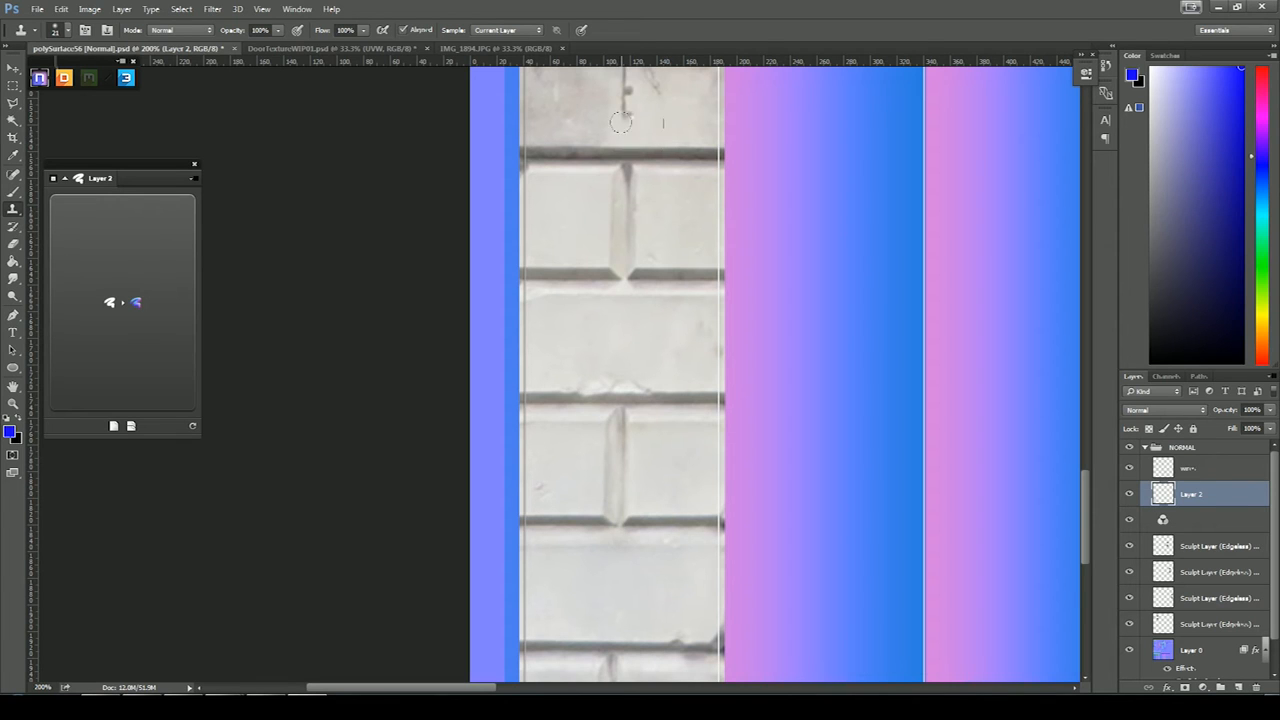
- Zoom in on the pillar's stone-brick photo to work on its marks
scroll("up", 3)
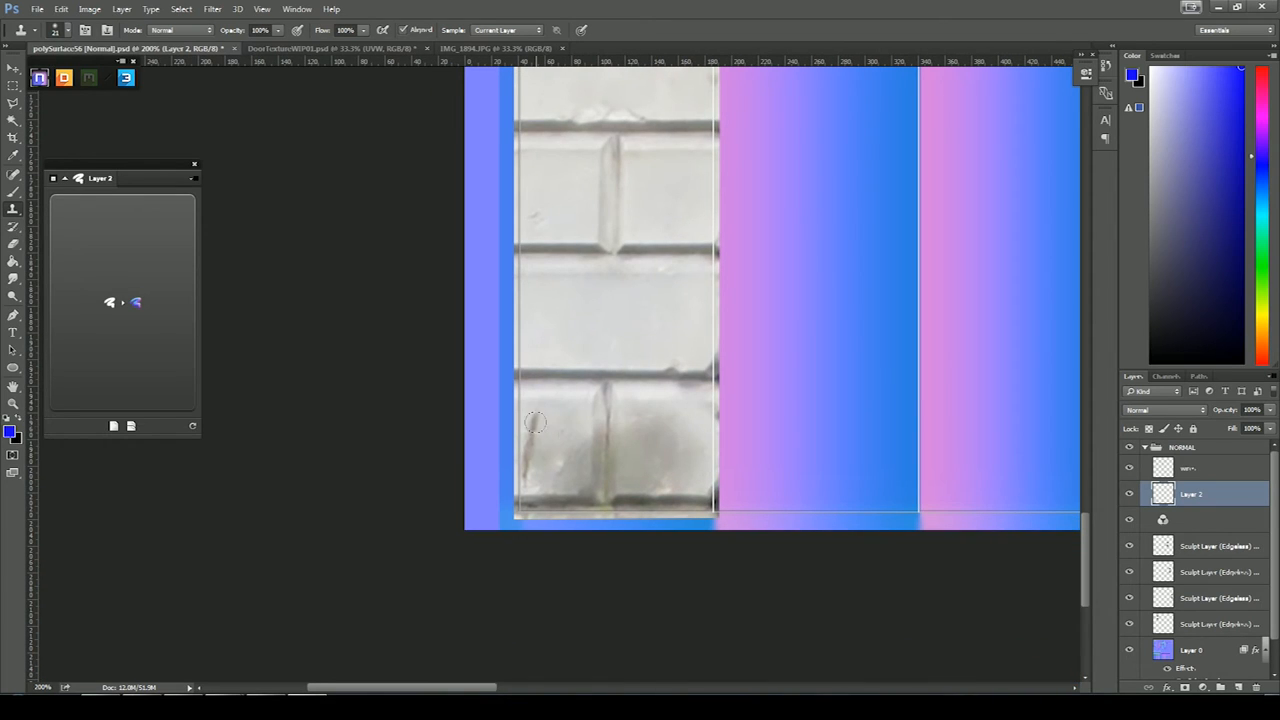
mouse_move(528, 468)
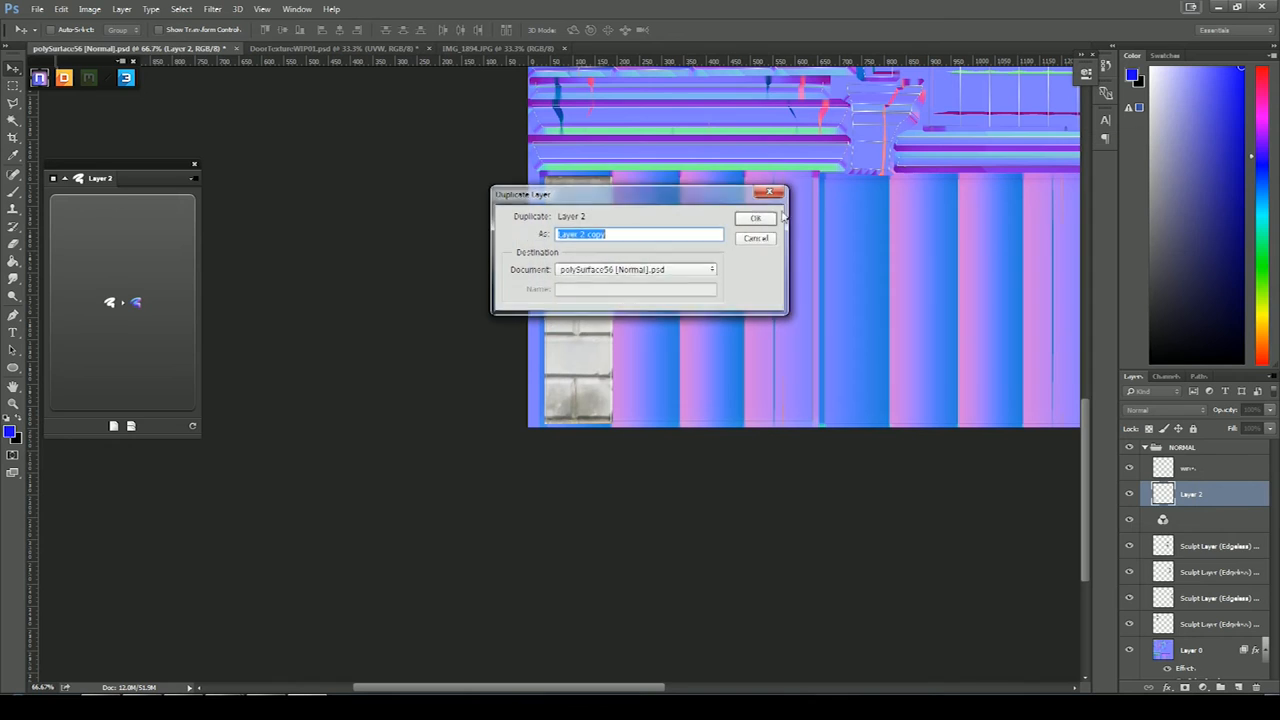
- Make several copies of the stone photo layer and merge them into one layer
left_click(756, 218)
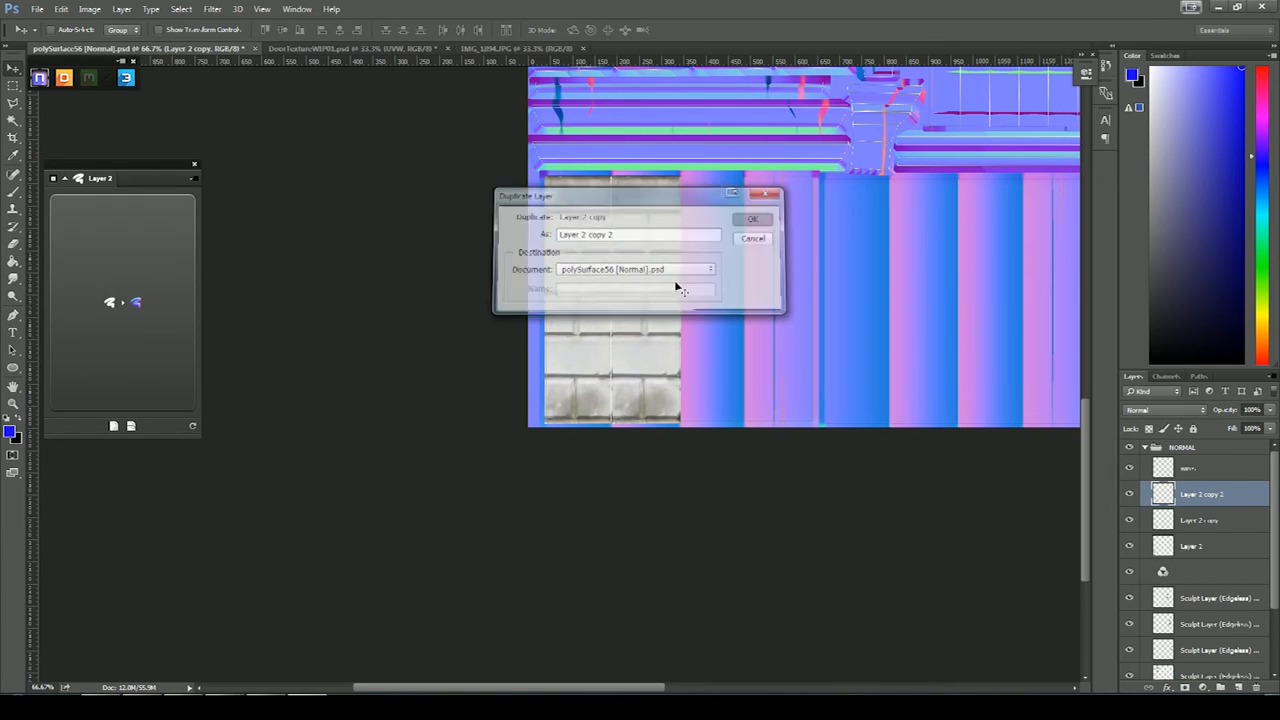
left_click(752, 218)
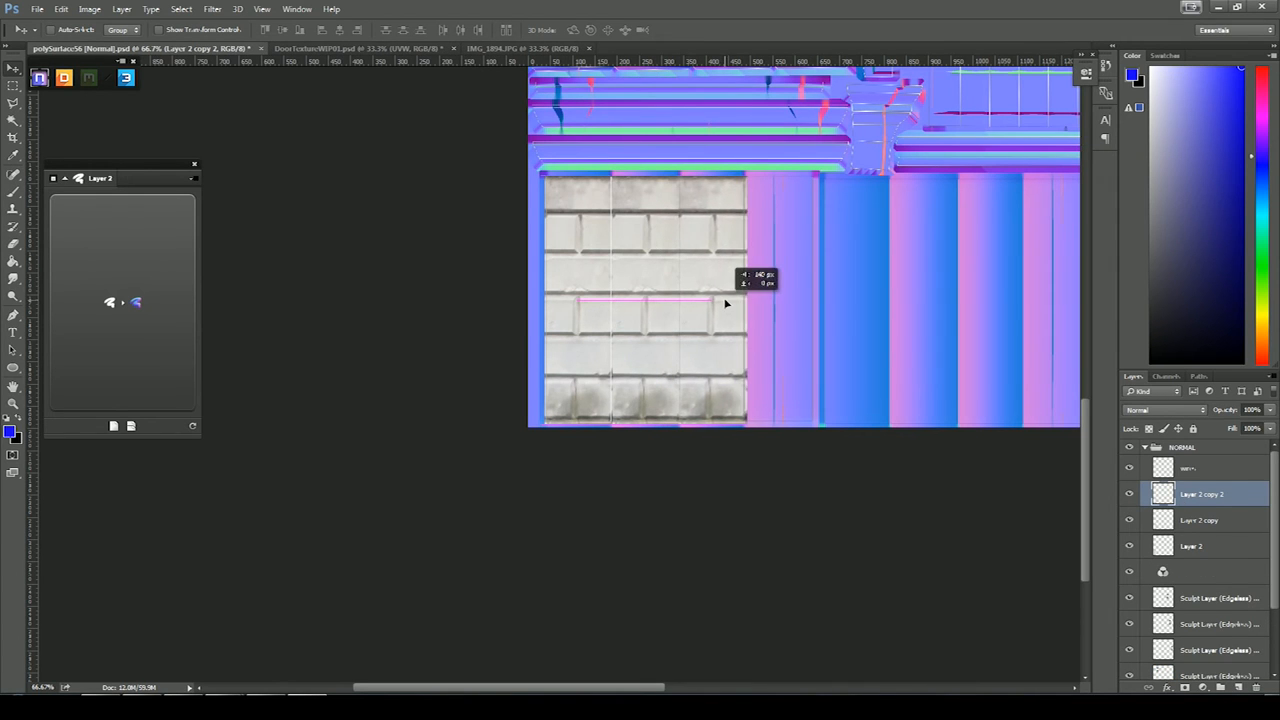
right_click(1201, 493)
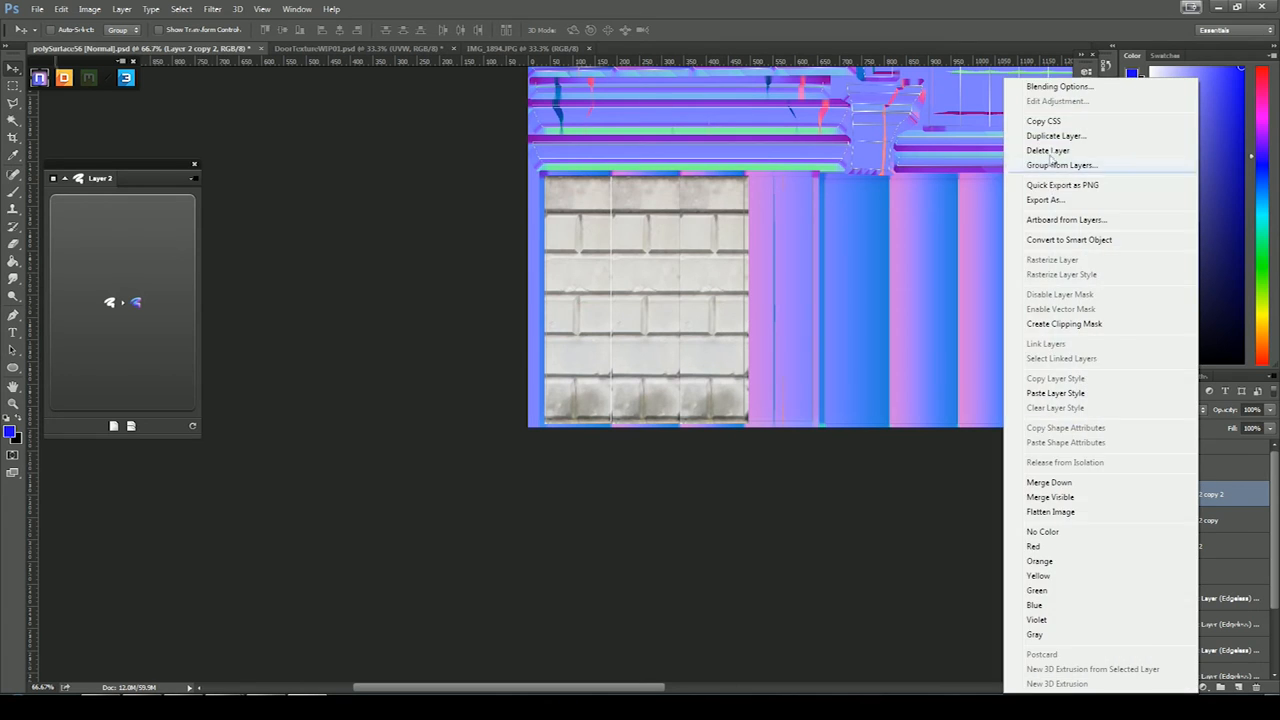
left_click(1055, 135)
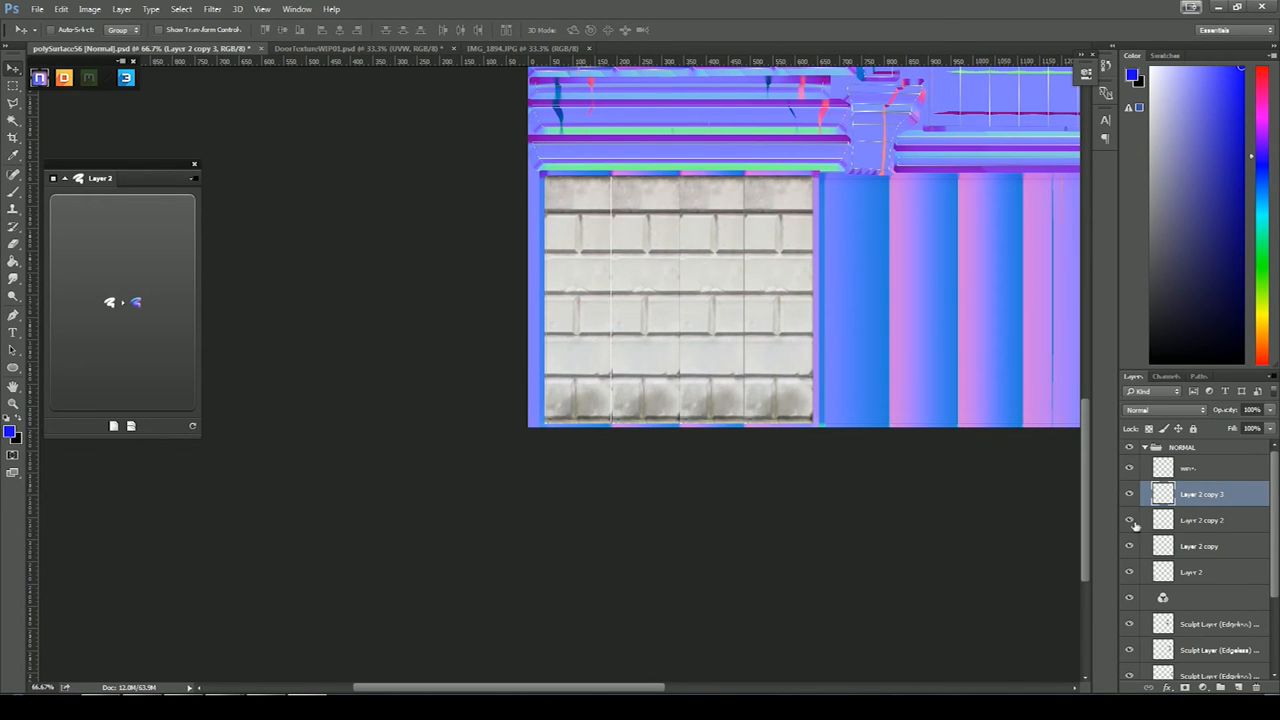
right_click(1200, 494)
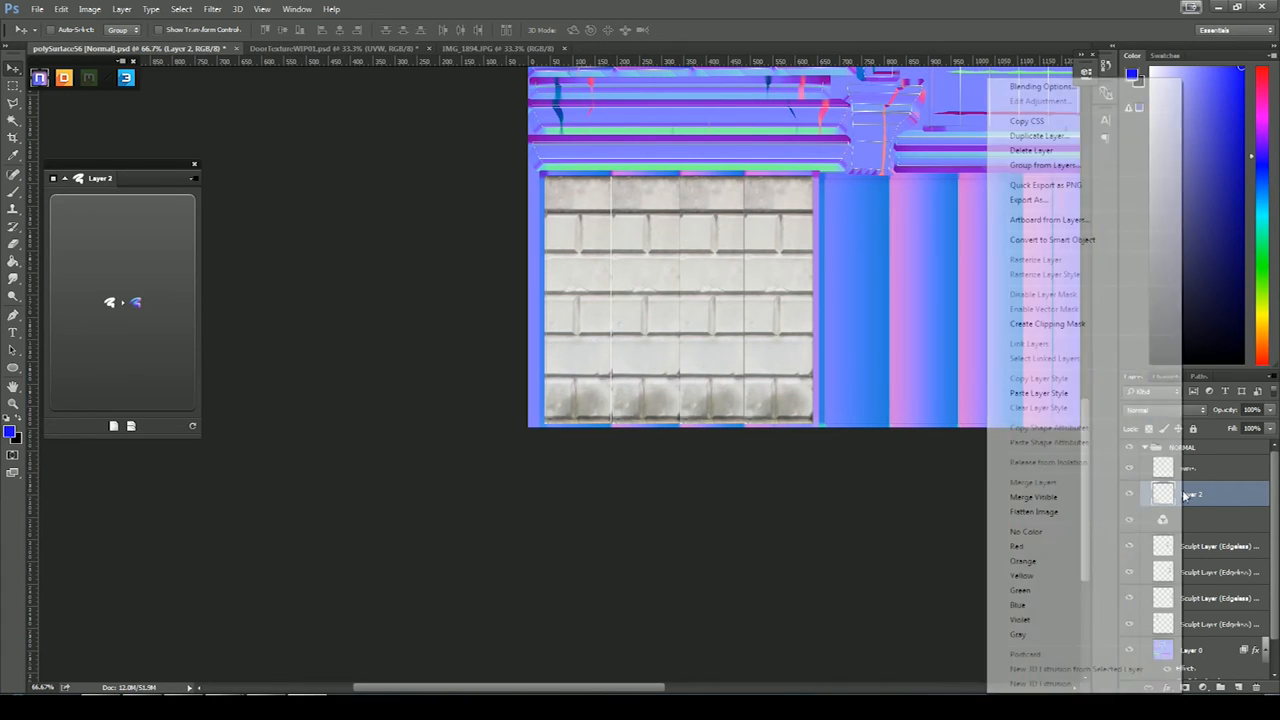
left_click(1037, 135)
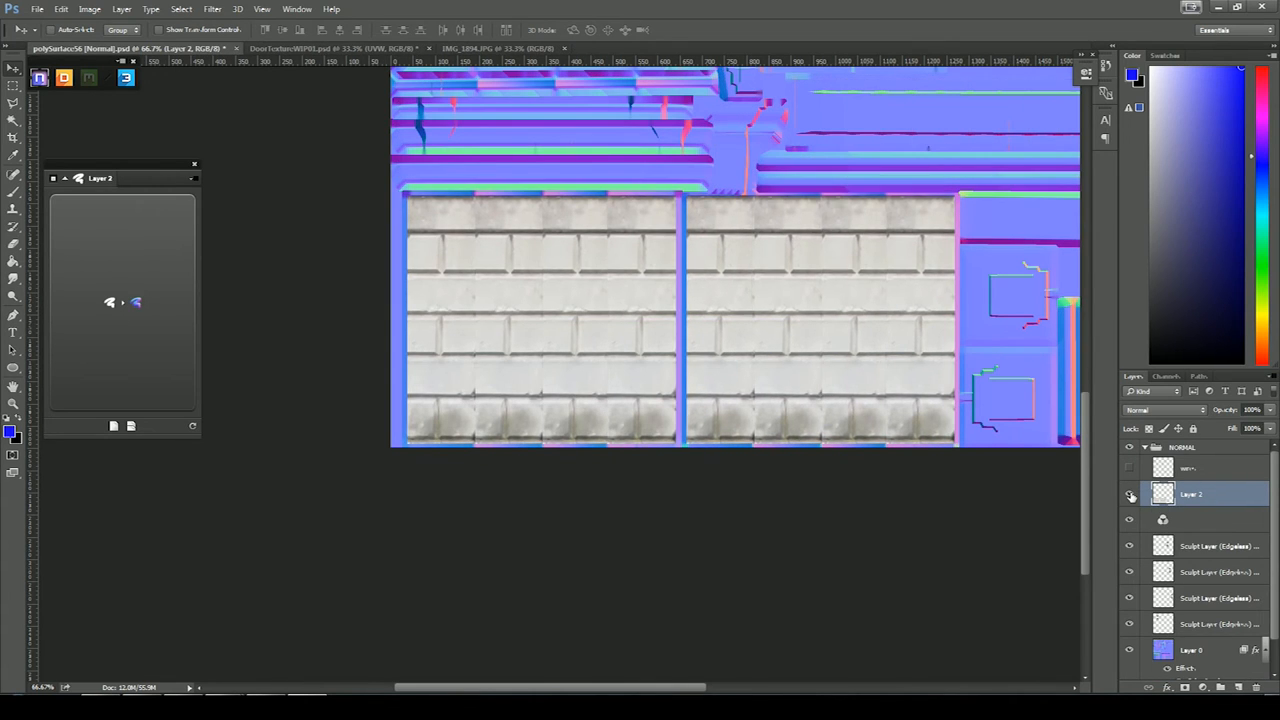
- Set the nDo brick sculpt depth to 999 and preview the relief on the 3D arch
left_click(1131, 494)
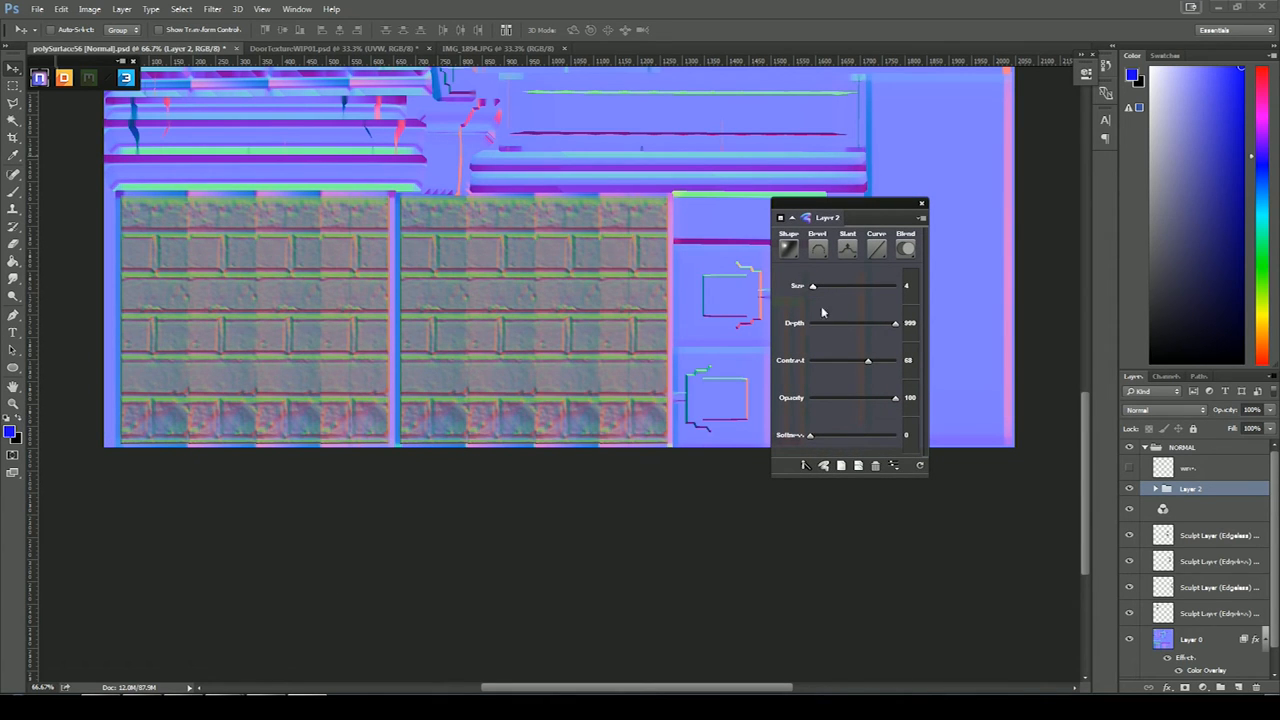
left_click_drag(895, 397, 875, 397)
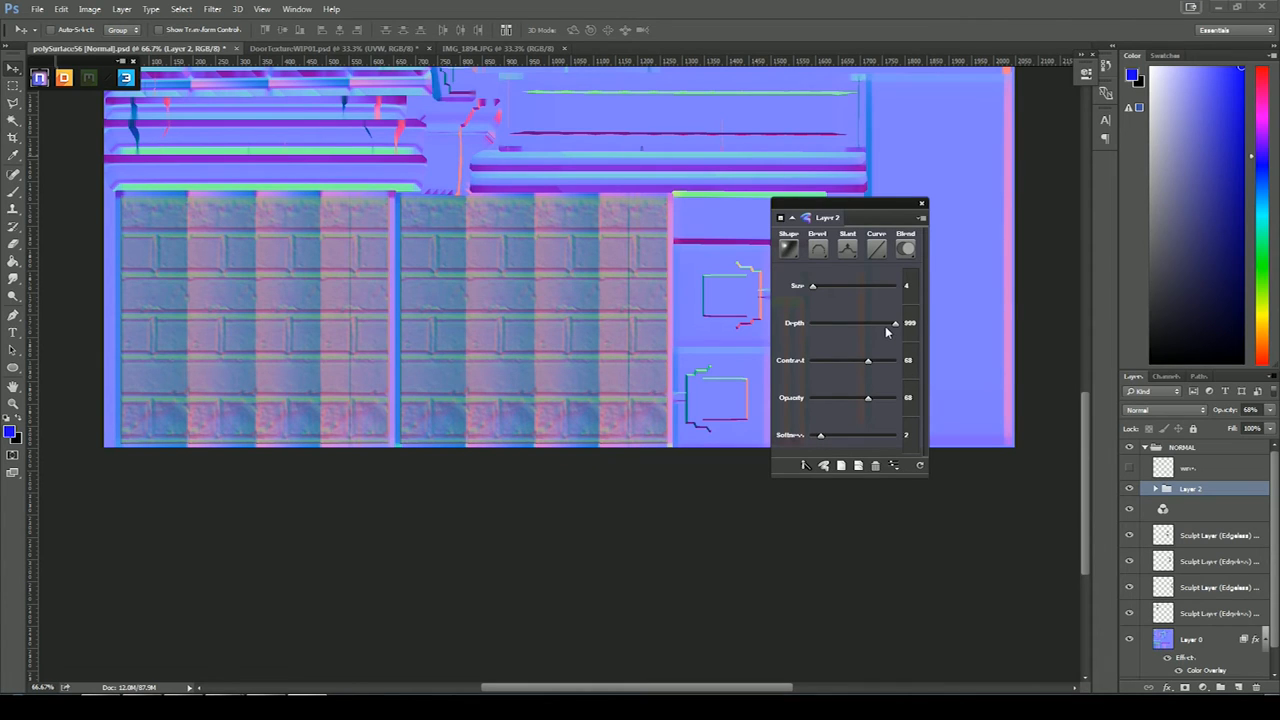
mouse_move(837, 431)
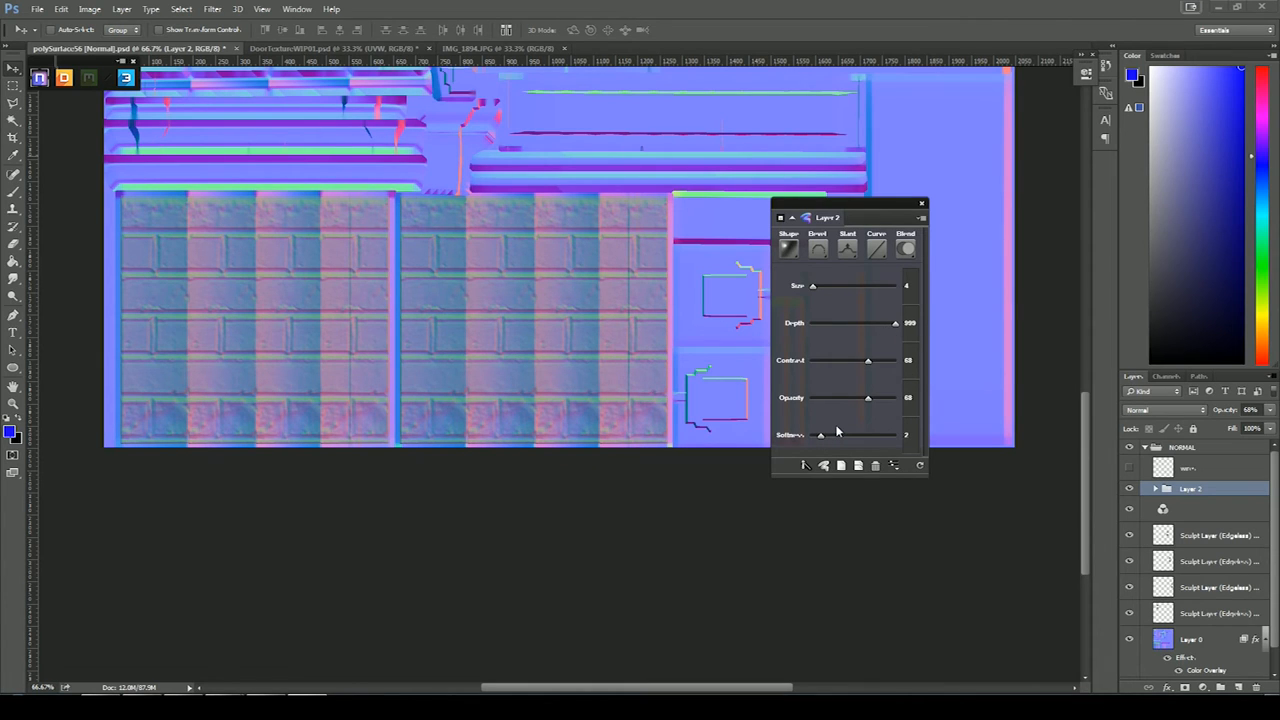
left_click(817, 249)
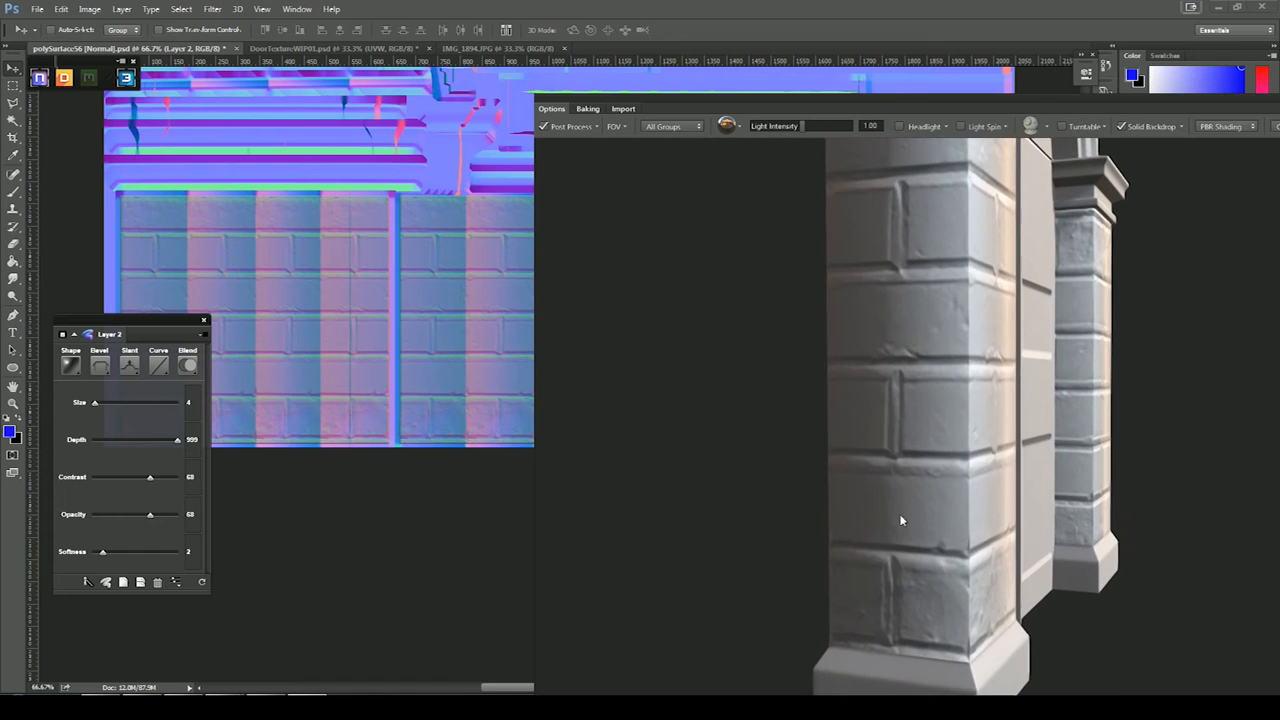
- Retune the brick sculpt with Slant Down, Size 2, maximum Depth and Contrast 60
left_click_drag(150, 514, 168, 501)
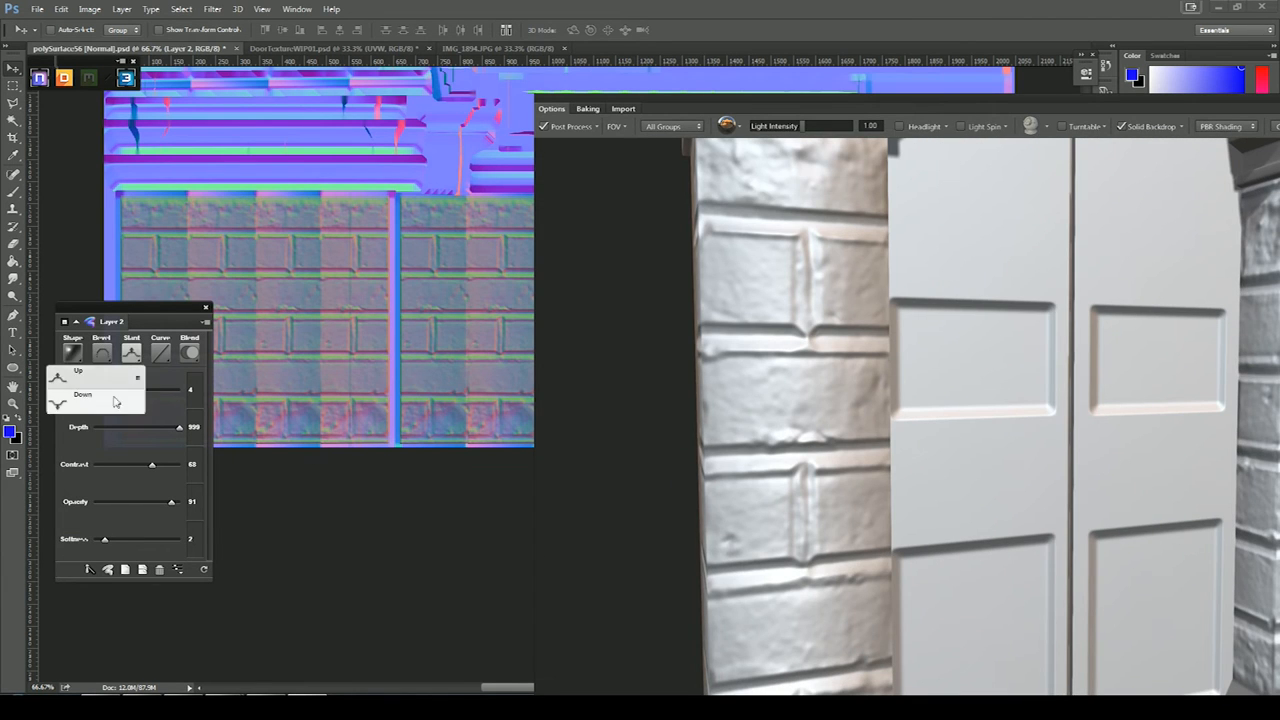
left_click(95, 385)
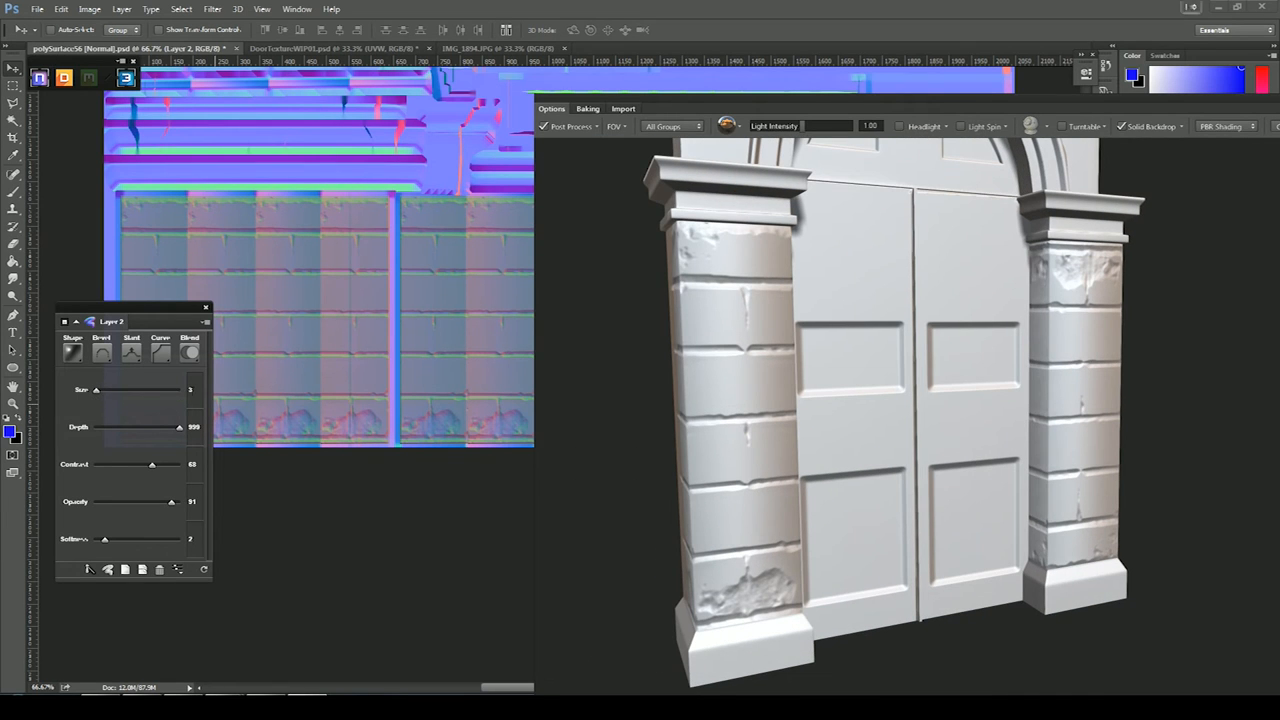
left_click(160, 351)
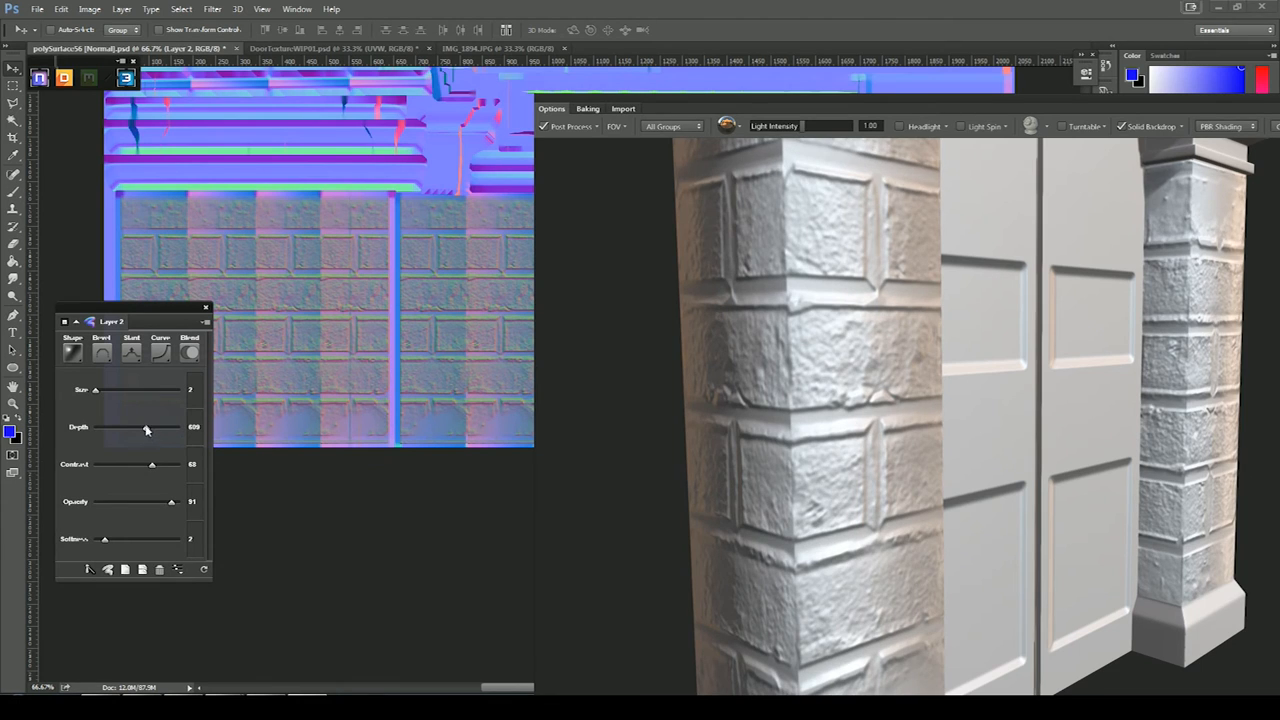
left_click_drag(147, 427, 178, 427)
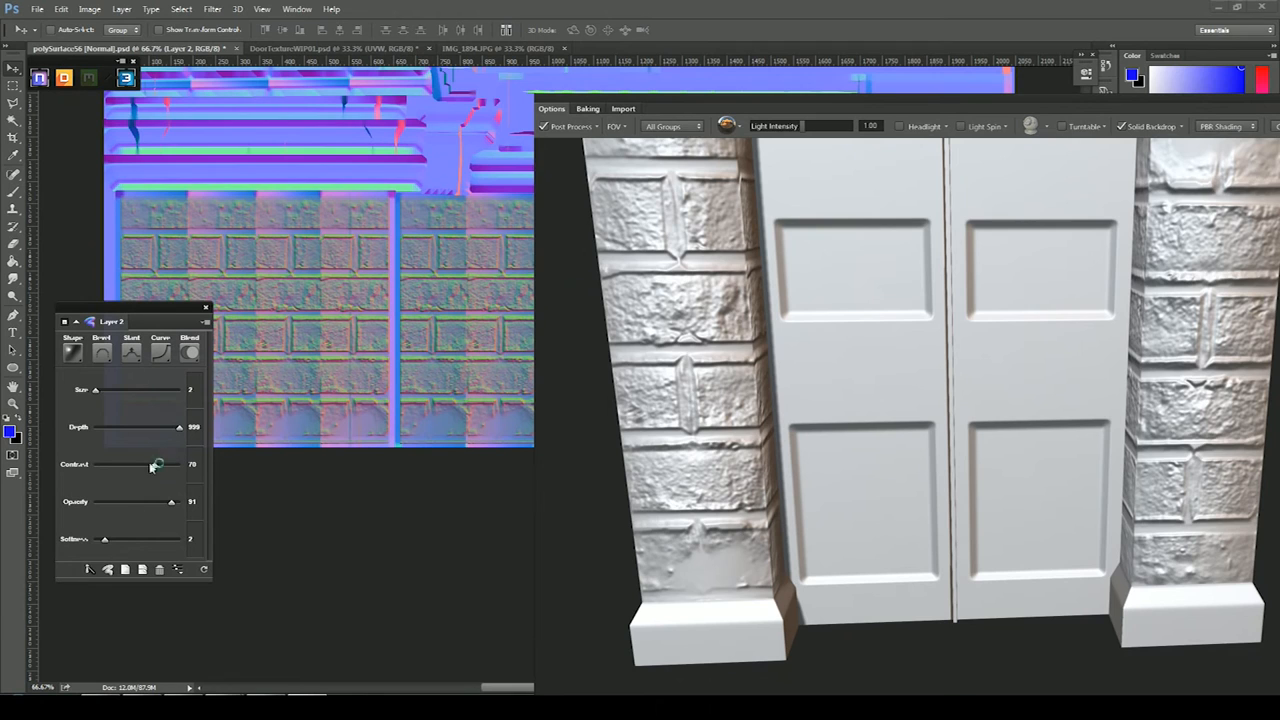
left_click_drag(104, 539, 113, 539)
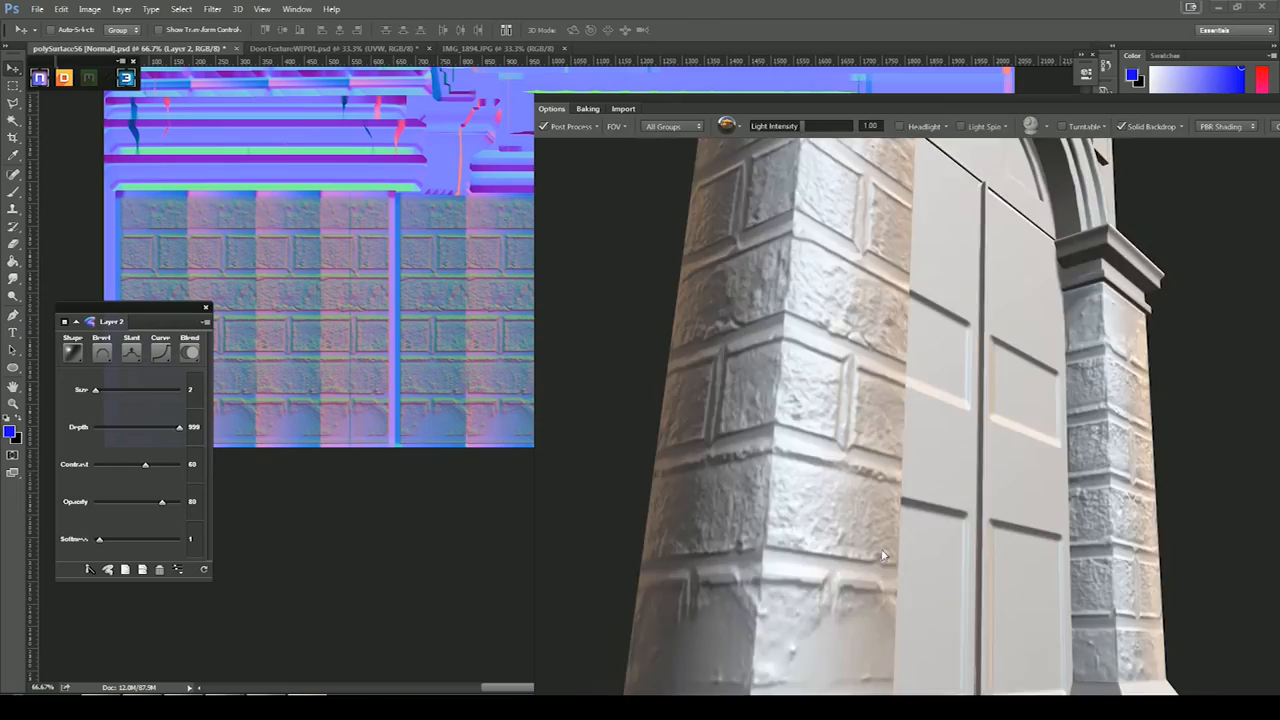
left_click_drag(883, 555, 856, 517)
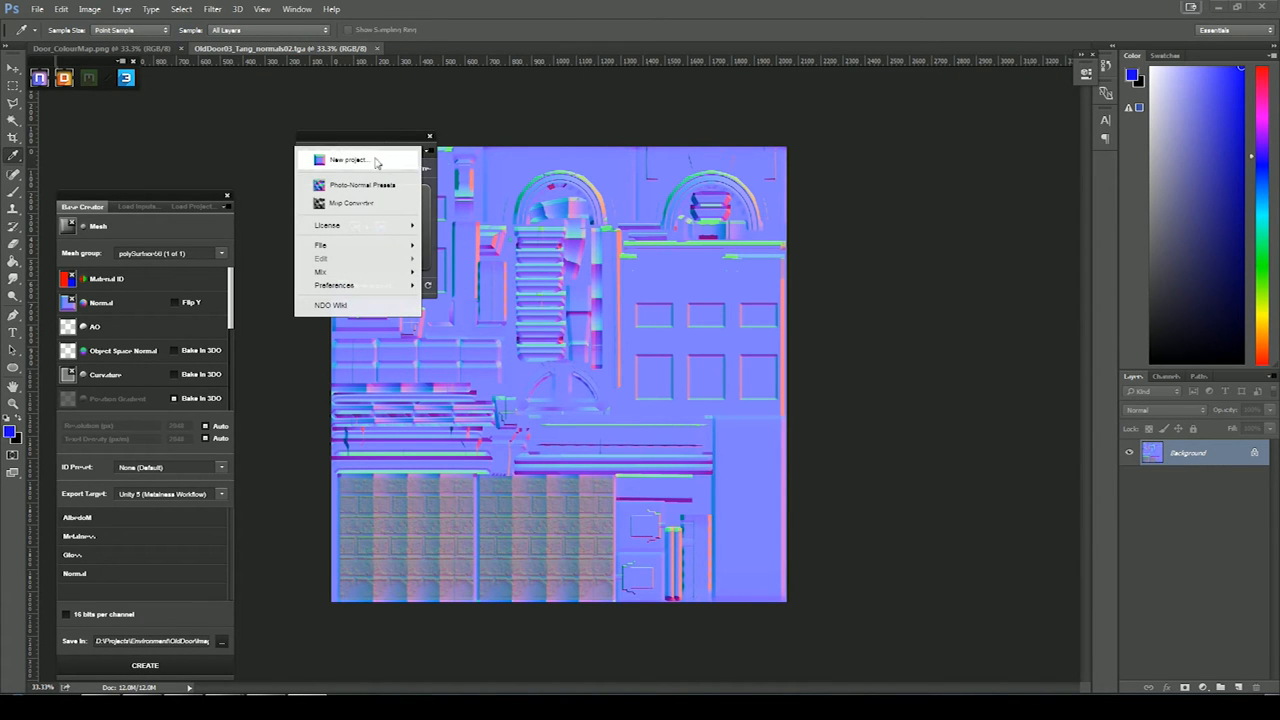
mouse_move(351, 205)
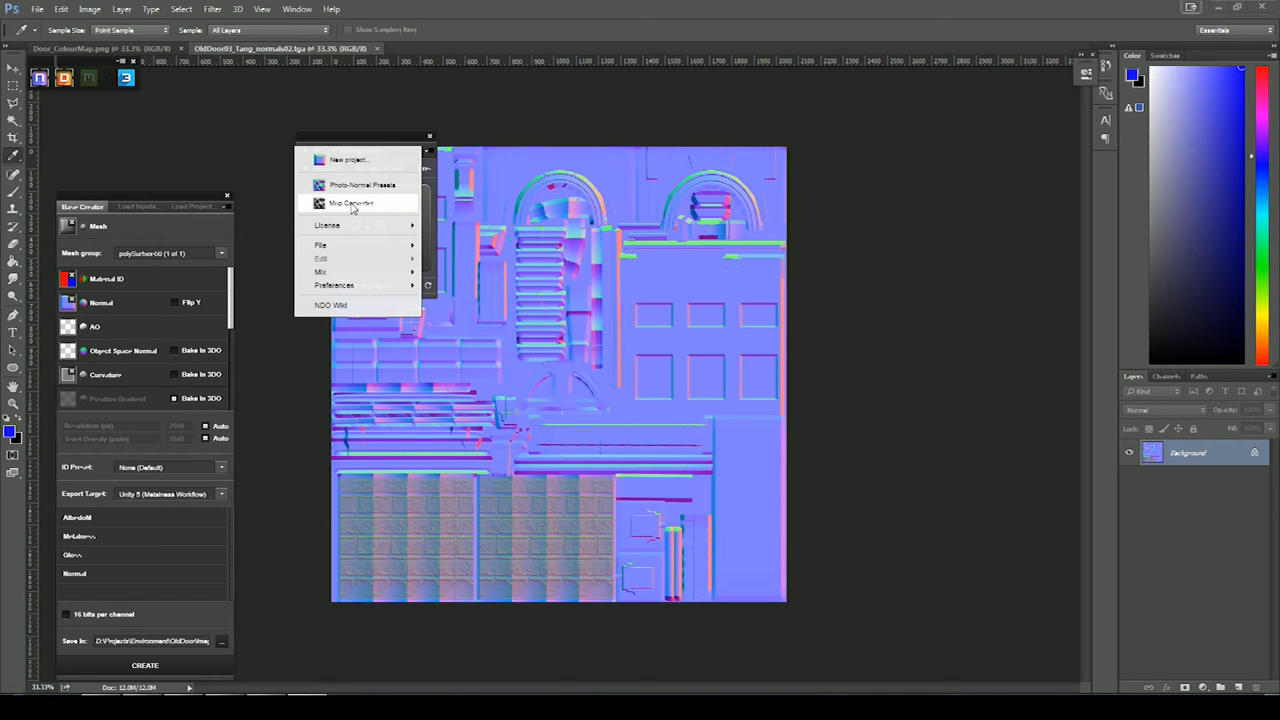
- Convert the normal map to ambient occlusion and paste it into OldDoor03_occlusion.tga
left_click(351, 203)
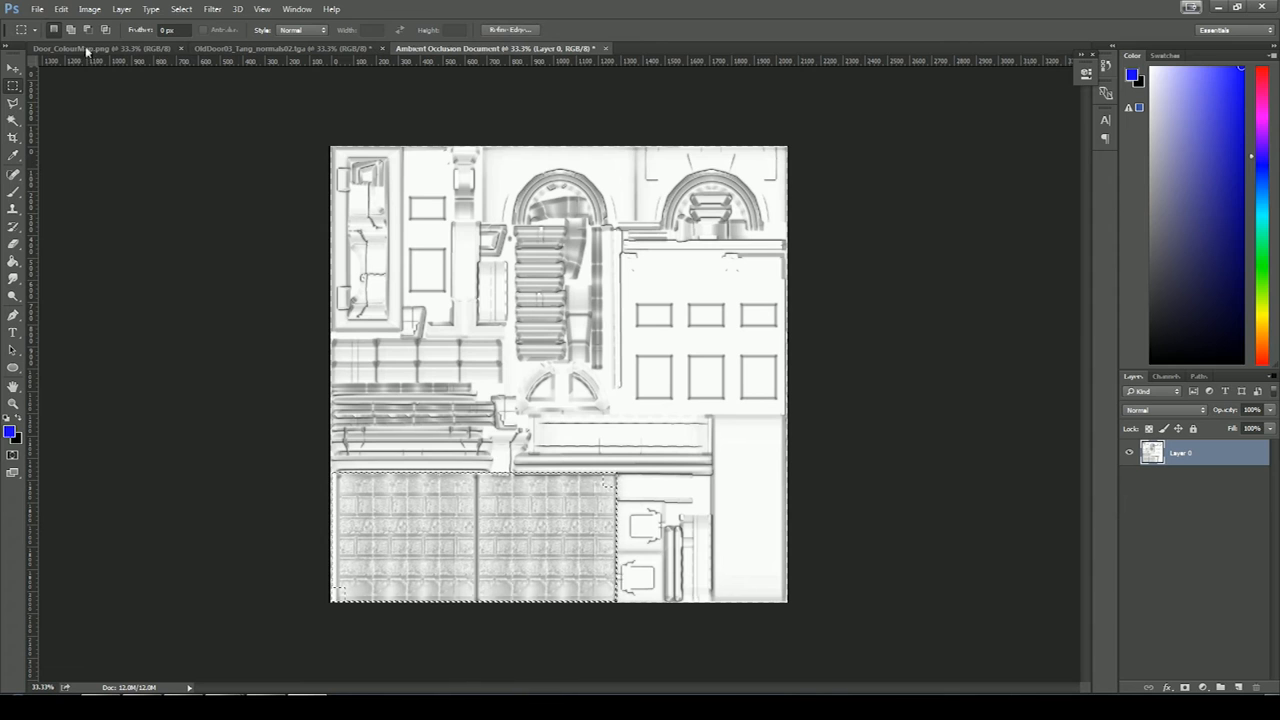
left_click(690, 48)
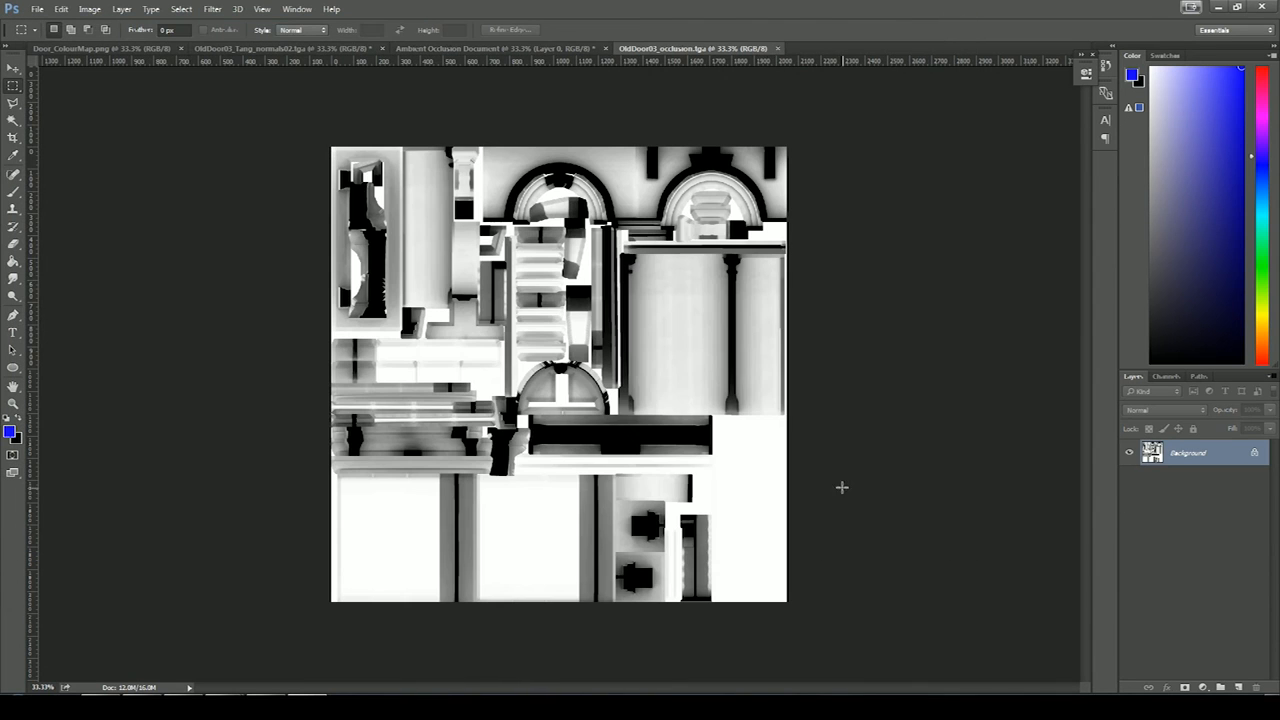
key("Ctrl+V")
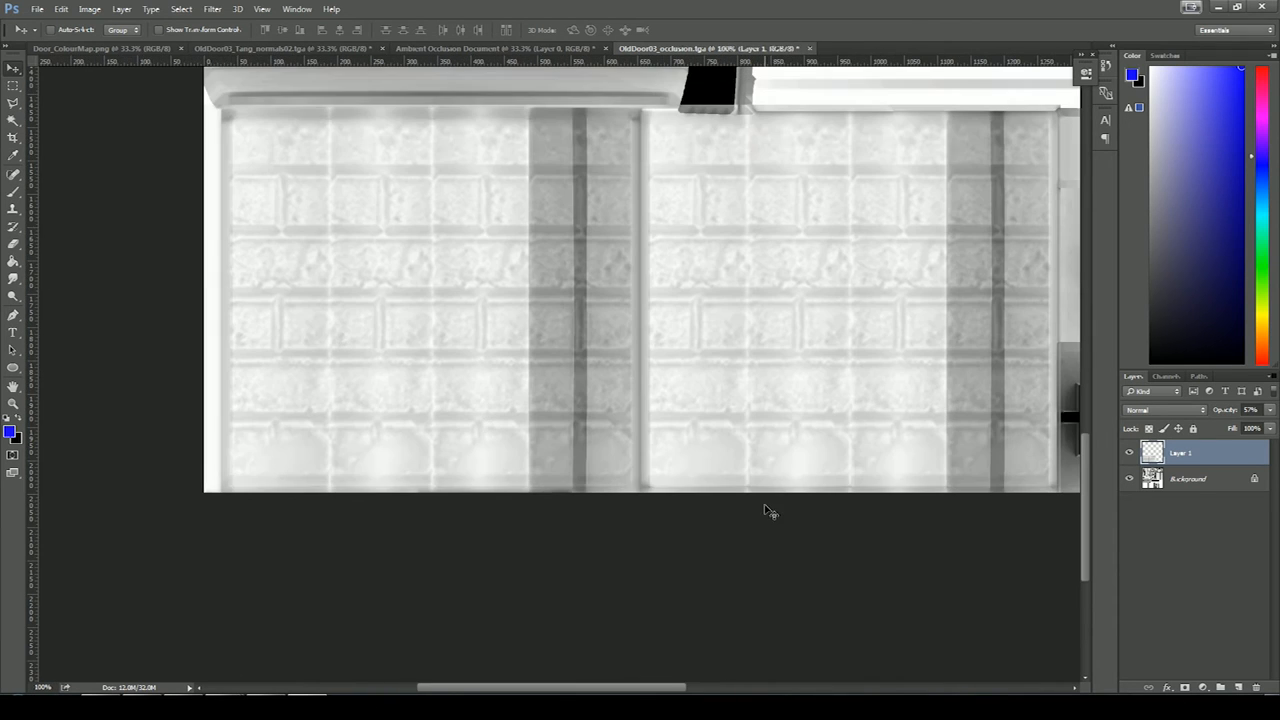
- Darken the occlusion layer with Levels (black 137, midtone 0.59) and erase the bottom brick strip
left_click(89, 9)
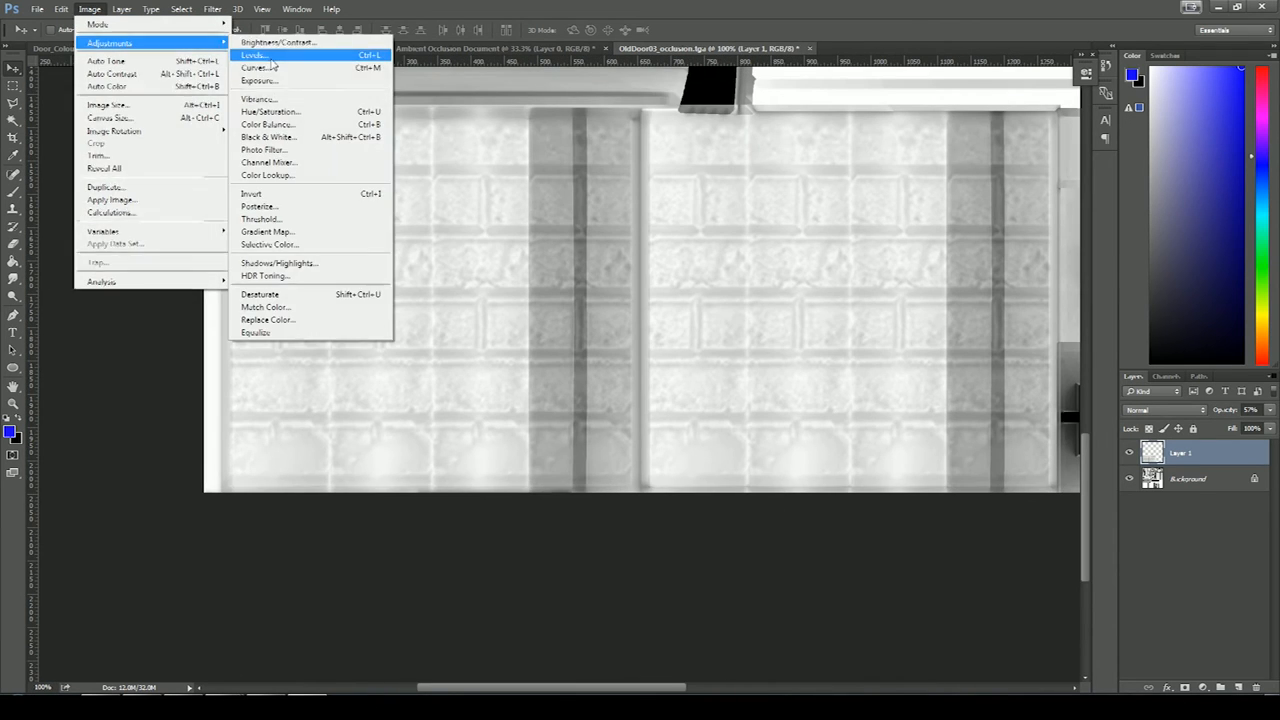
left_click(252, 55)
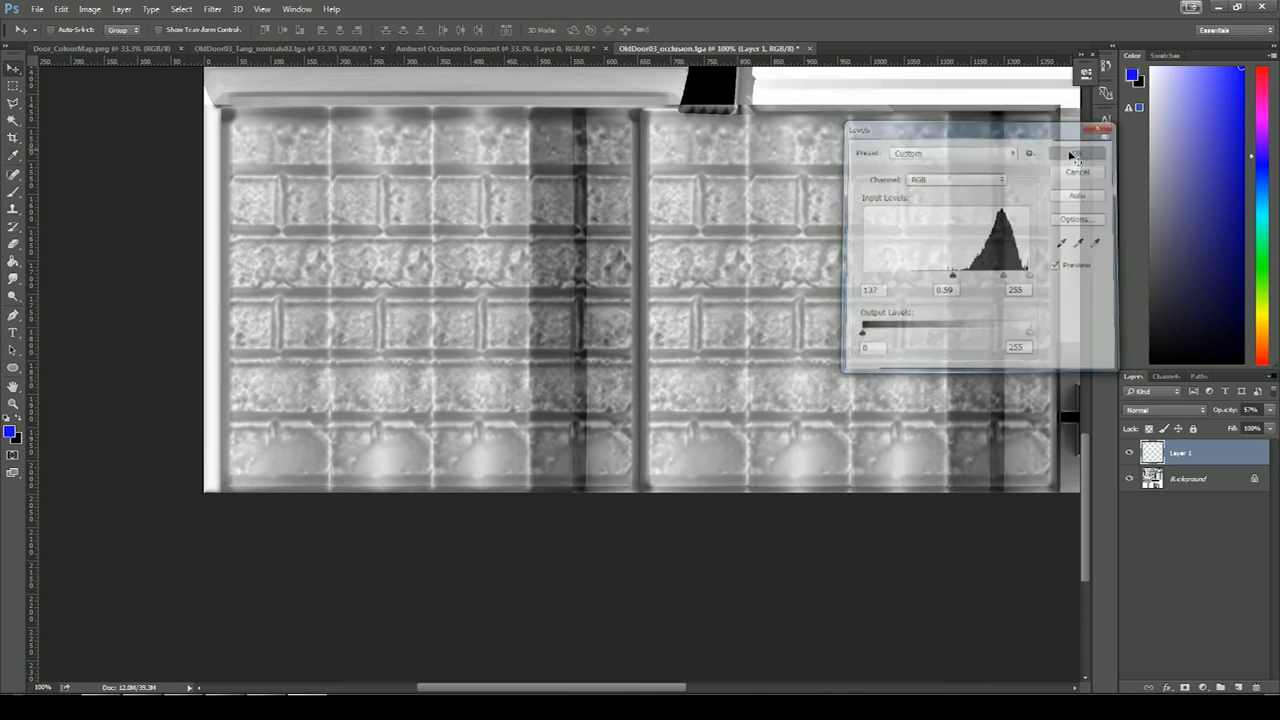
left_click(1077, 153)
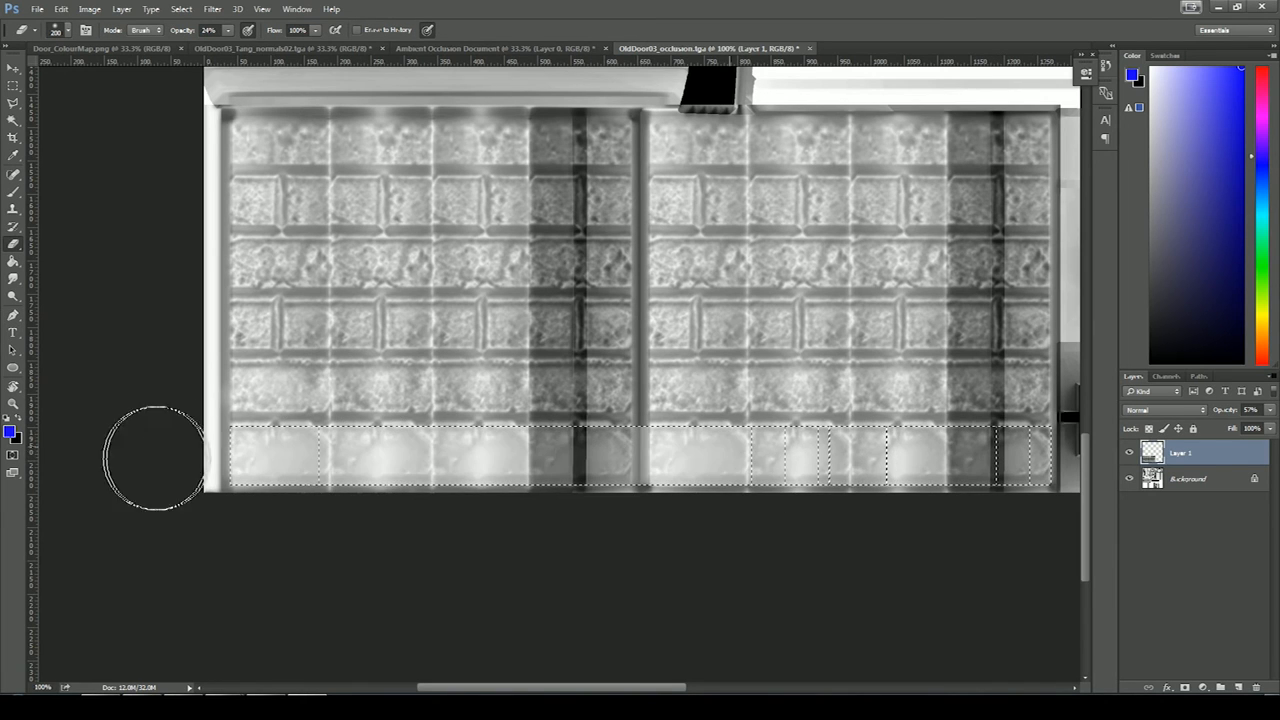
left_click(13, 84)
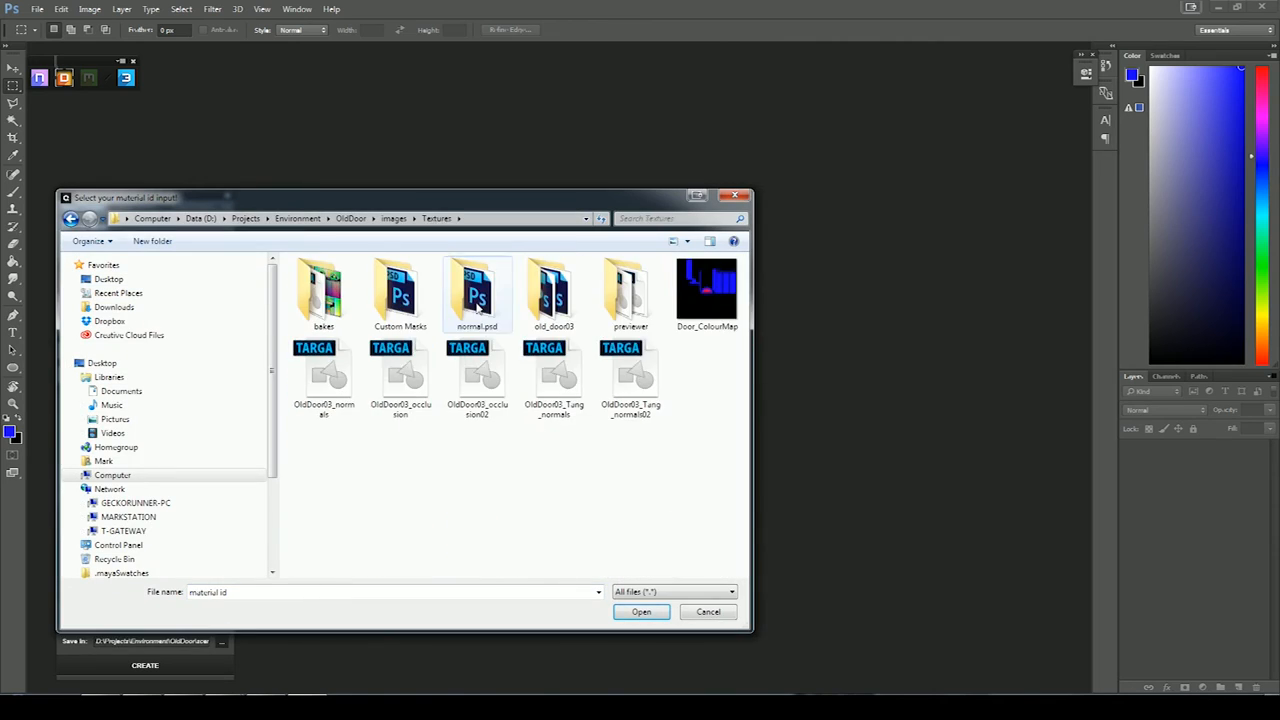
- Load OldDoor03_occlusion02 as the AO input, then the object-space normal map
left_click(477, 378)
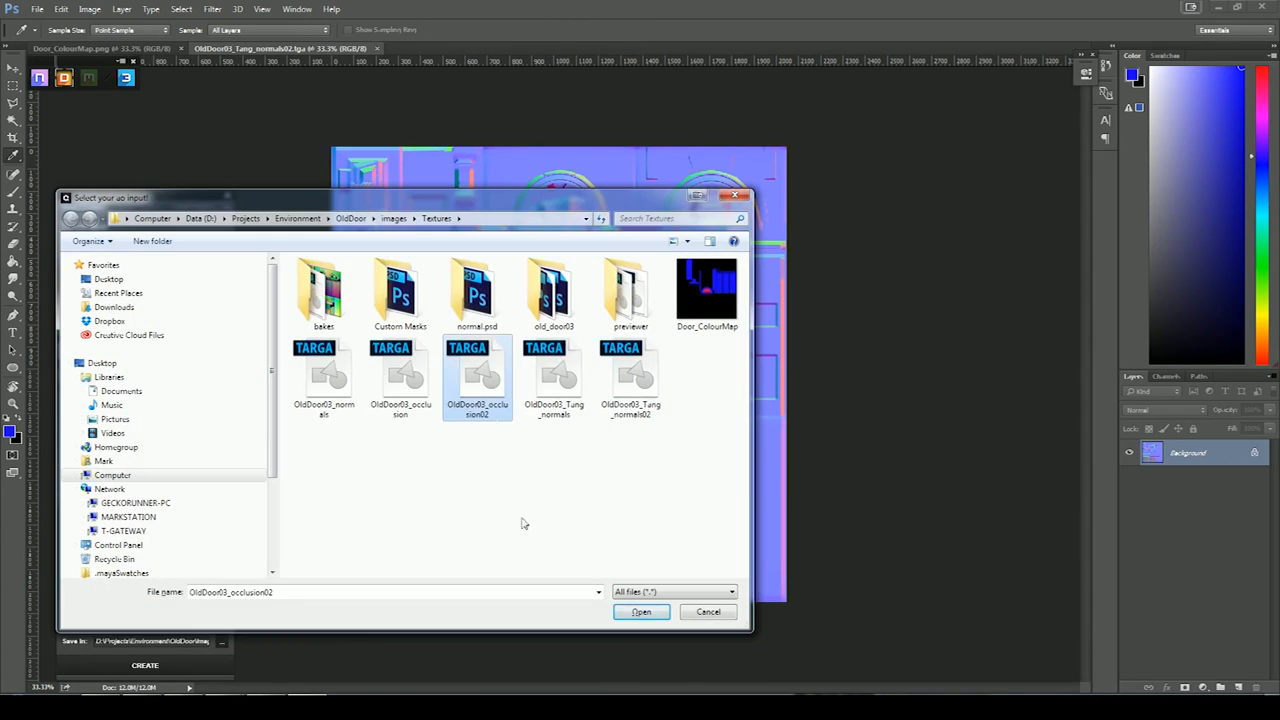
left_click(641, 611)
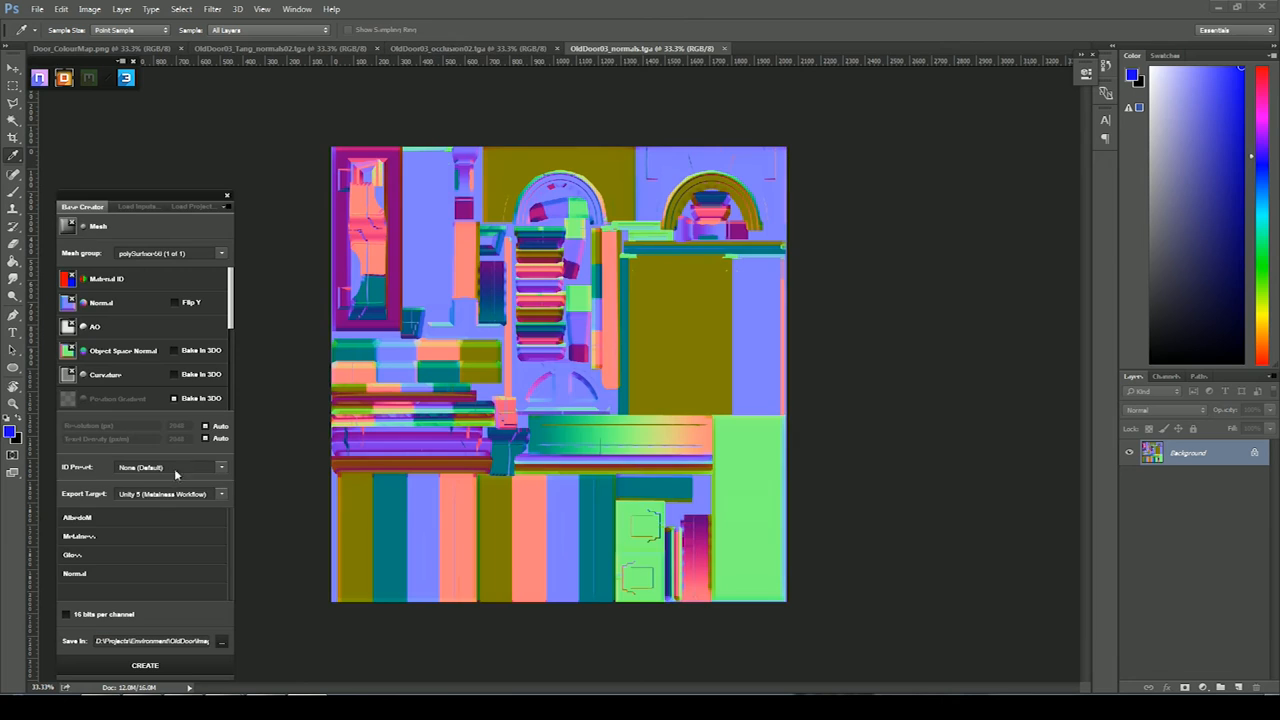
left_click(578, 670)
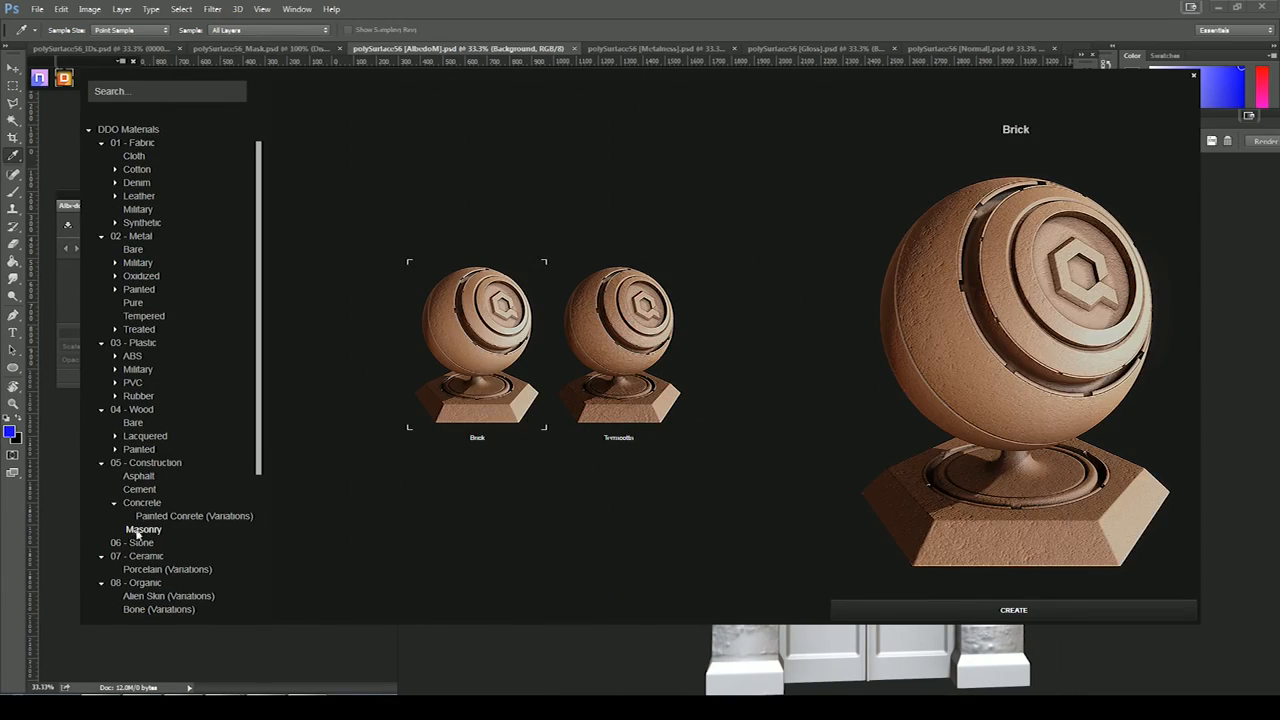
- Browse Construction > Masonry and Stone and apply the Brick material to the arch
left_click(133, 542)
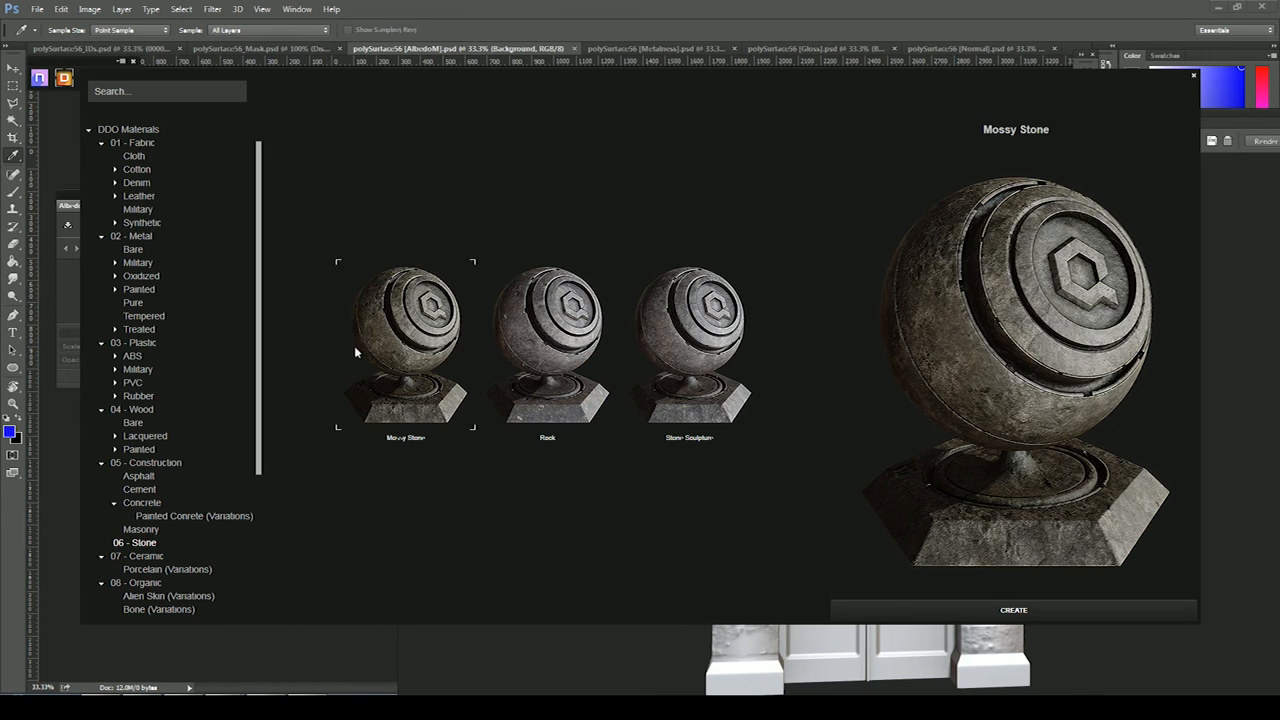
mouse_move(321, 468)
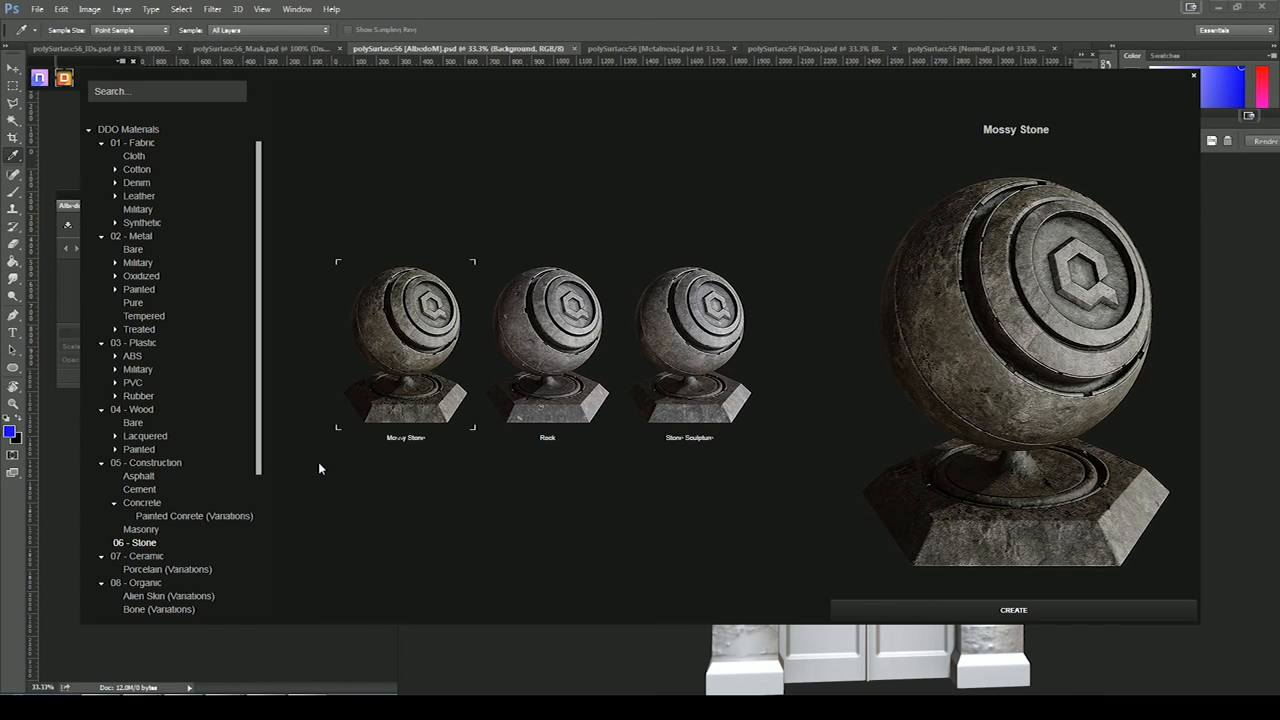
scroll("down", 3)
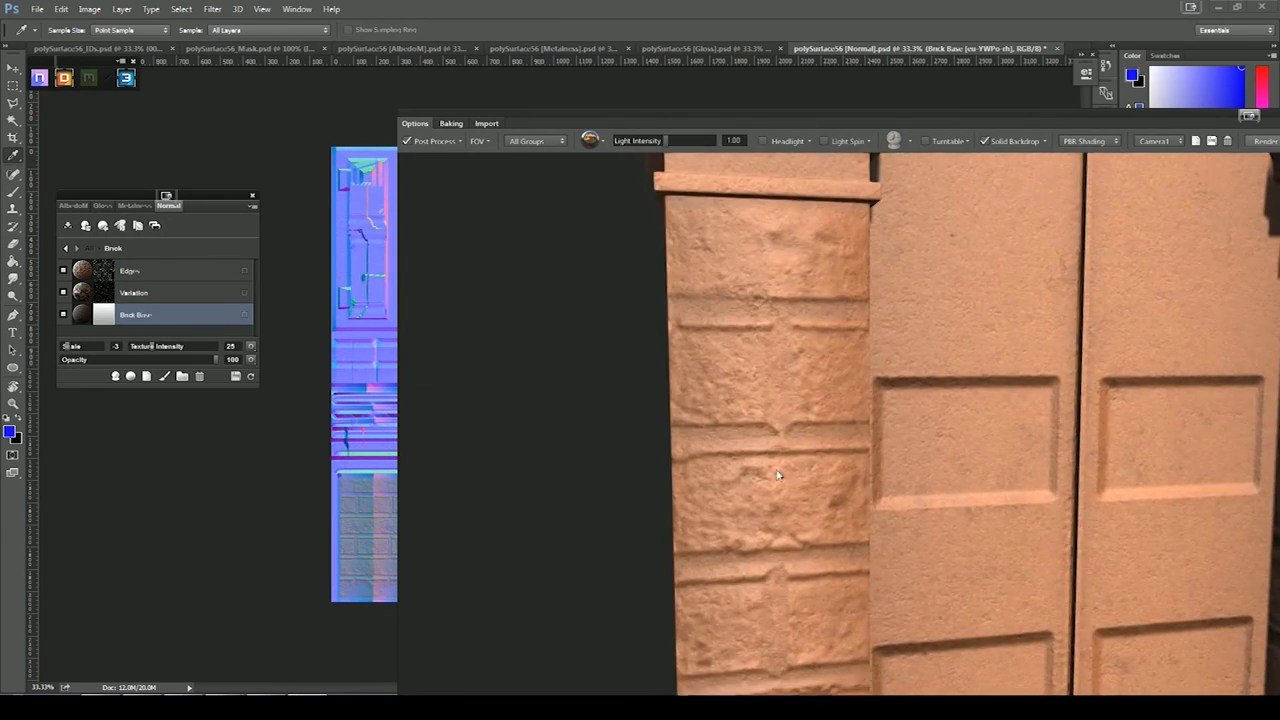
- Select the Brick group's Edges layer and raise its Texture Intensity to 50
left_click(133, 292)
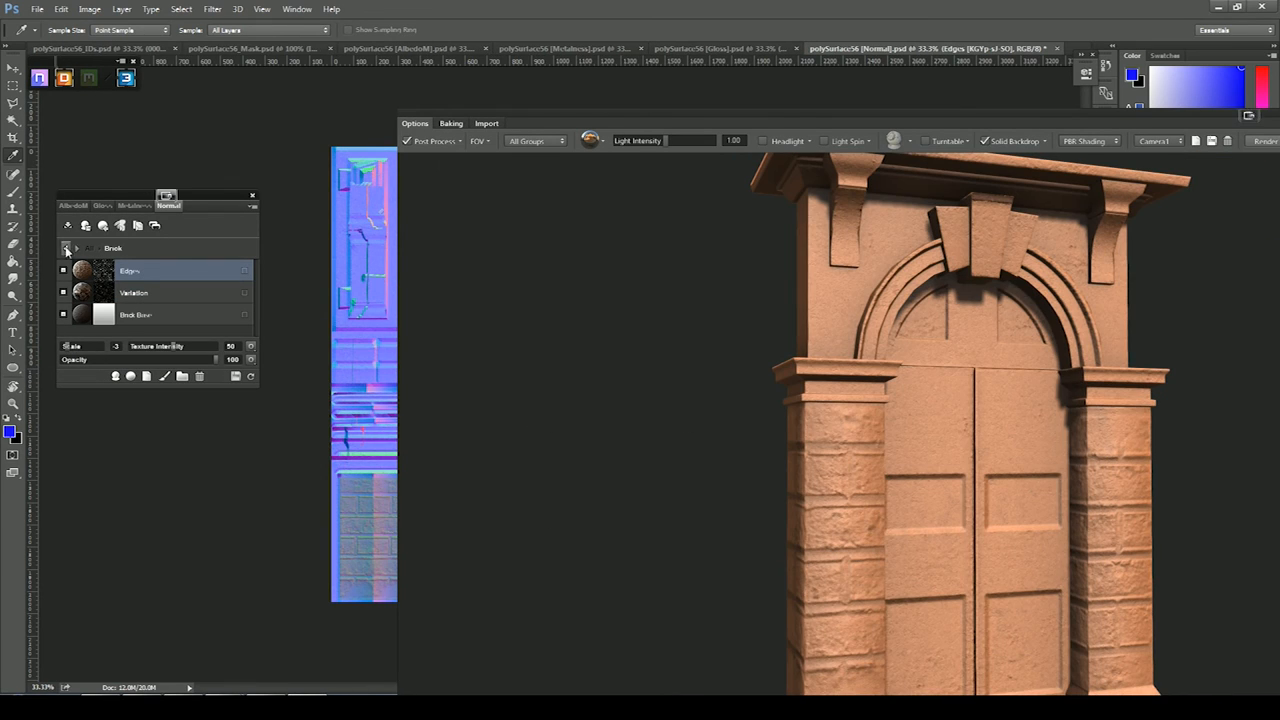
left_click(76, 248)
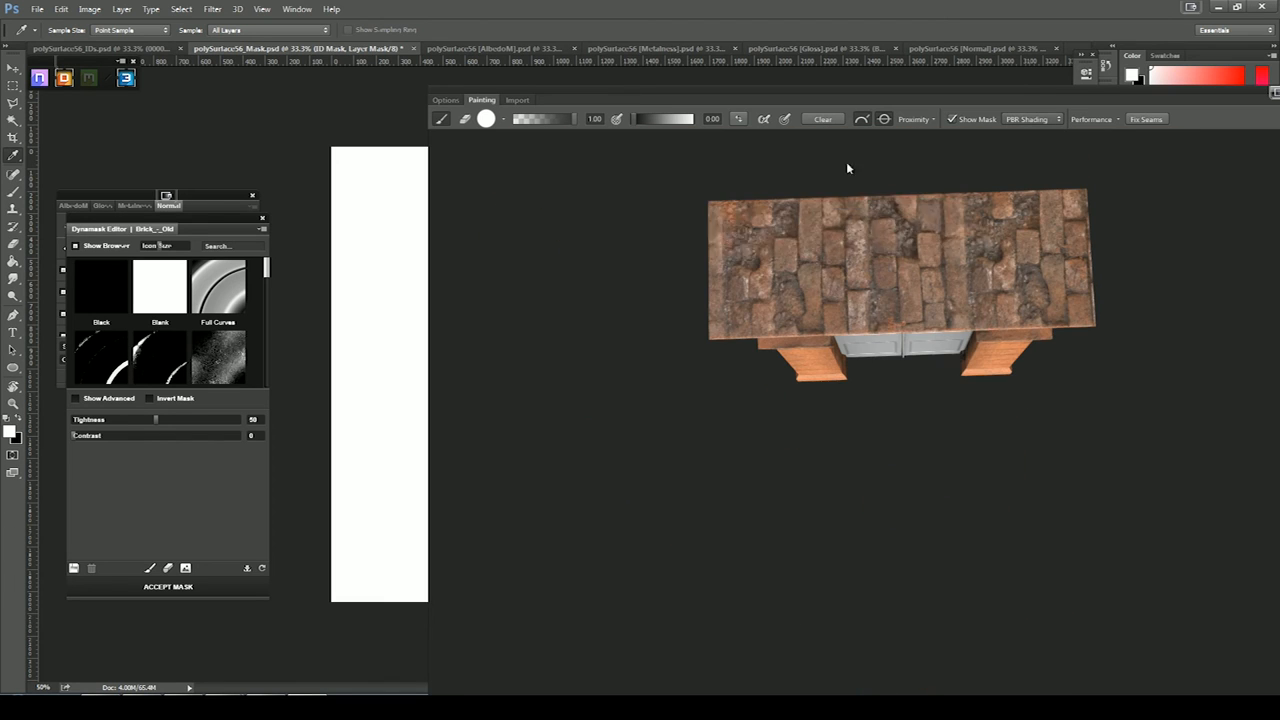
- Orbit the 3D preview to the top of the arch to view the old-brick layer
left_click_drag(900, 280, 870, 400)
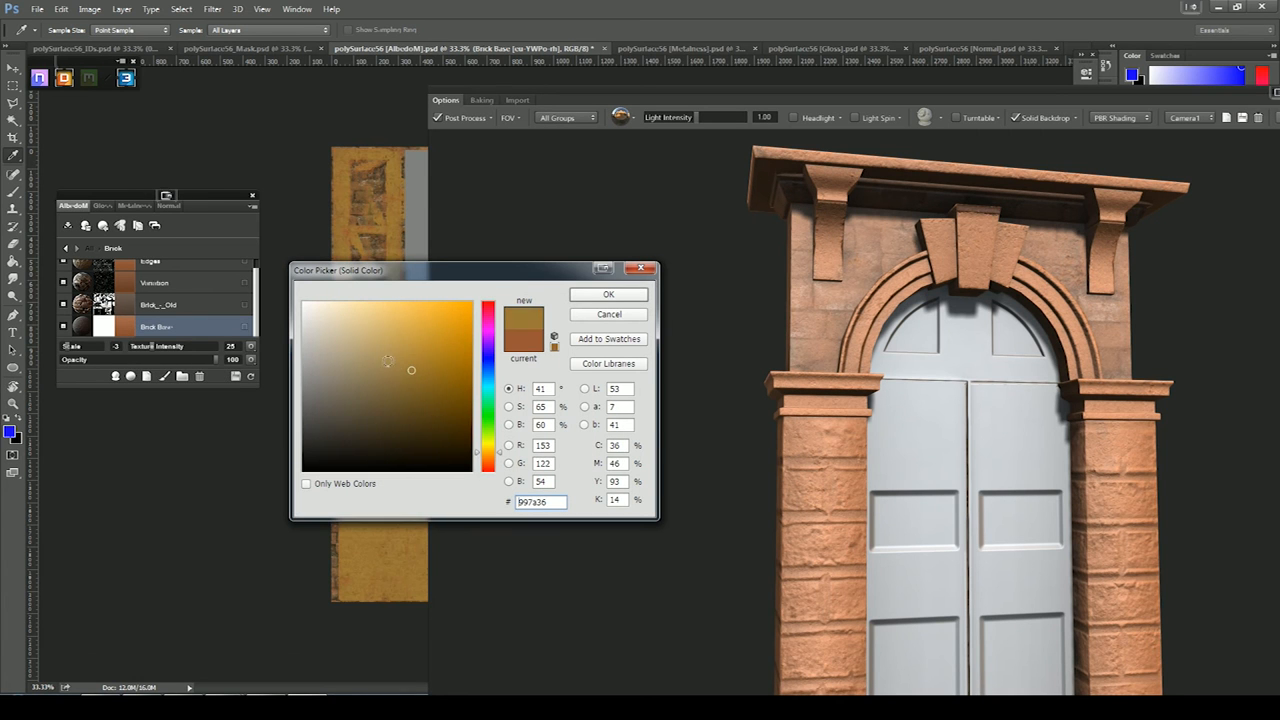
- Recolour Brick Base, Variation and Edges to muted grey and tan stone tones
left_click(608, 294)
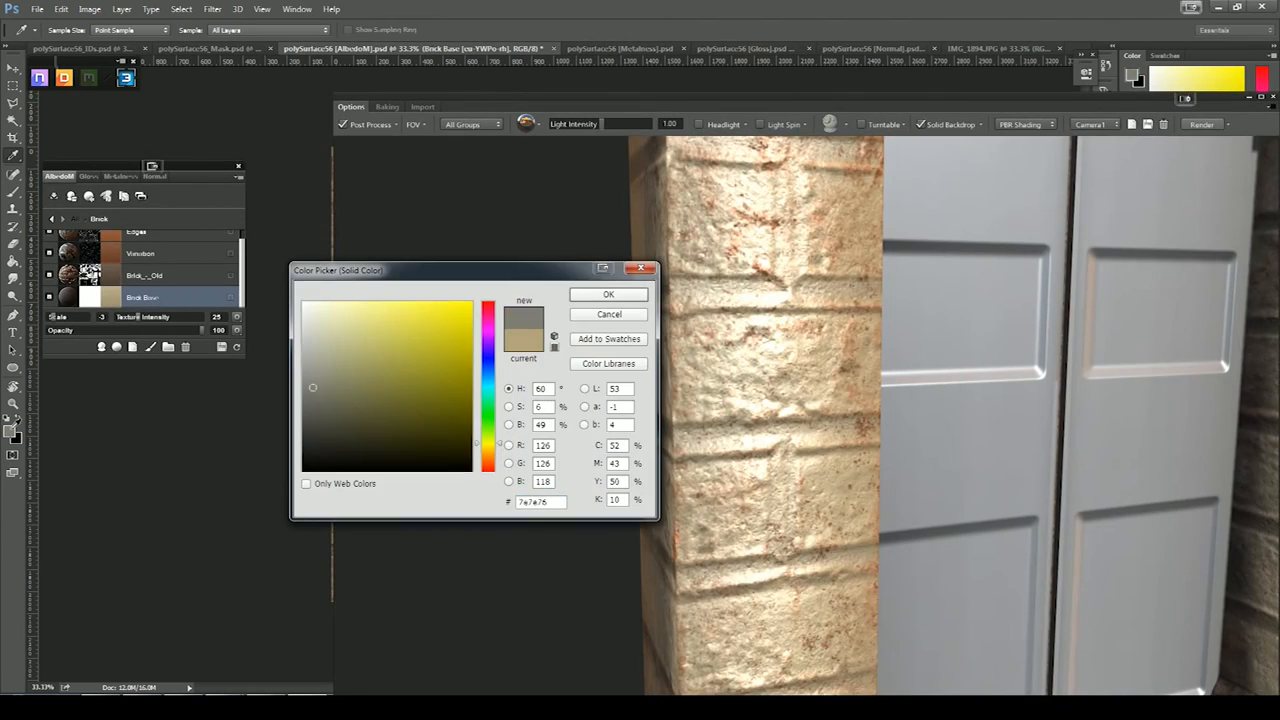
left_click(608, 294)
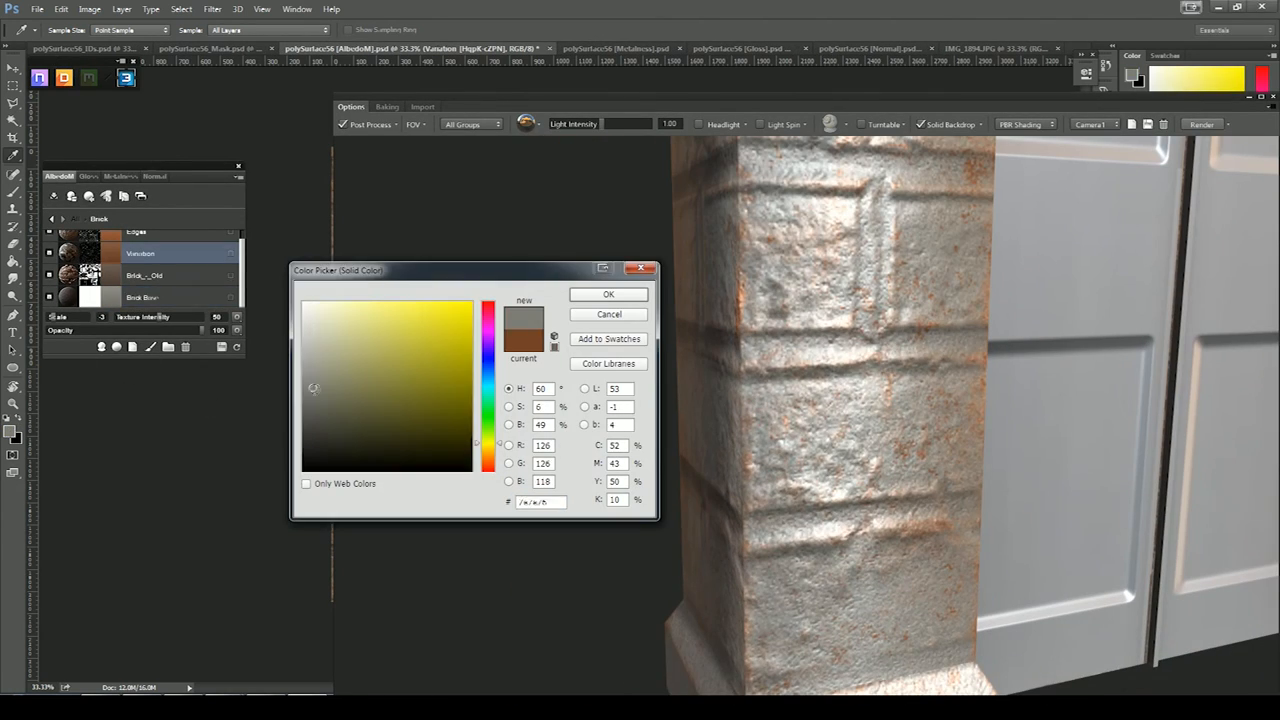
left_click(377, 392)
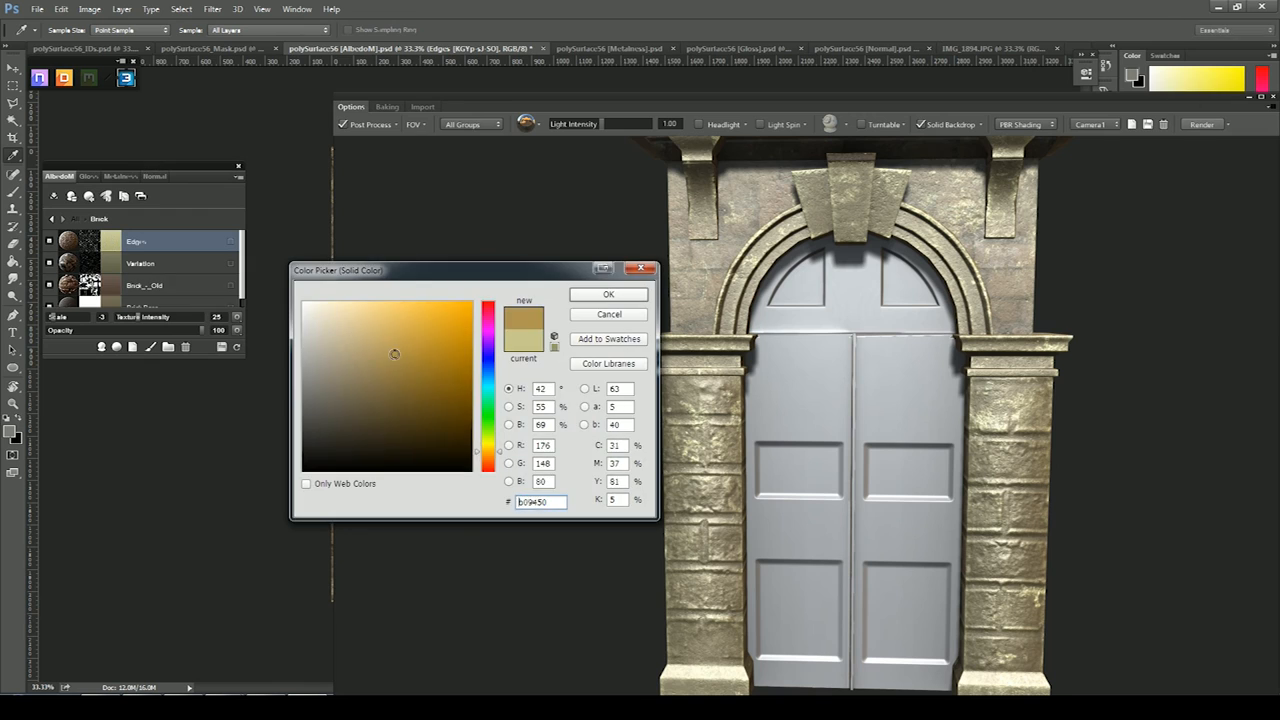
left_click(608, 294)
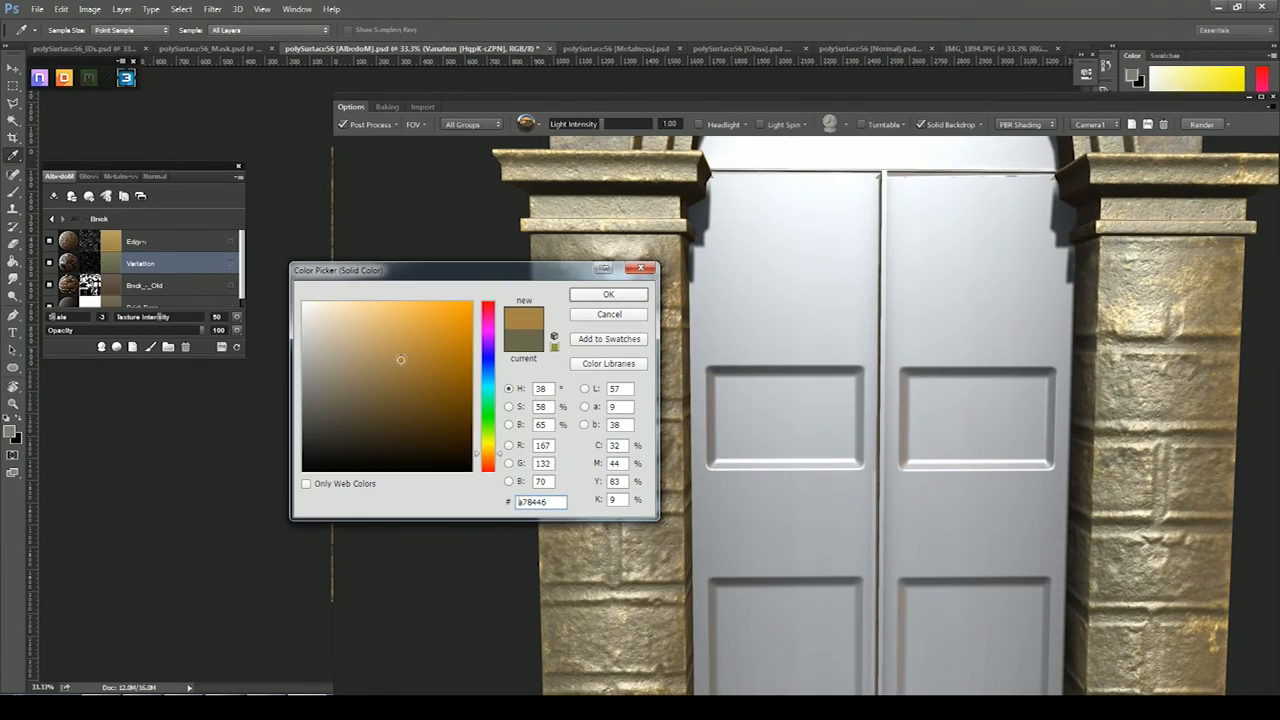
left_click(608, 294)
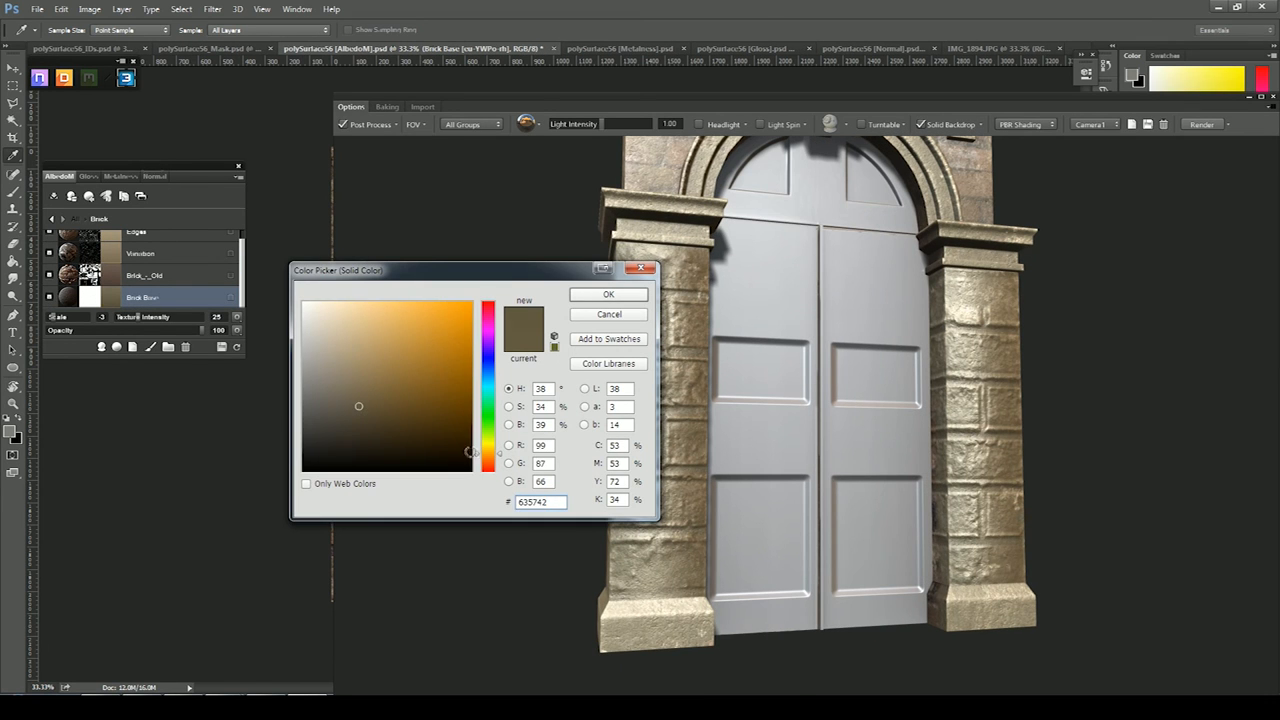
left_click(608, 294)
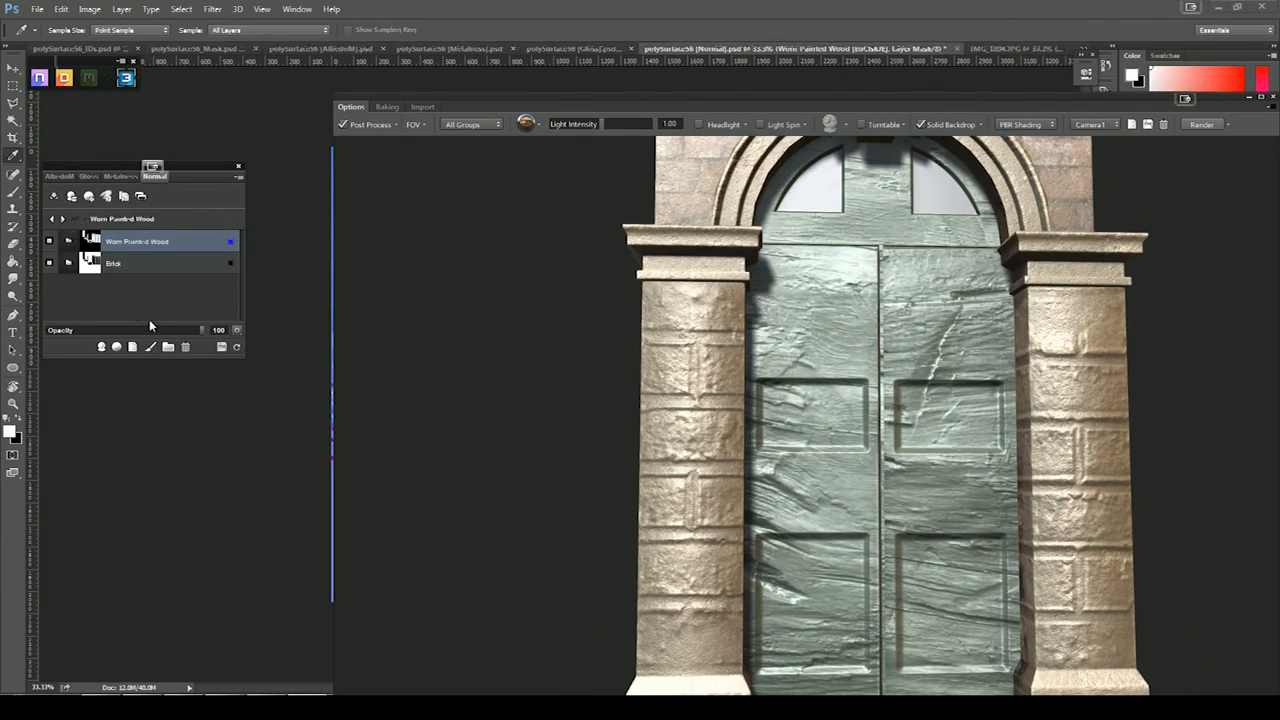
- Expand Worn Painted Wood and set the Paint layer colour to dark green #274e27
left_click(61, 219)
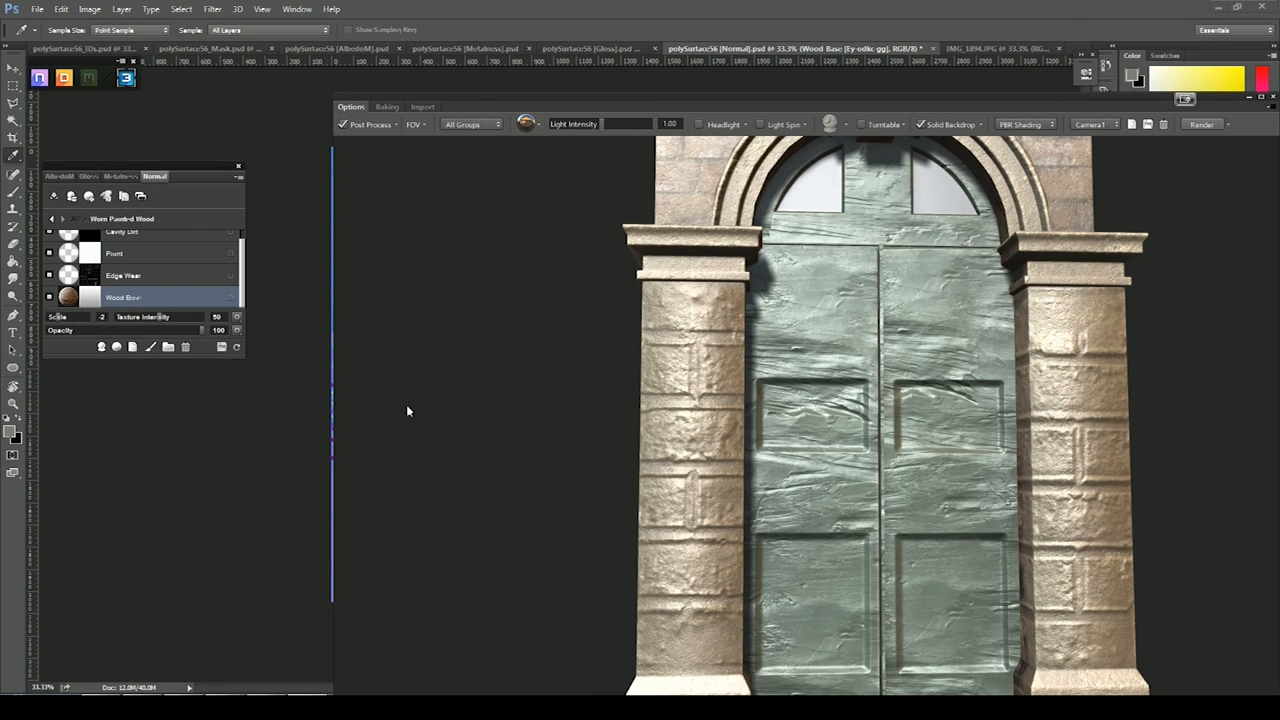
left_click(100, 317)
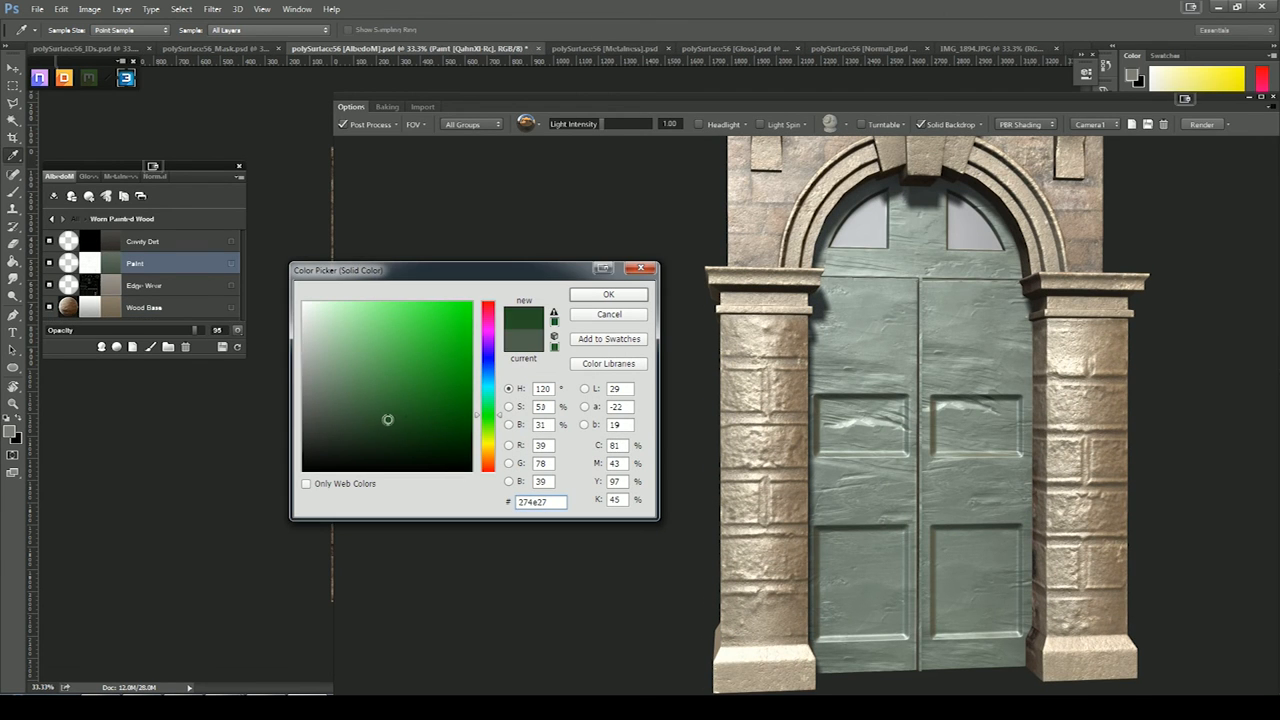
left_click(608, 294)
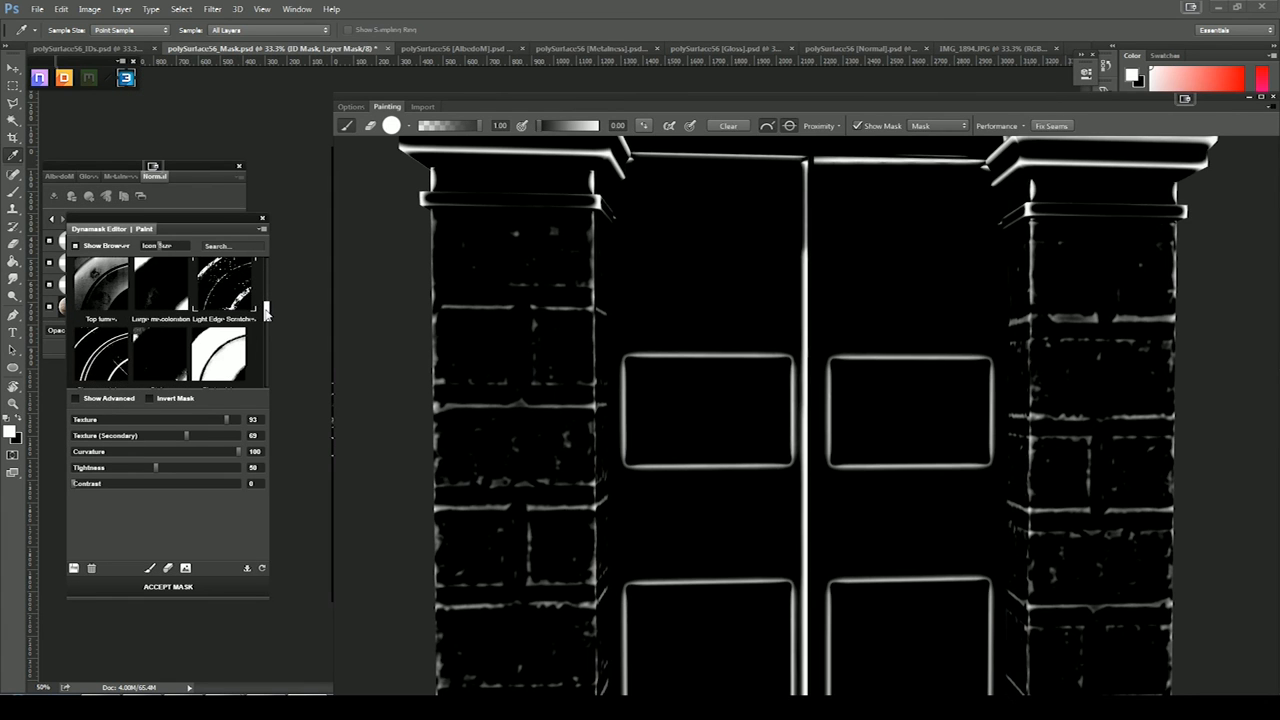
- Browse the Dynamask presets and tune the paint mask to highlight worn edges
scroll("down", 3)
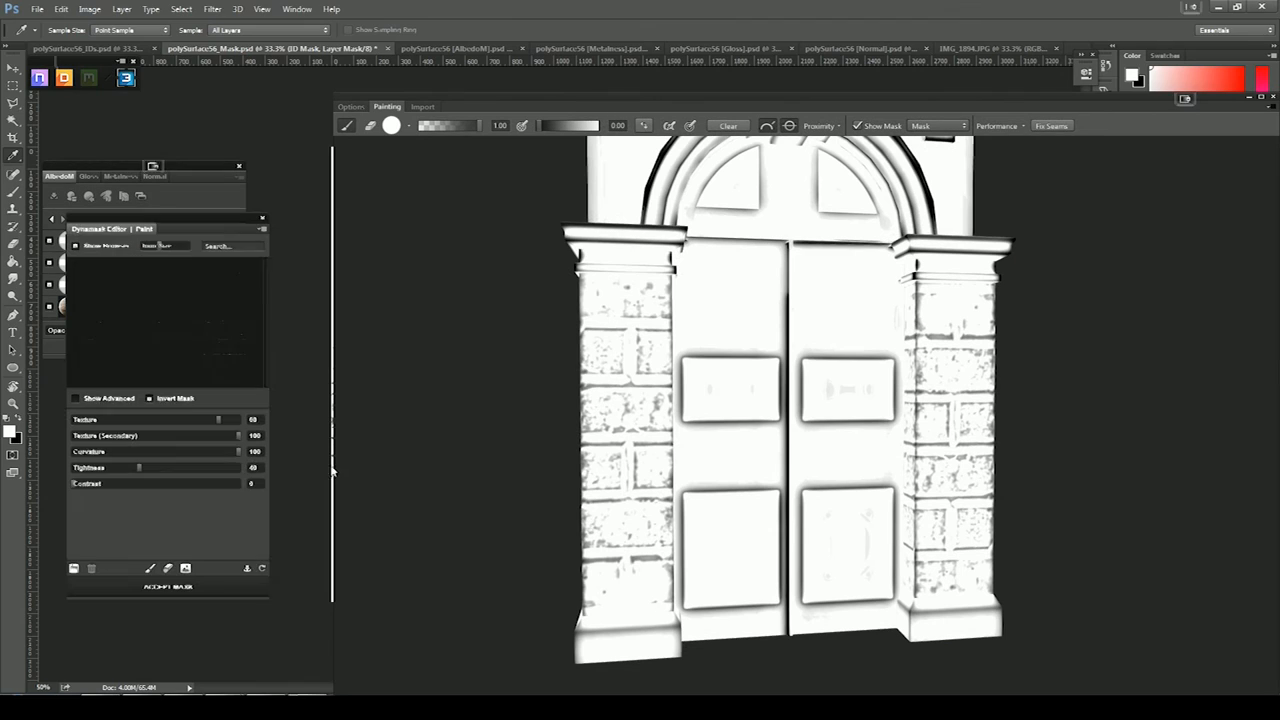
left_click(106, 246)
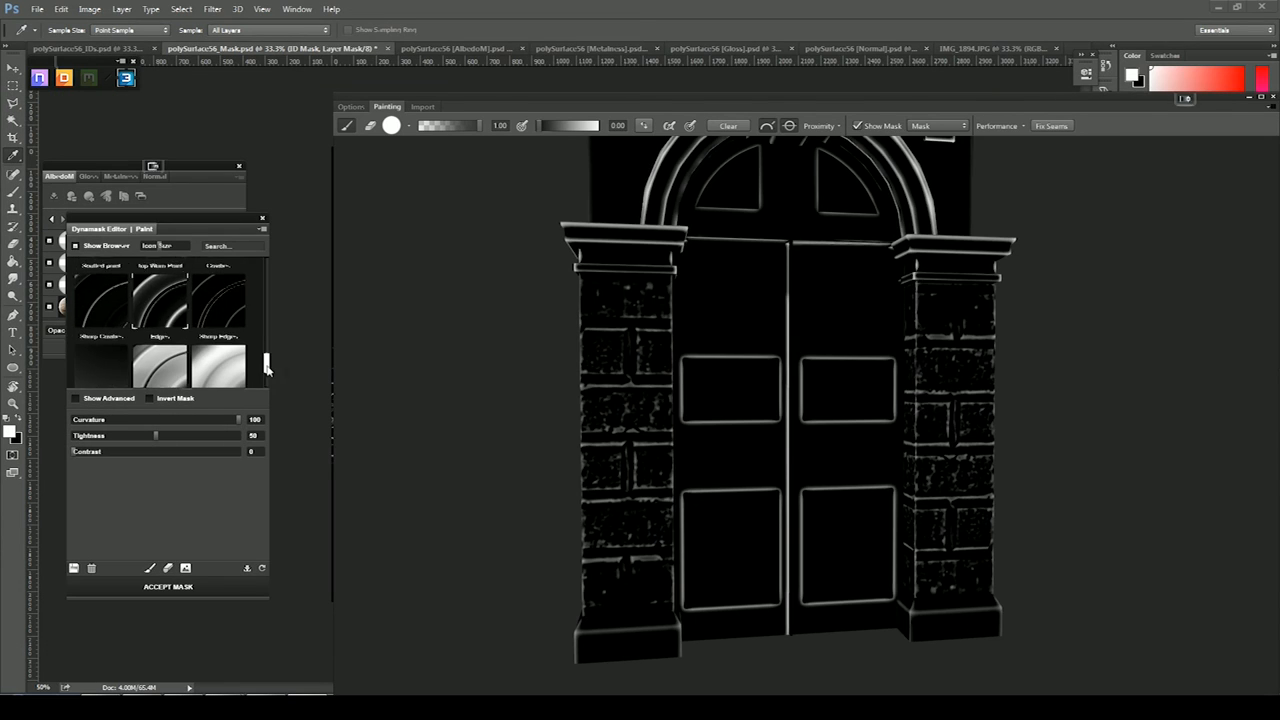
scroll("up", 3)
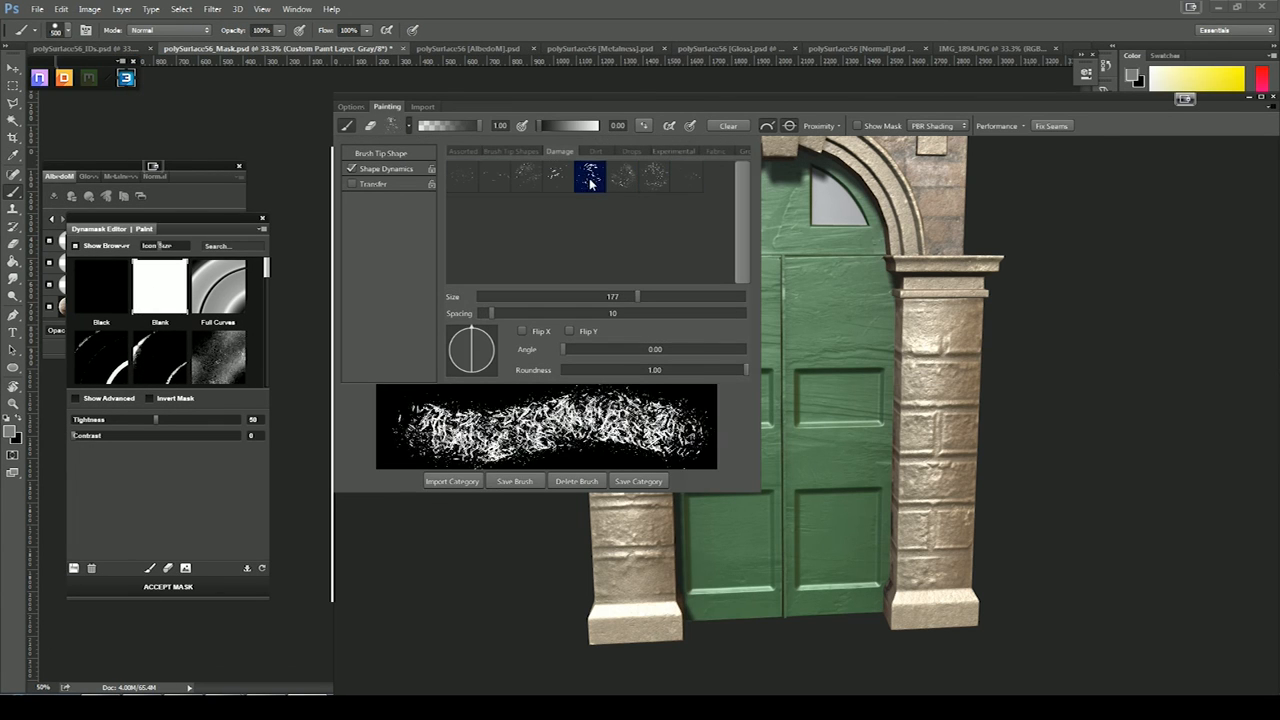
- Pick a scratchy damage brush tip and paint worn-away scuffs onto the door panels
left_click(621, 176)
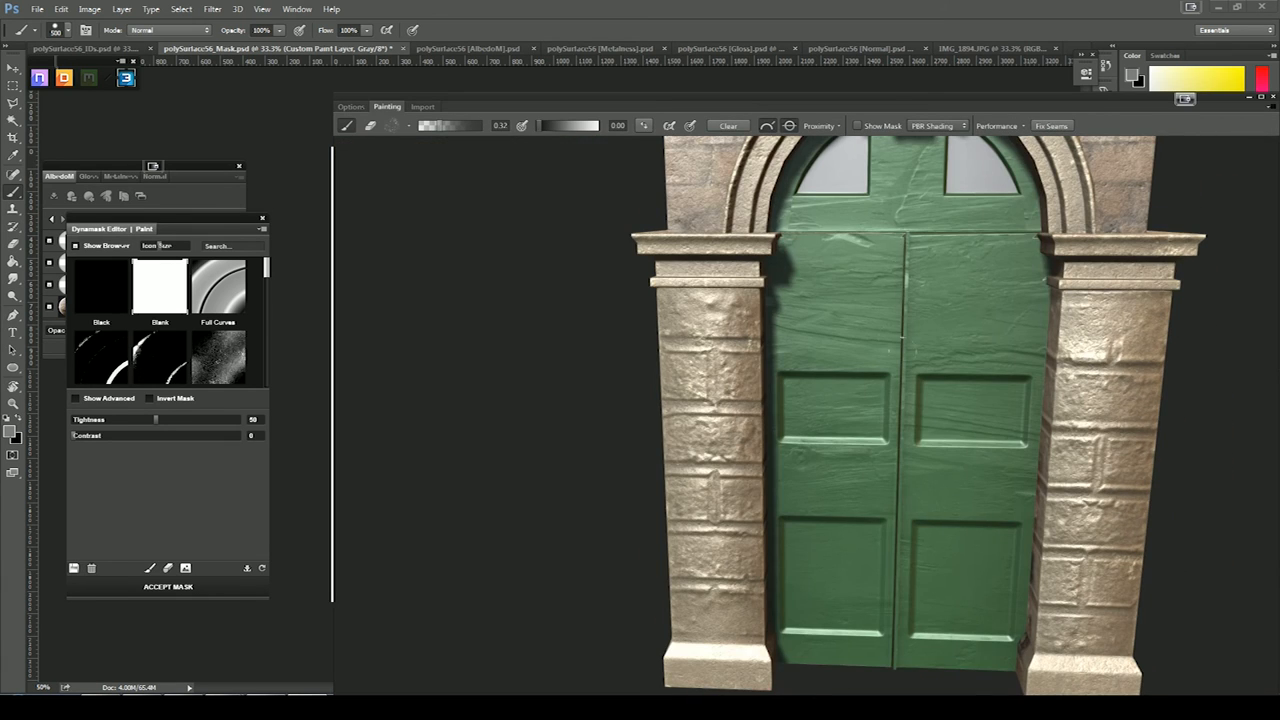
left_click(392, 125)
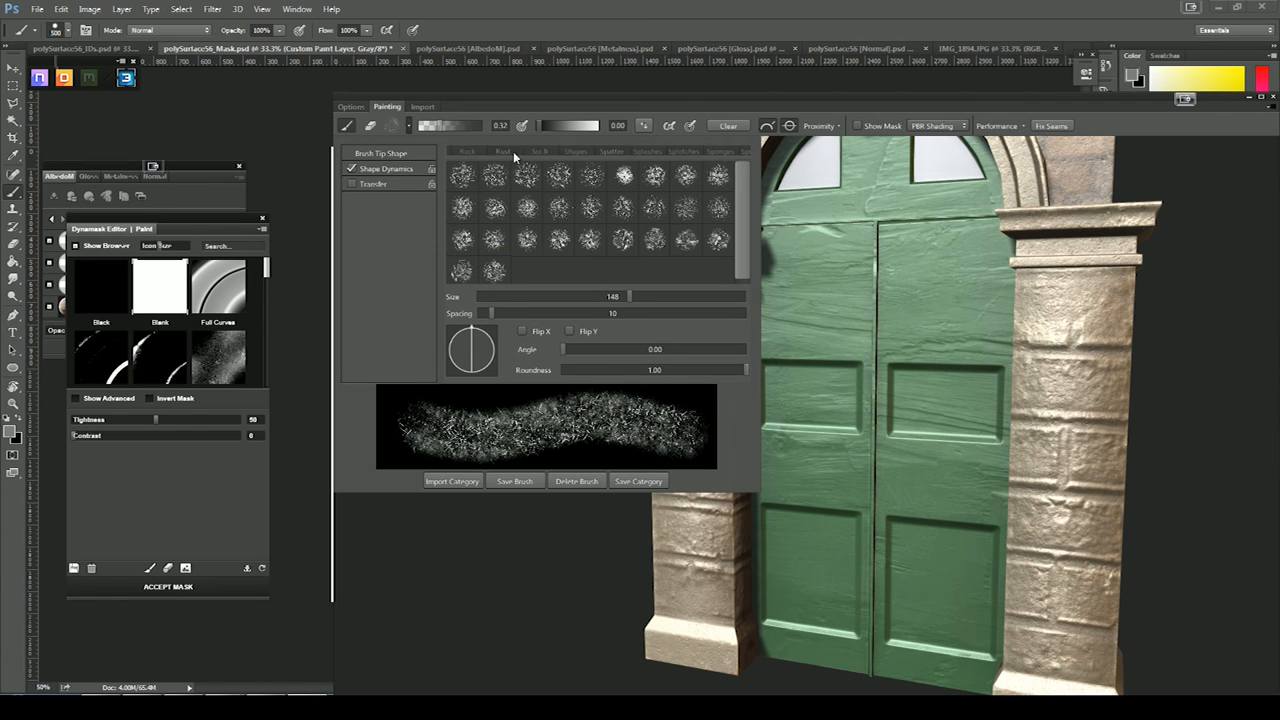
left_click(525, 175)
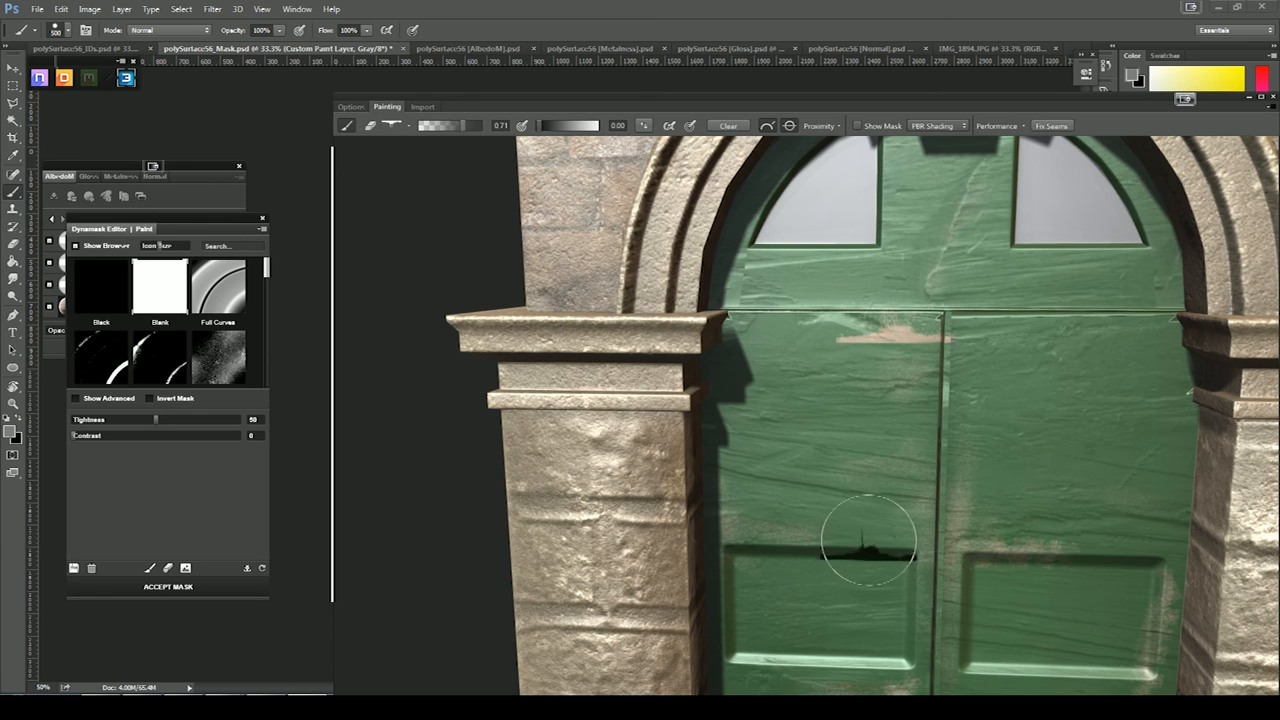
left_click(410, 125)
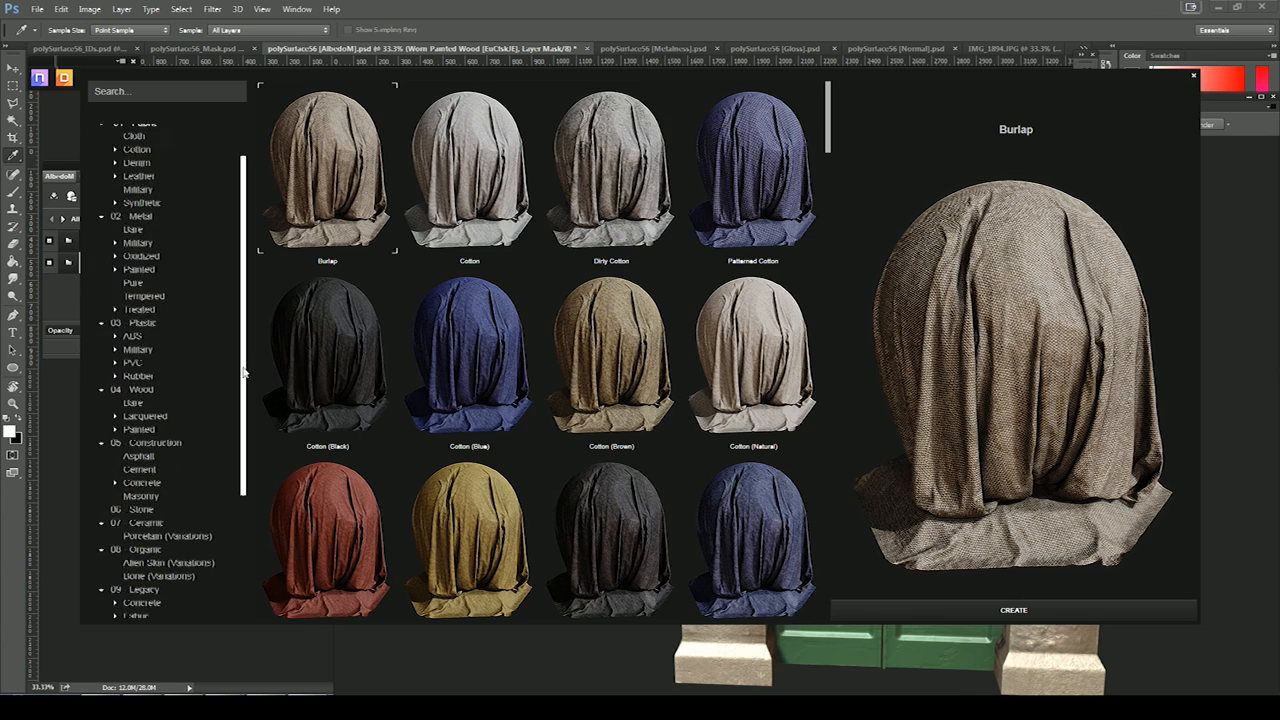
- Browse the Fabric category presets, such as Burlap, in the smart material library
left_click(1012, 610)
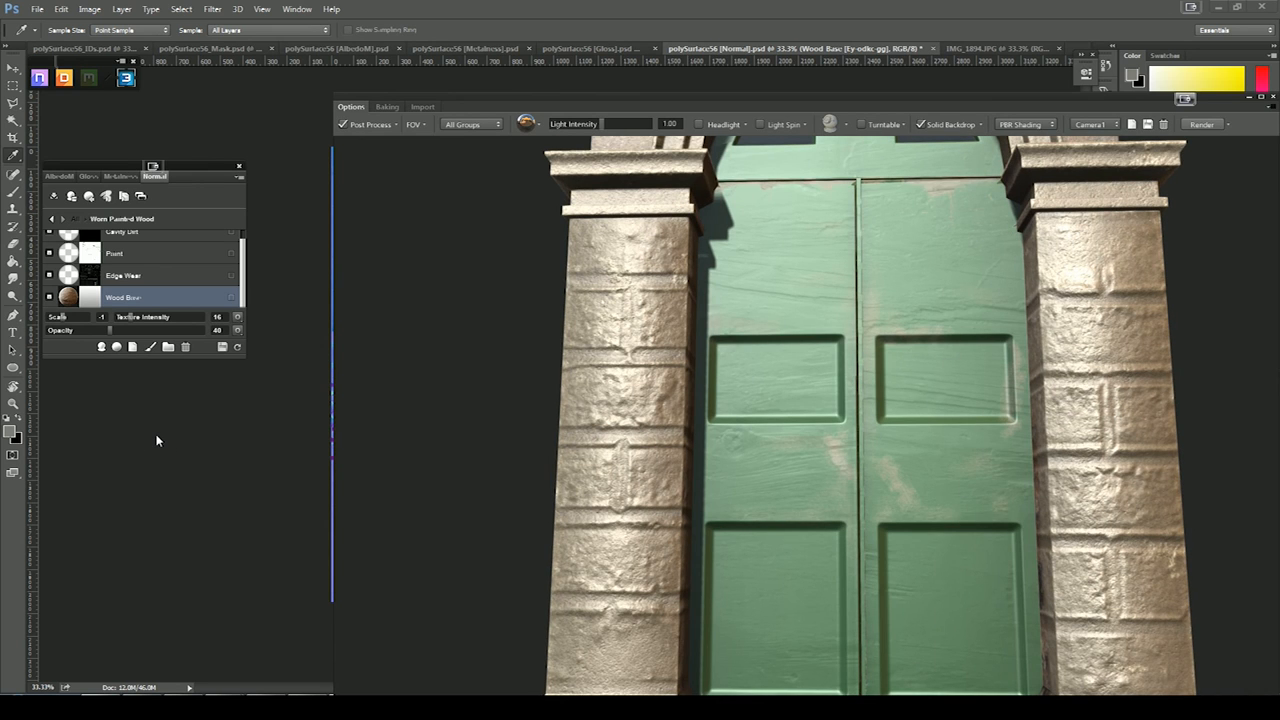
mouse_move(668, 375)
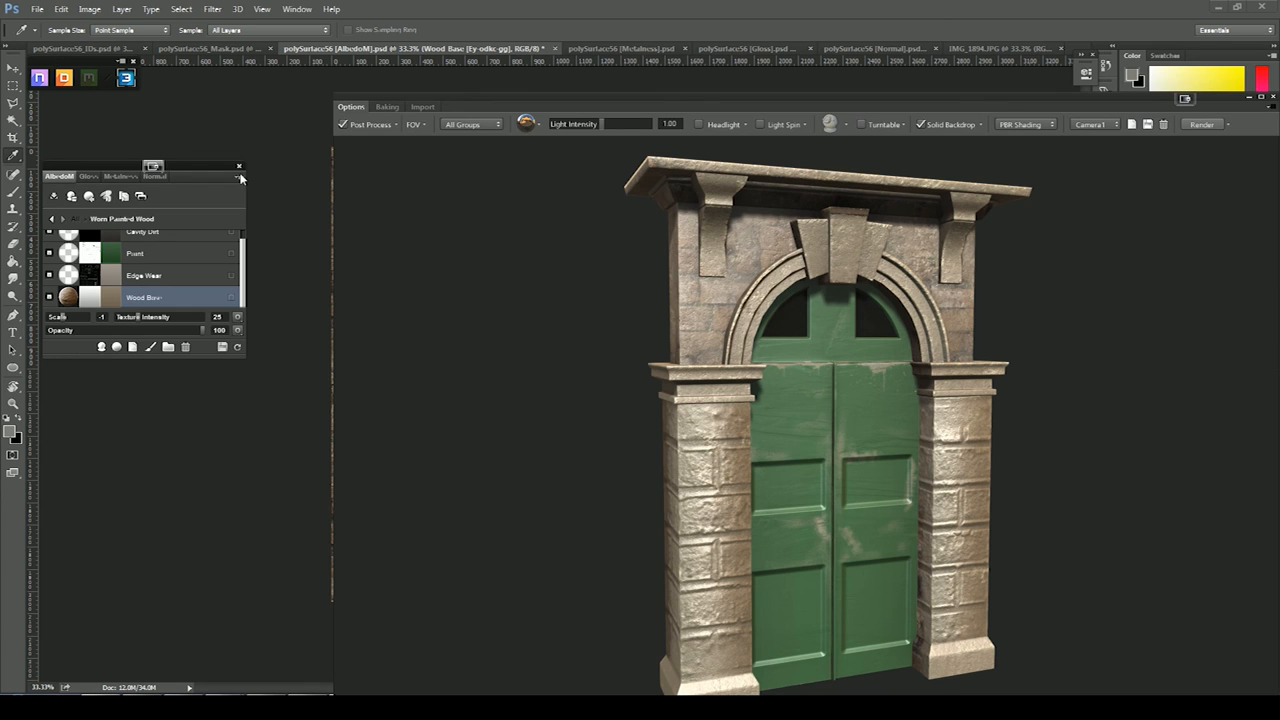
- Open the dDo exporter settings for the worn green door textures
left_click(240, 178)
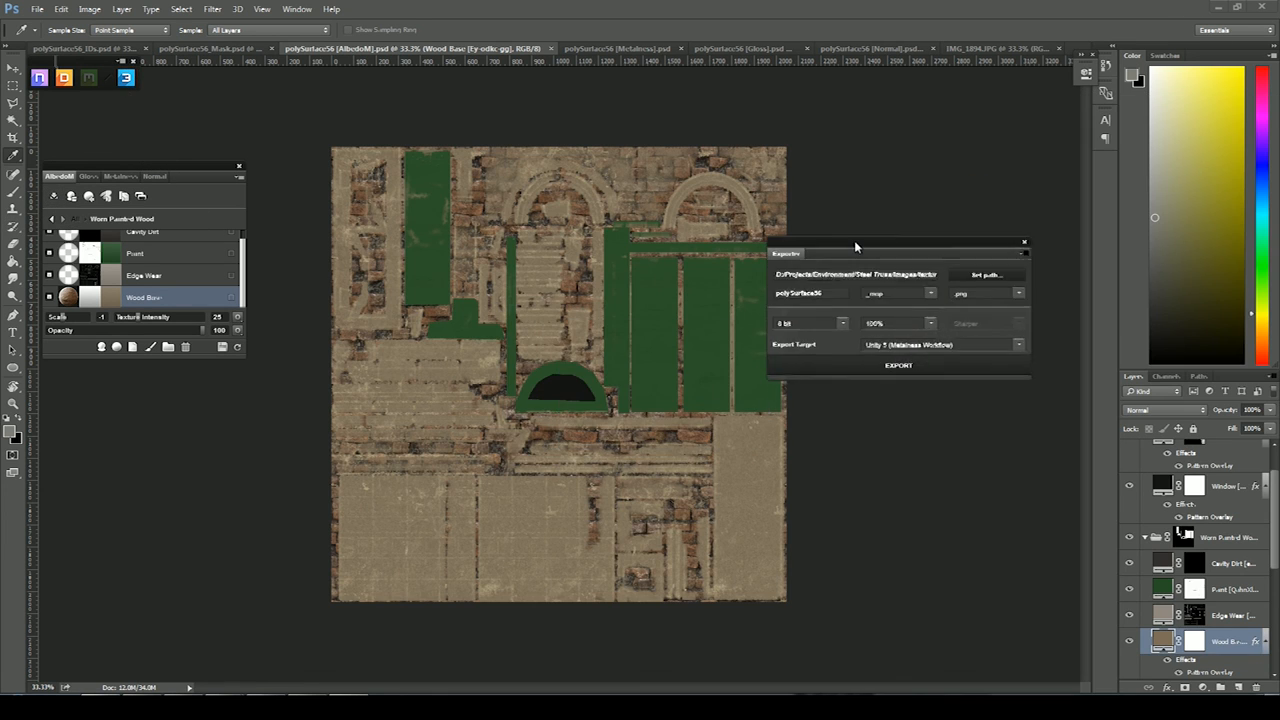
- Name the exported maps OldDoor04 and set the save path to OldDoor/images/Textures
triple_click(810, 292)
type("OldDoor04")
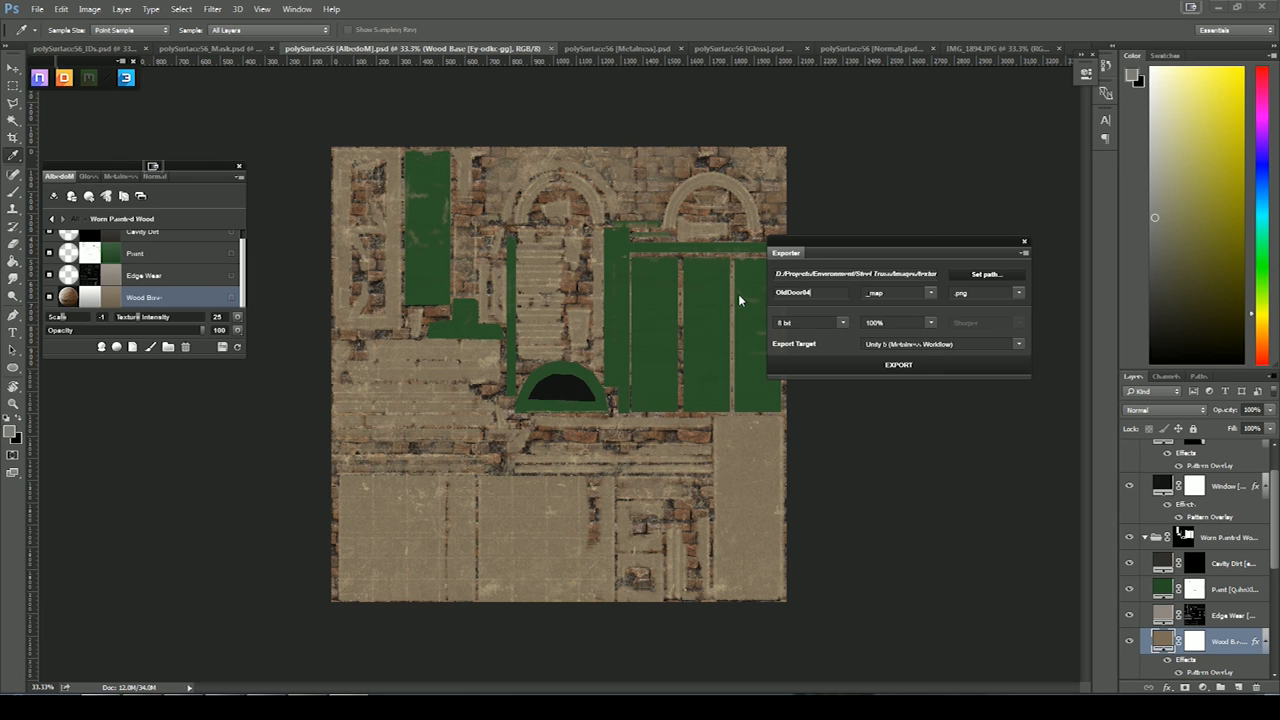
left_click(985, 274)
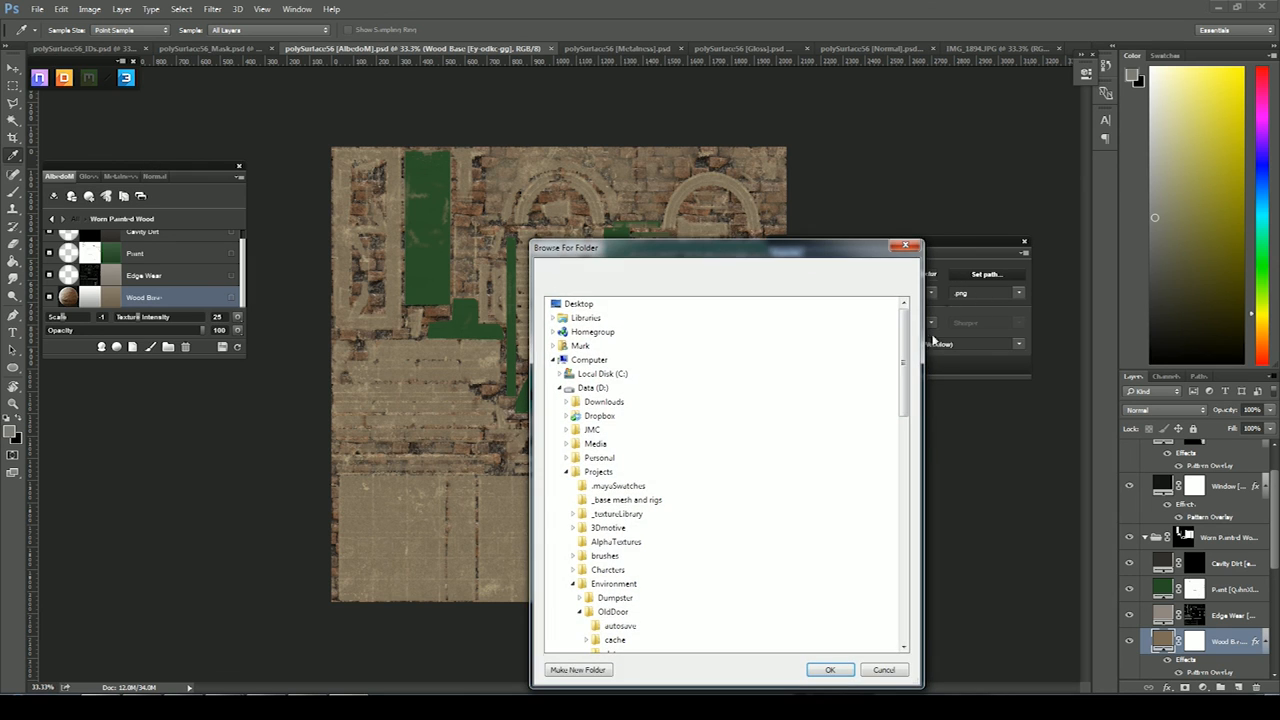
scroll("down", 3)
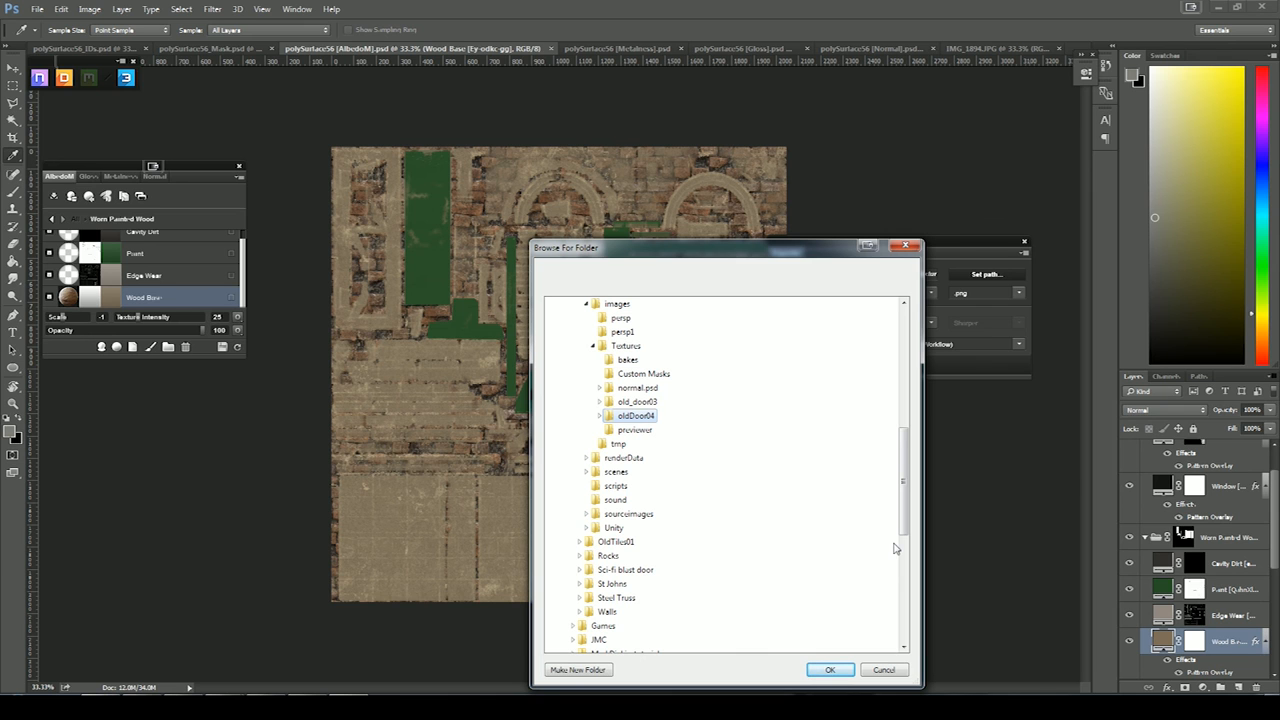
scroll("up", 3)
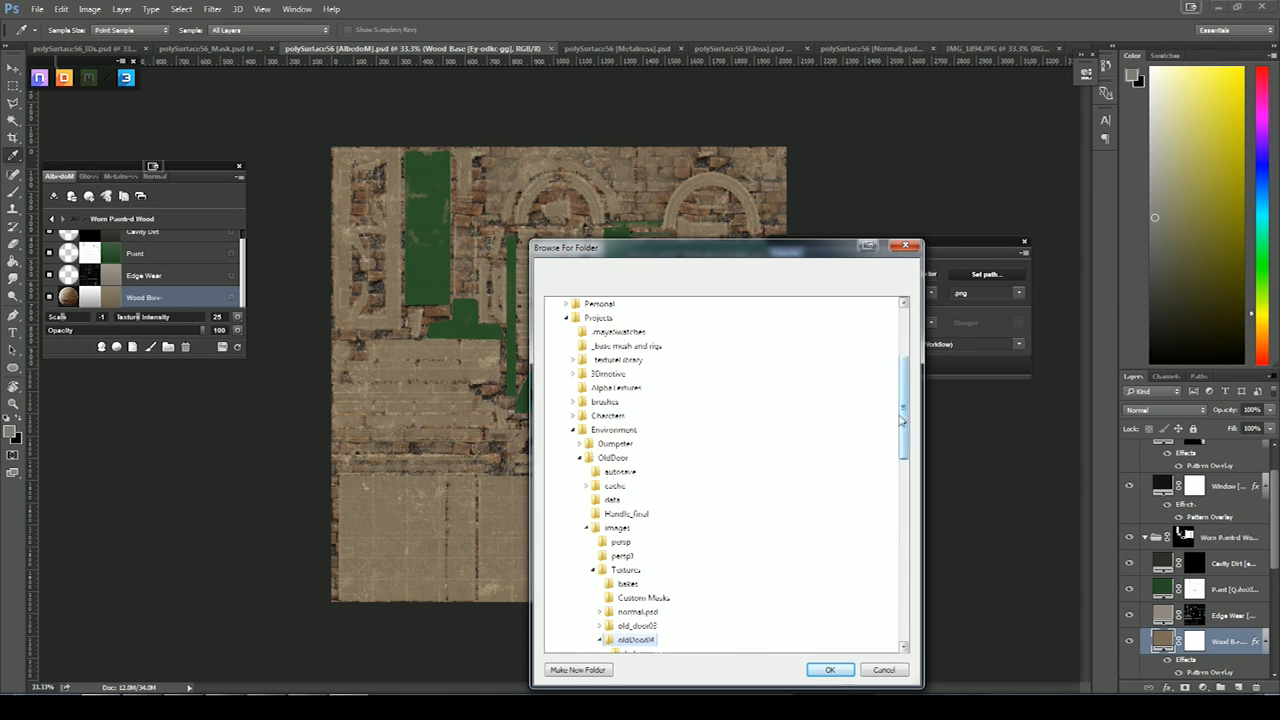
left_click(830, 669)
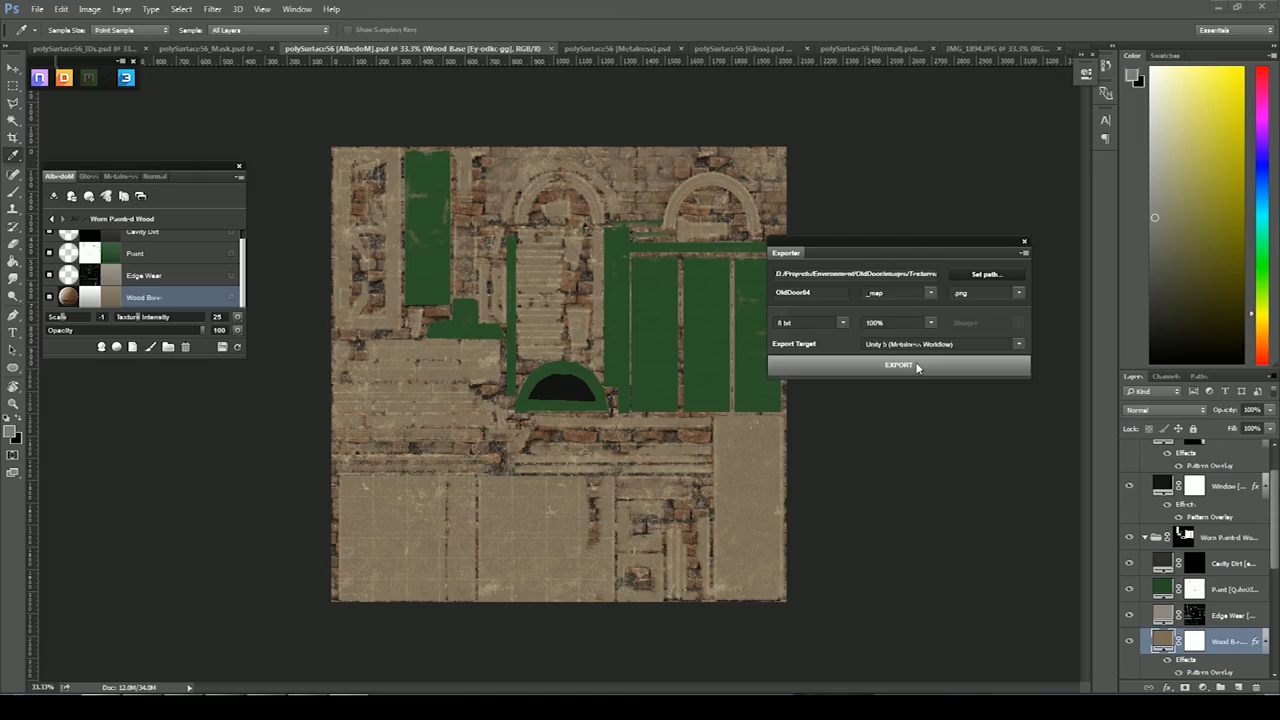
- Export the OldDoor04 texture maps for Unity
left_click(897, 364)
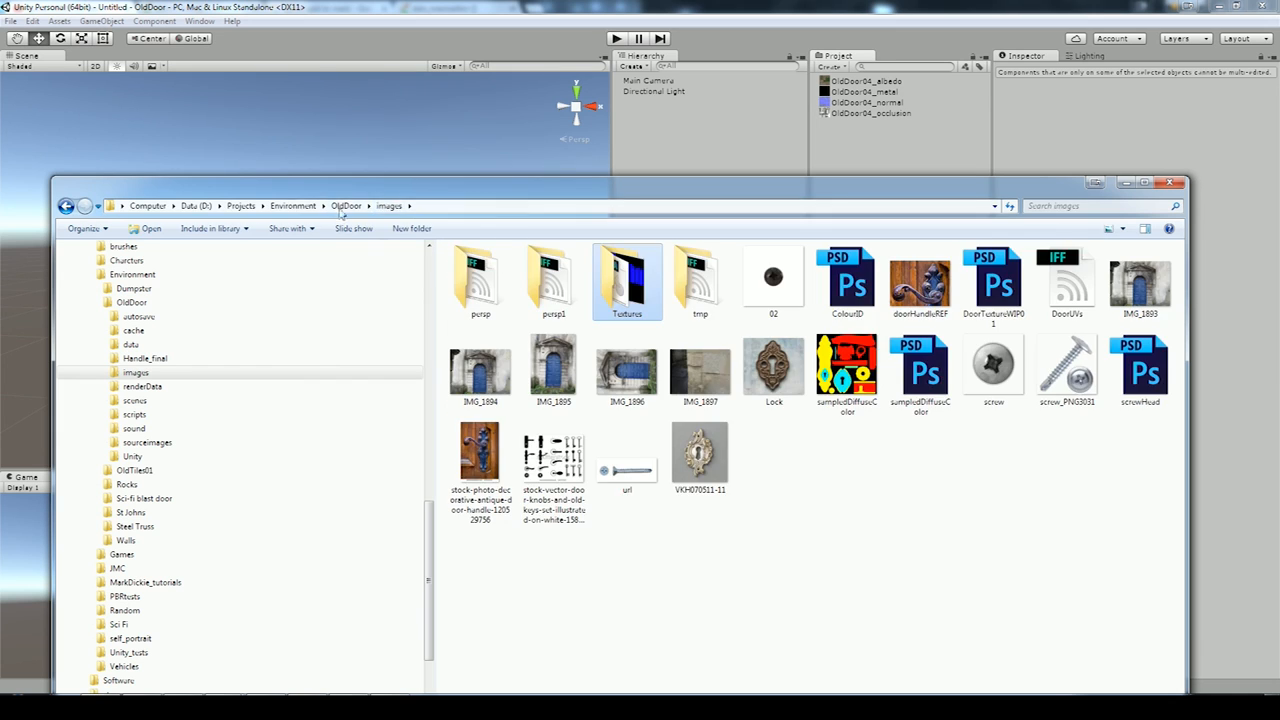
- Place OldDoor03_LP in the scene rotated about -190° on Y, and enlarge the Game view
left_click(134, 400)
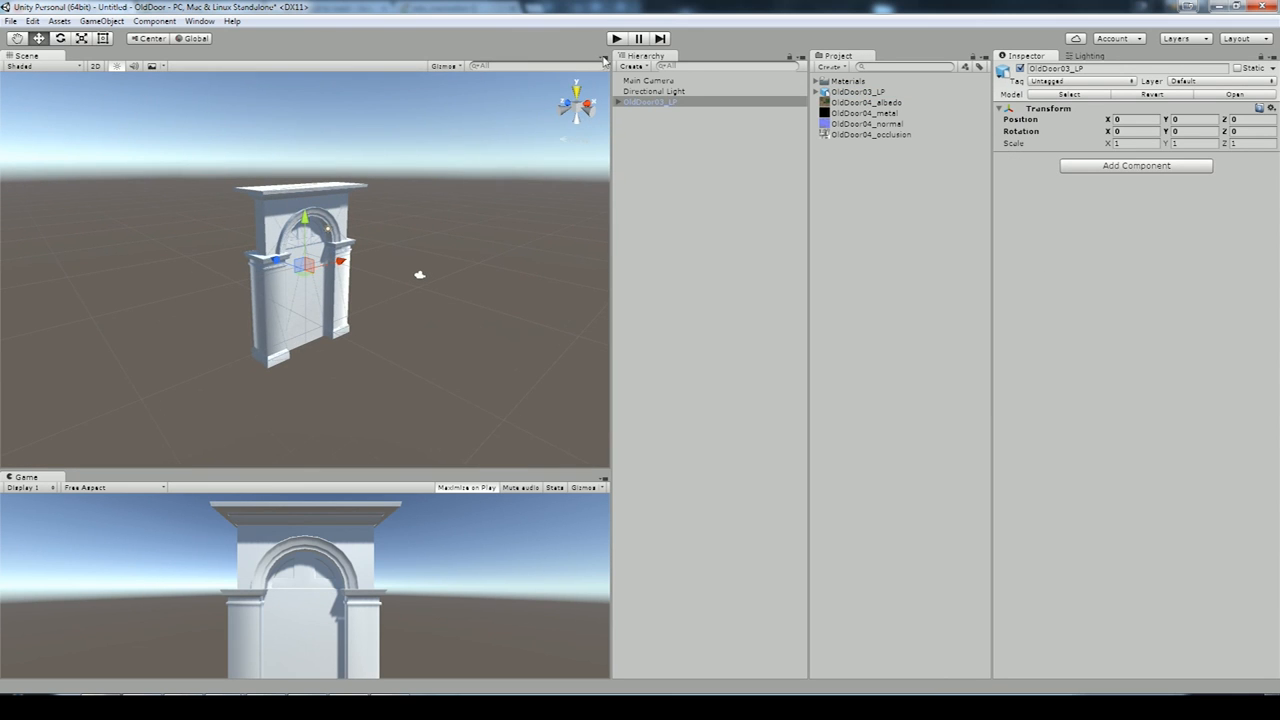
left_click(444, 66)
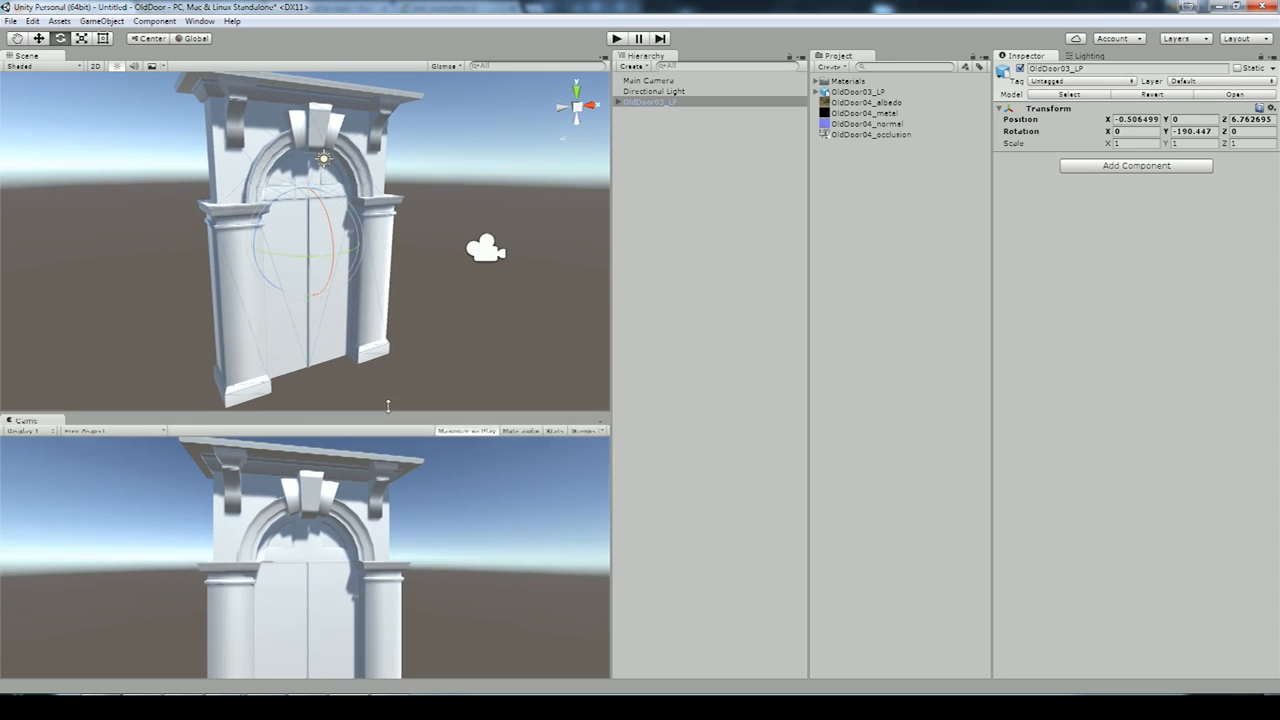
left_click(648, 80)
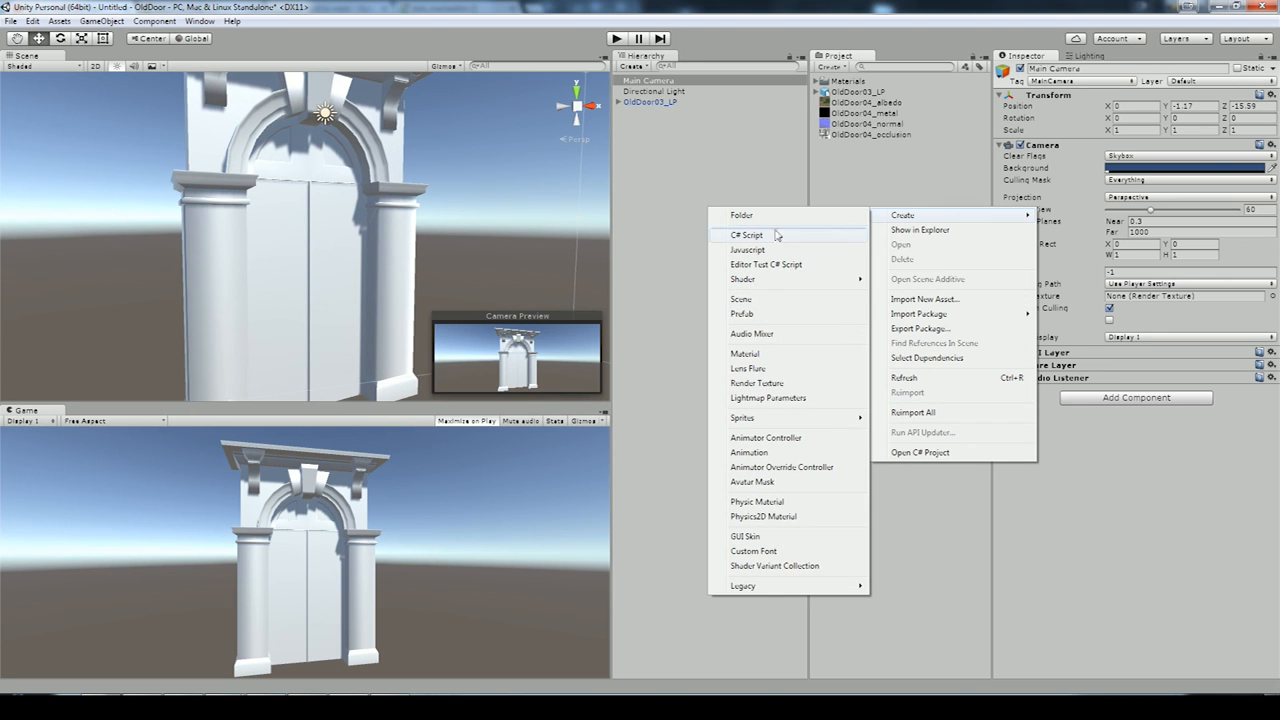
- Create the OldDoor material, apply it to OldDoor03_LP, and assign the OldDoor04 albedo, metal, normal and occlusion maps
left_click(744, 353)
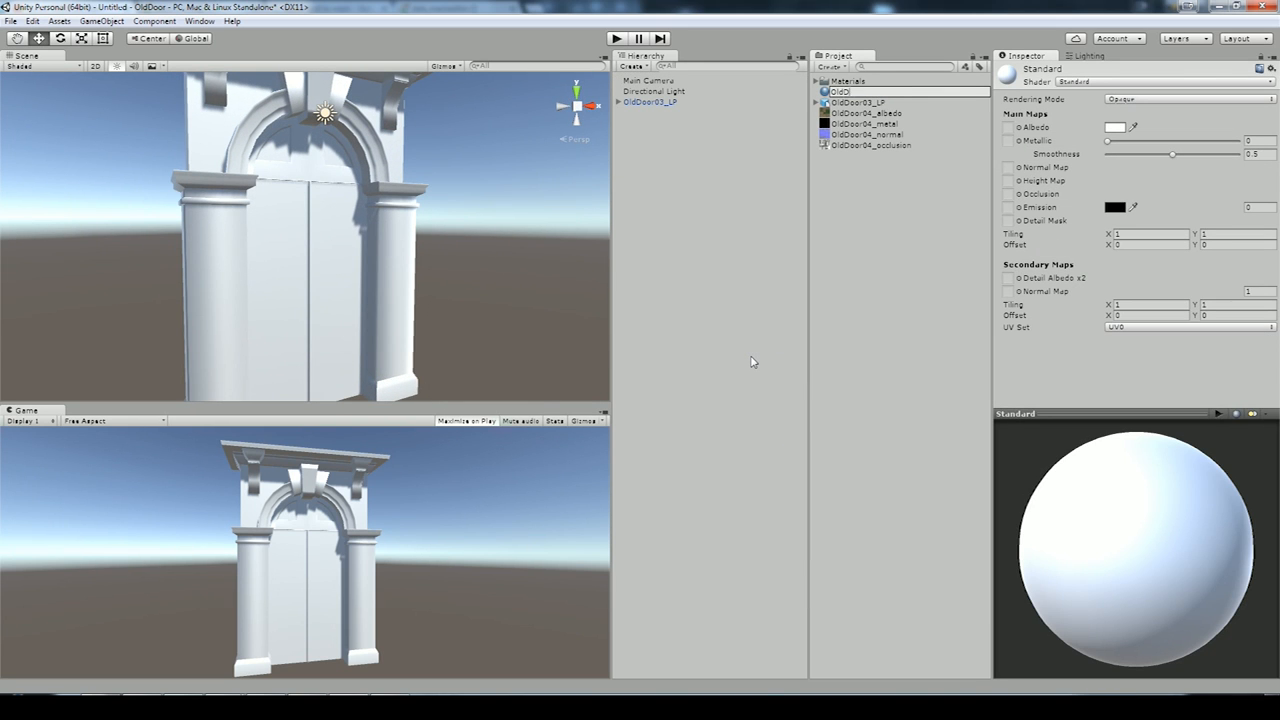
left_click(866, 112)
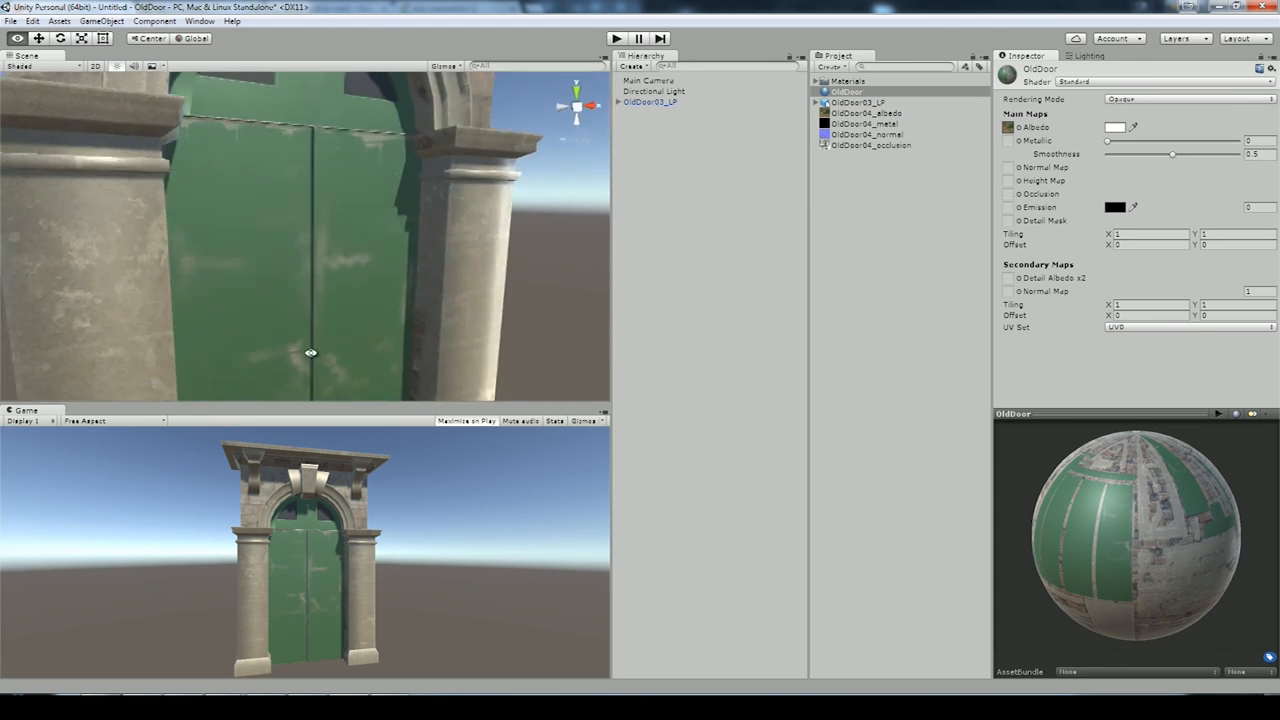
left_click(866, 134)
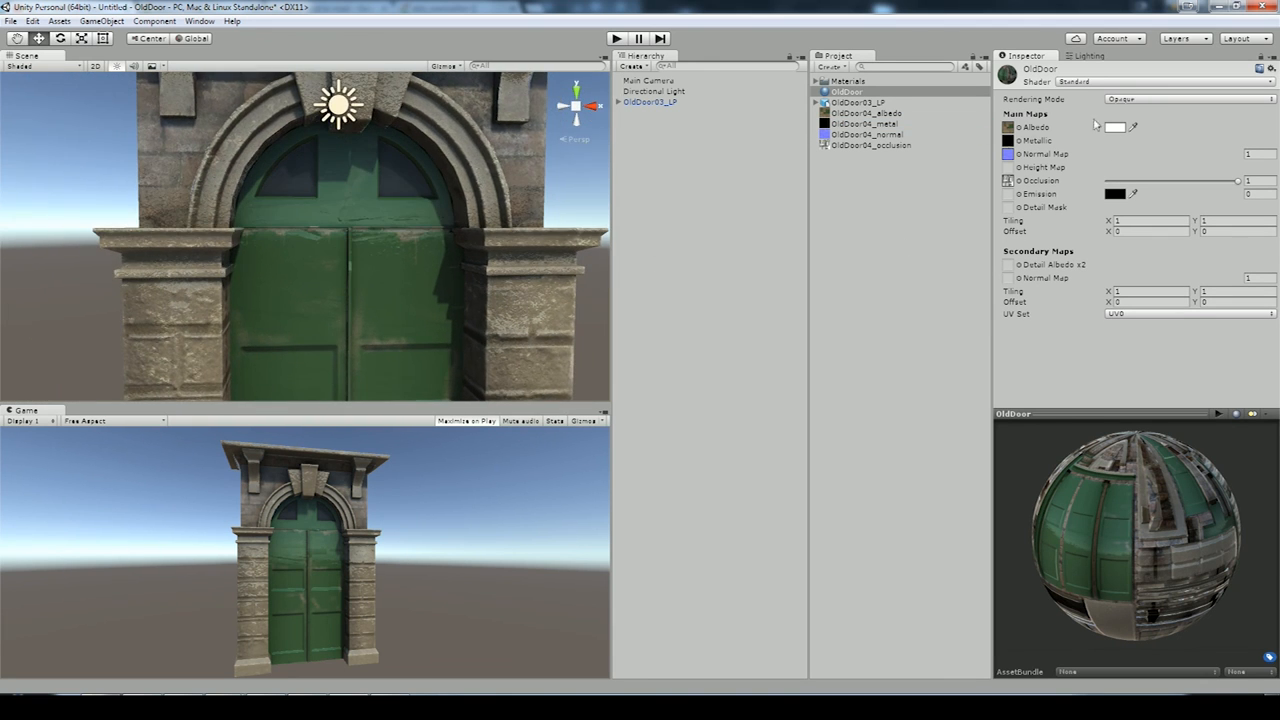
left_click(864, 123)
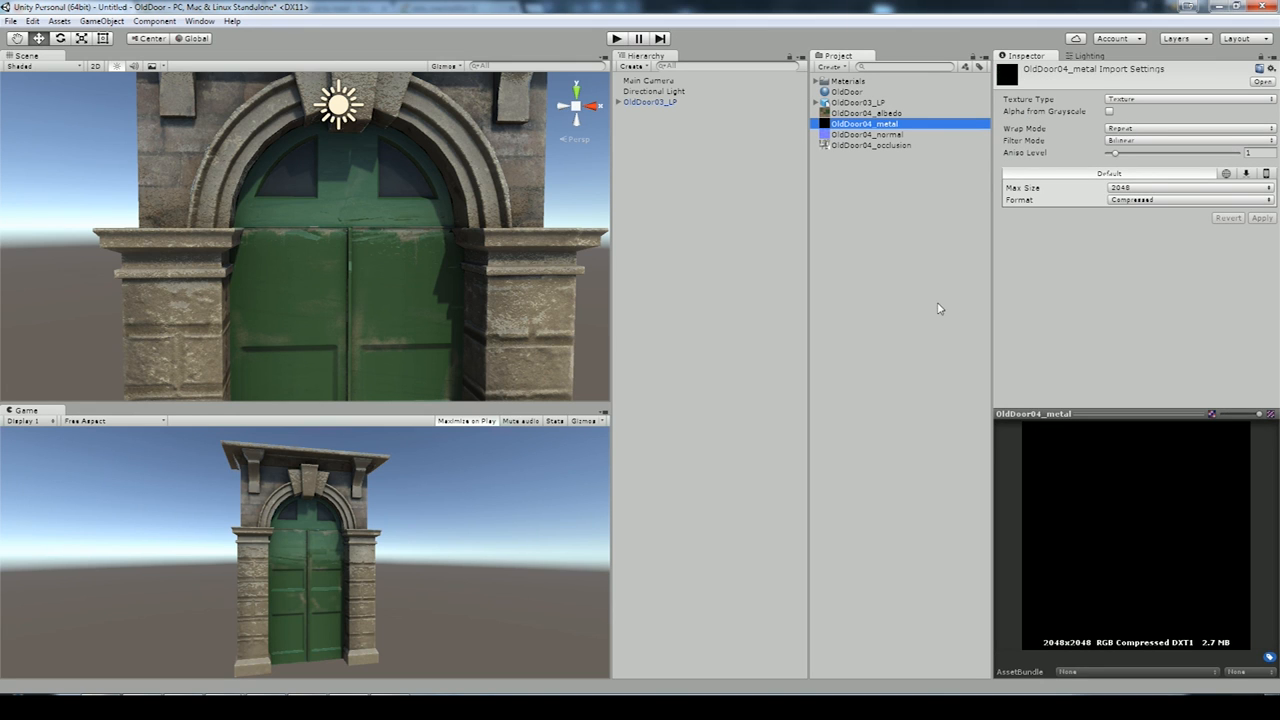
left_click(847, 81)
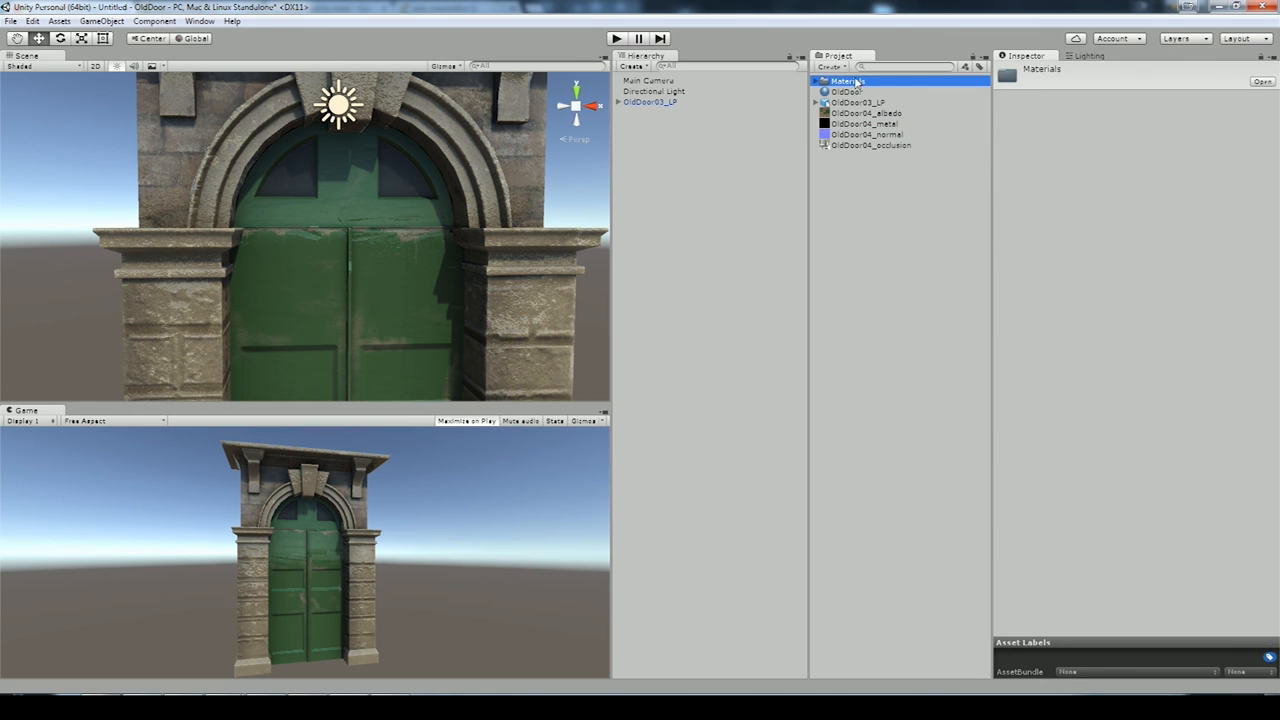